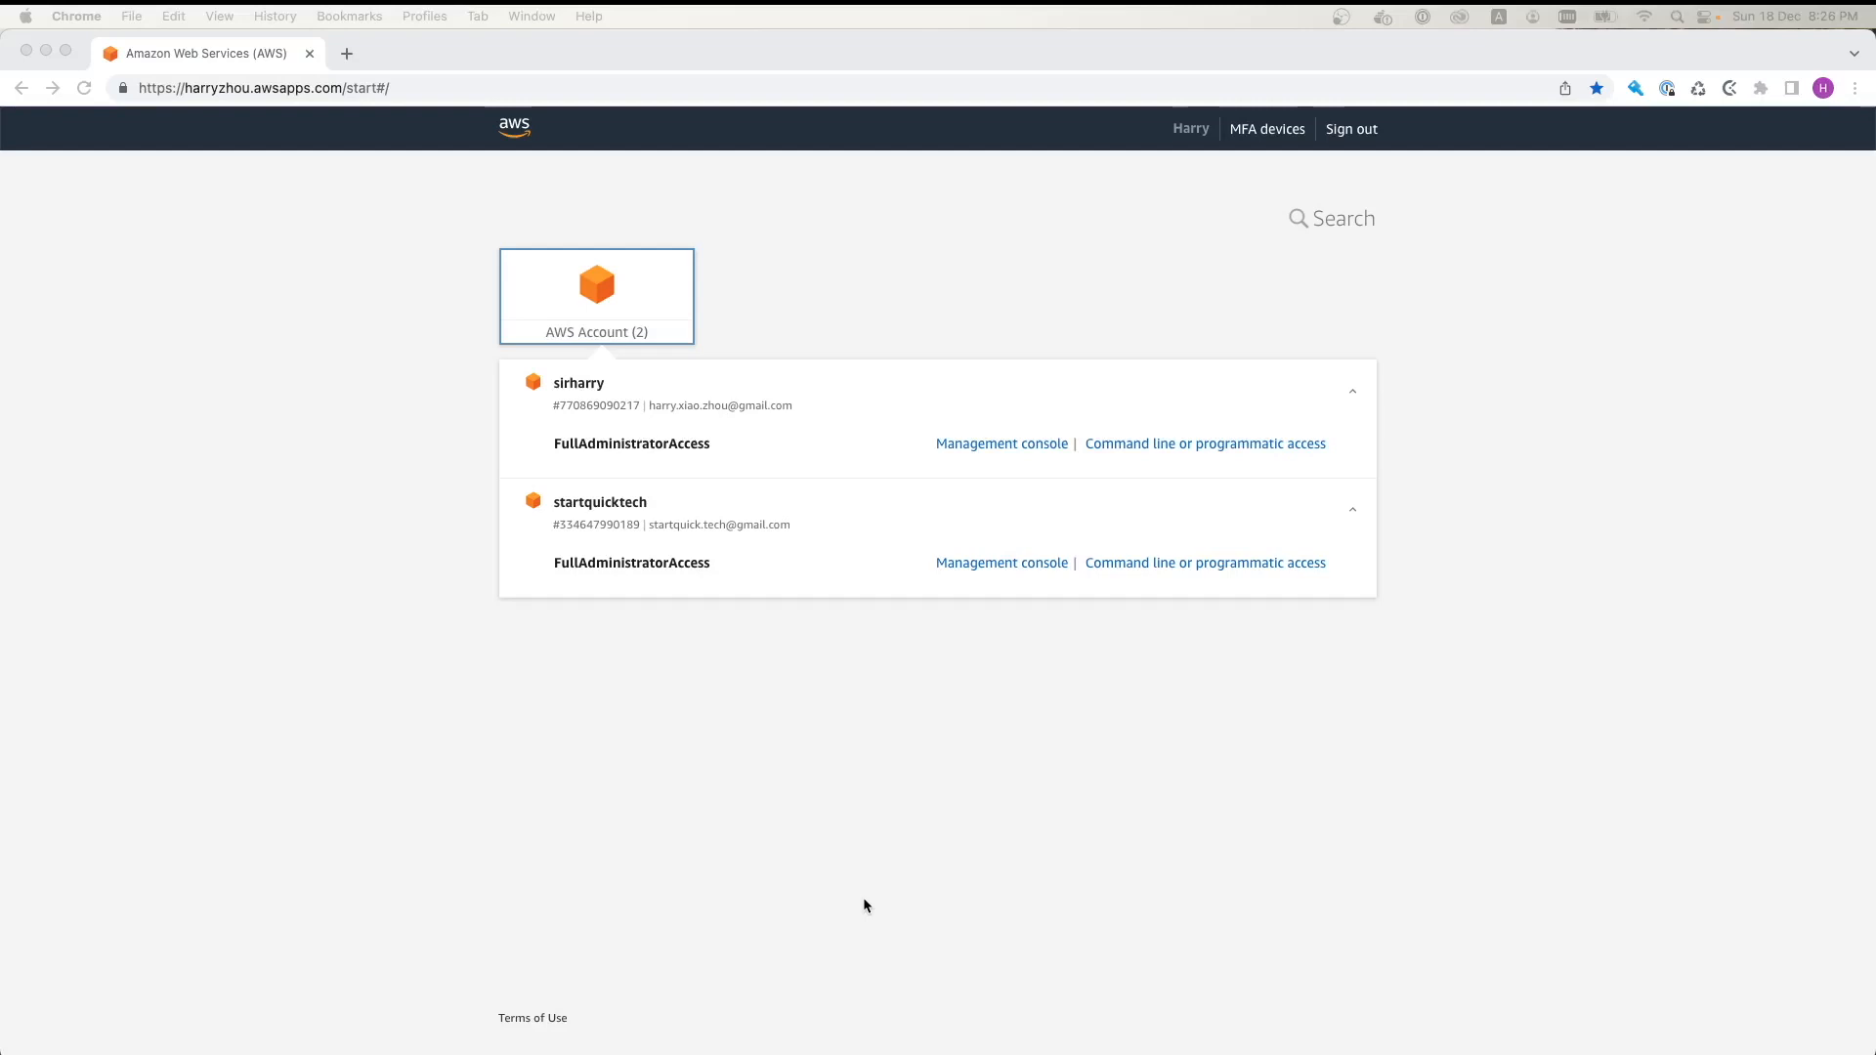
pyautogui.moveTo(868, 906)
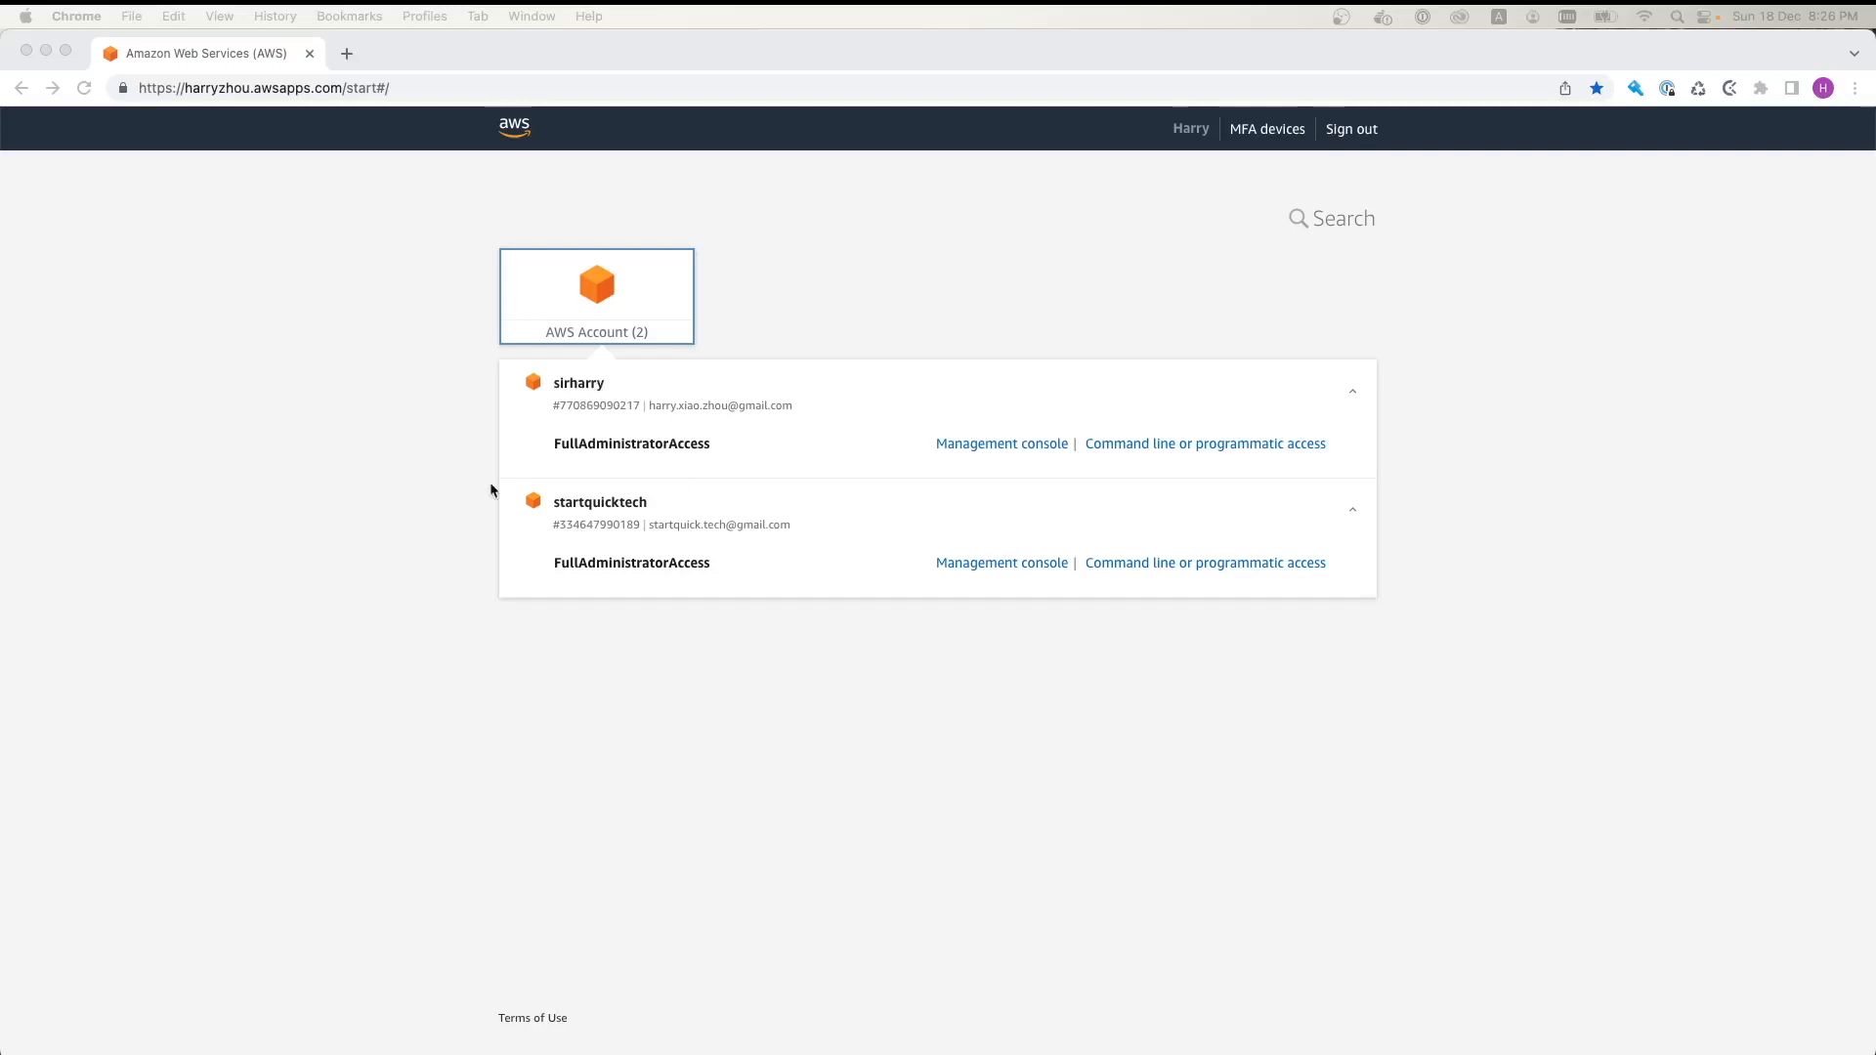
pyautogui.moveTo(643, 540)
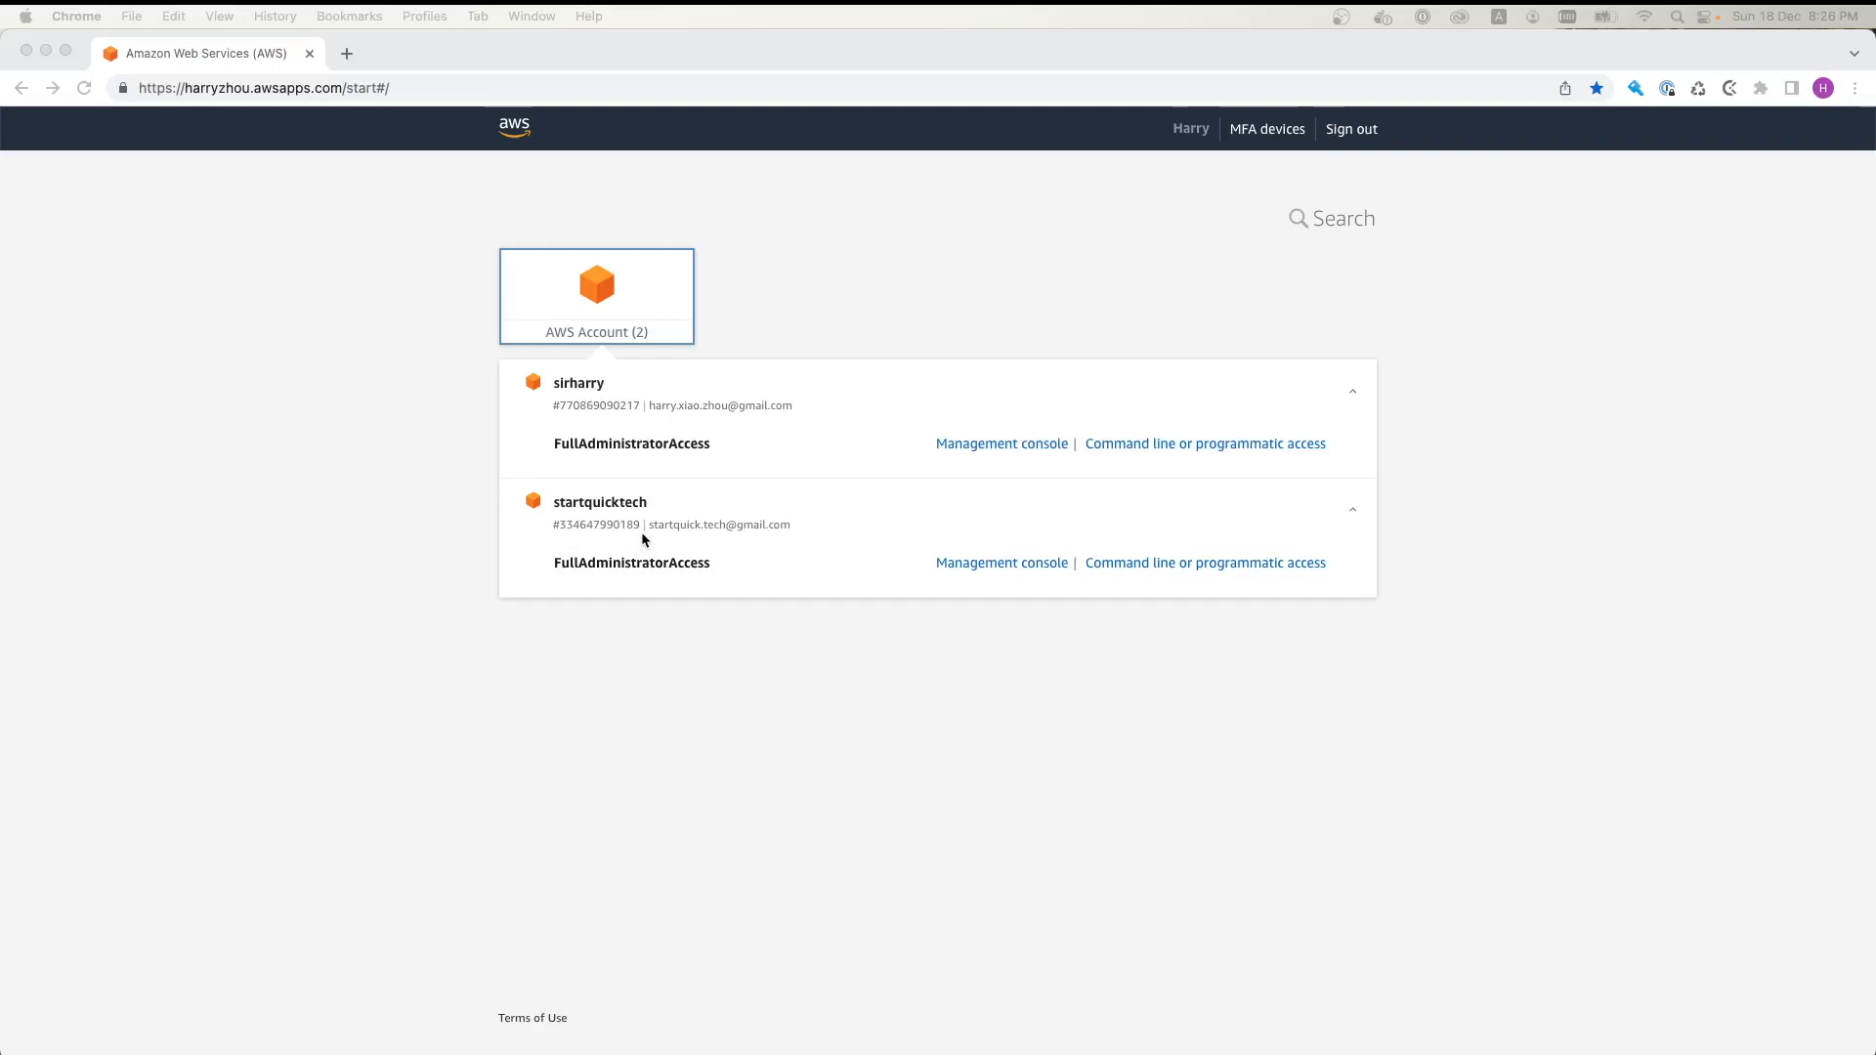
pyautogui.moveTo(647, 546)
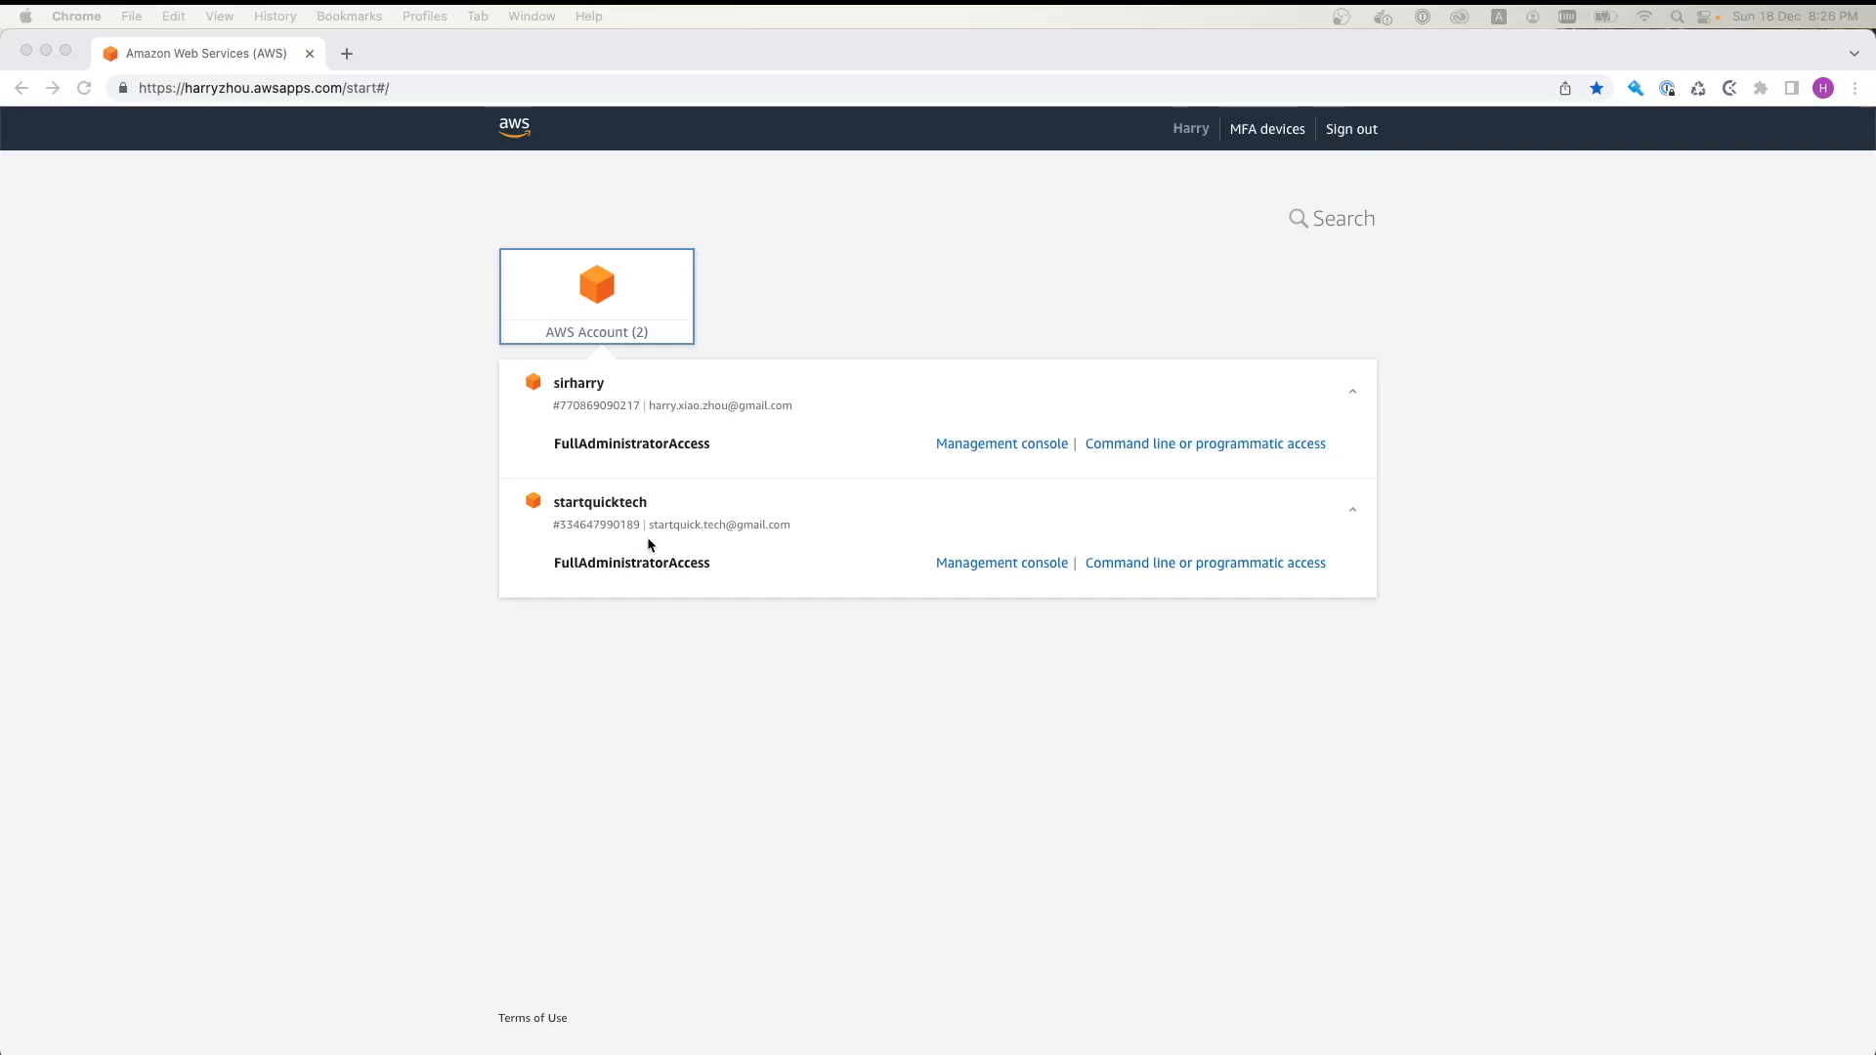
pyautogui.moveTo(661, 548)
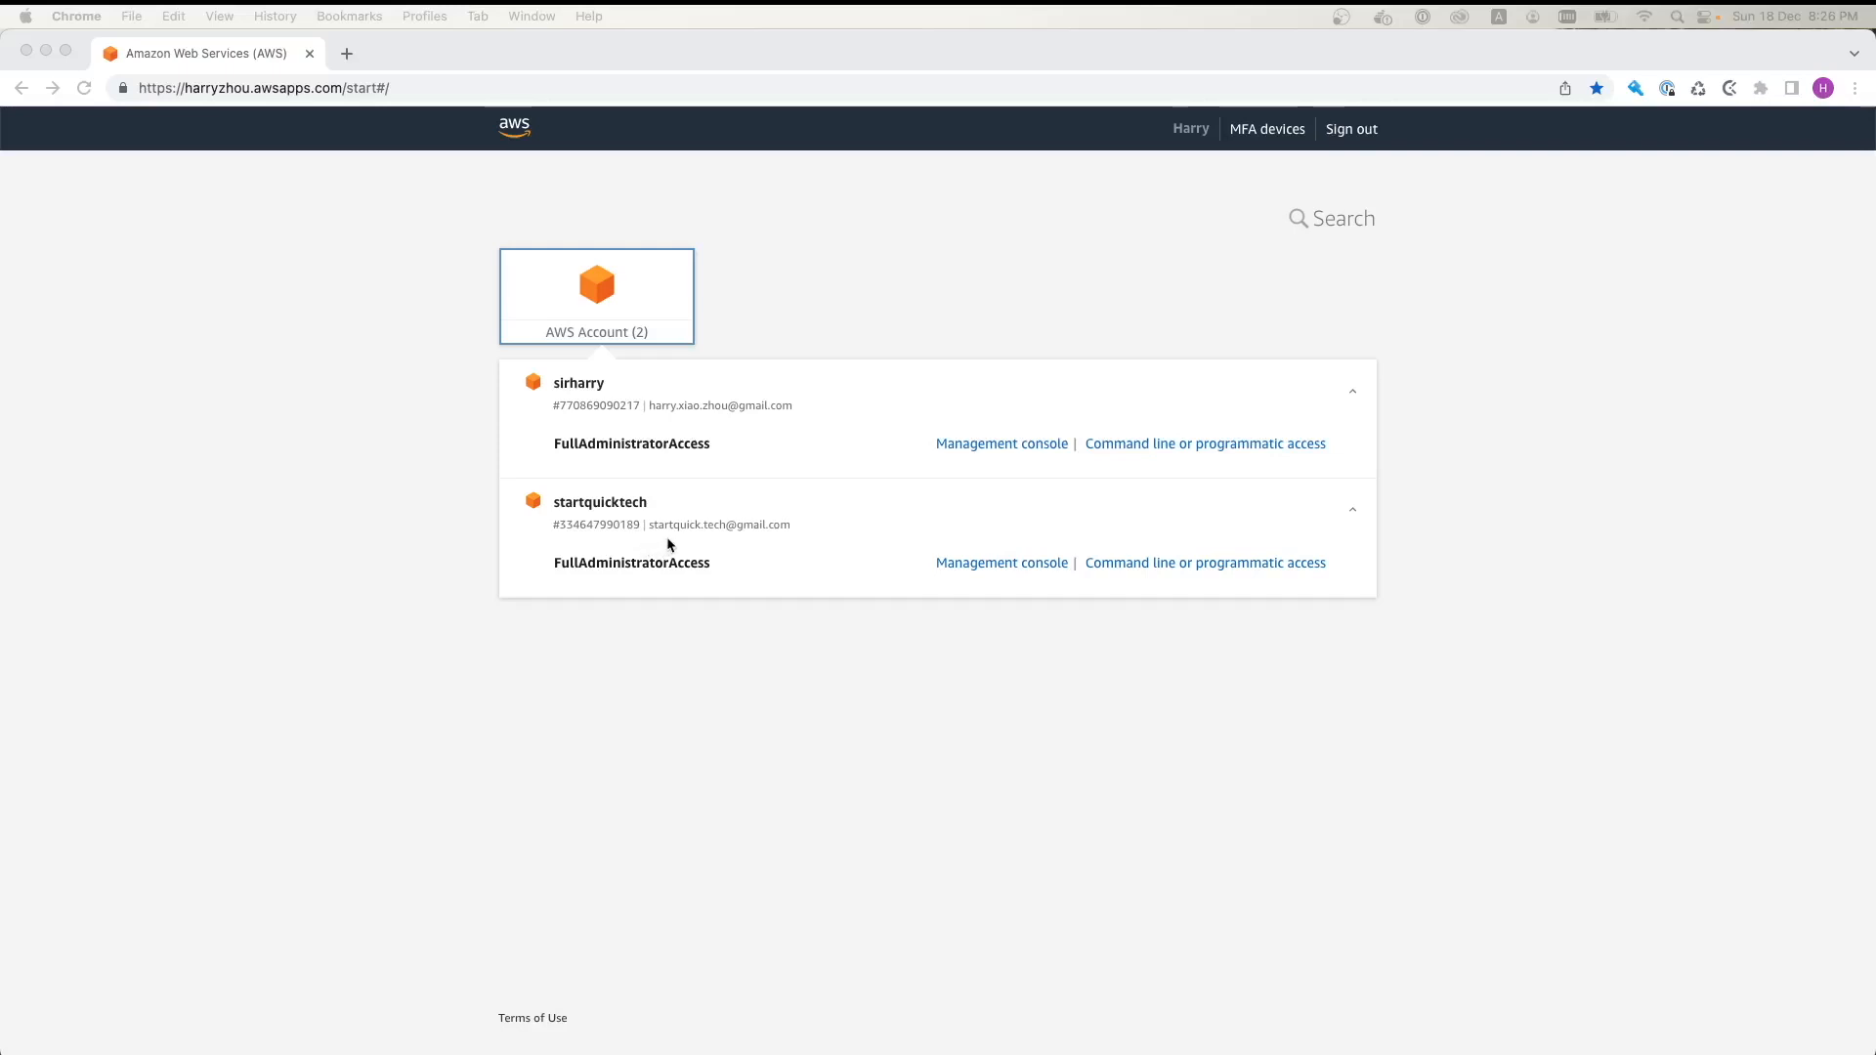
pyautogui.moveTo(595, 395)
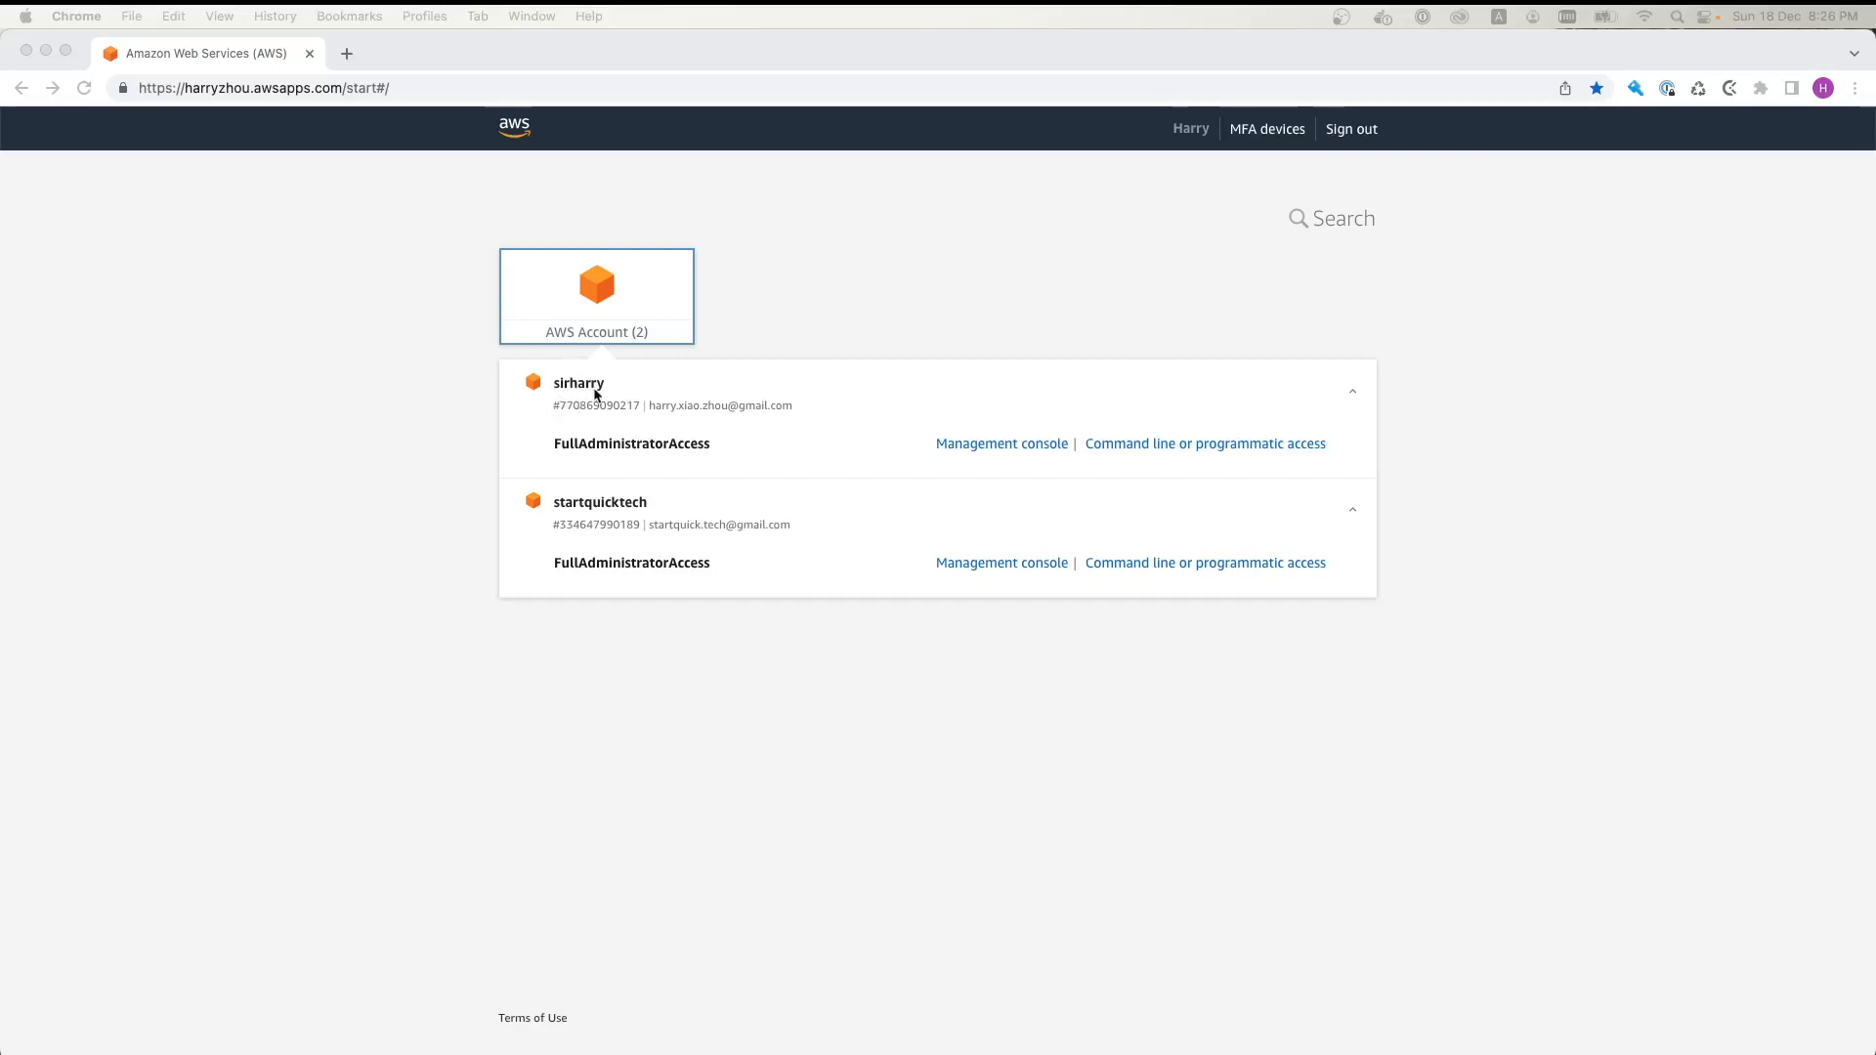
pyautogui.moveTo(610, 524)
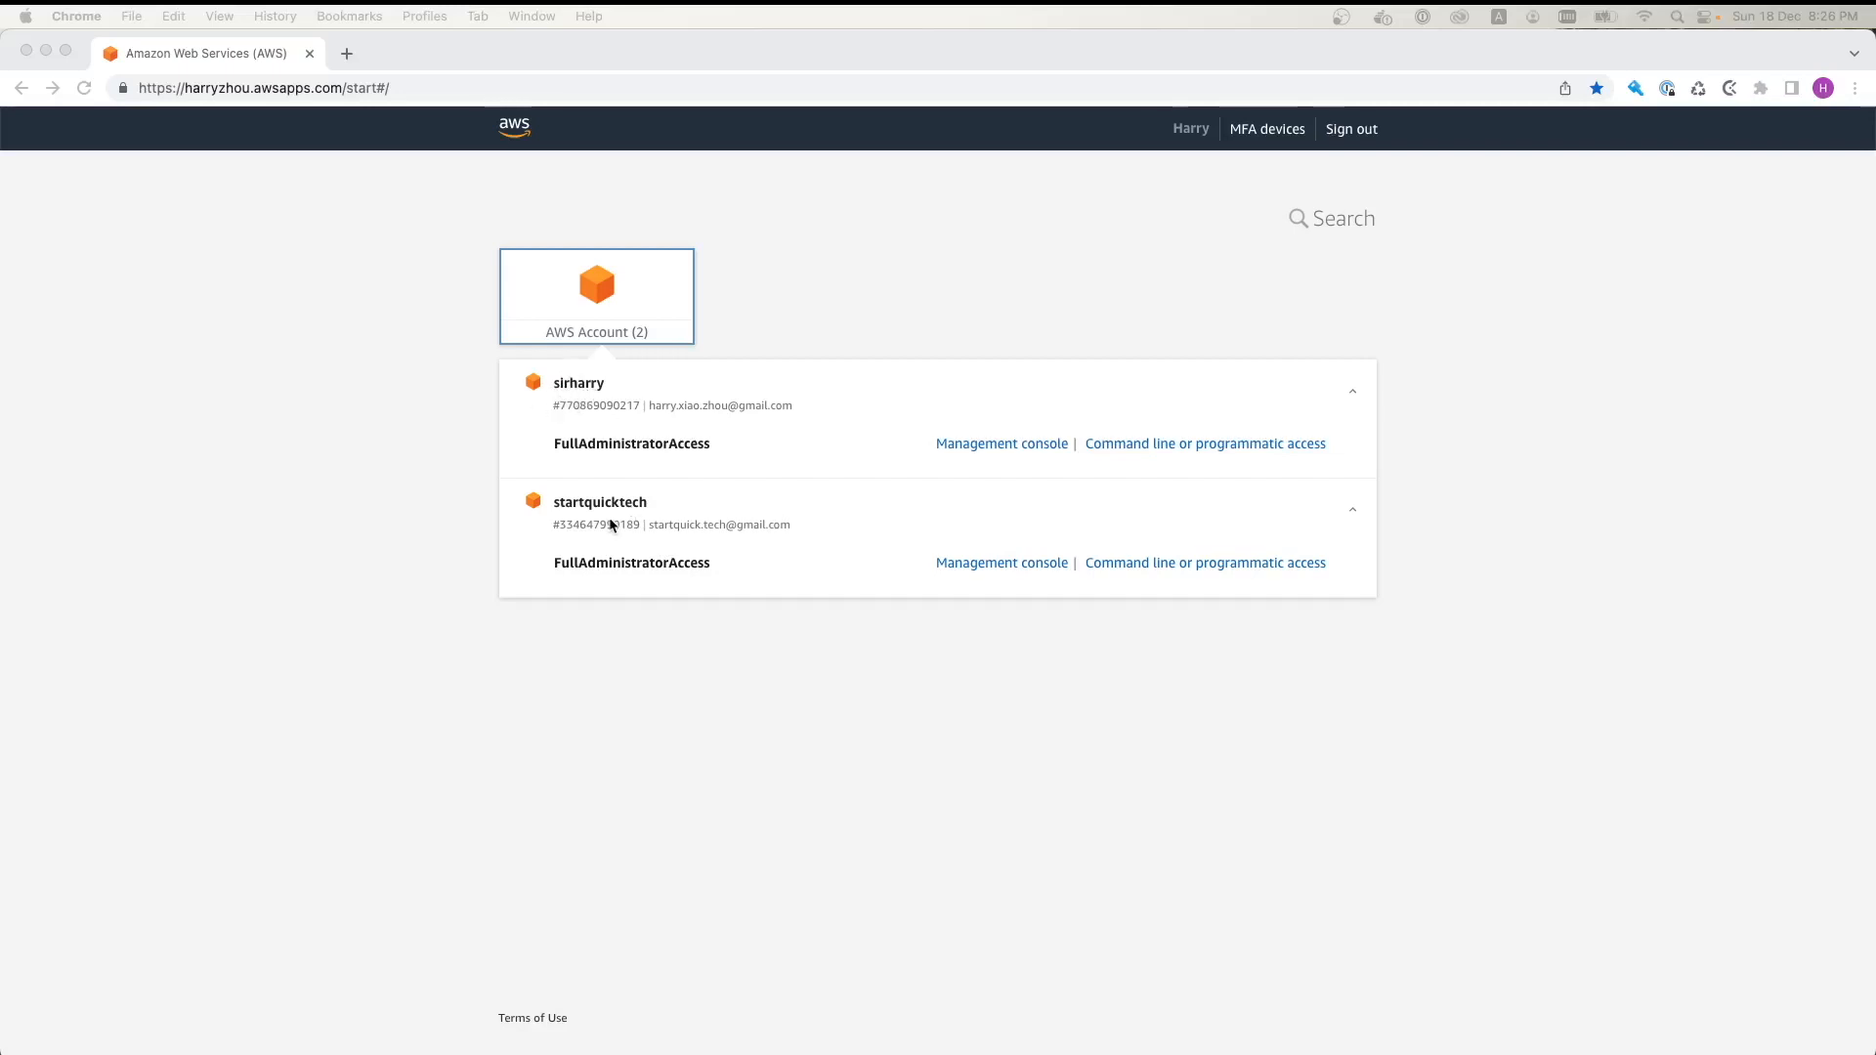
pyautogui.moveTo(872, 558)
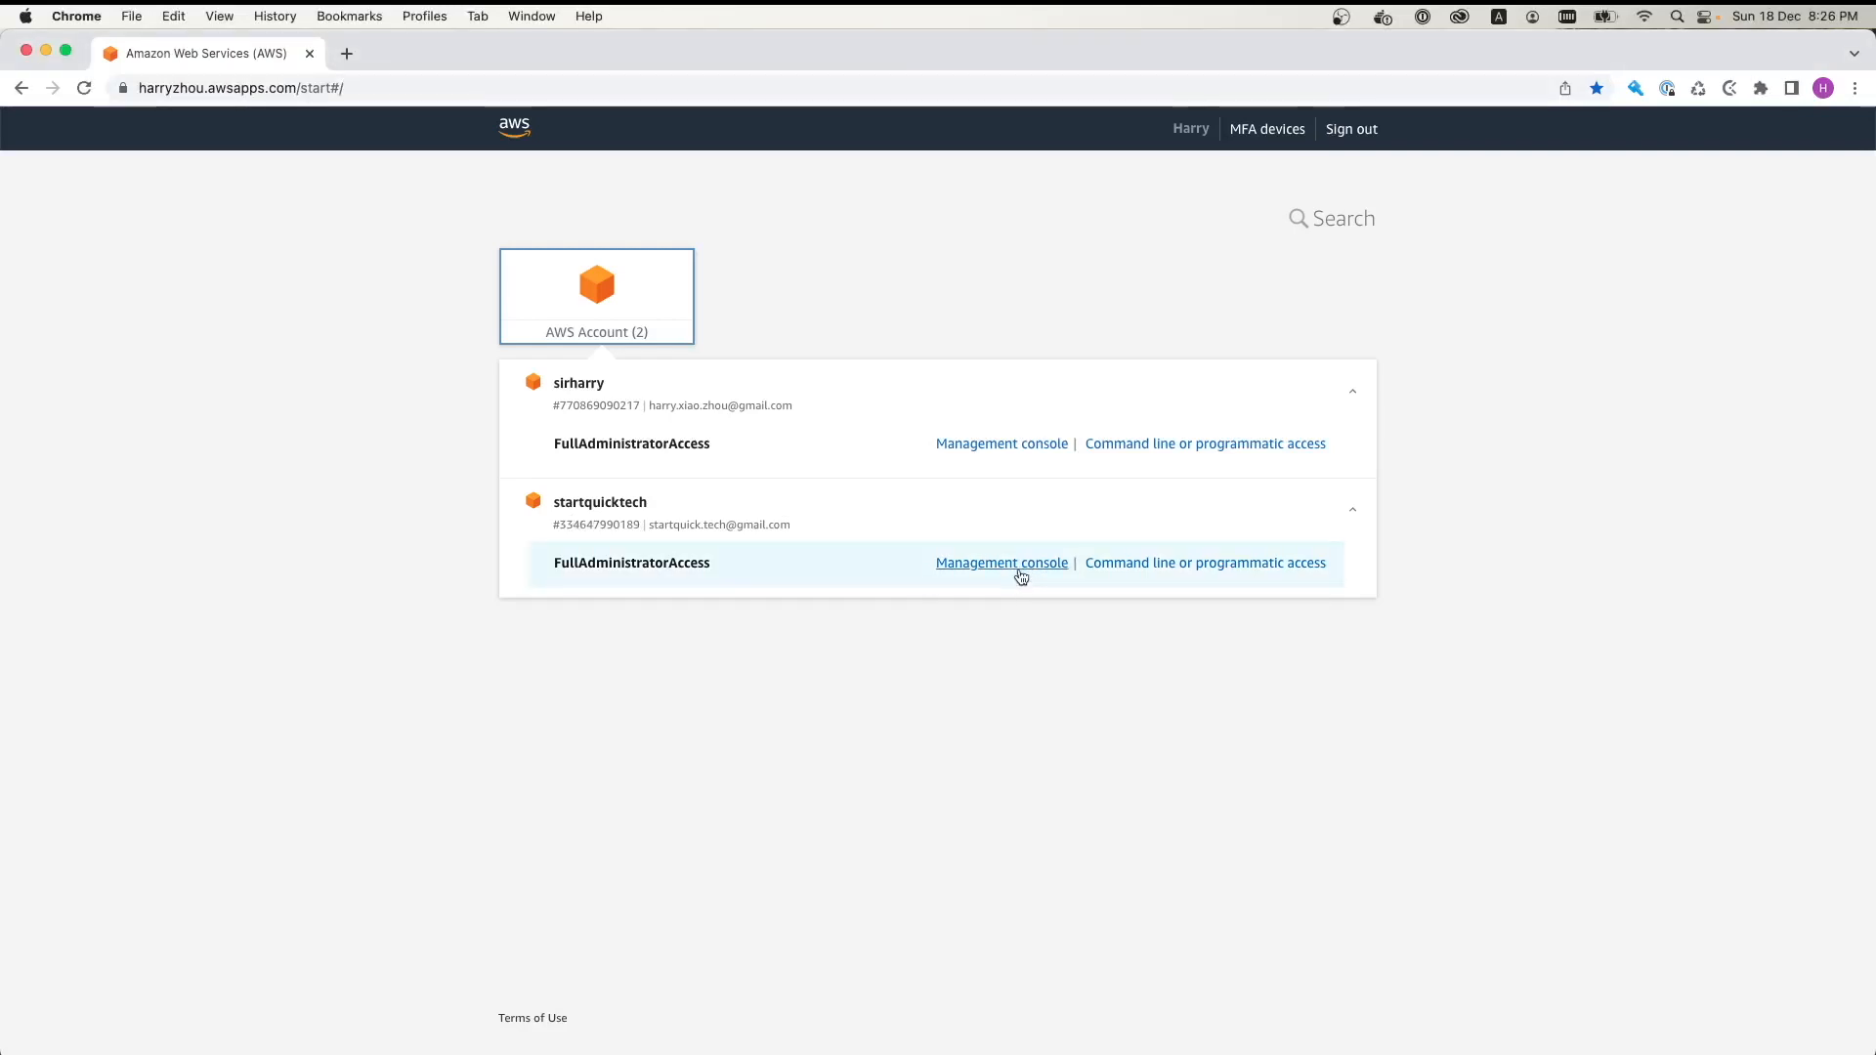
# Step: In startquicktech's console, browse startquick-tech-source-bucket's four images, then return to the access portal
pyautogui.click(1000, 563)
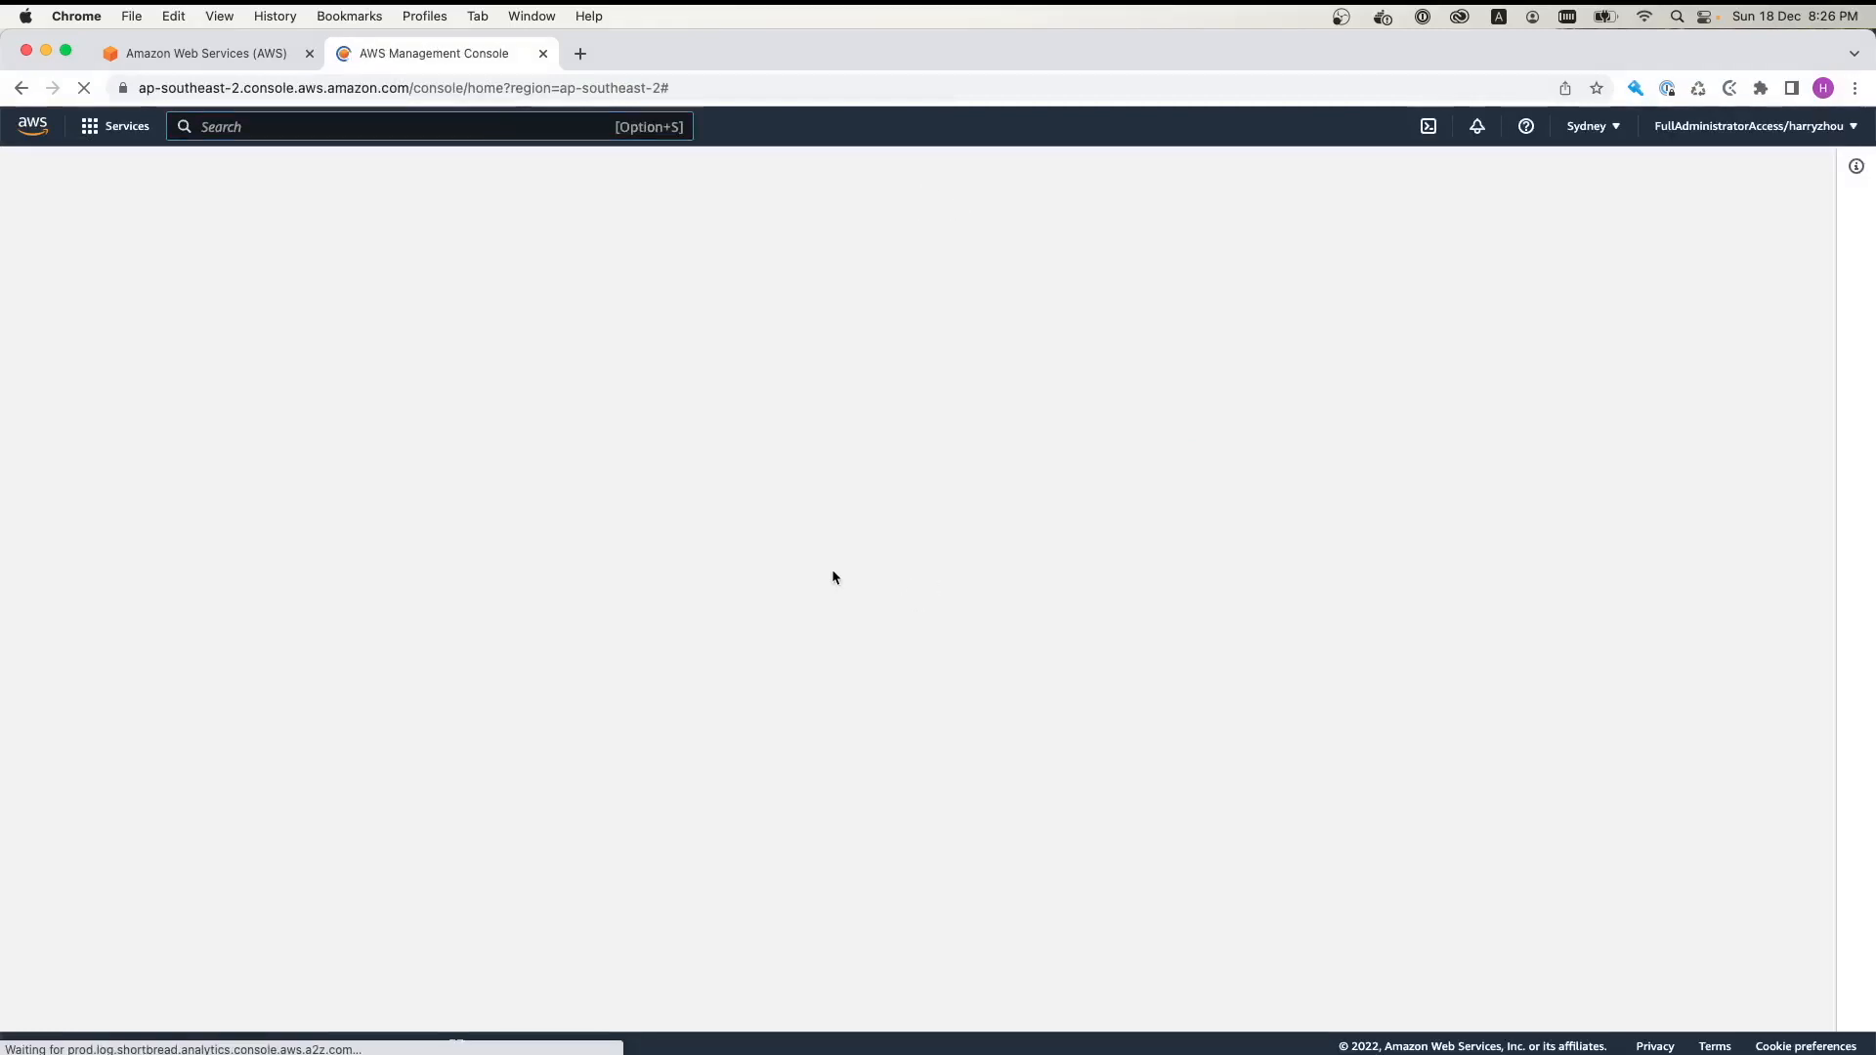
pyautogui.click(412, 319)
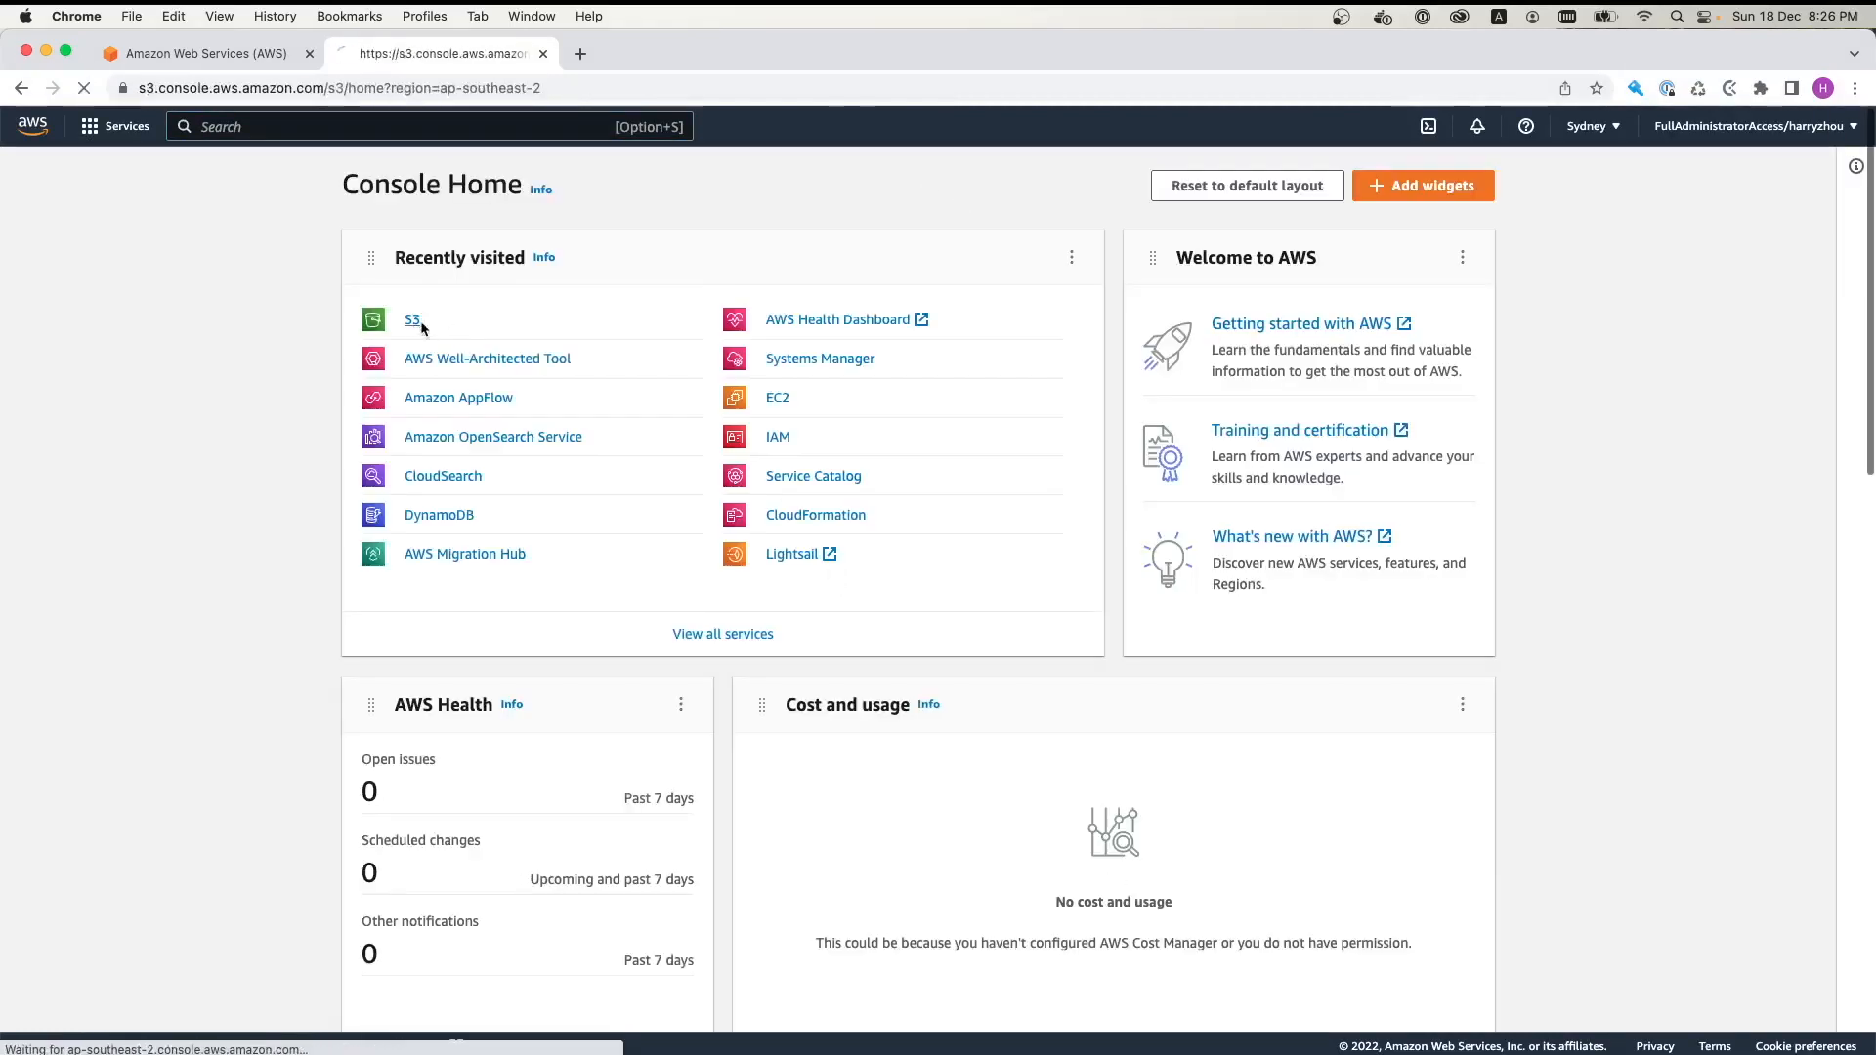
pyautogui.click(413, 320)
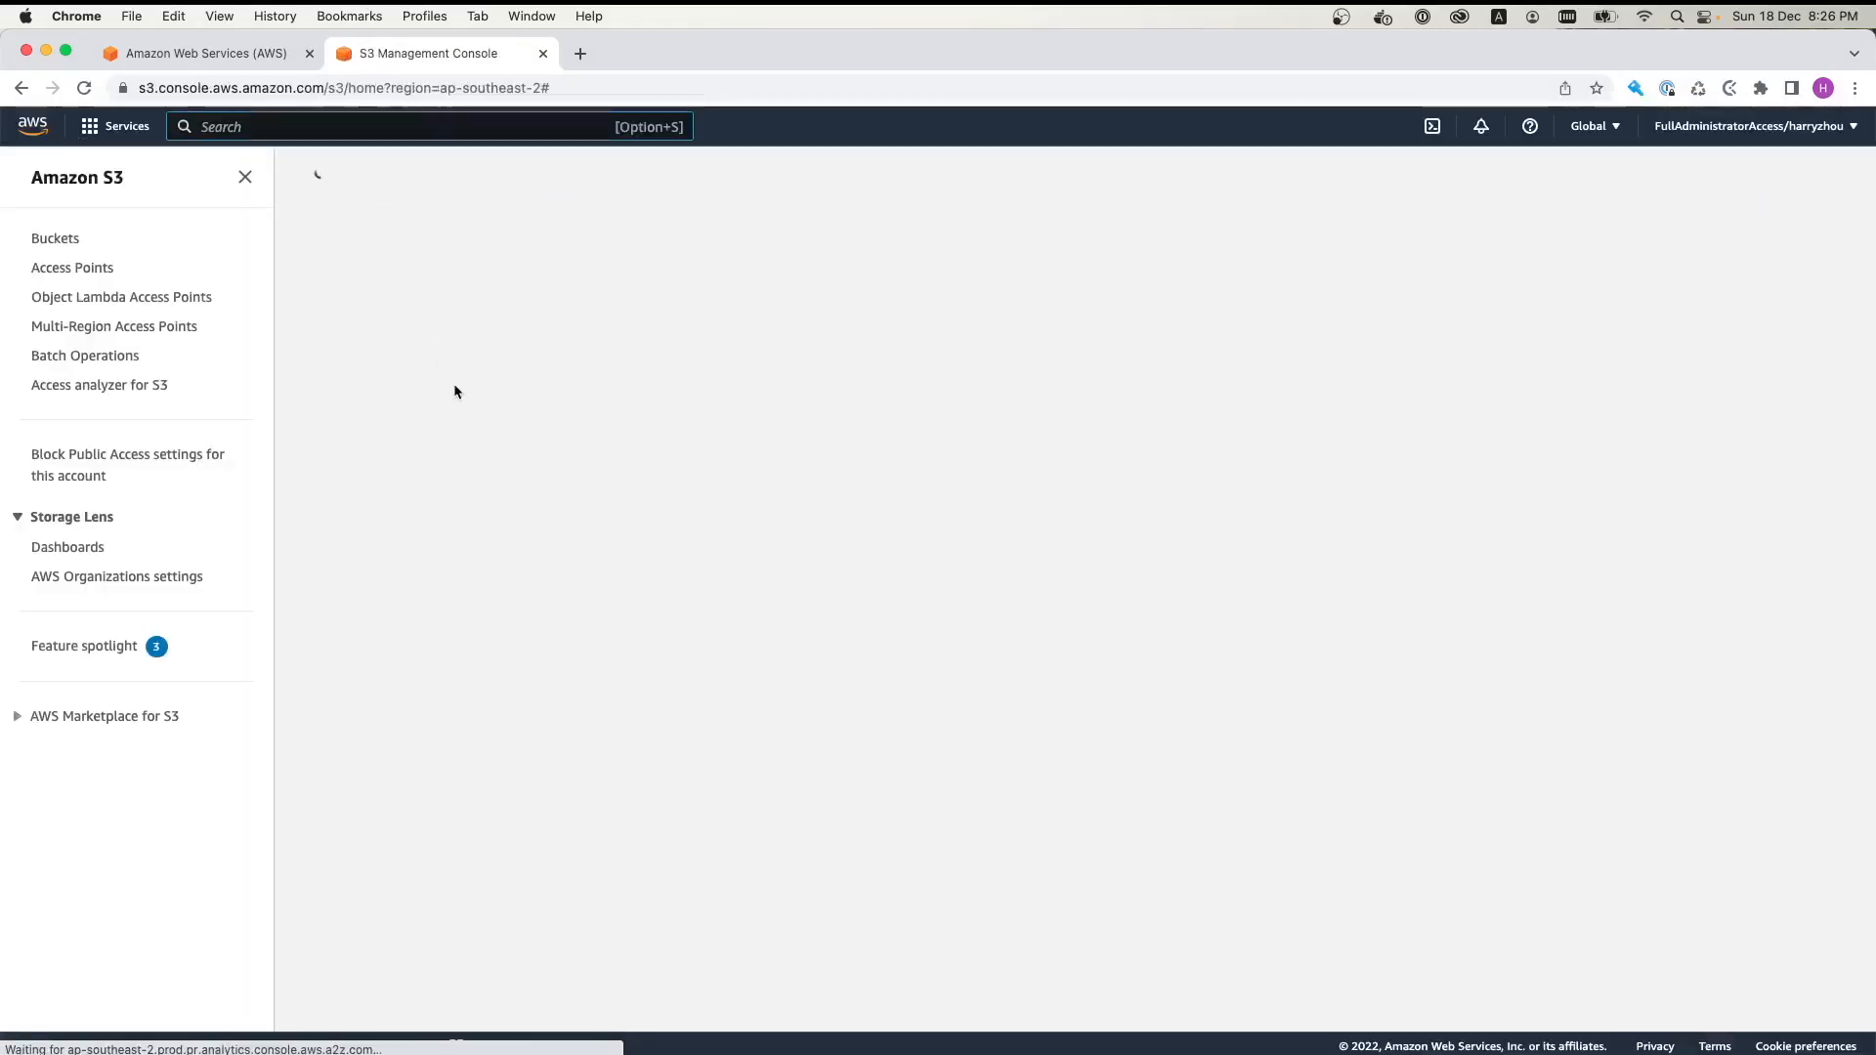
pyautogui.click(55, 238)
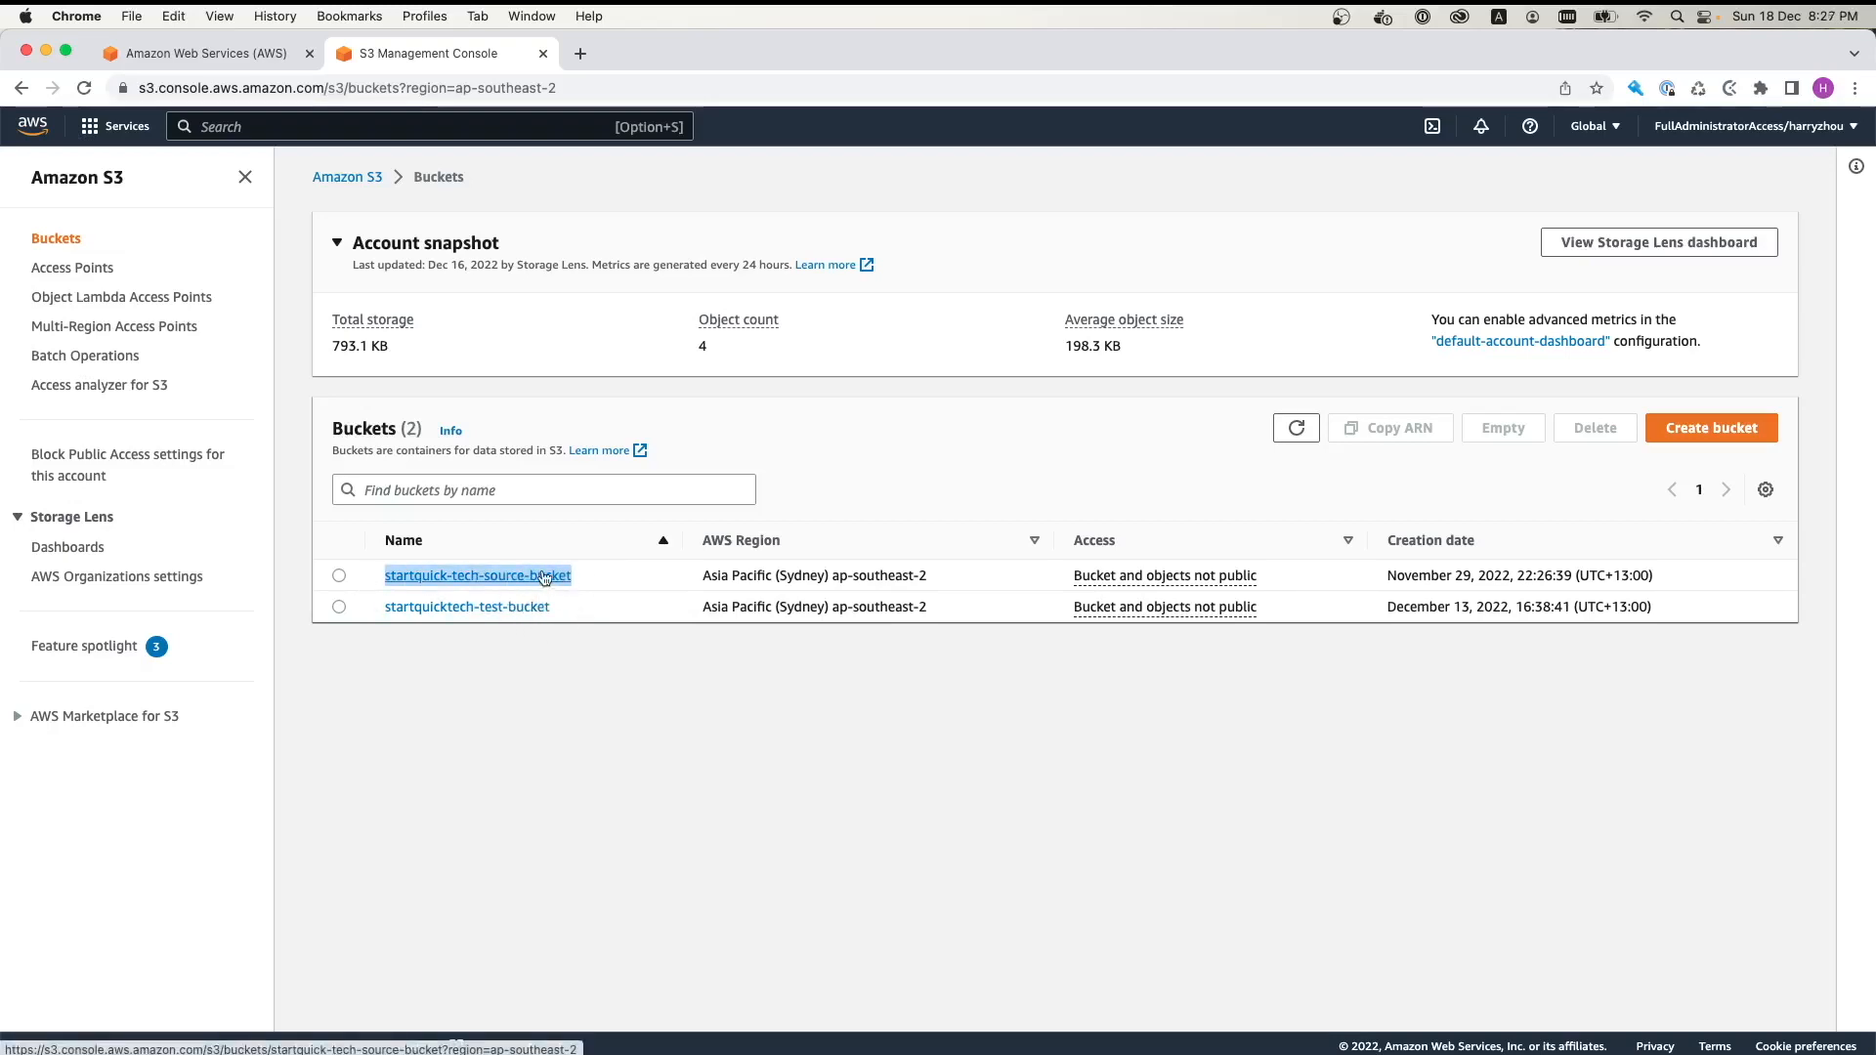
pyautogui.click(476, 576)
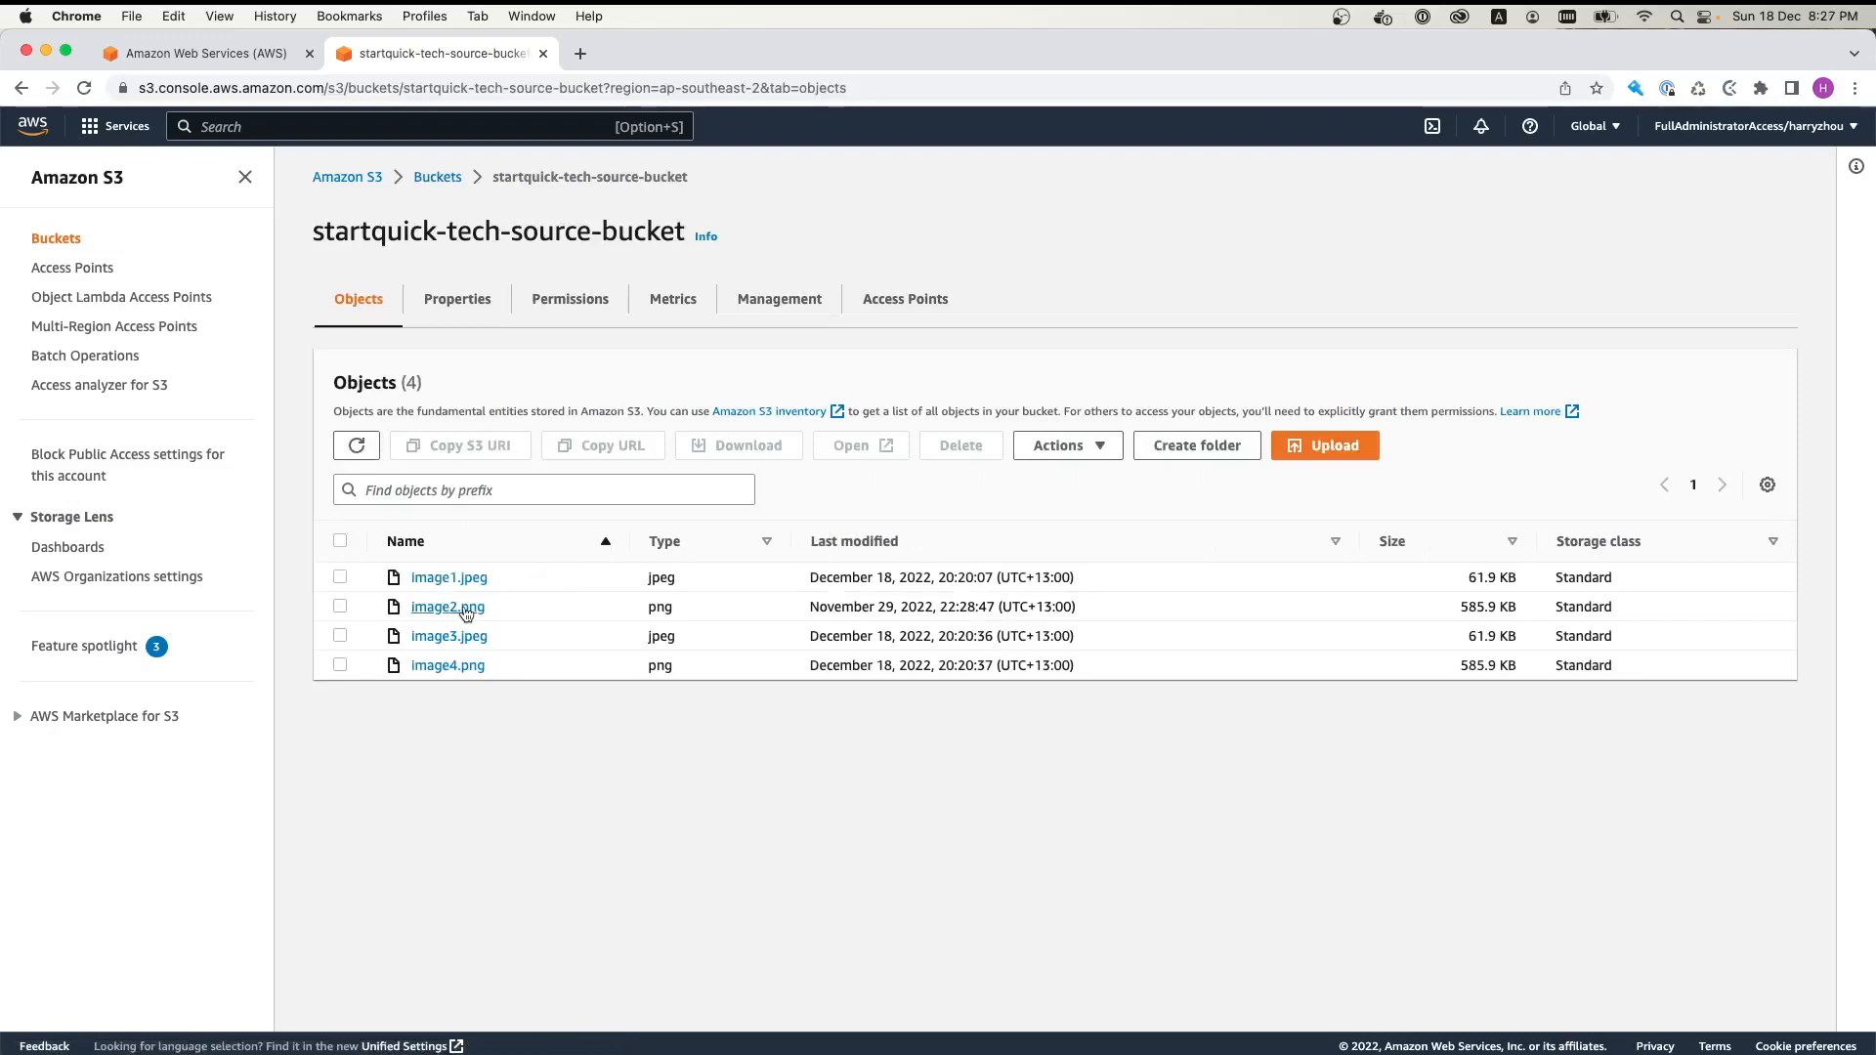
pyautogui.moveTo(525, 766)
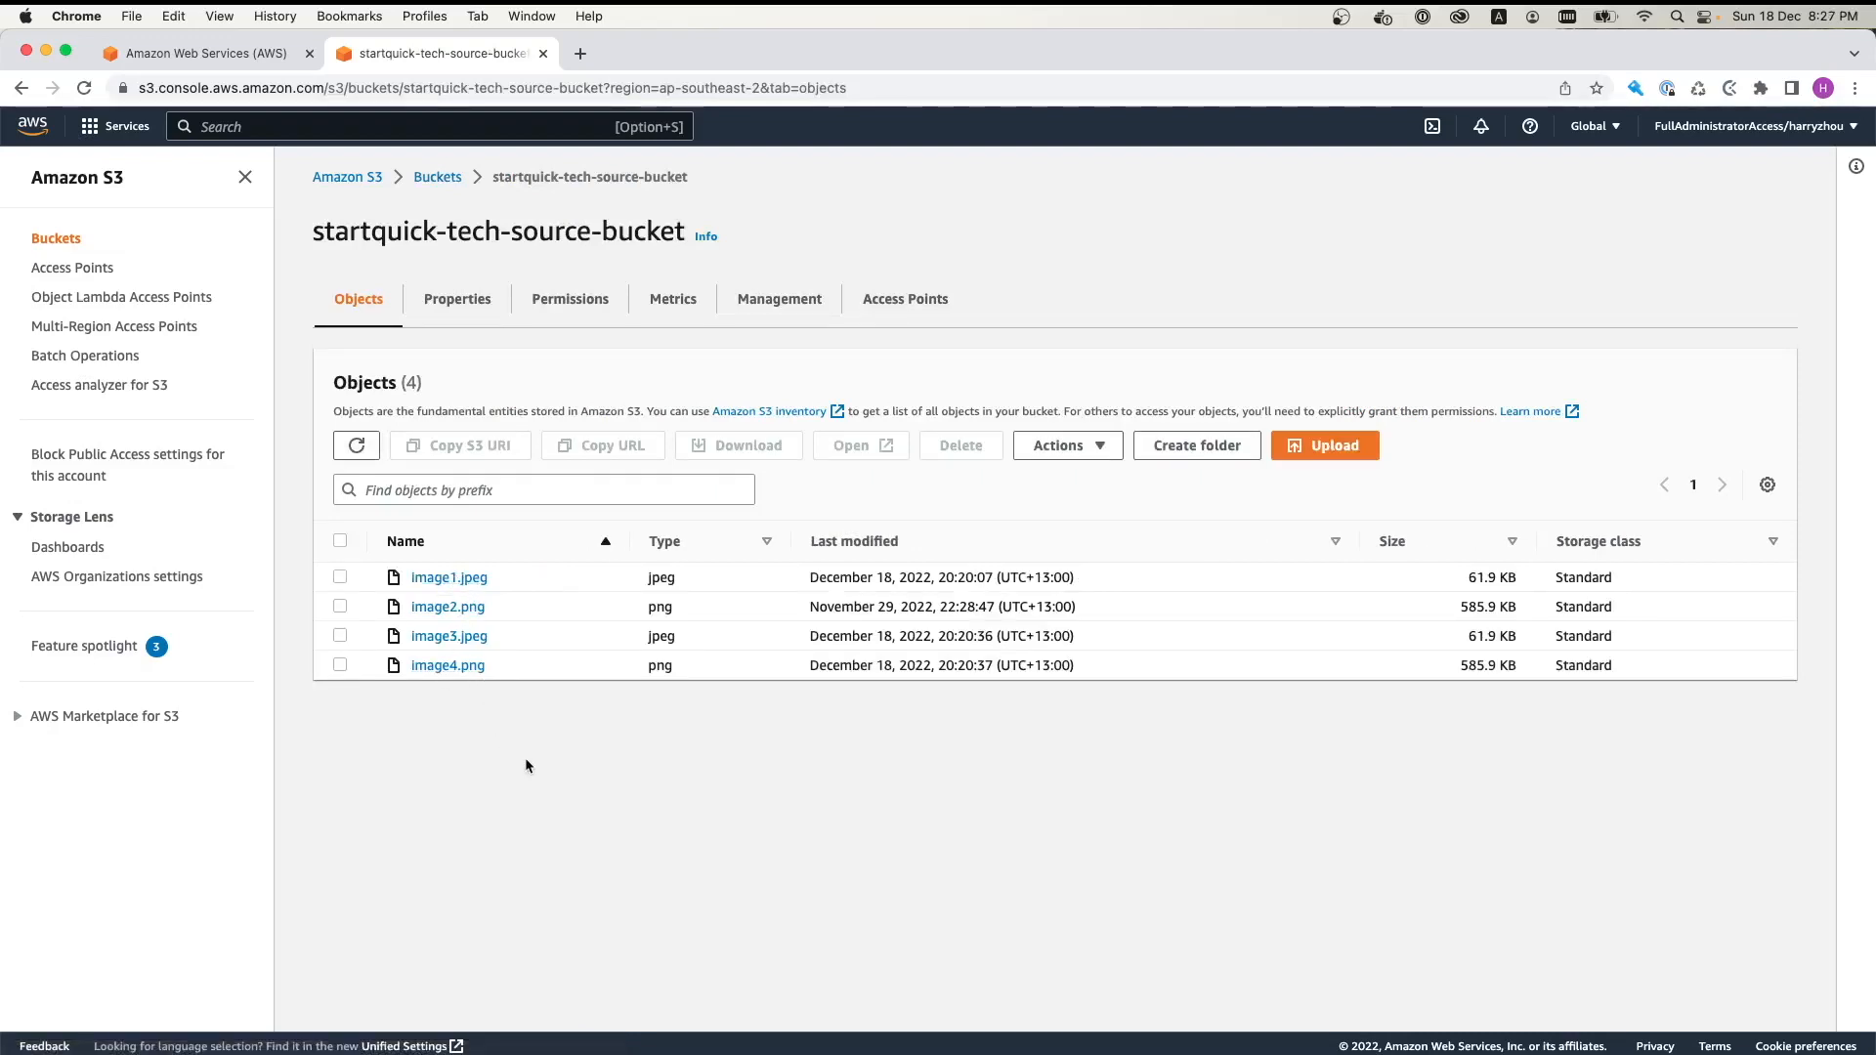
pyautogui.click(22, 87)
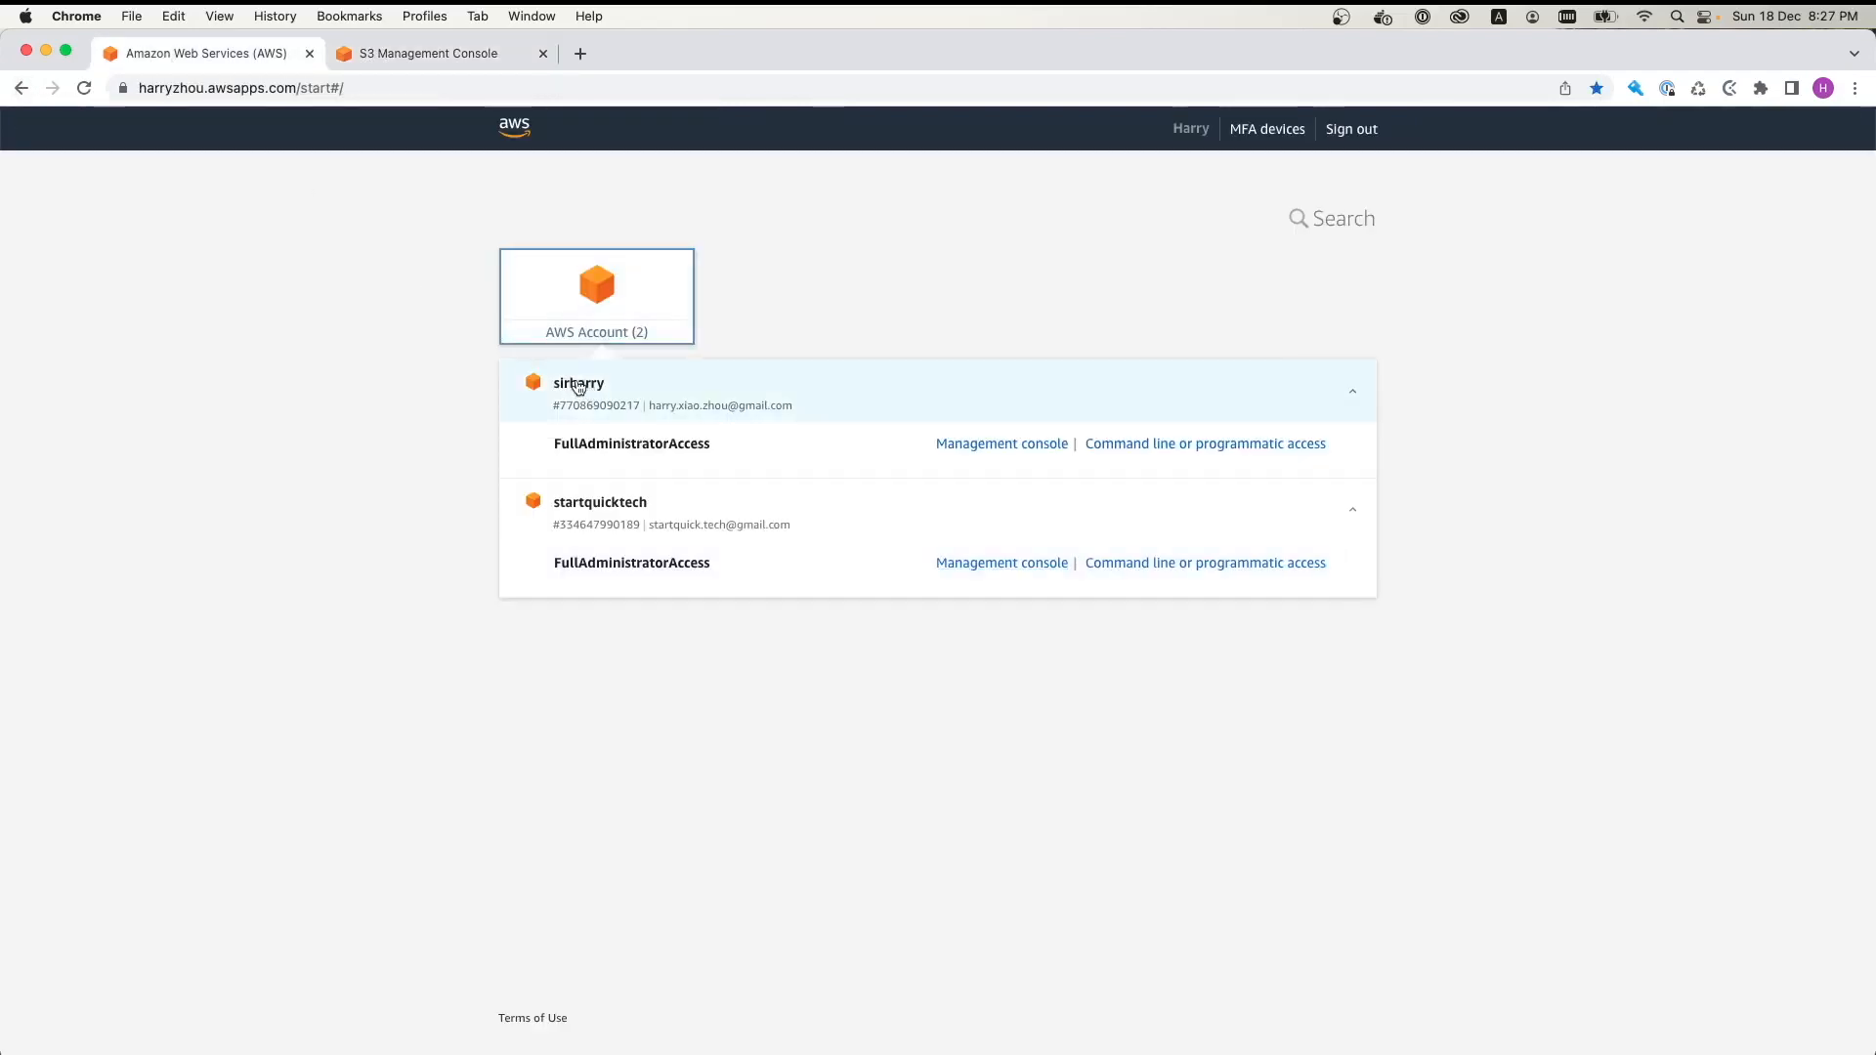
# Step: In the other account's console, open S3 and view startquick-tech-destination-bucket
pyautogui.click(1001, 443)
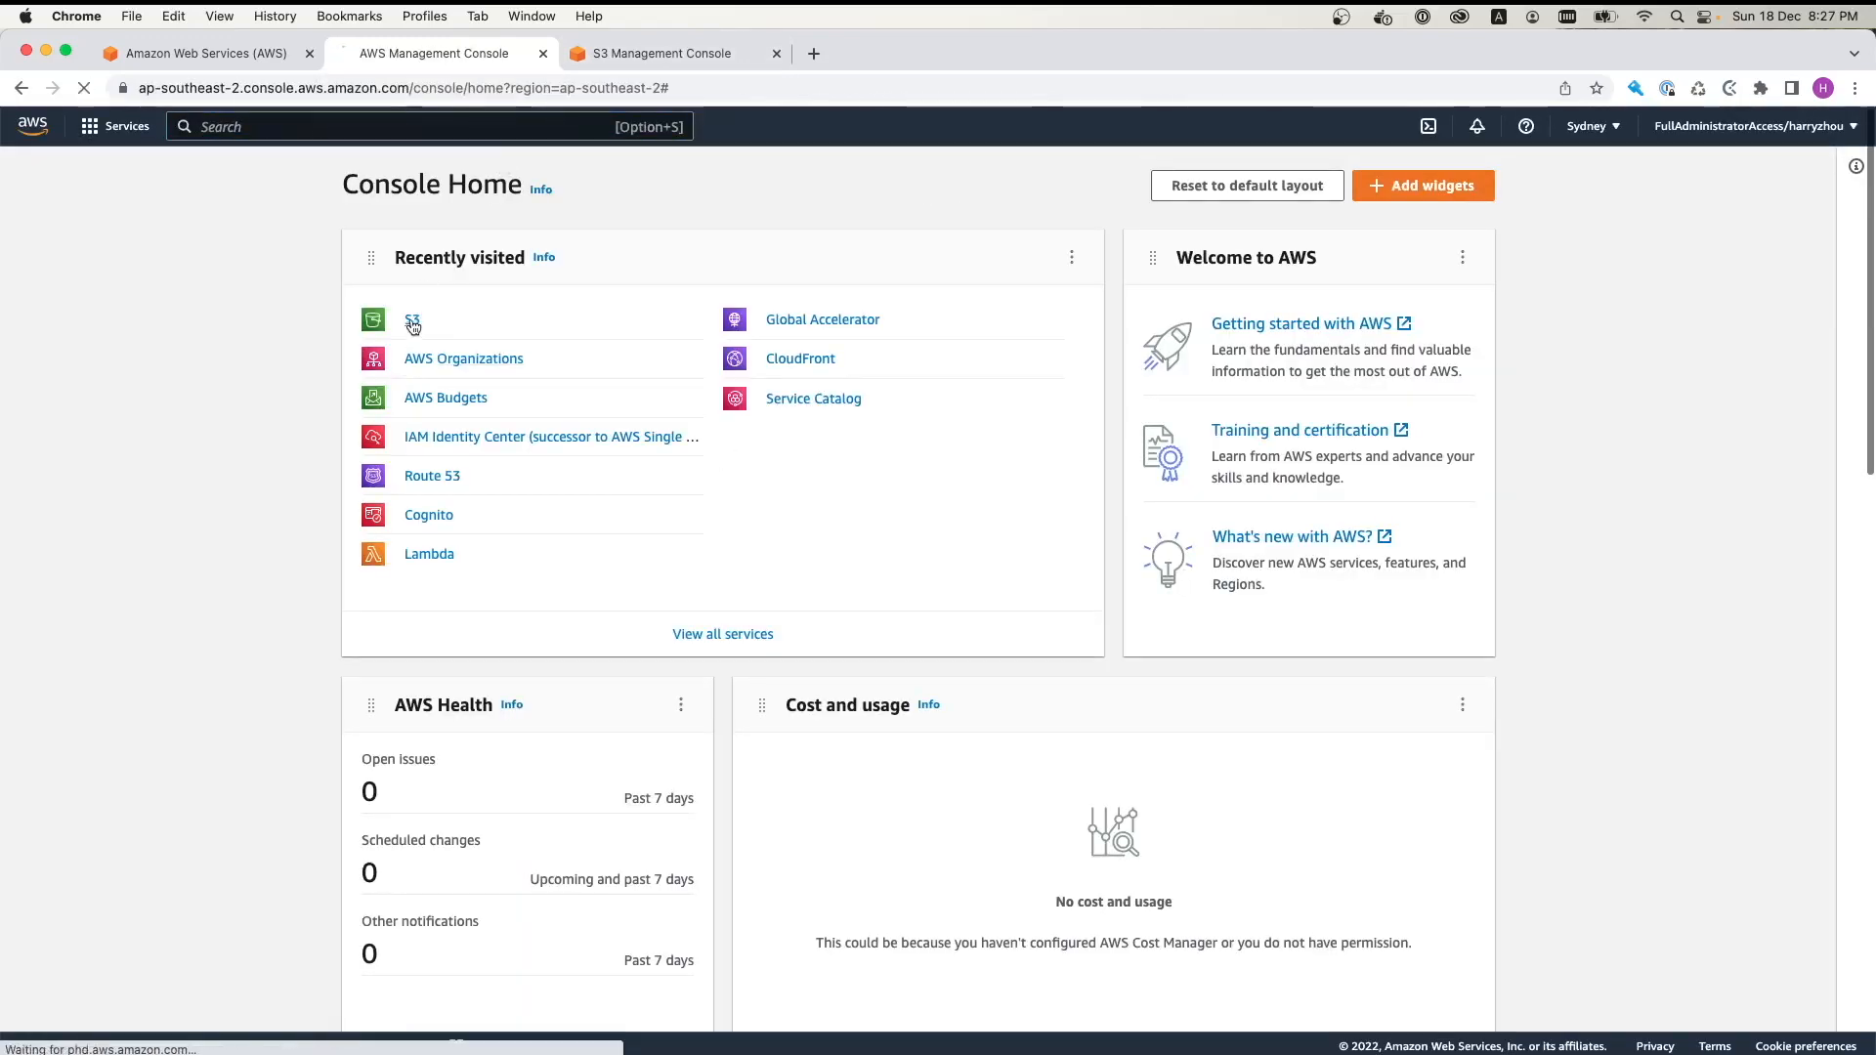
pyautogui.click(411, 319)
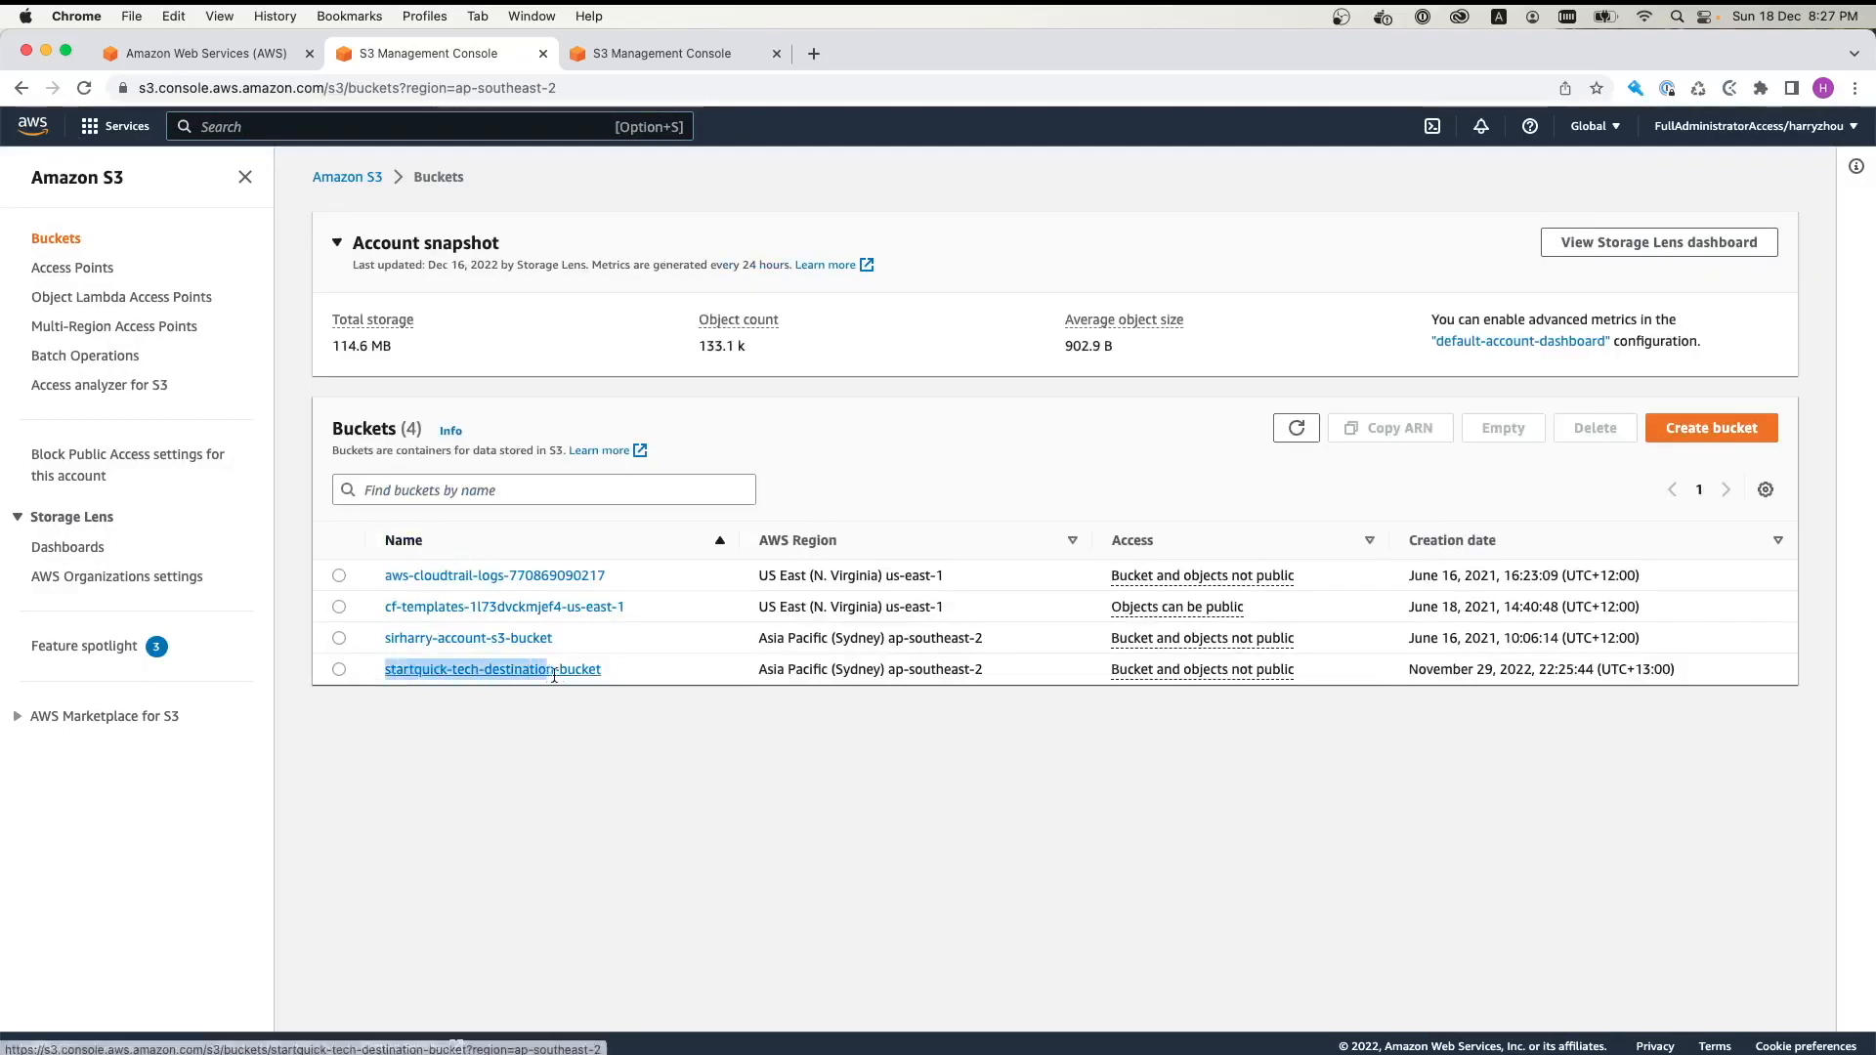
pyautogui.click(491, 668)
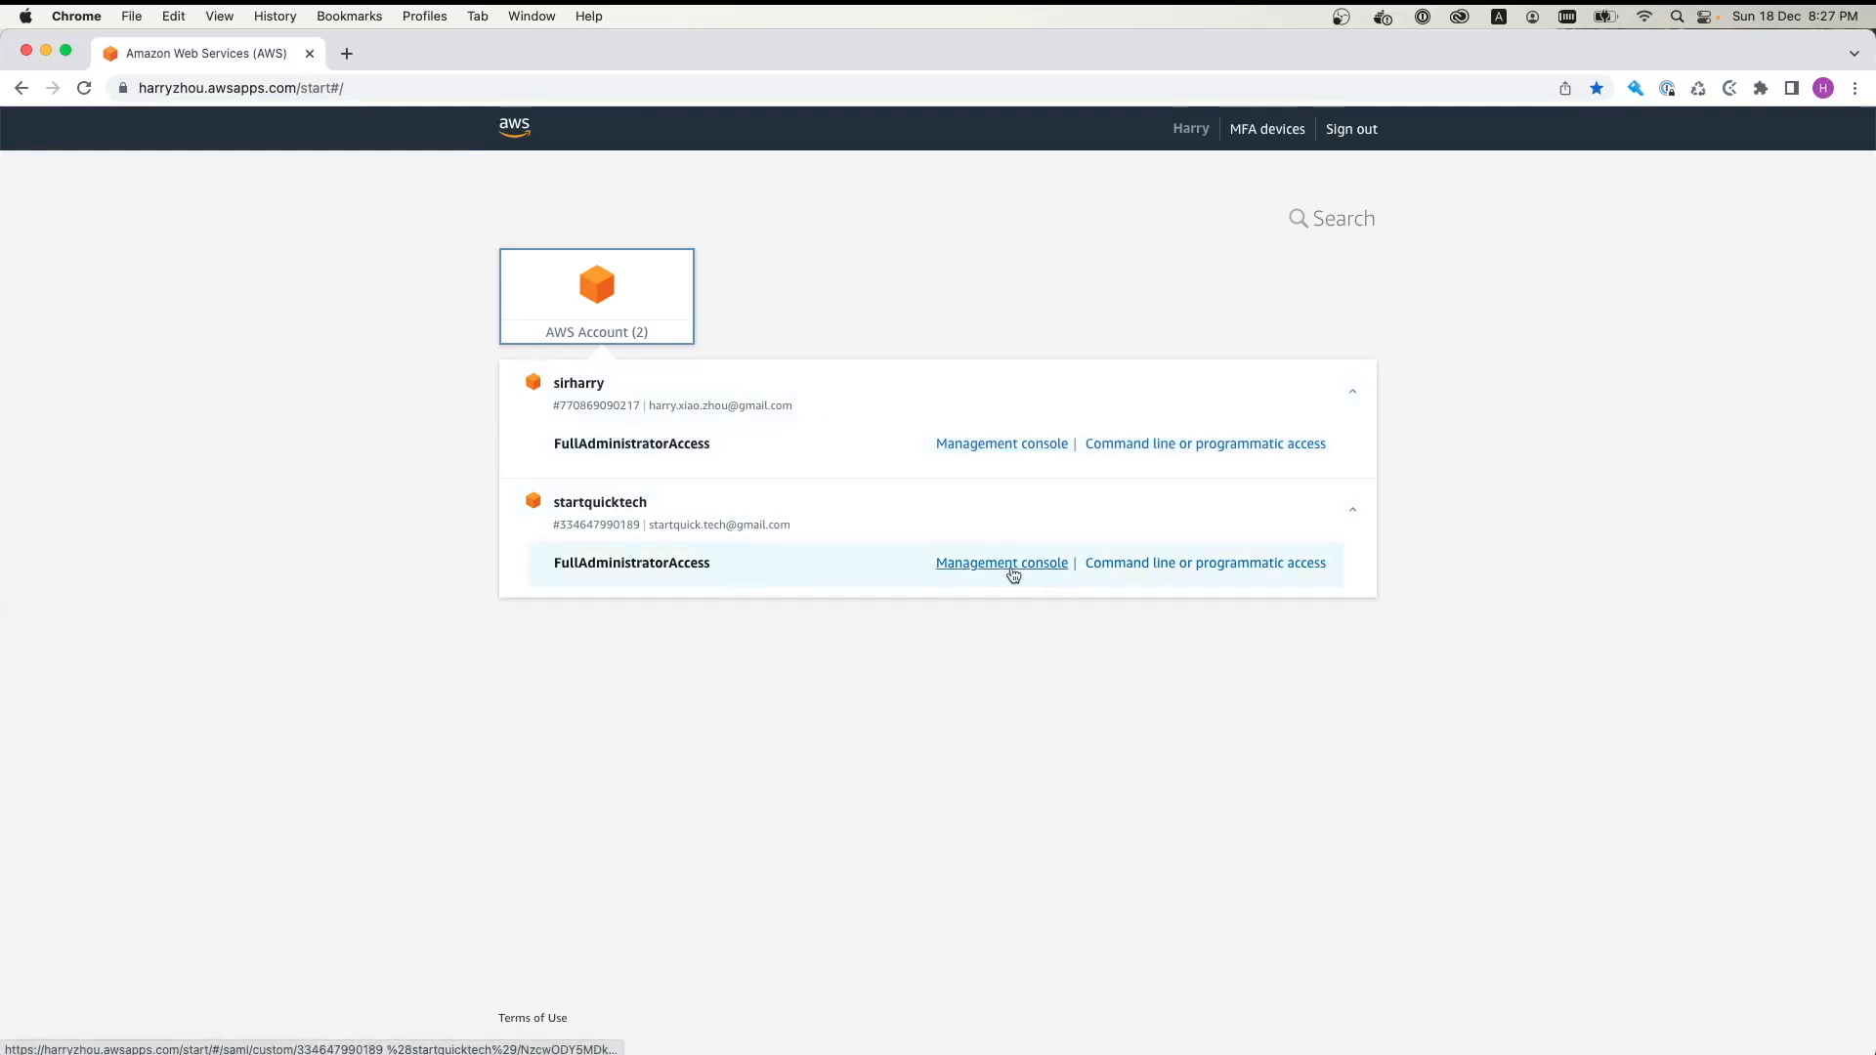
# Step: Open startquick-tech-source-bucket in the startquicktech account's S3 console
pyautogui.click(1001, 563)
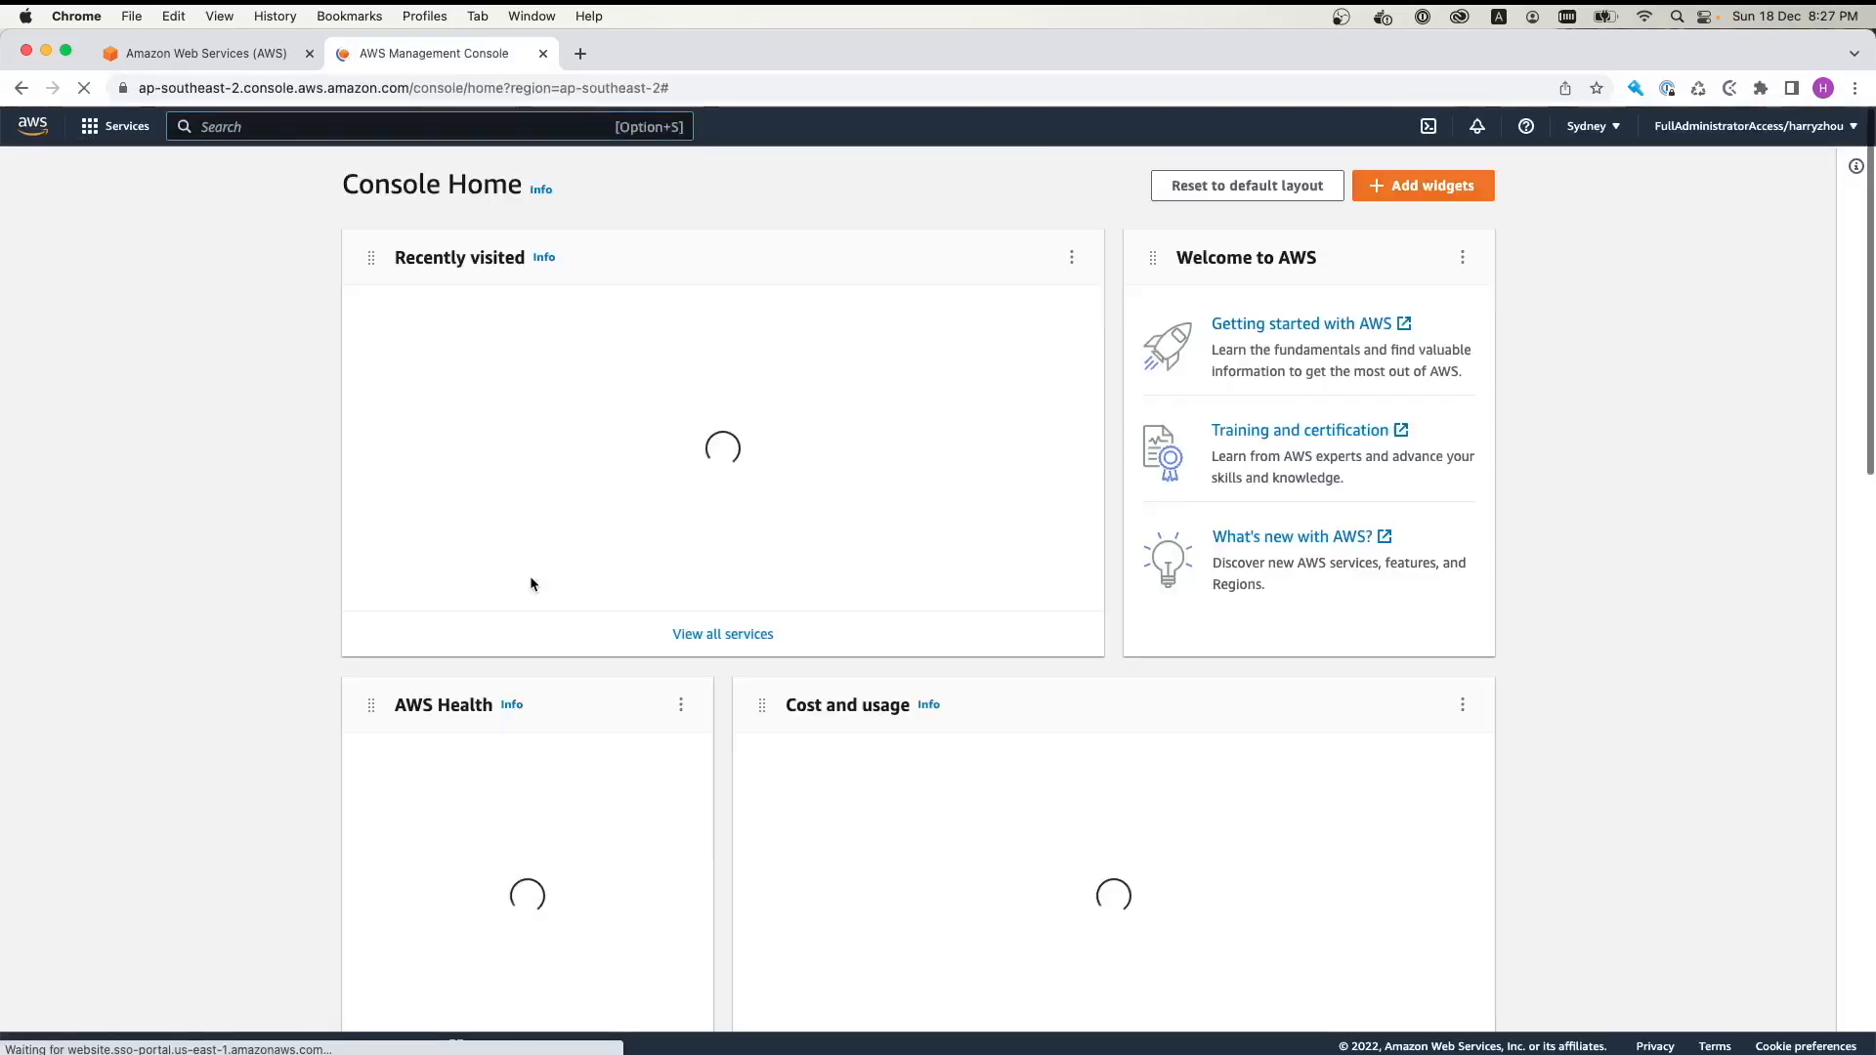
pyautogui.click(411, 319)
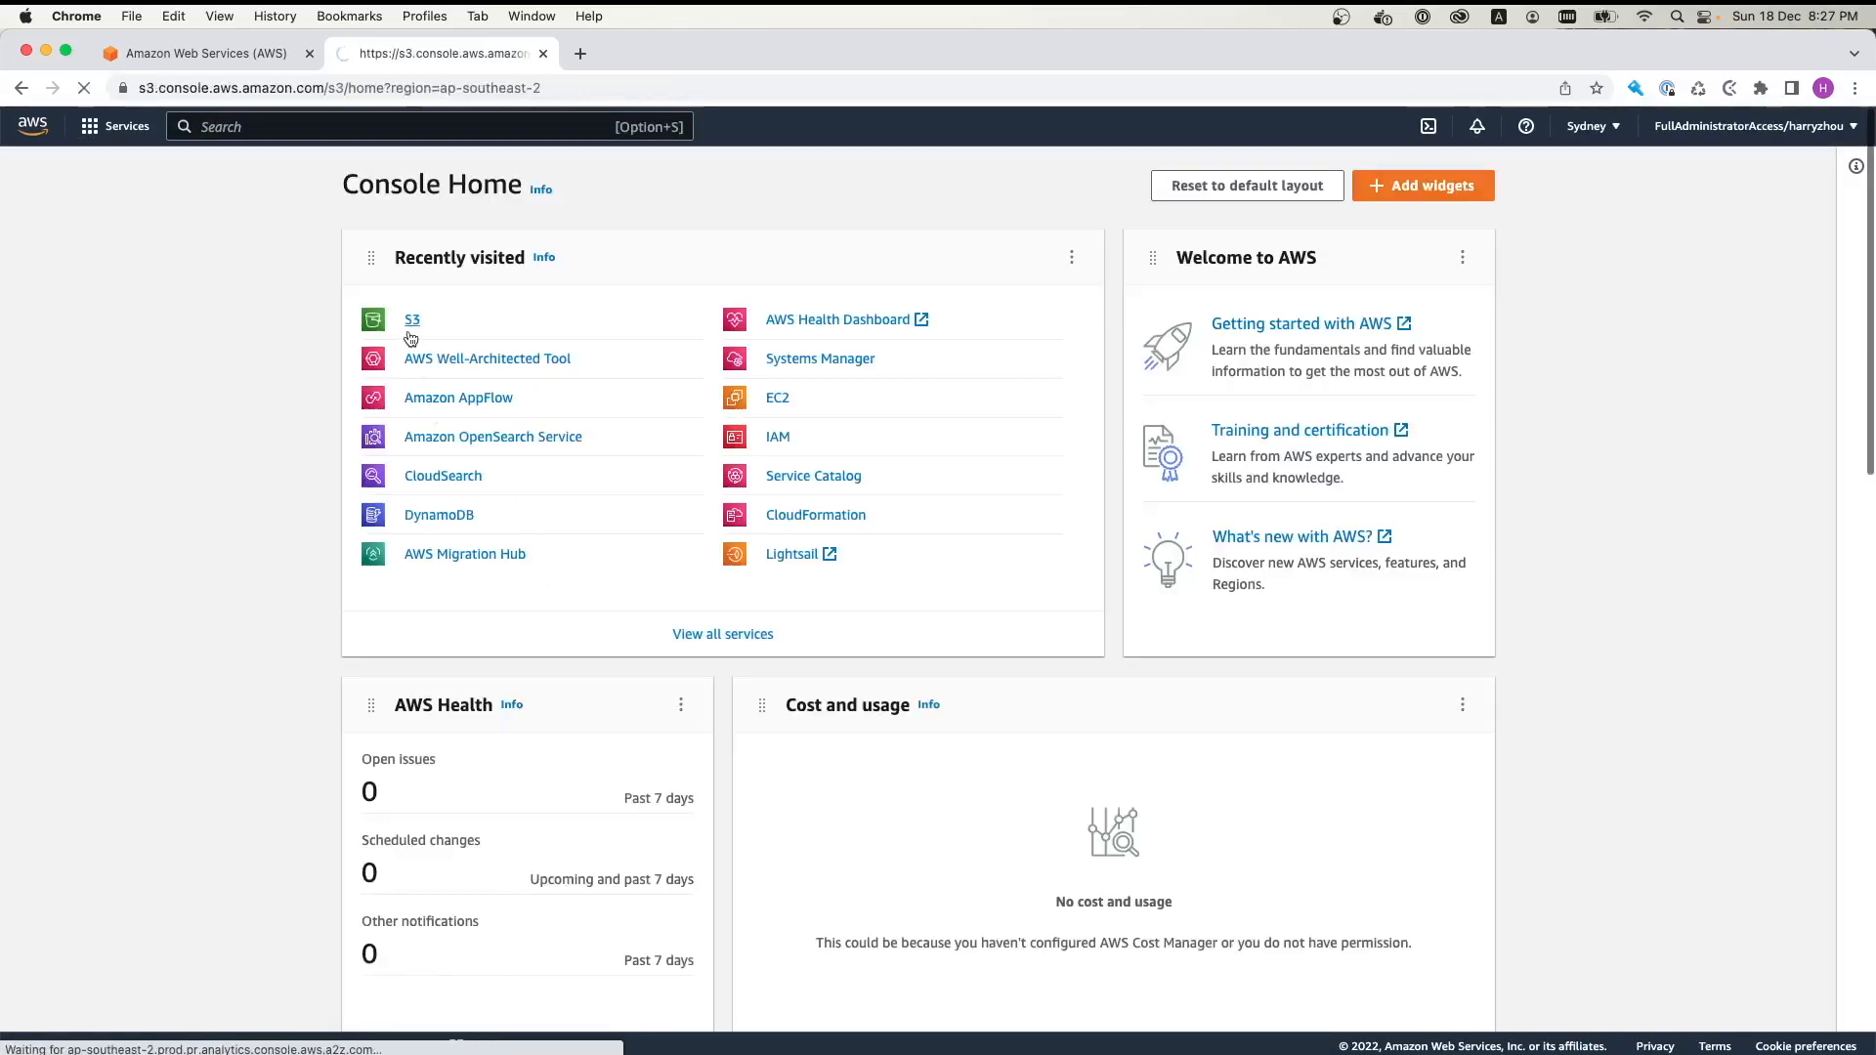
pyautogui.click(411, 319)
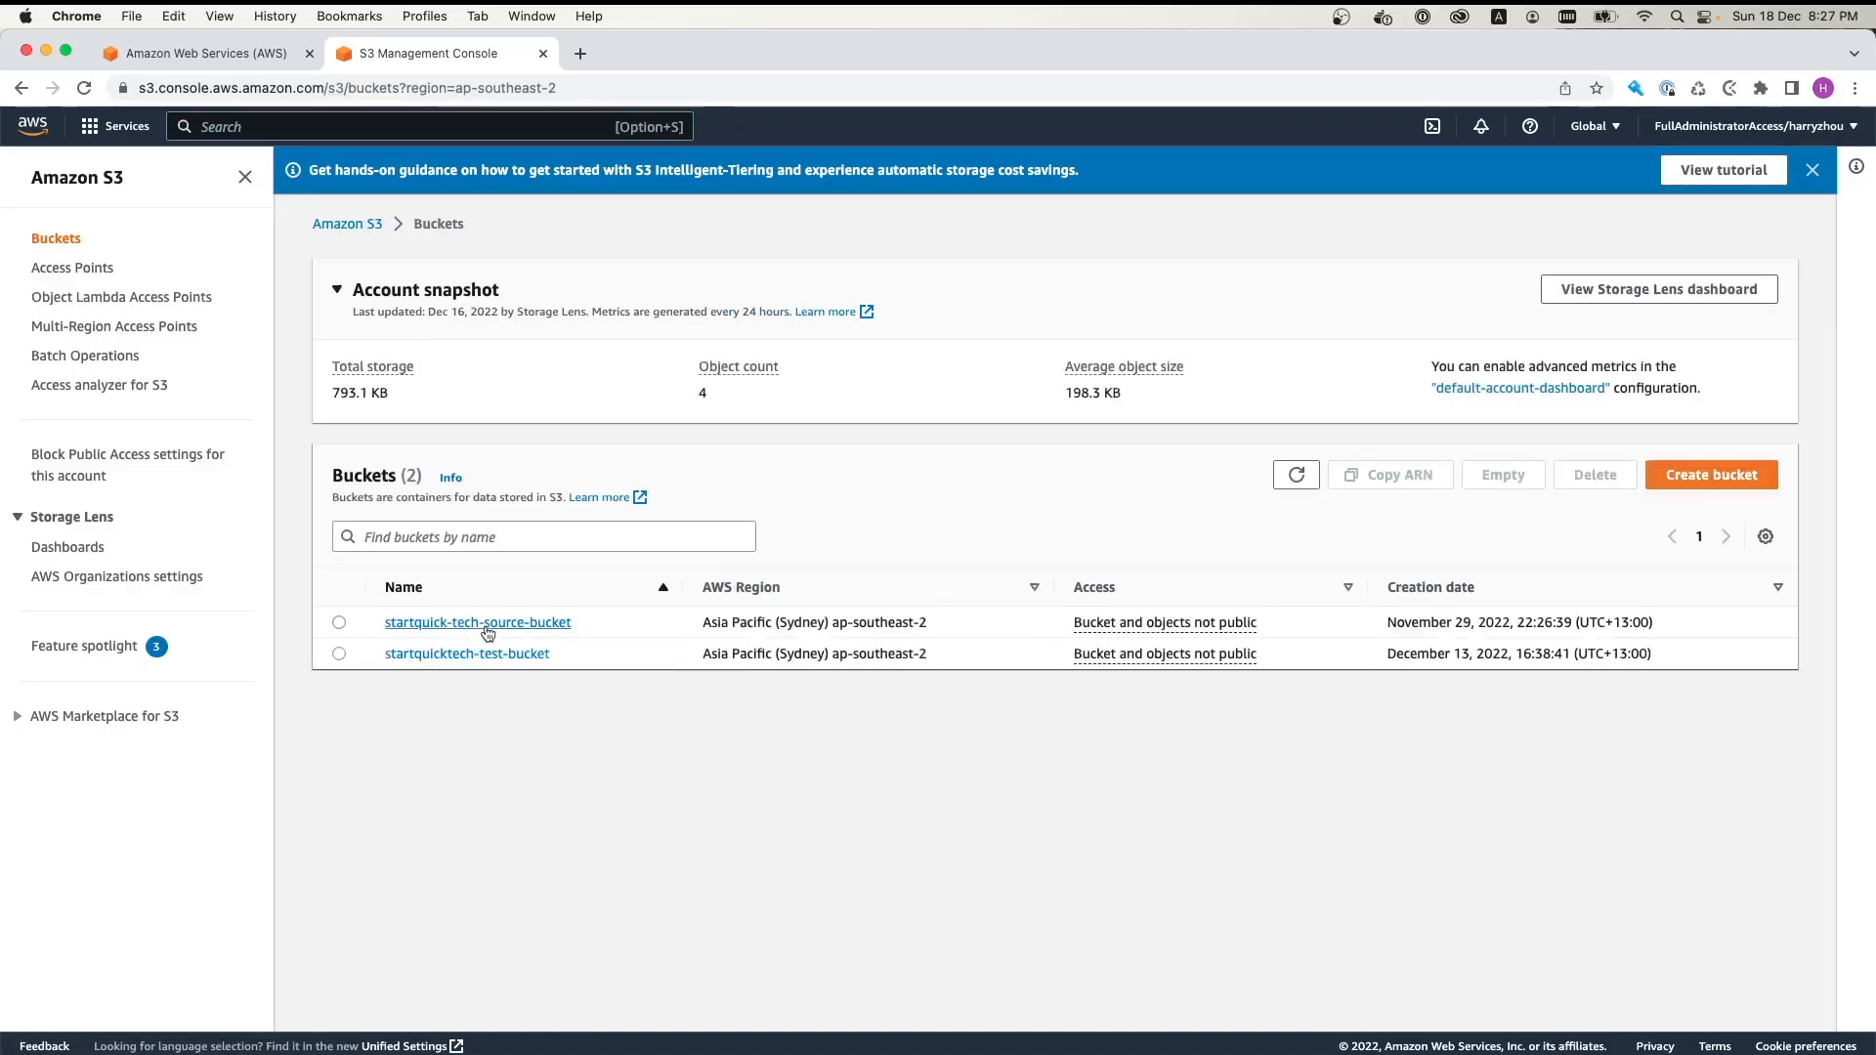
pyautogui.click(476, 623)
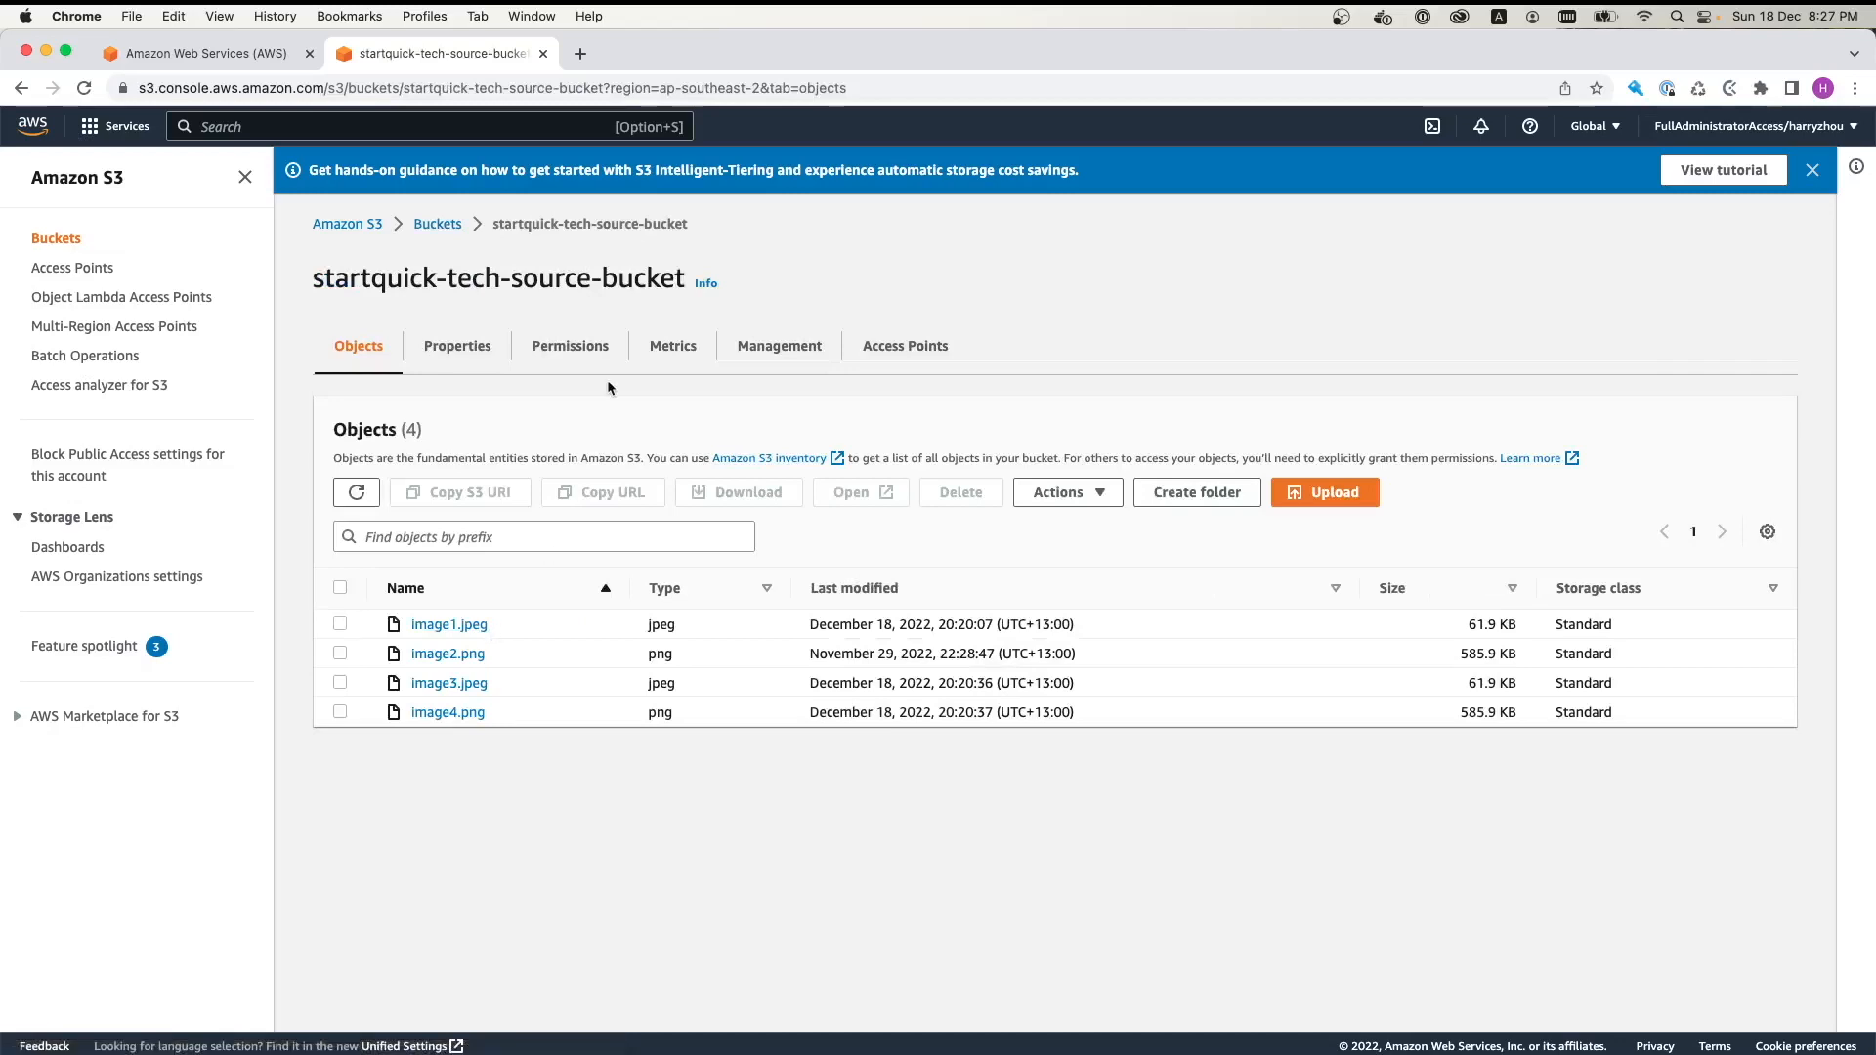
# Step: On the Permissions tab, find the empty Bucket policy and start editing it
pyautogui.click(570, 345)
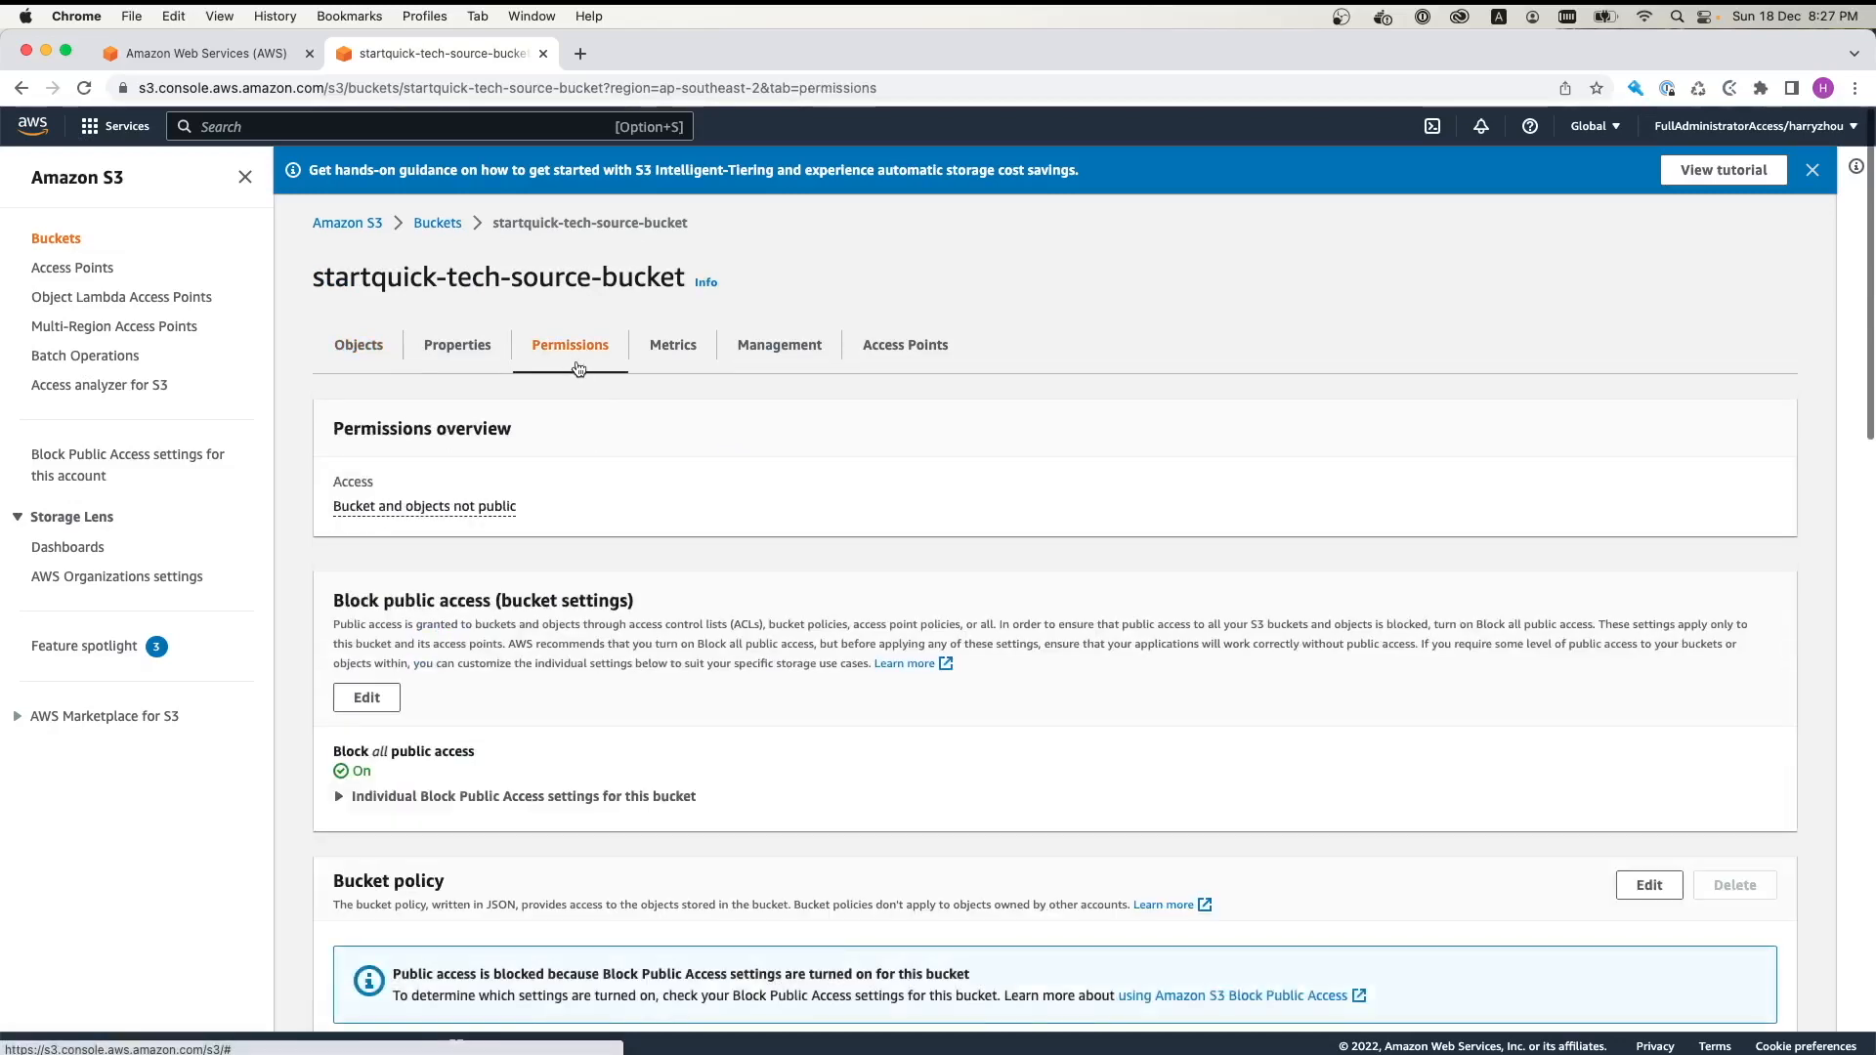
pyautogui.scroll(-3)
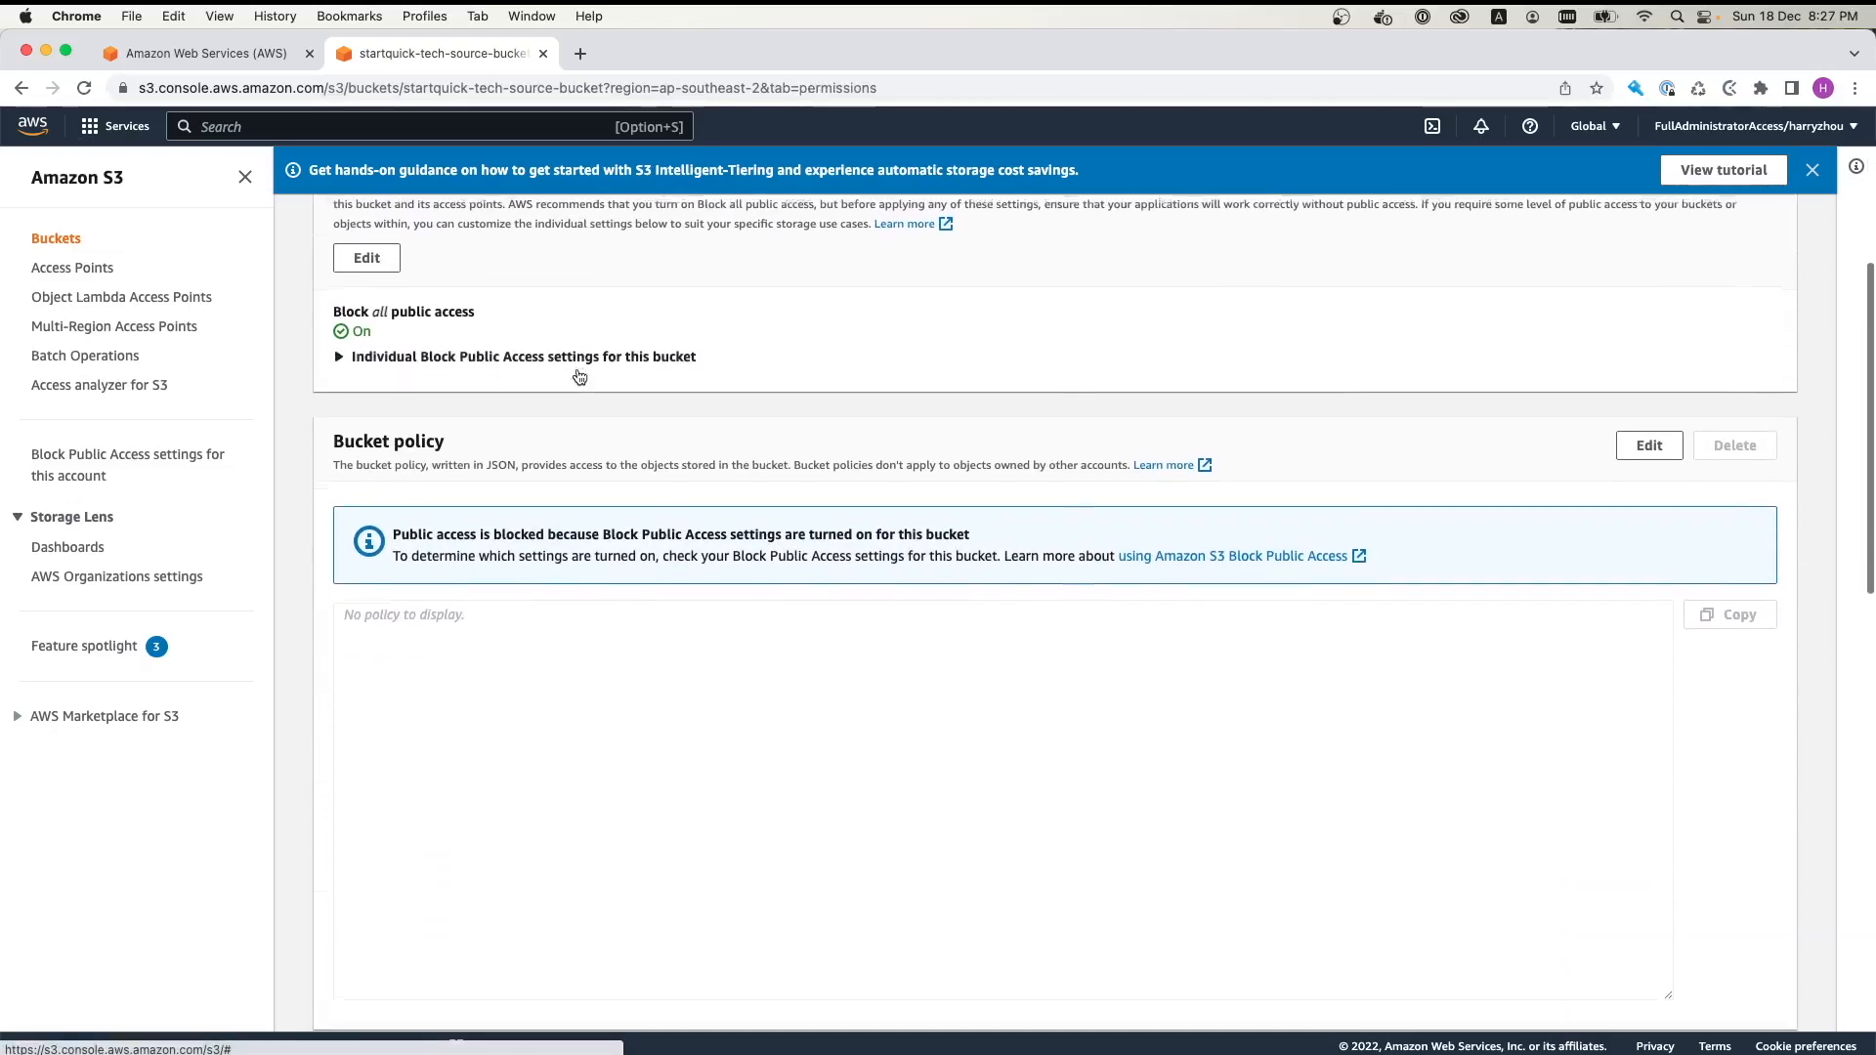
pyautogui.scroll(-3)
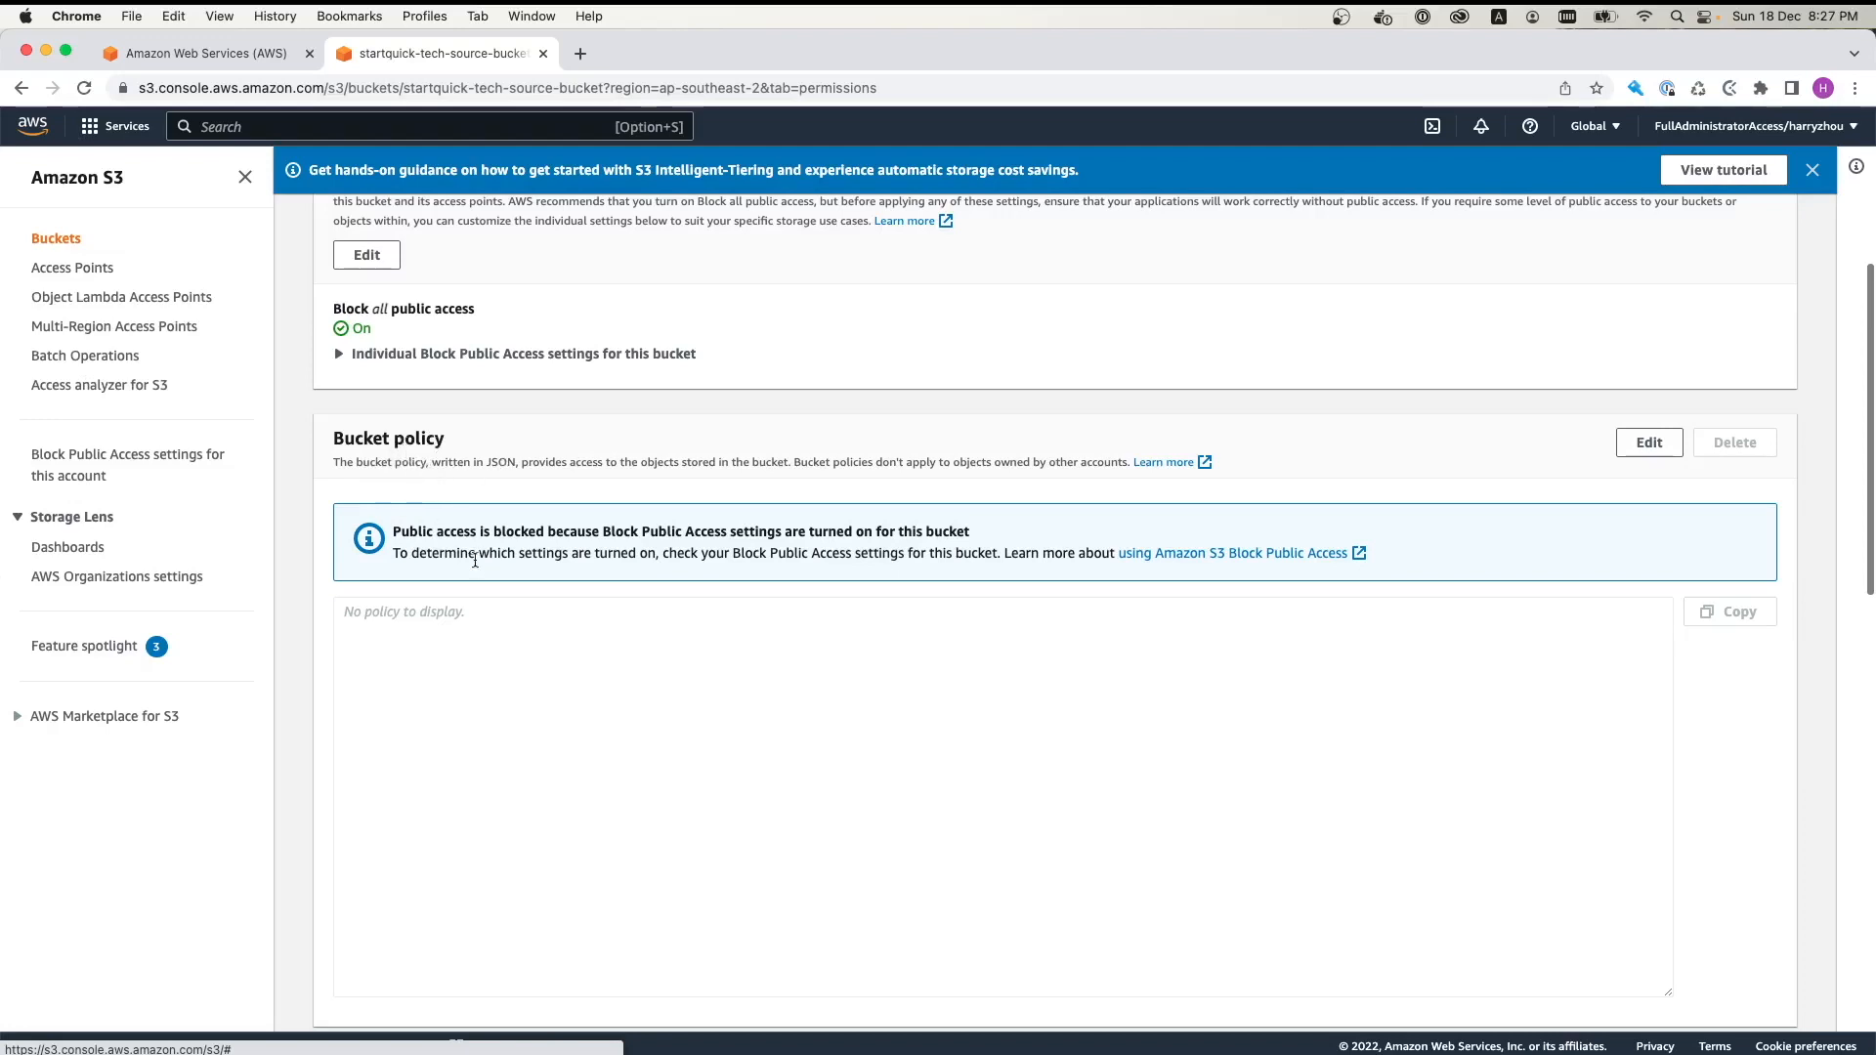
pyautogui.click(1648, 441)
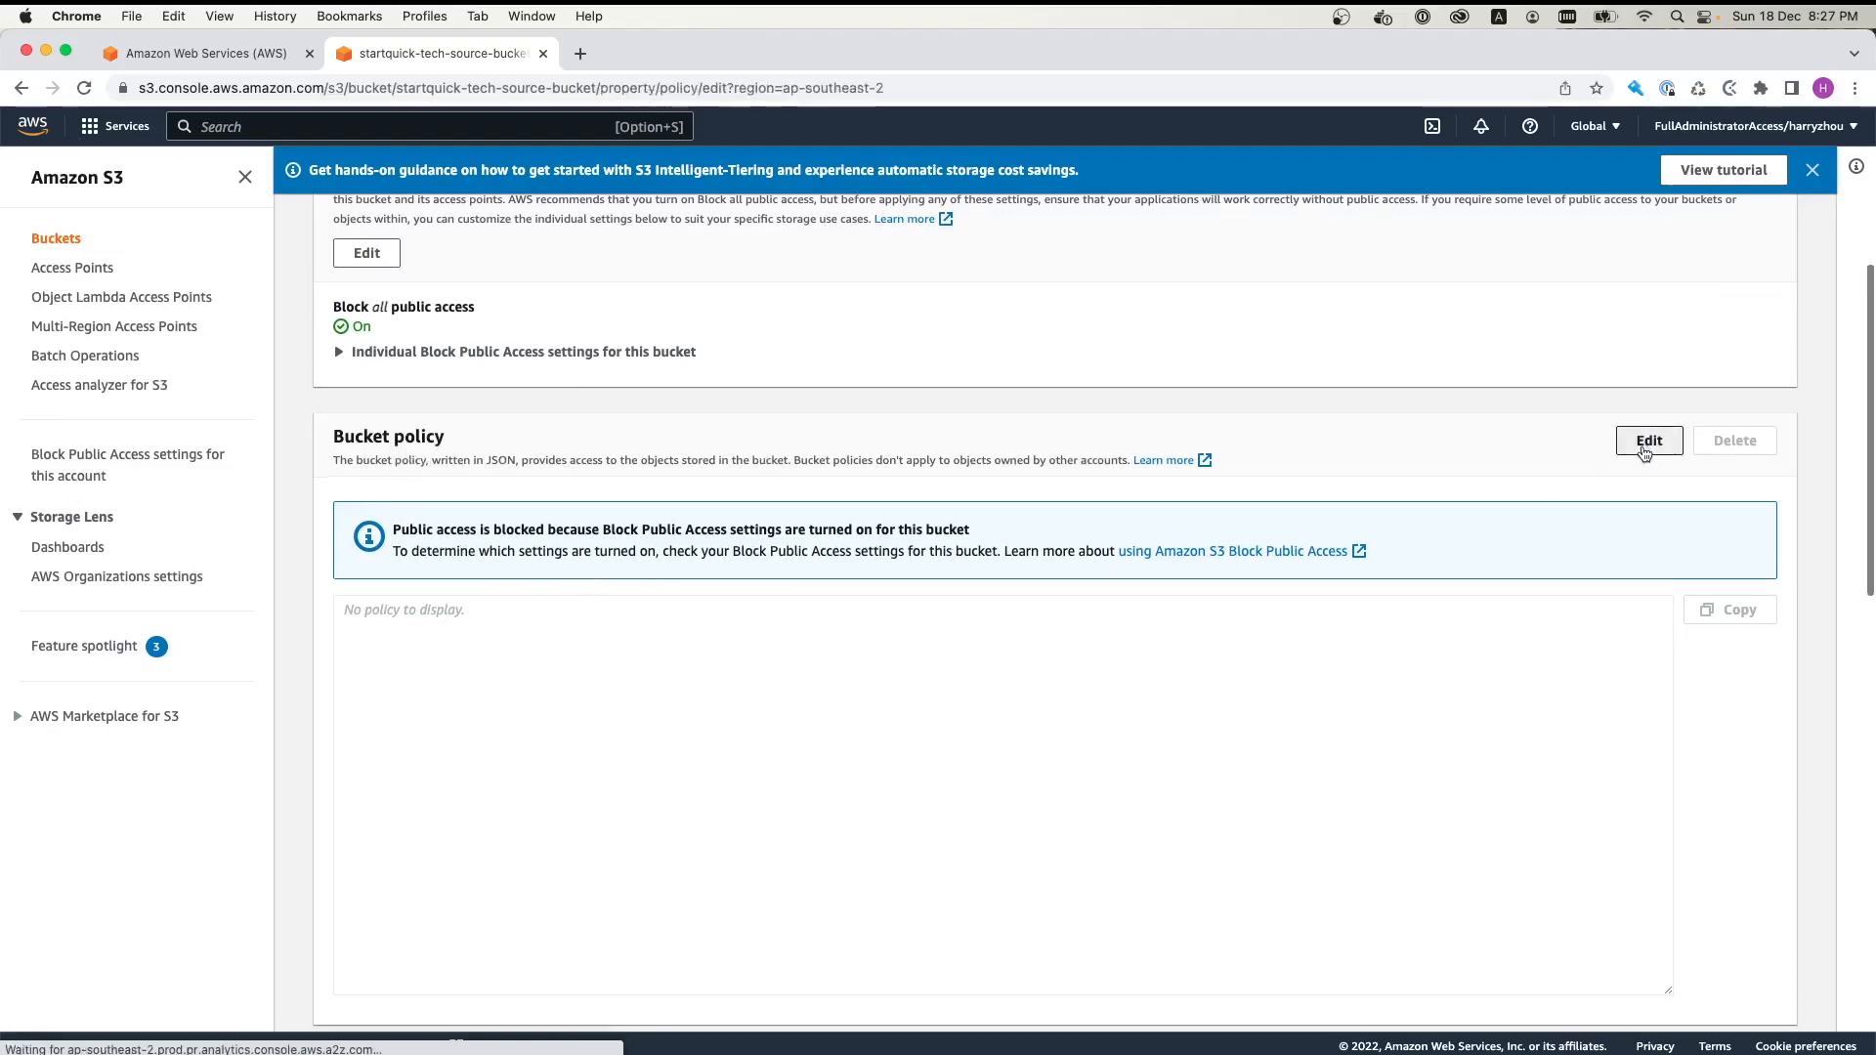
# Step: Save an AllowCopy bucket policy granting the other account ListBucket and GetObject
pyautogui.click(1648, 441)
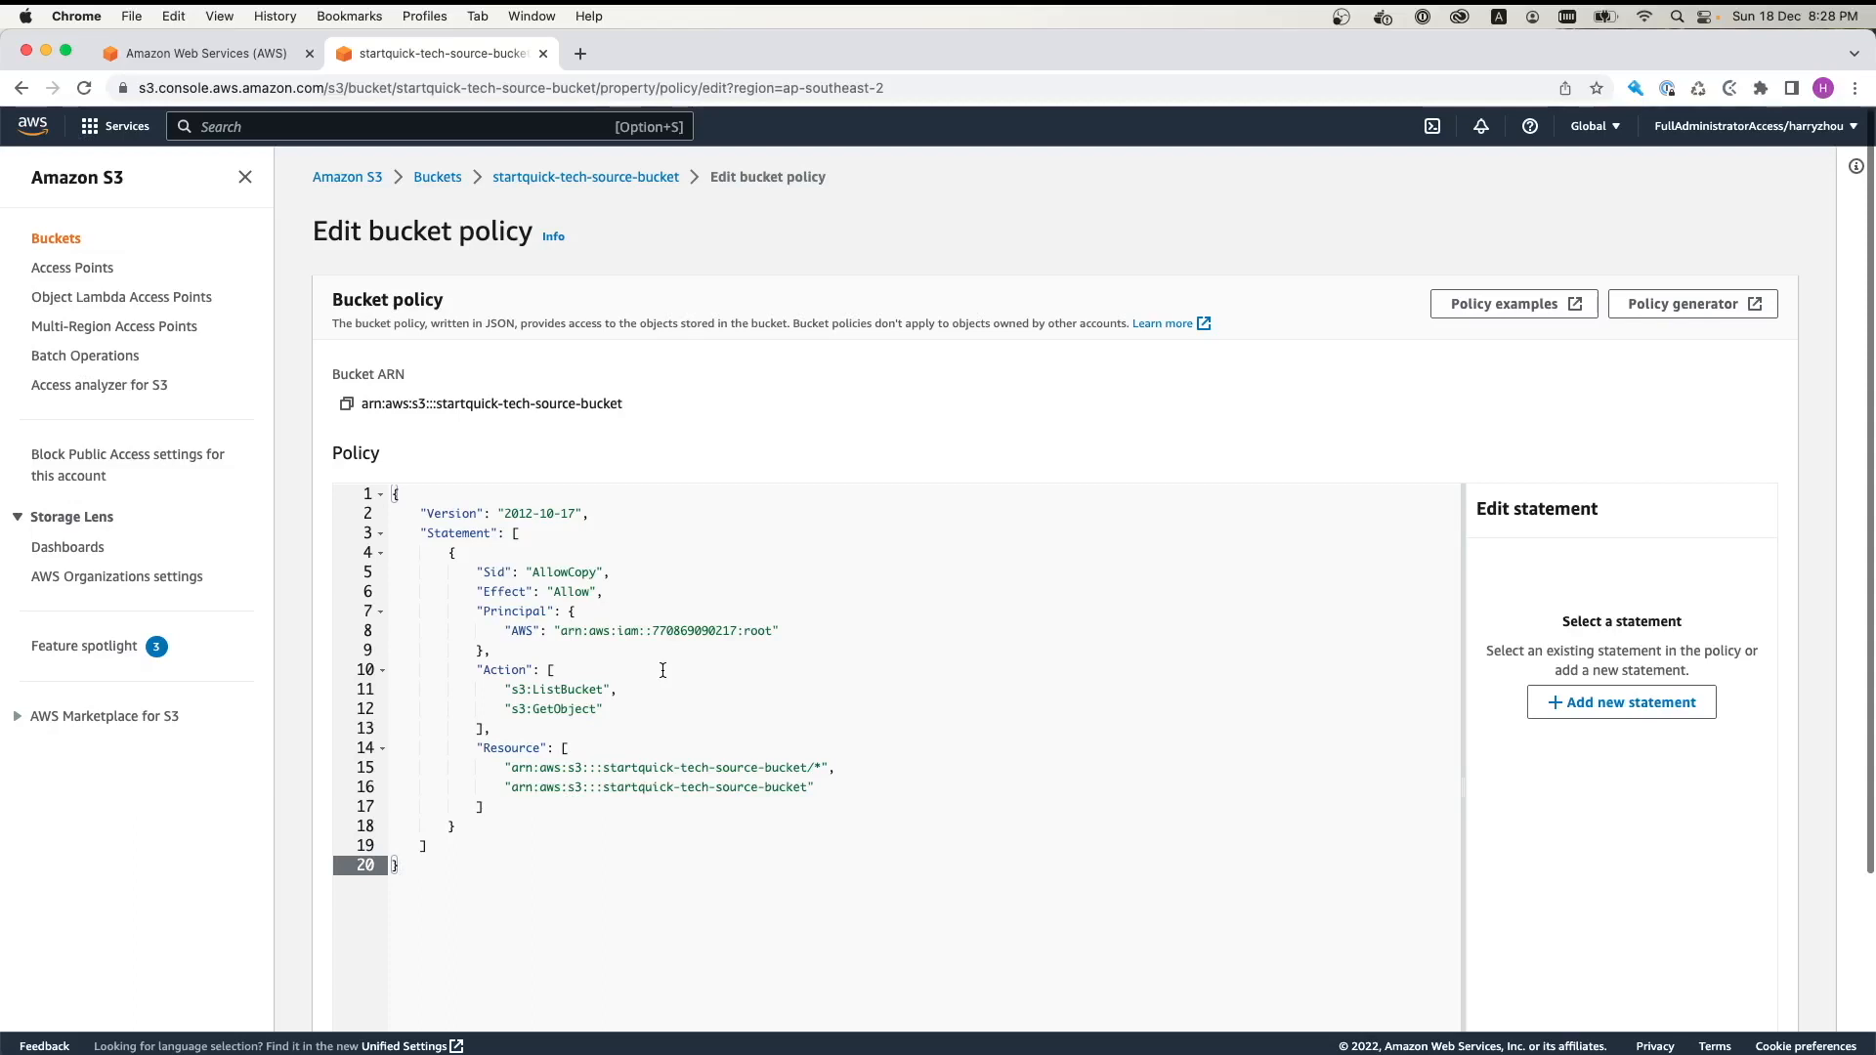
pyautogui.moveTo(689, 675)
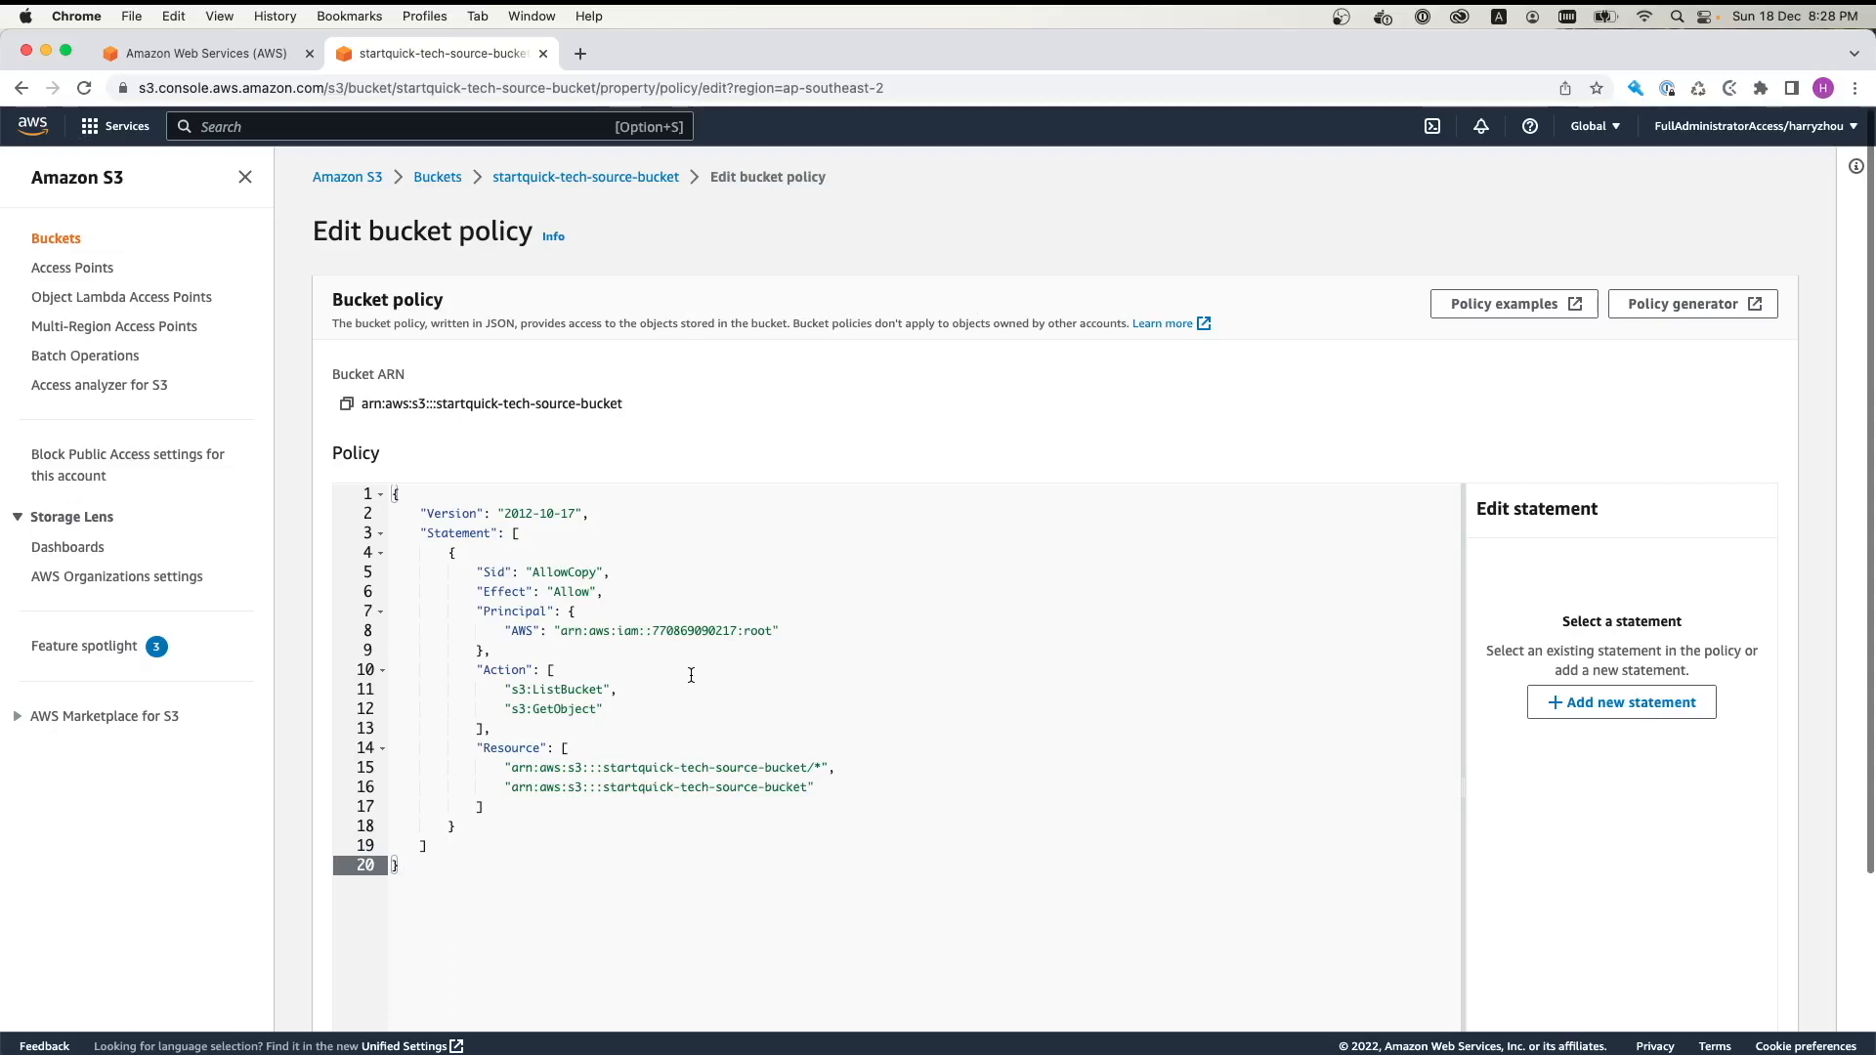
pyautogui.scroll(-3)
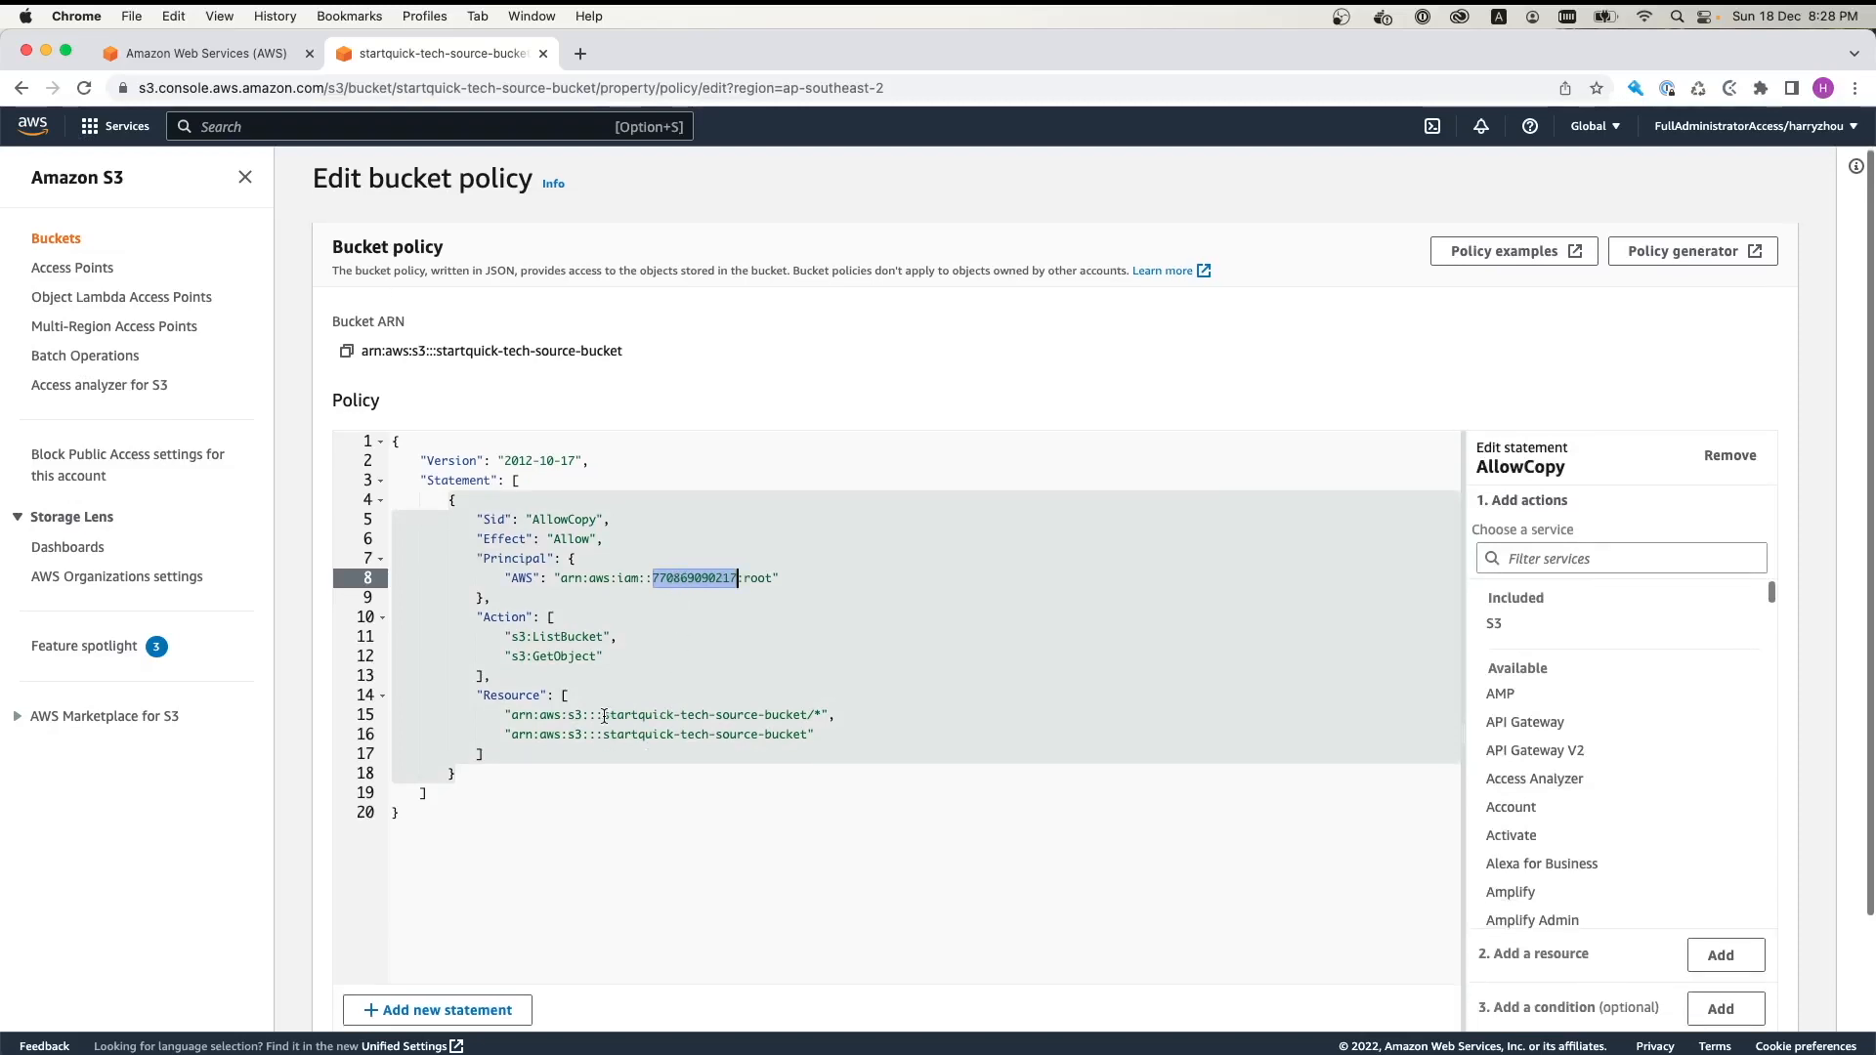
pyautogui.doubleClick(646, 714)
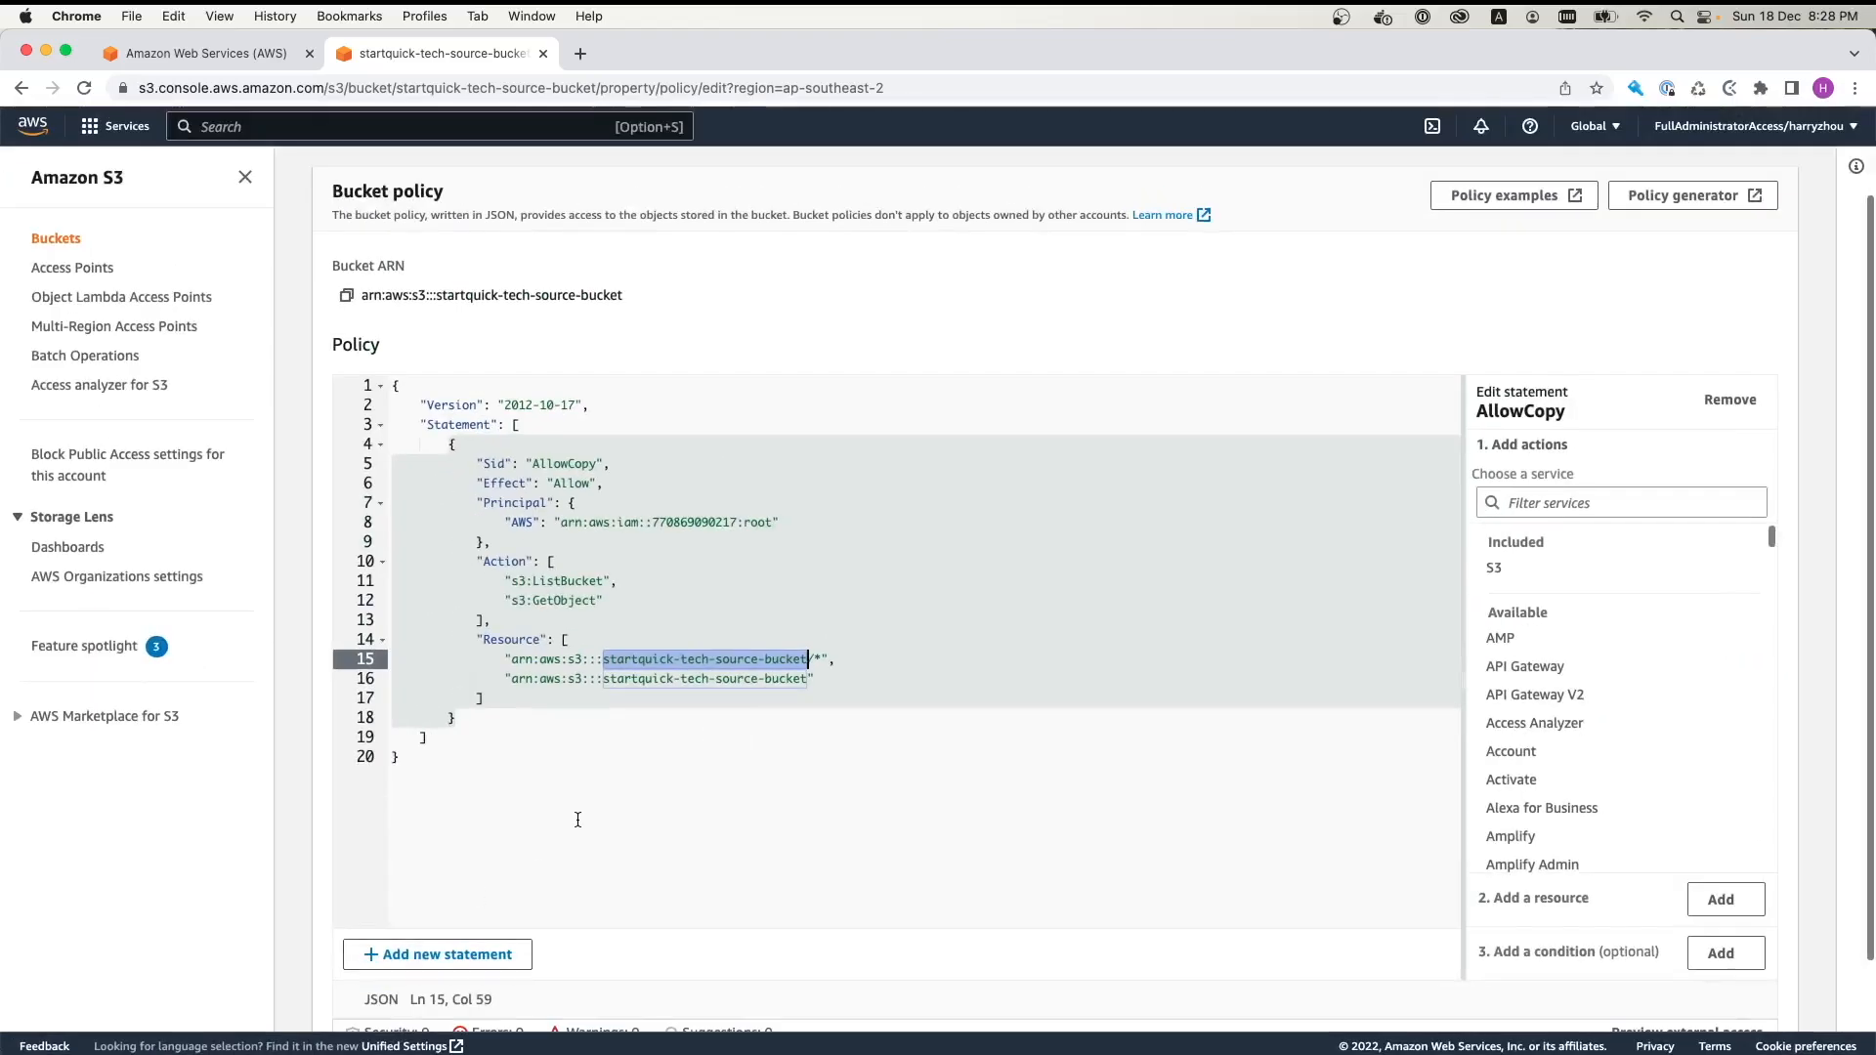
pyautogui.scroll(-3)
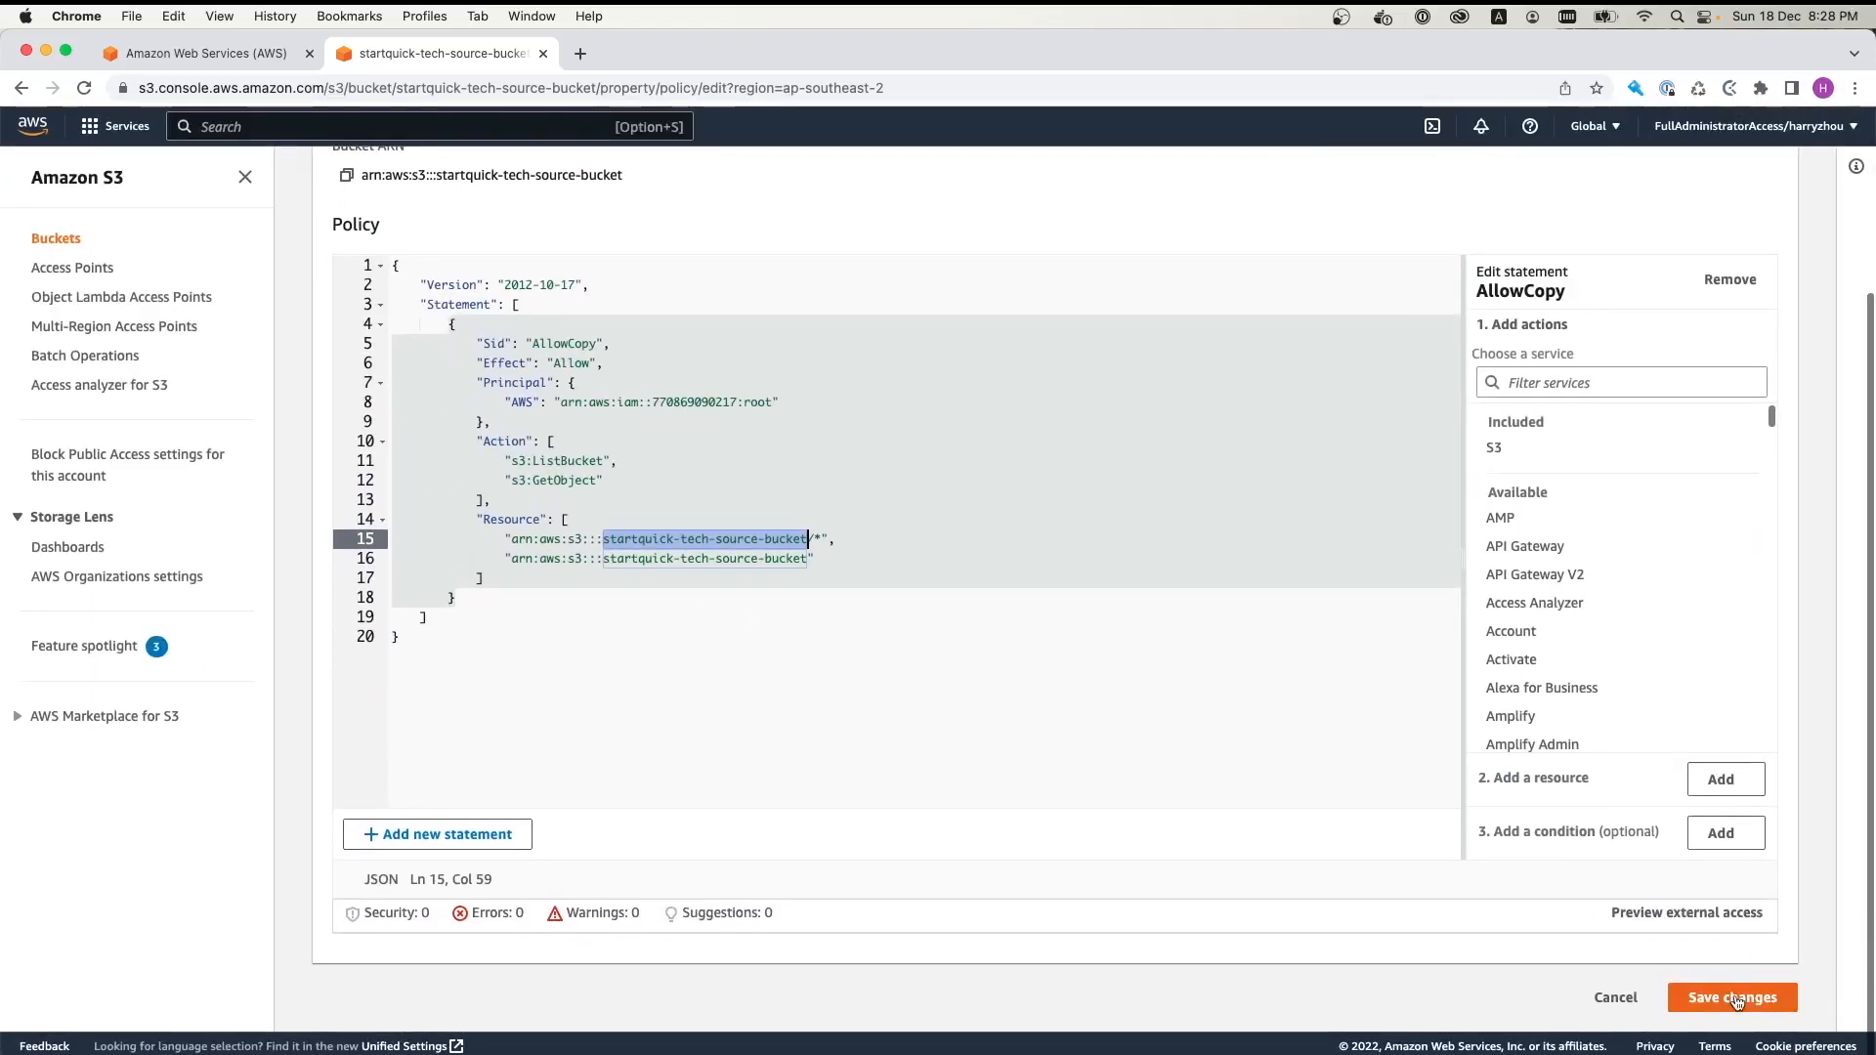
pyautogui.click(1731, 997)
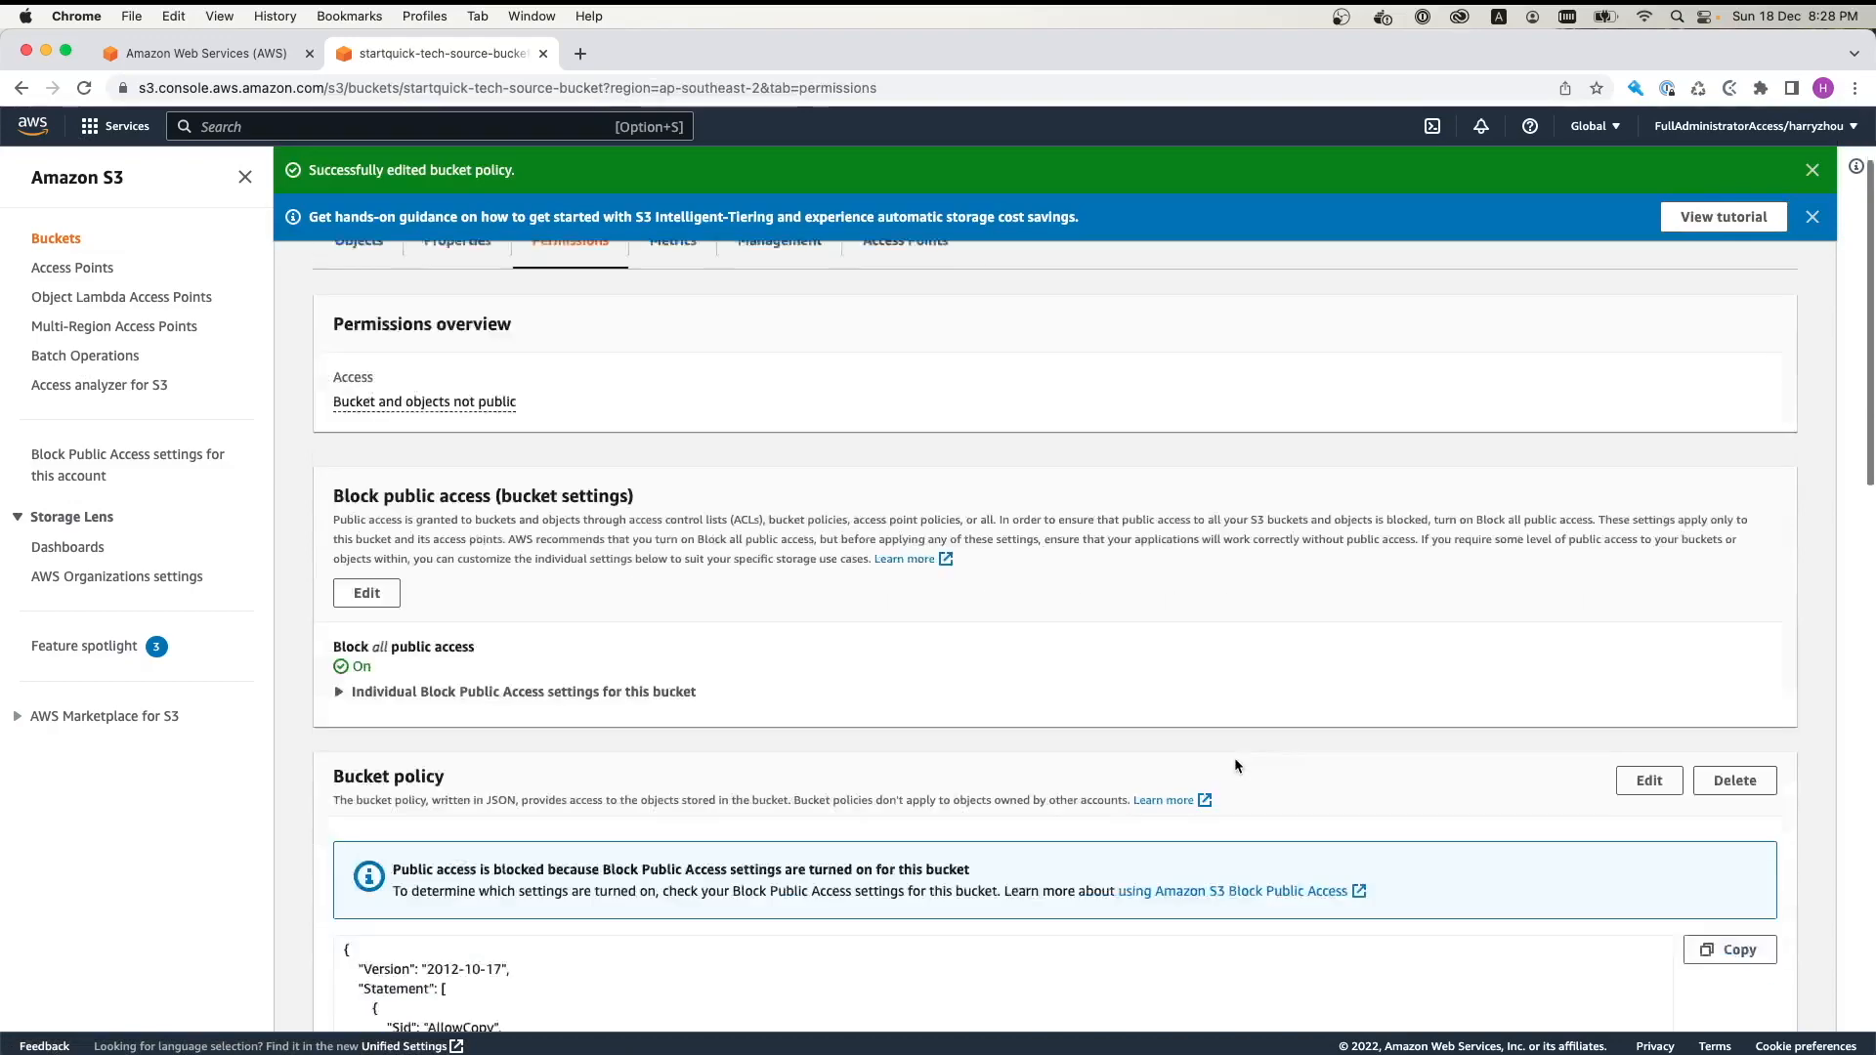
pyautogui.scroll(-3)
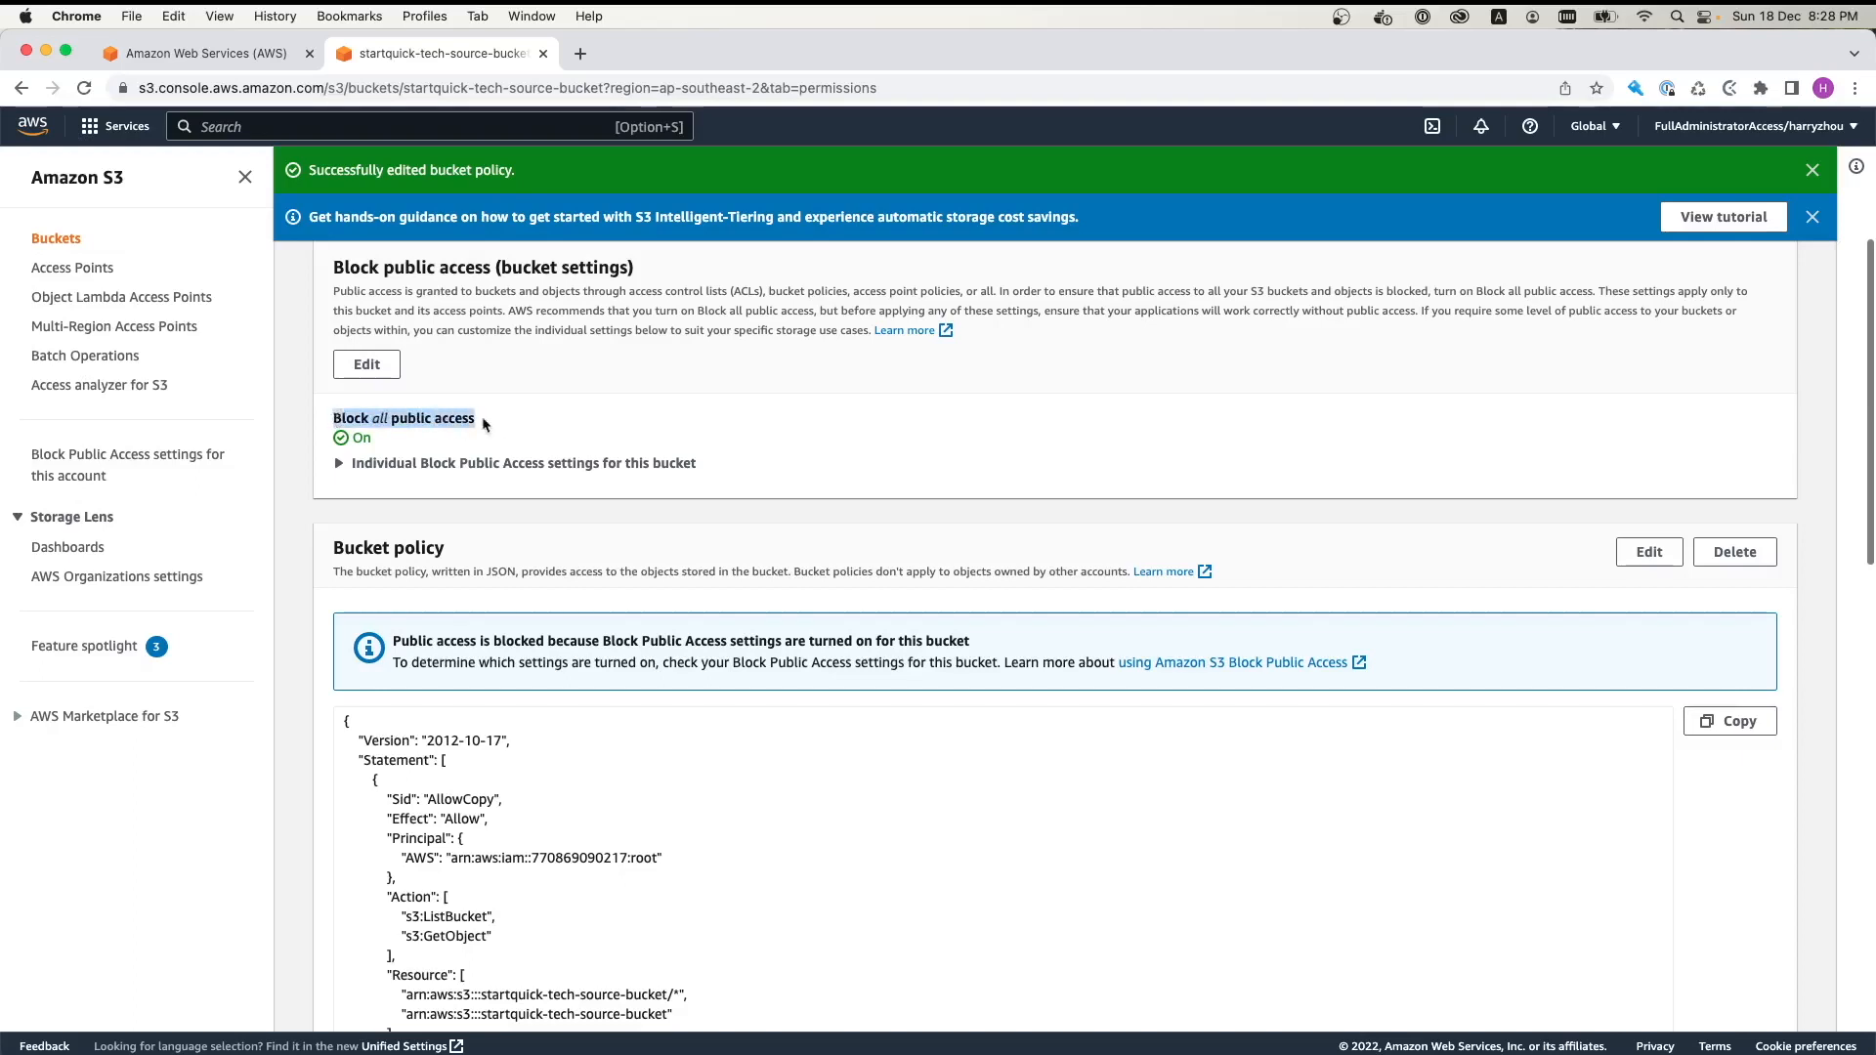
pyautogui.moveTo(454, 501)
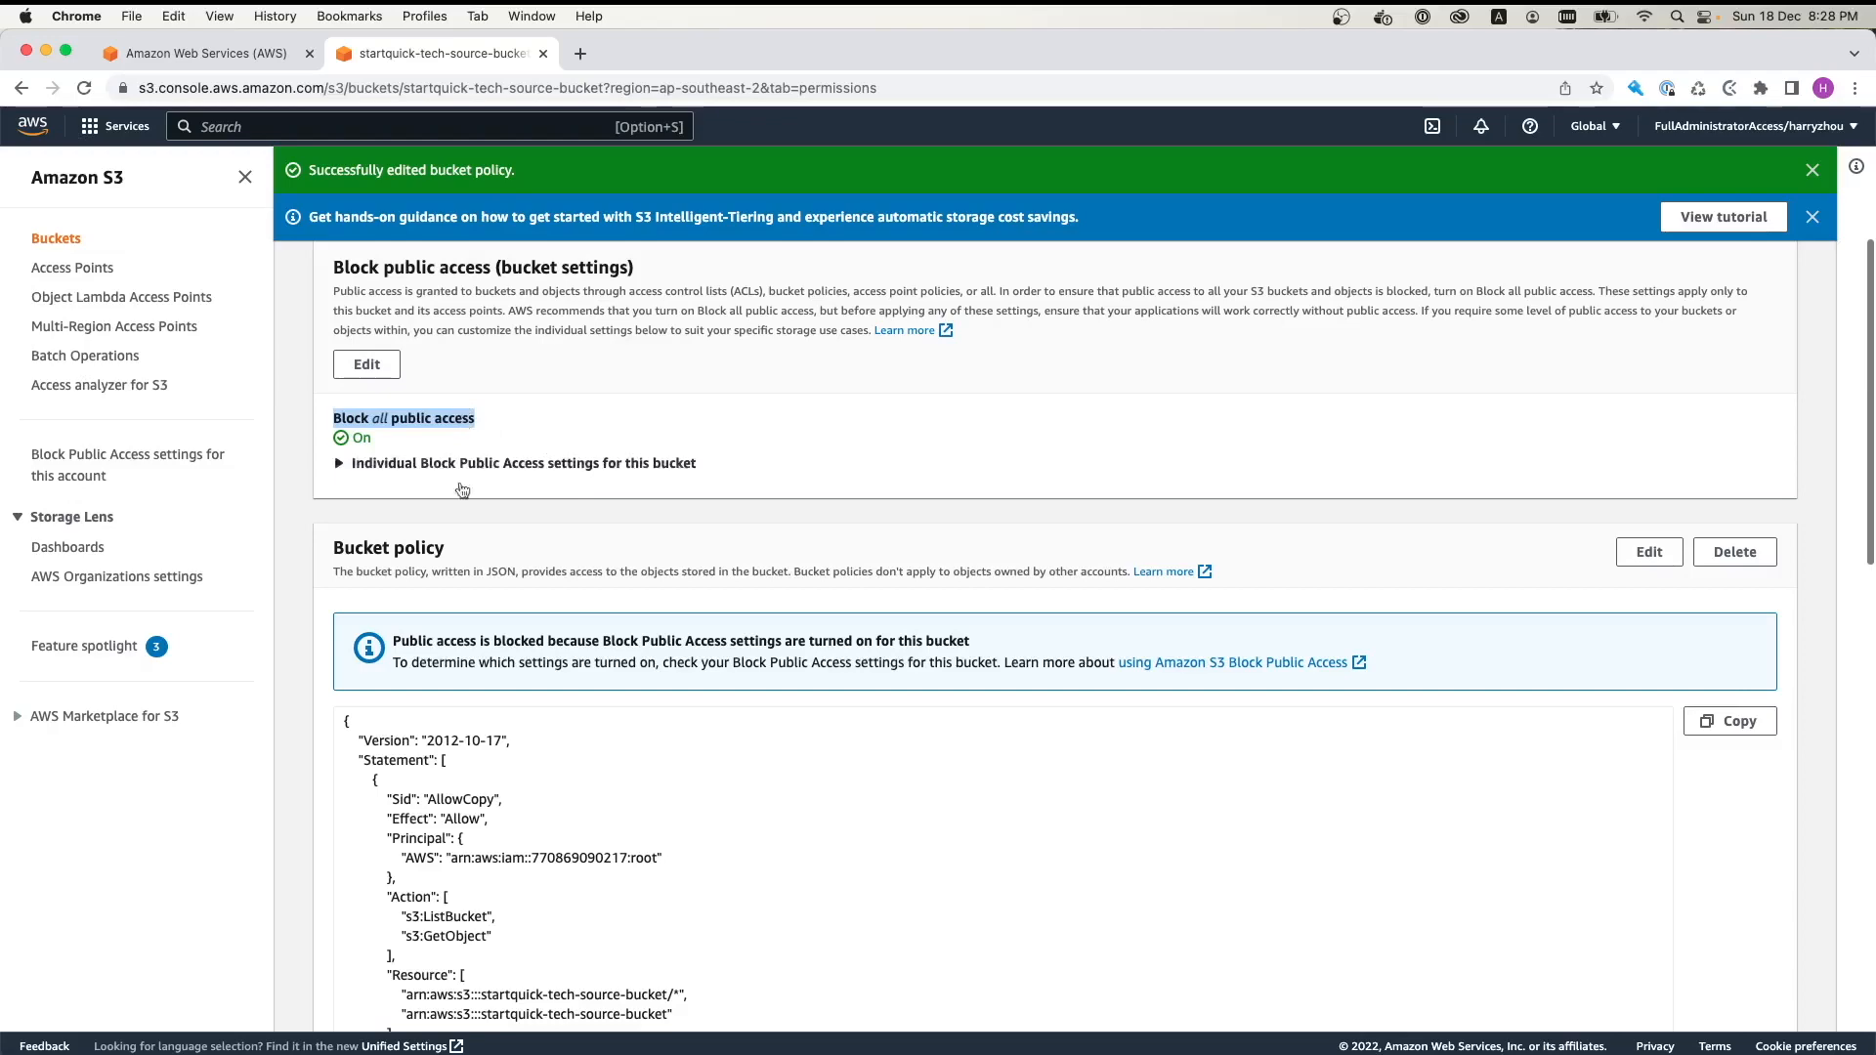
pyautogui.scroll(3)
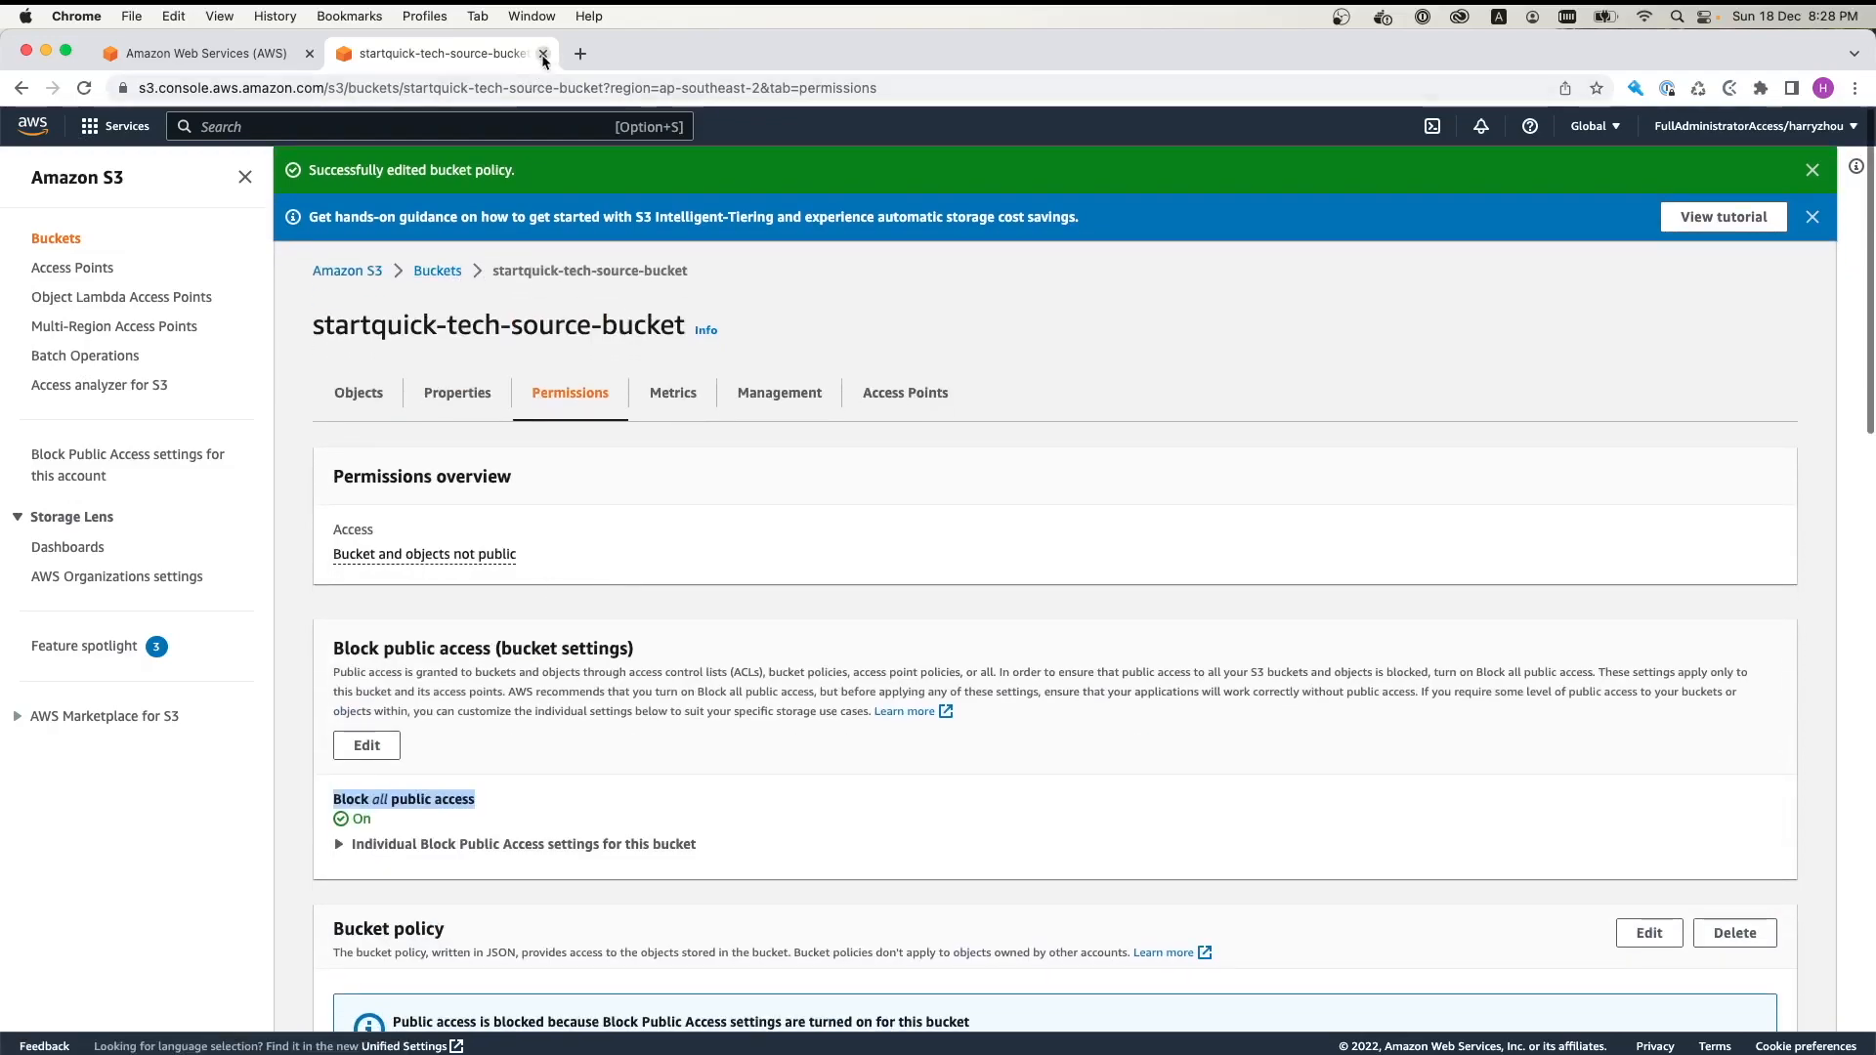
# Step: Close the source bucket page and open the other account's empty startquick-tech-destination-bucket
pyautogui.click(543, 53)
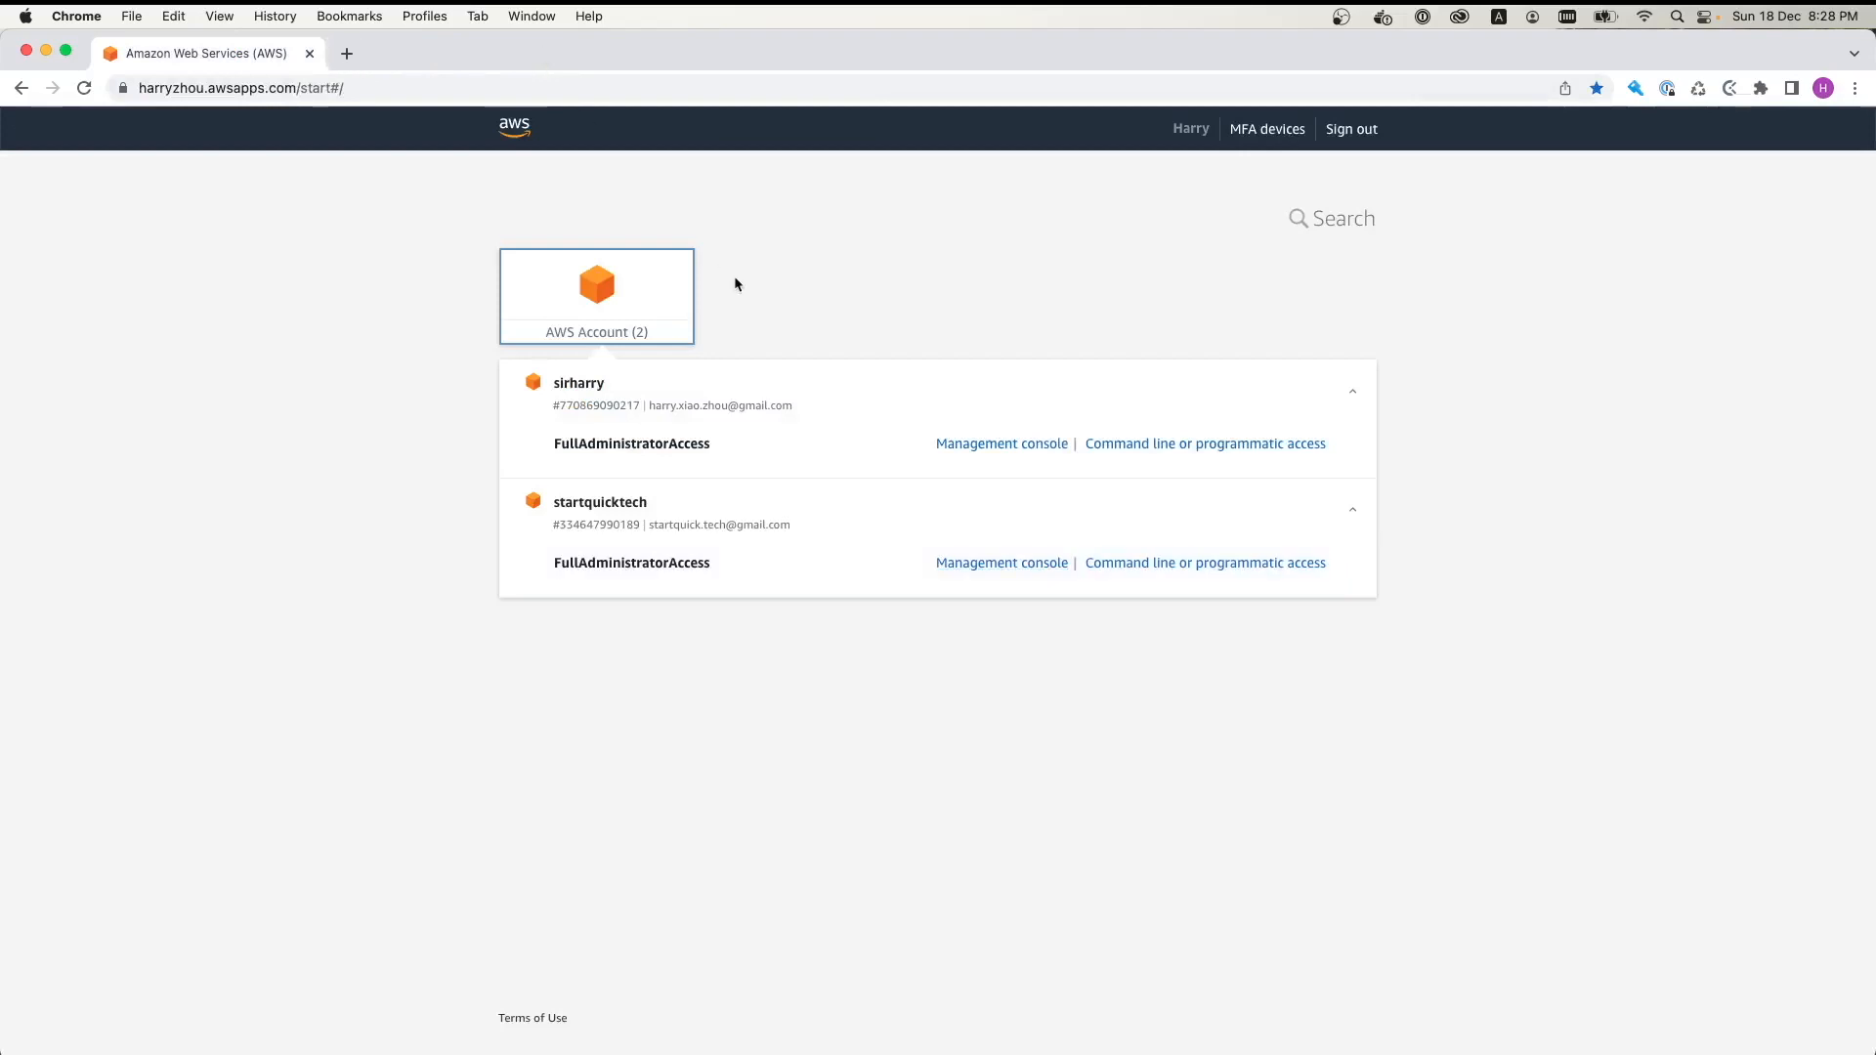
pyautogui.moveTo(566, 482)
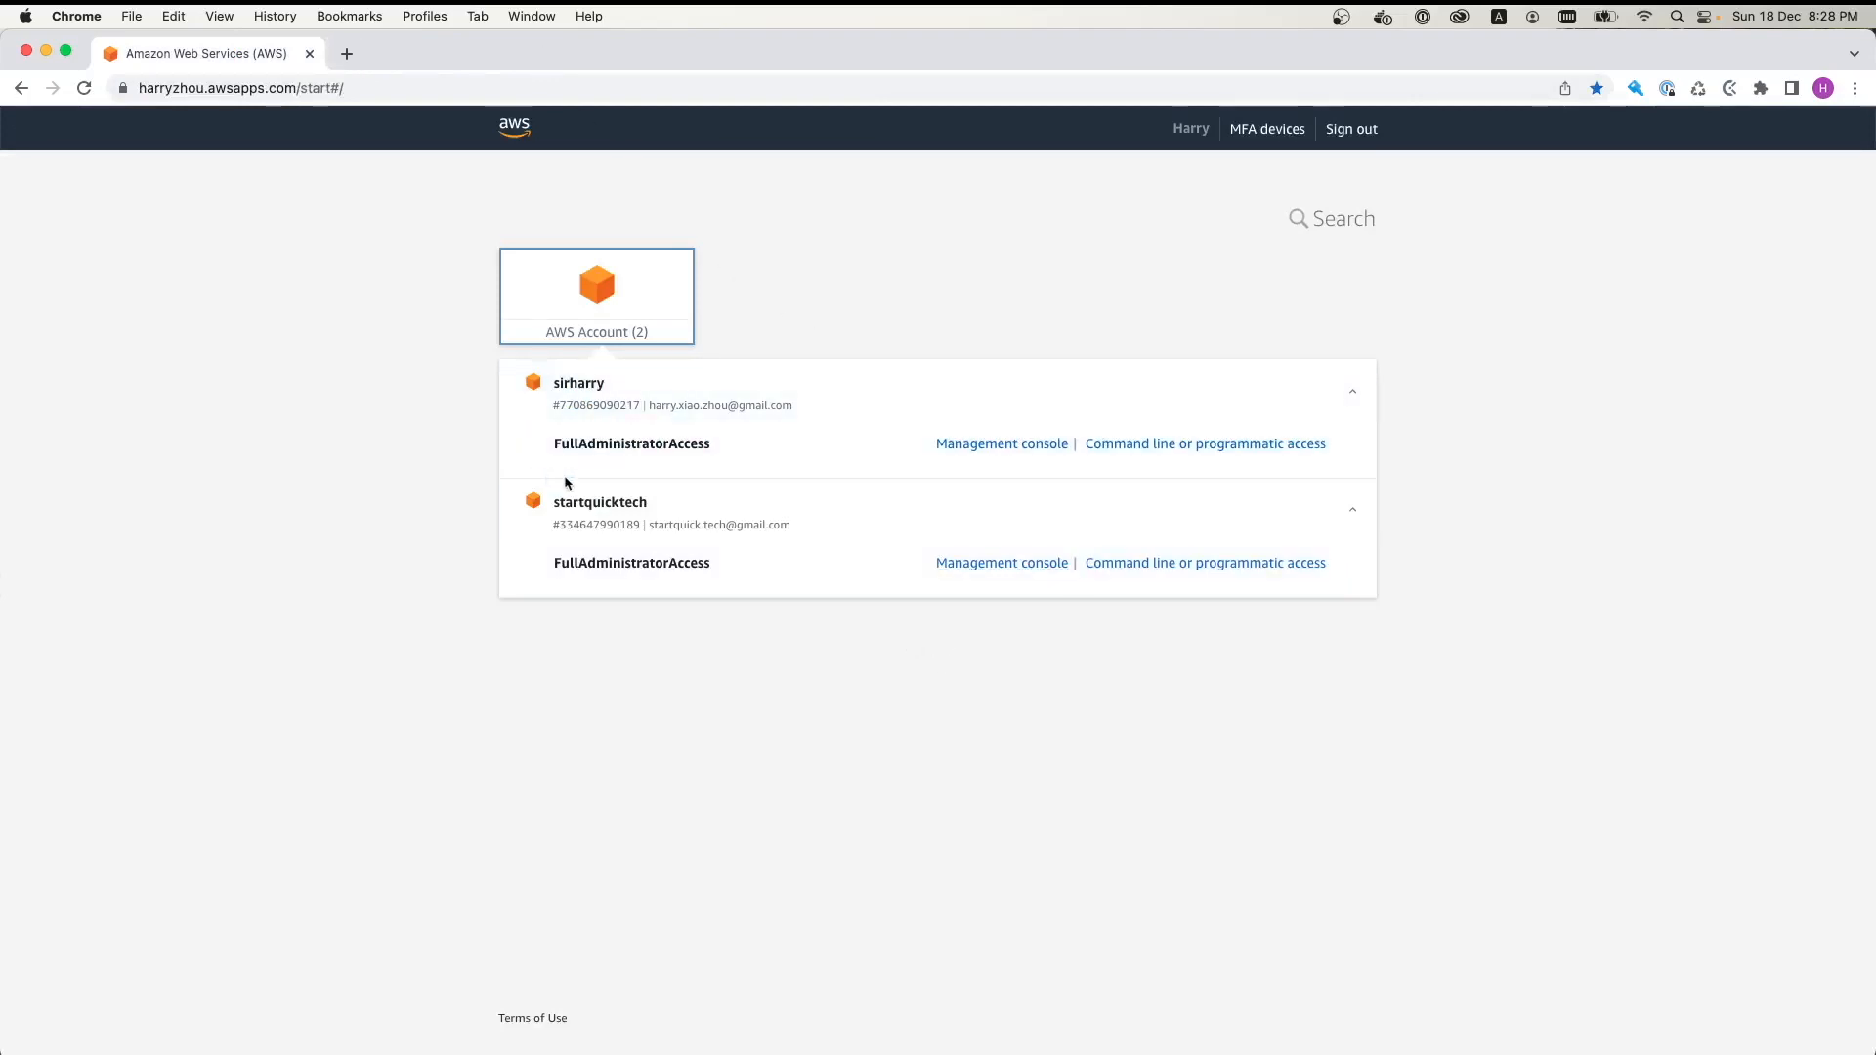
pyautogui.click(1001, 443)
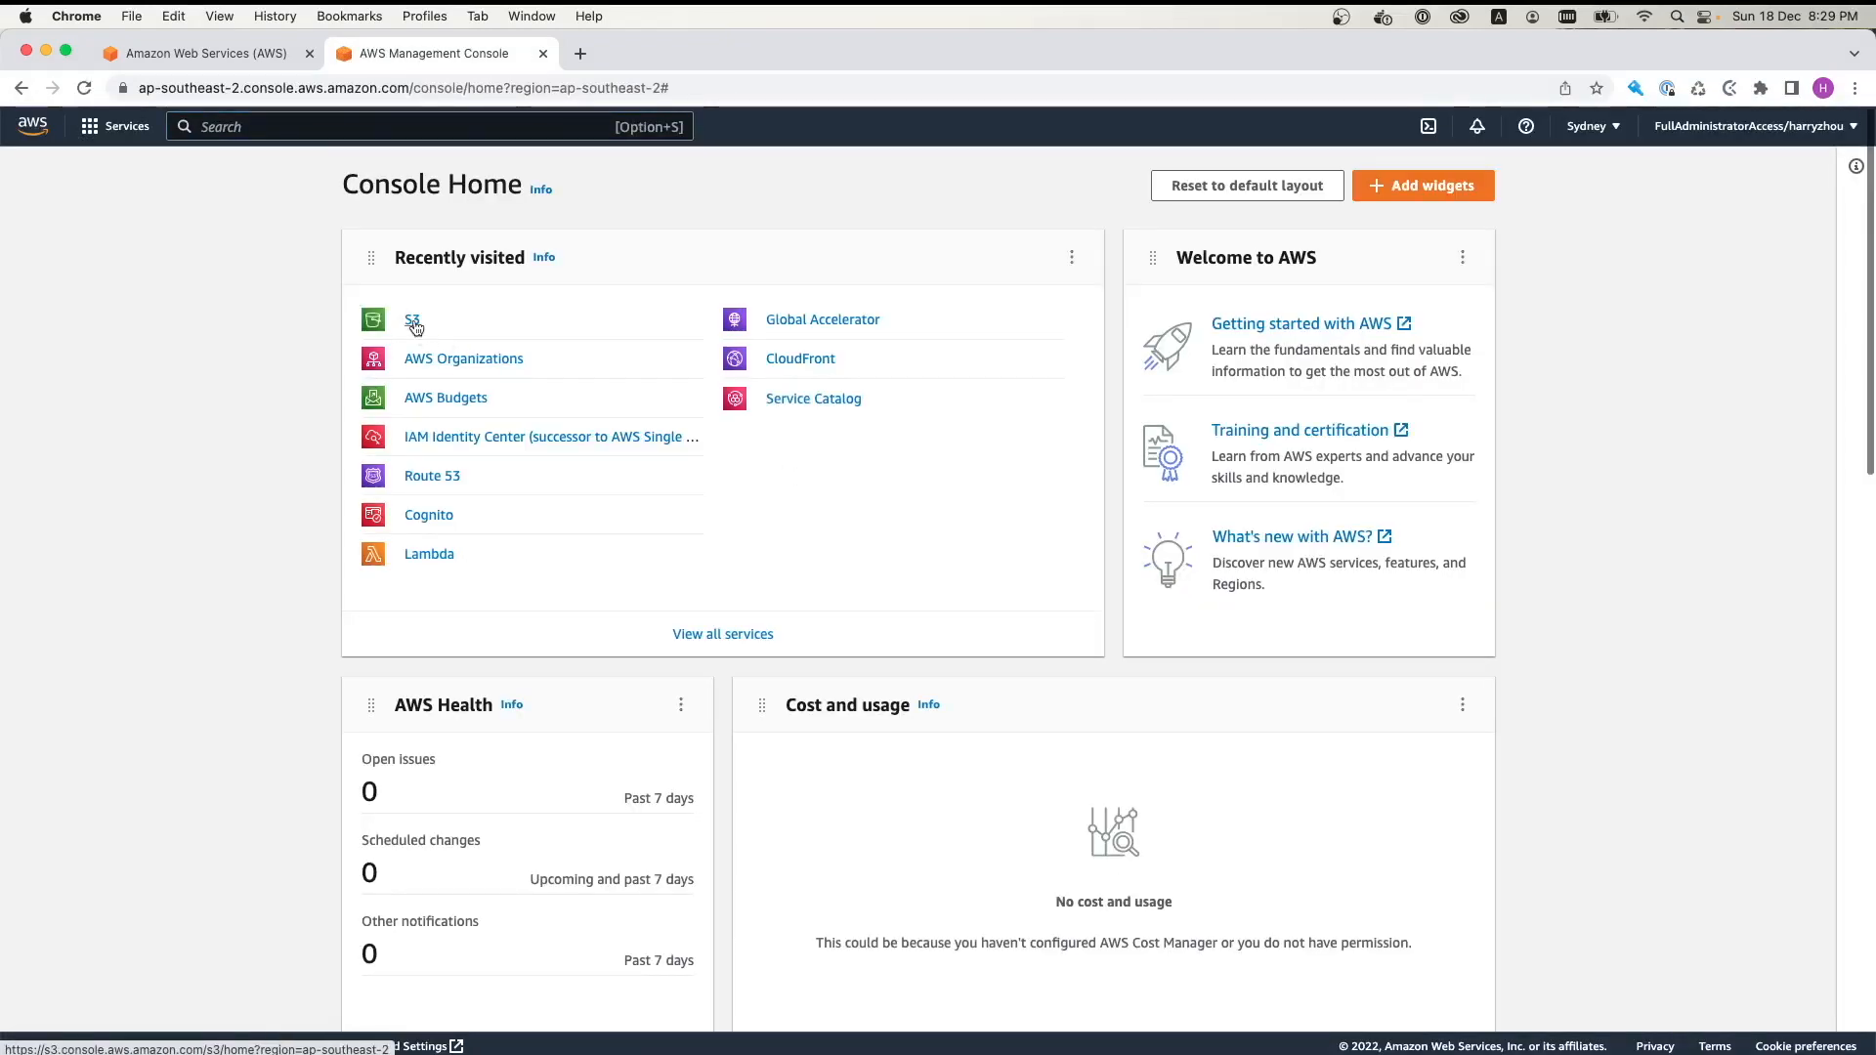
pyautogui.click(412, 320)
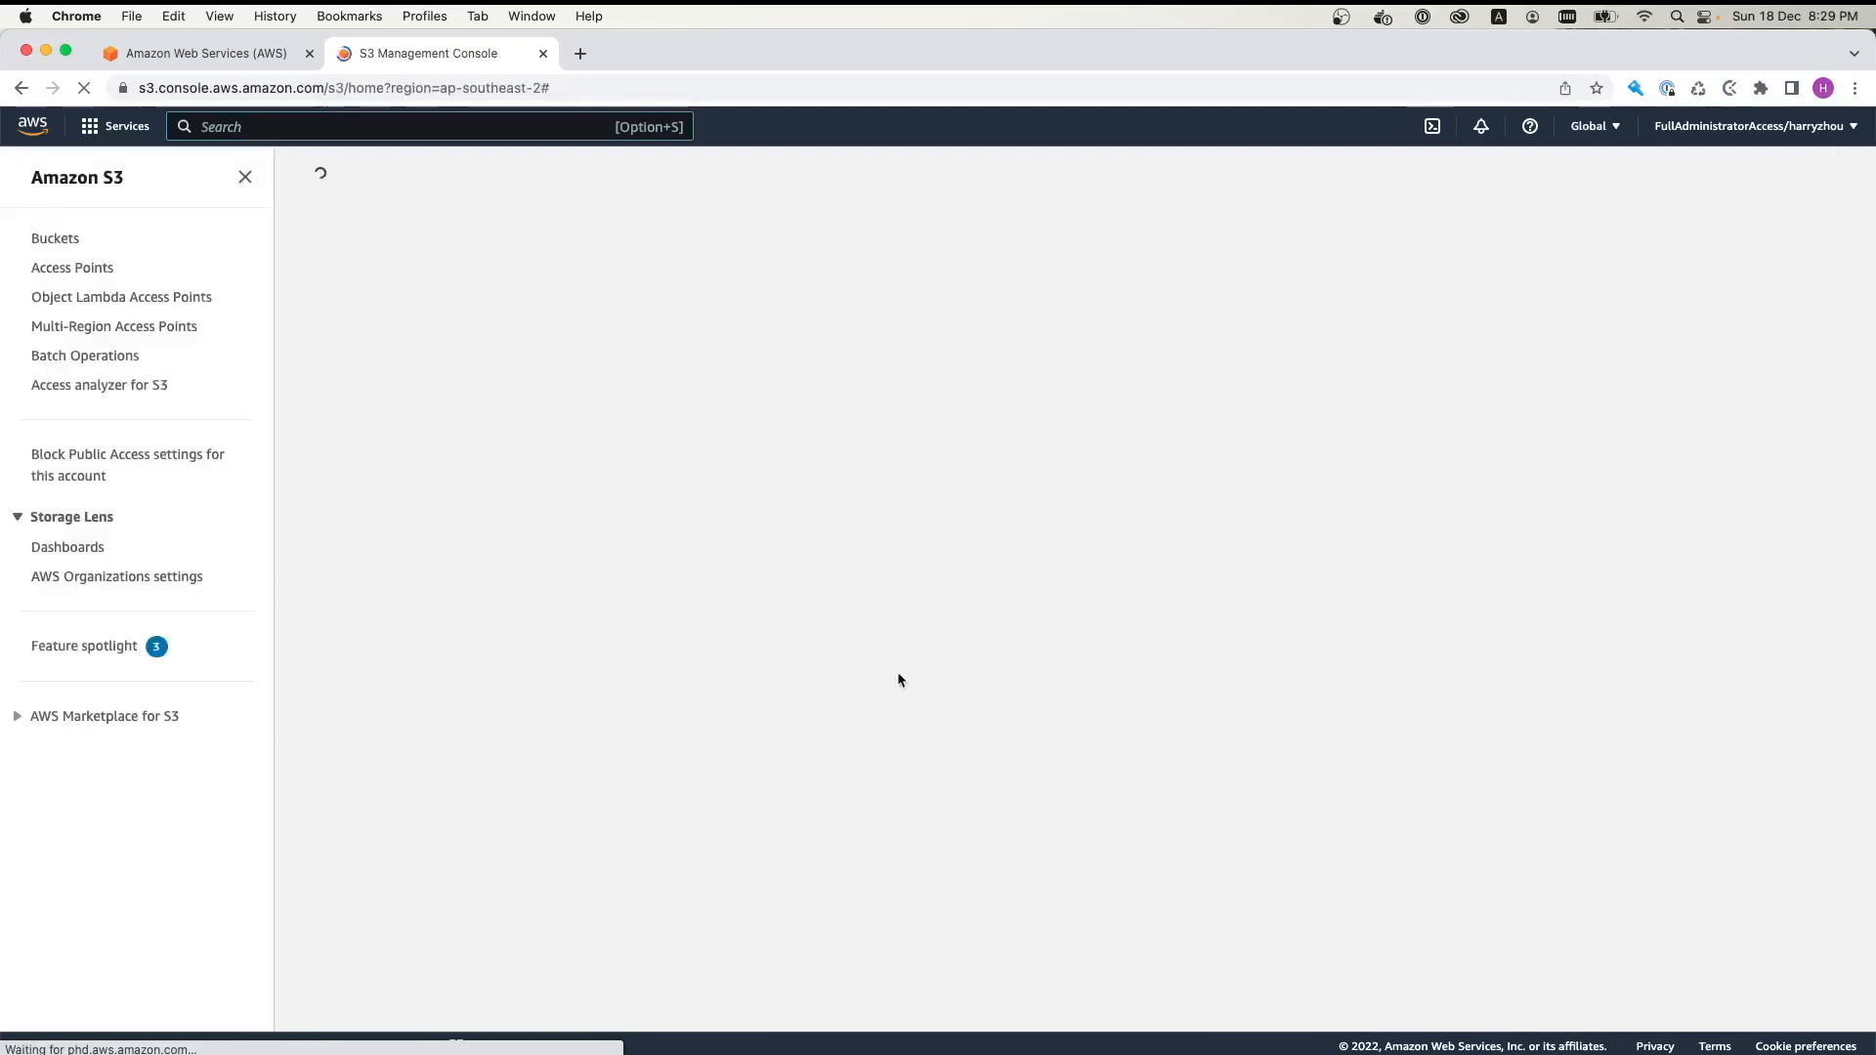
pyautogui.click(55, 238)
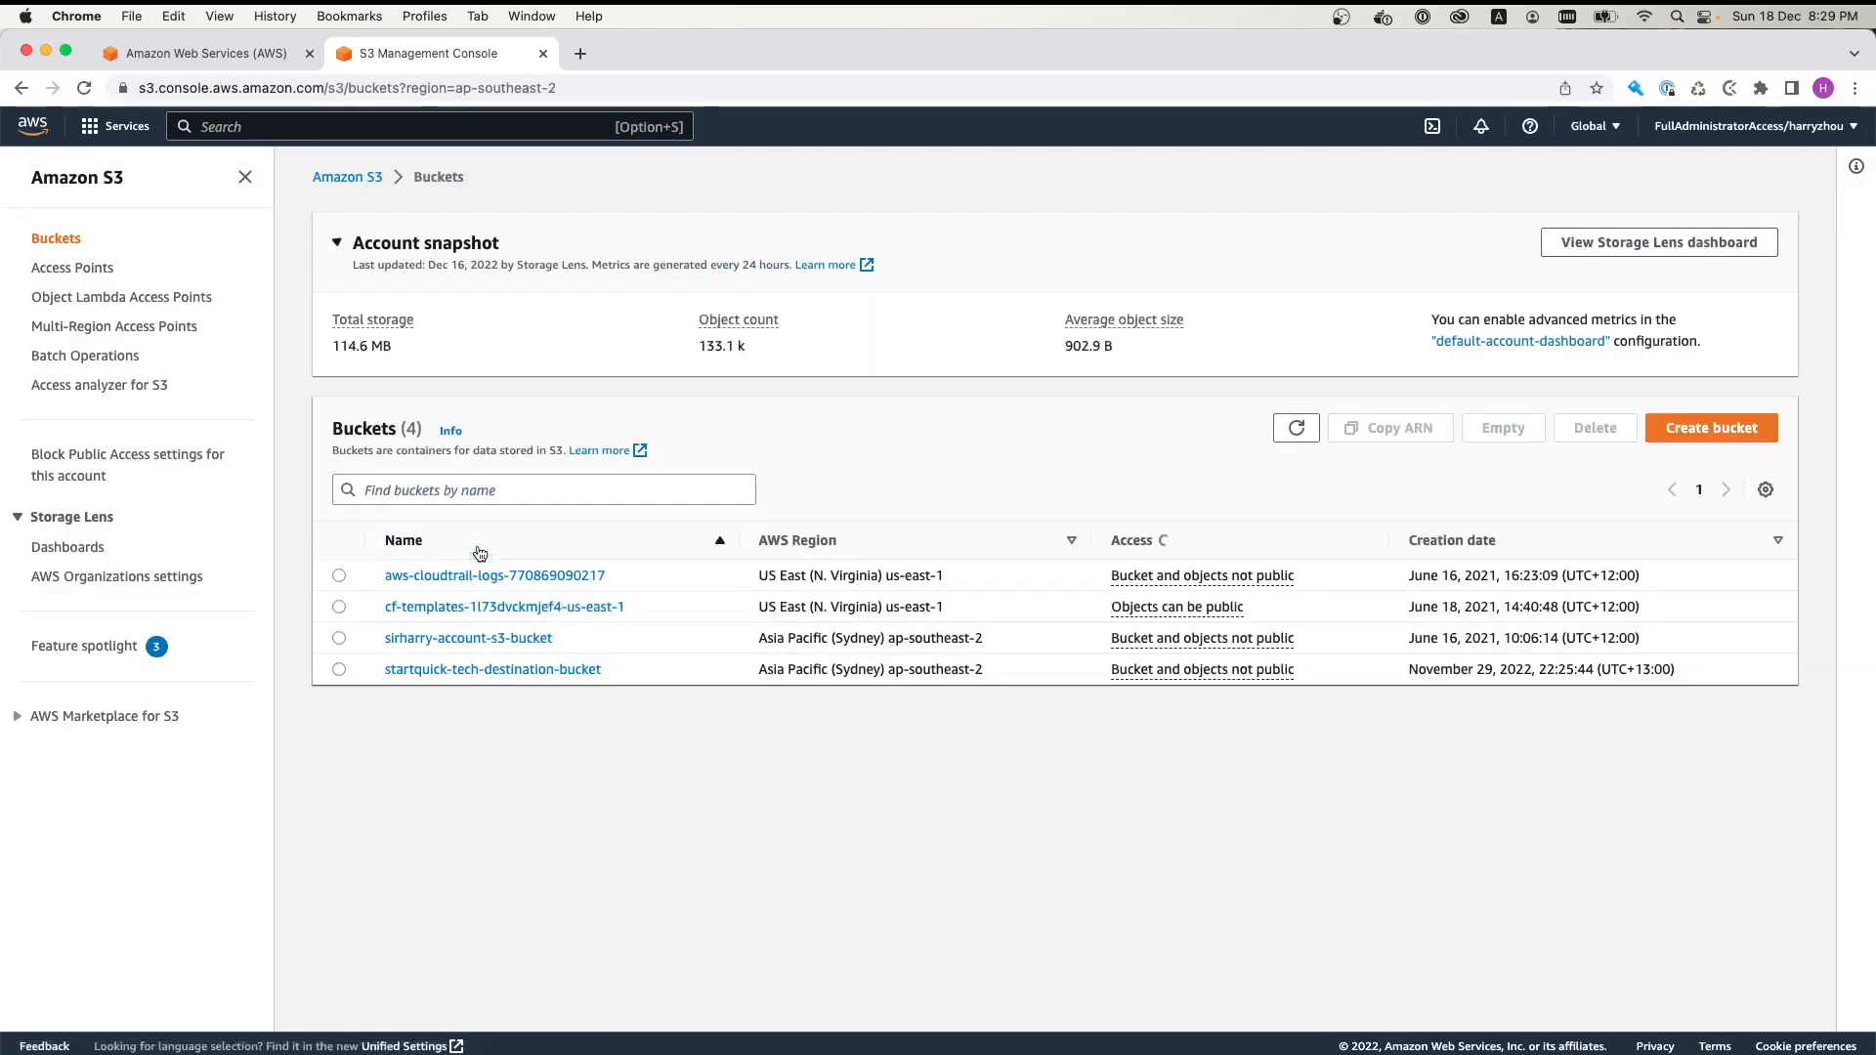
pyautogui.click(468, 638)
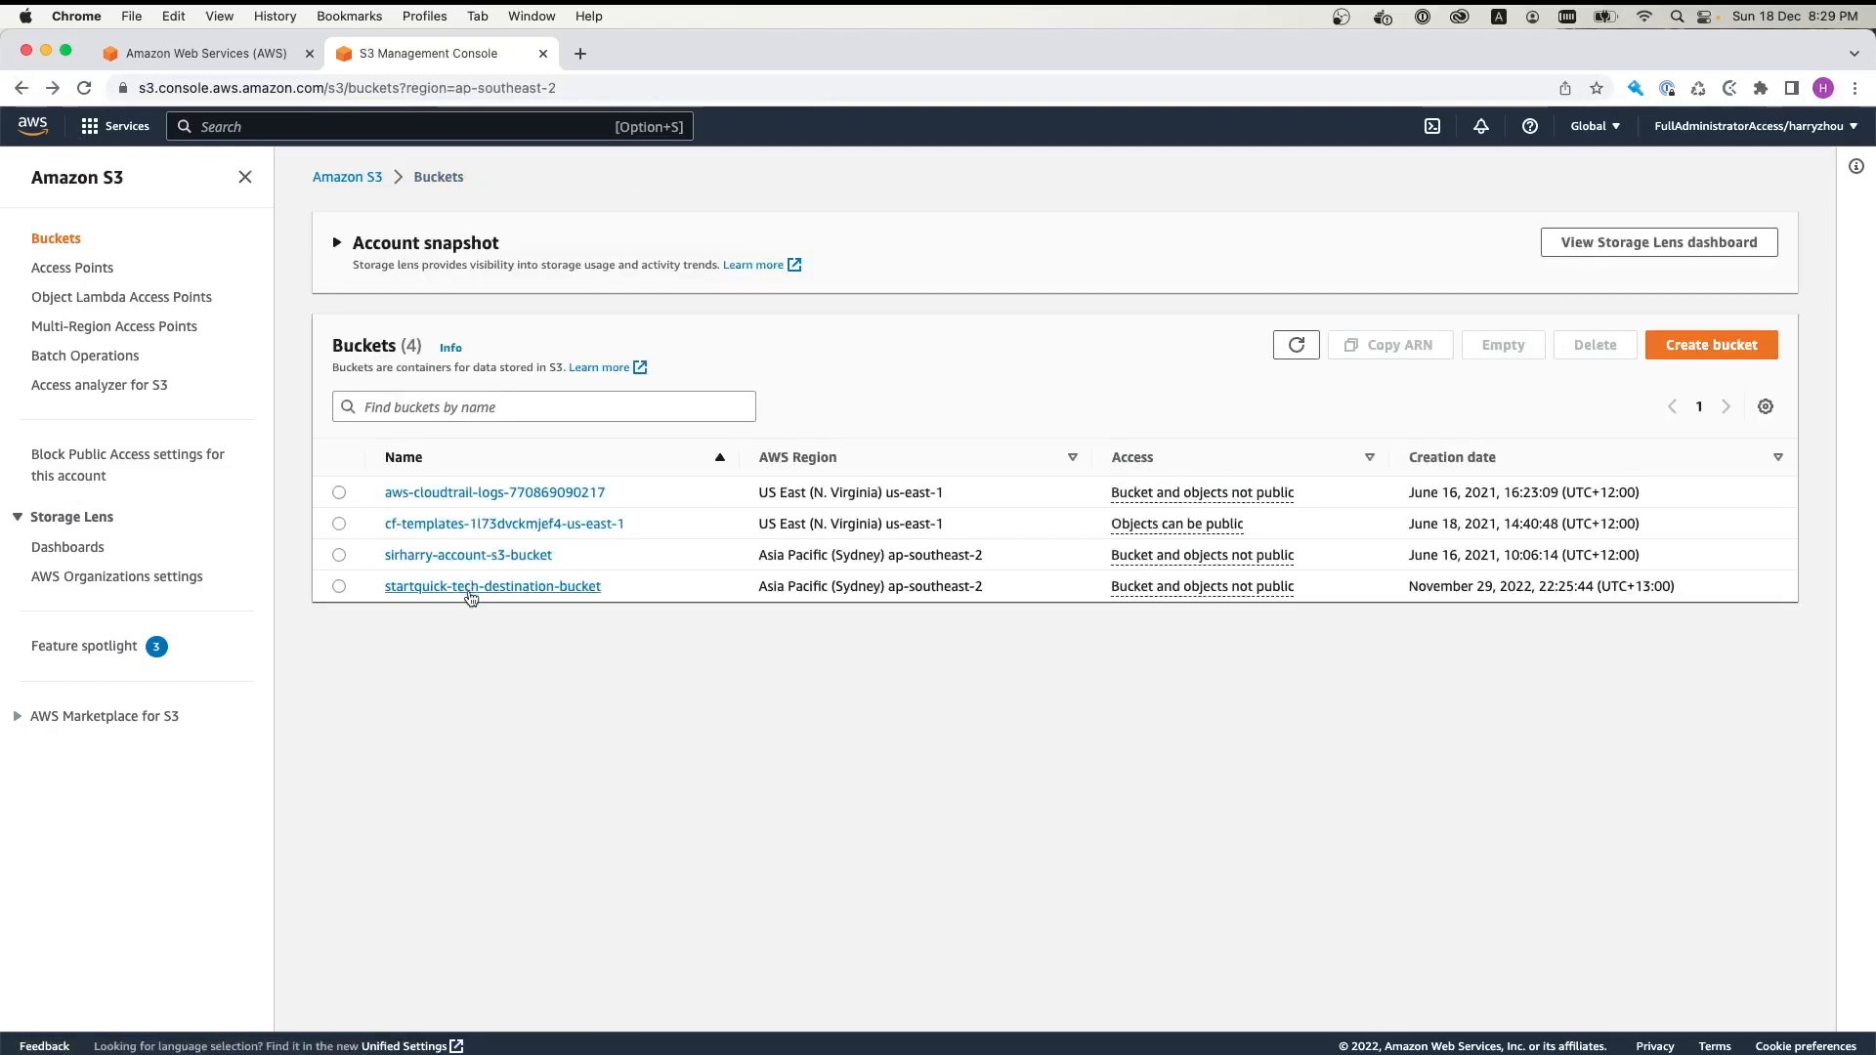
pyautogui.click(491, 586)
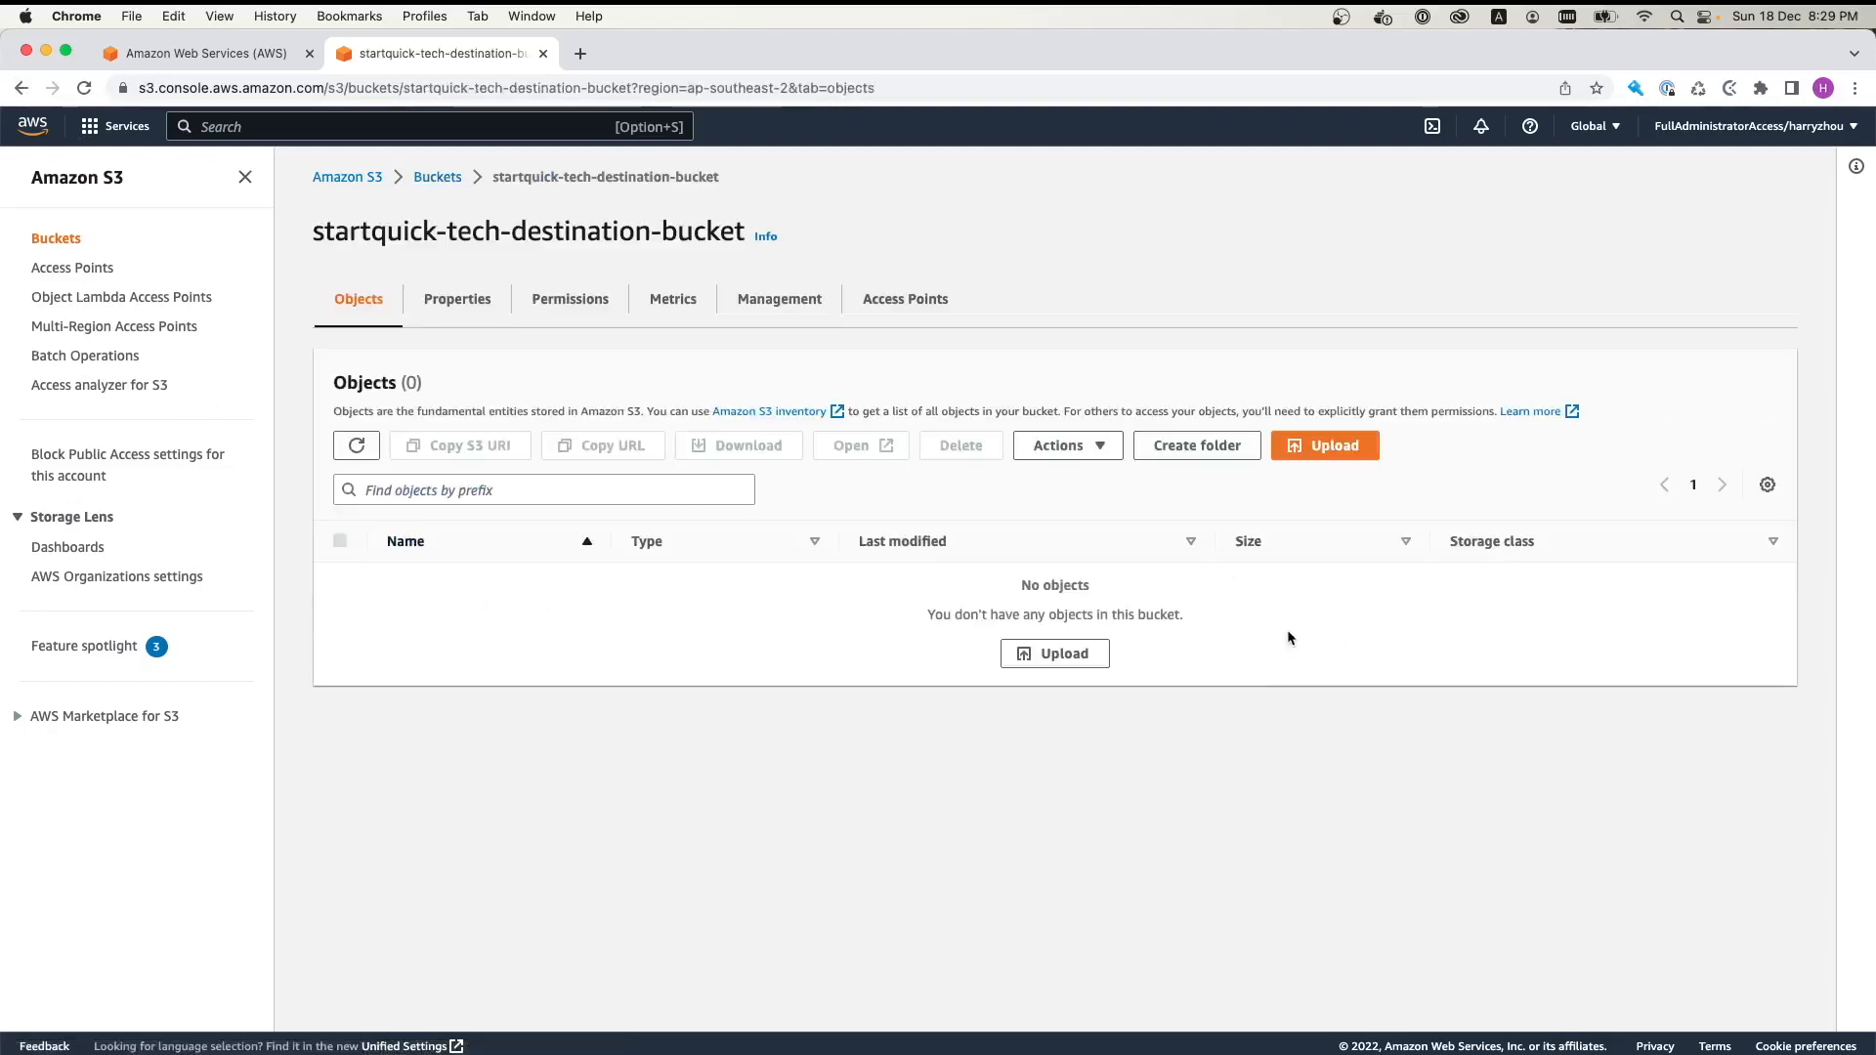
pyautogui.write('la')
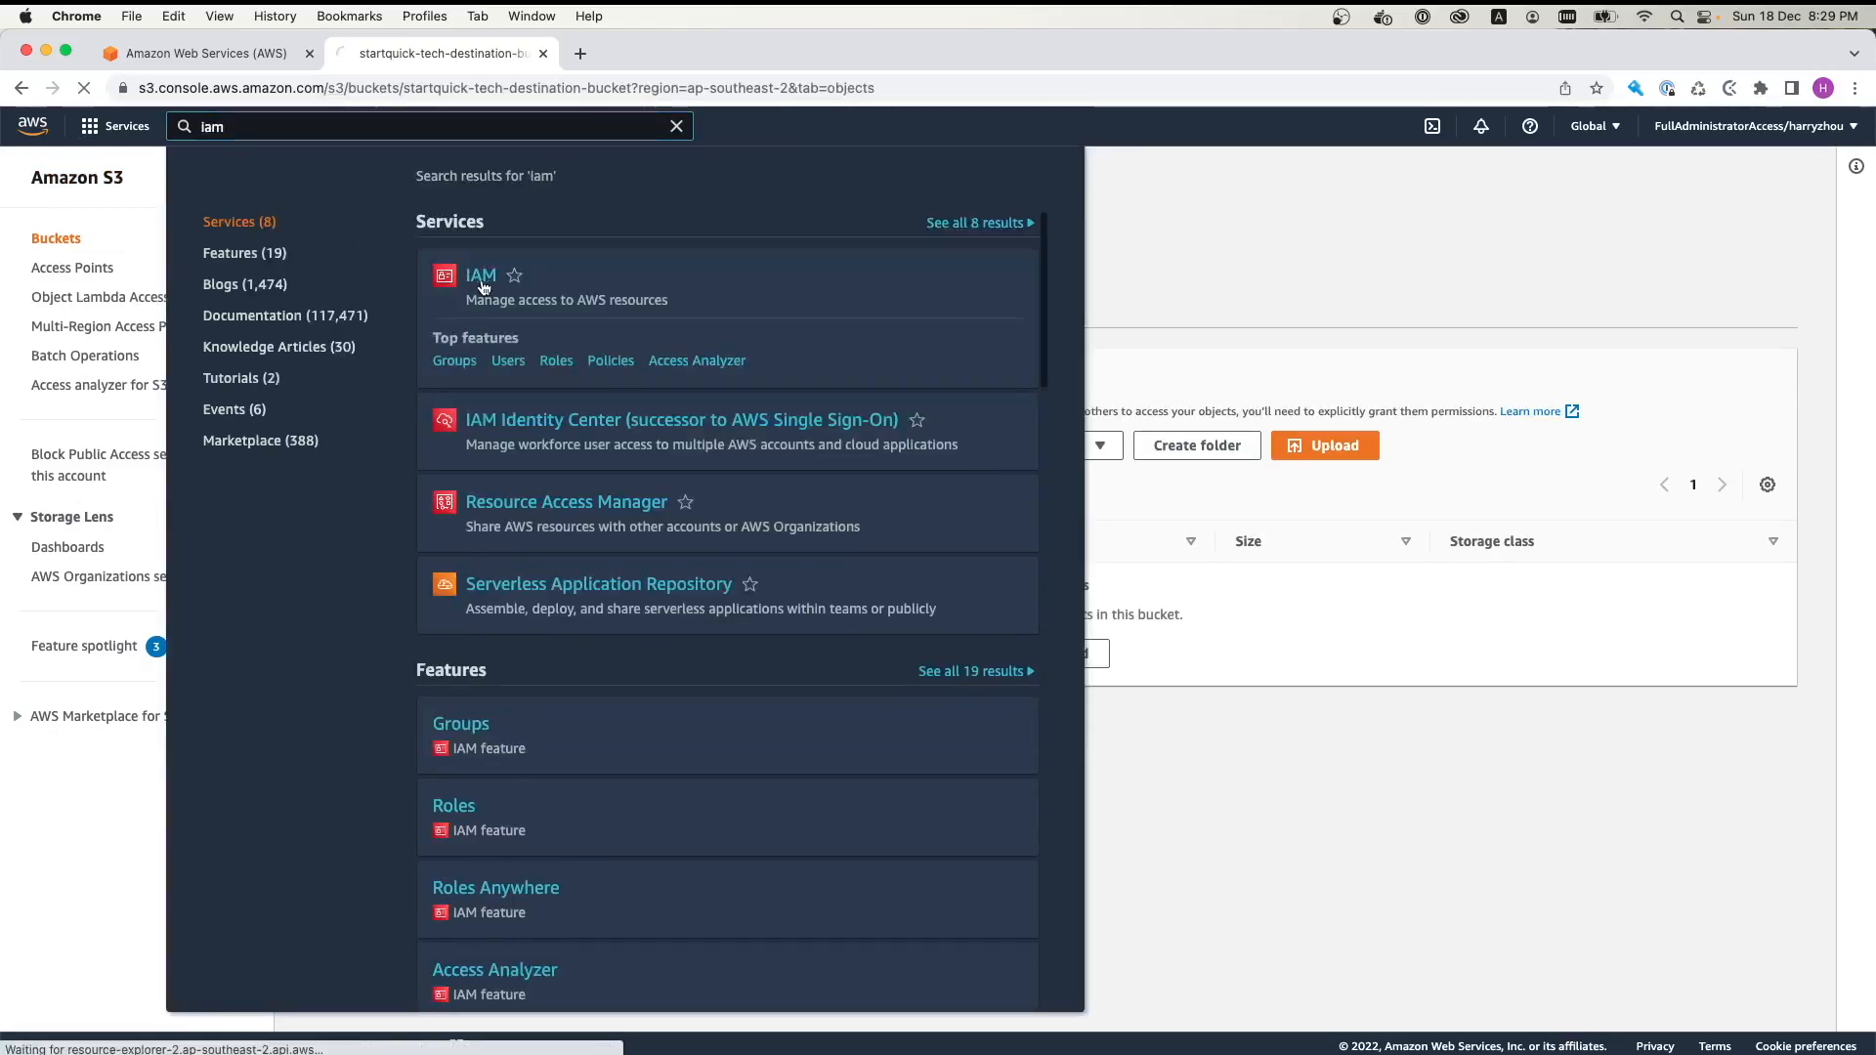
# Step: Open IAM and show the Users list, which contains only harryforsir
pyautogui.click(480, 276)
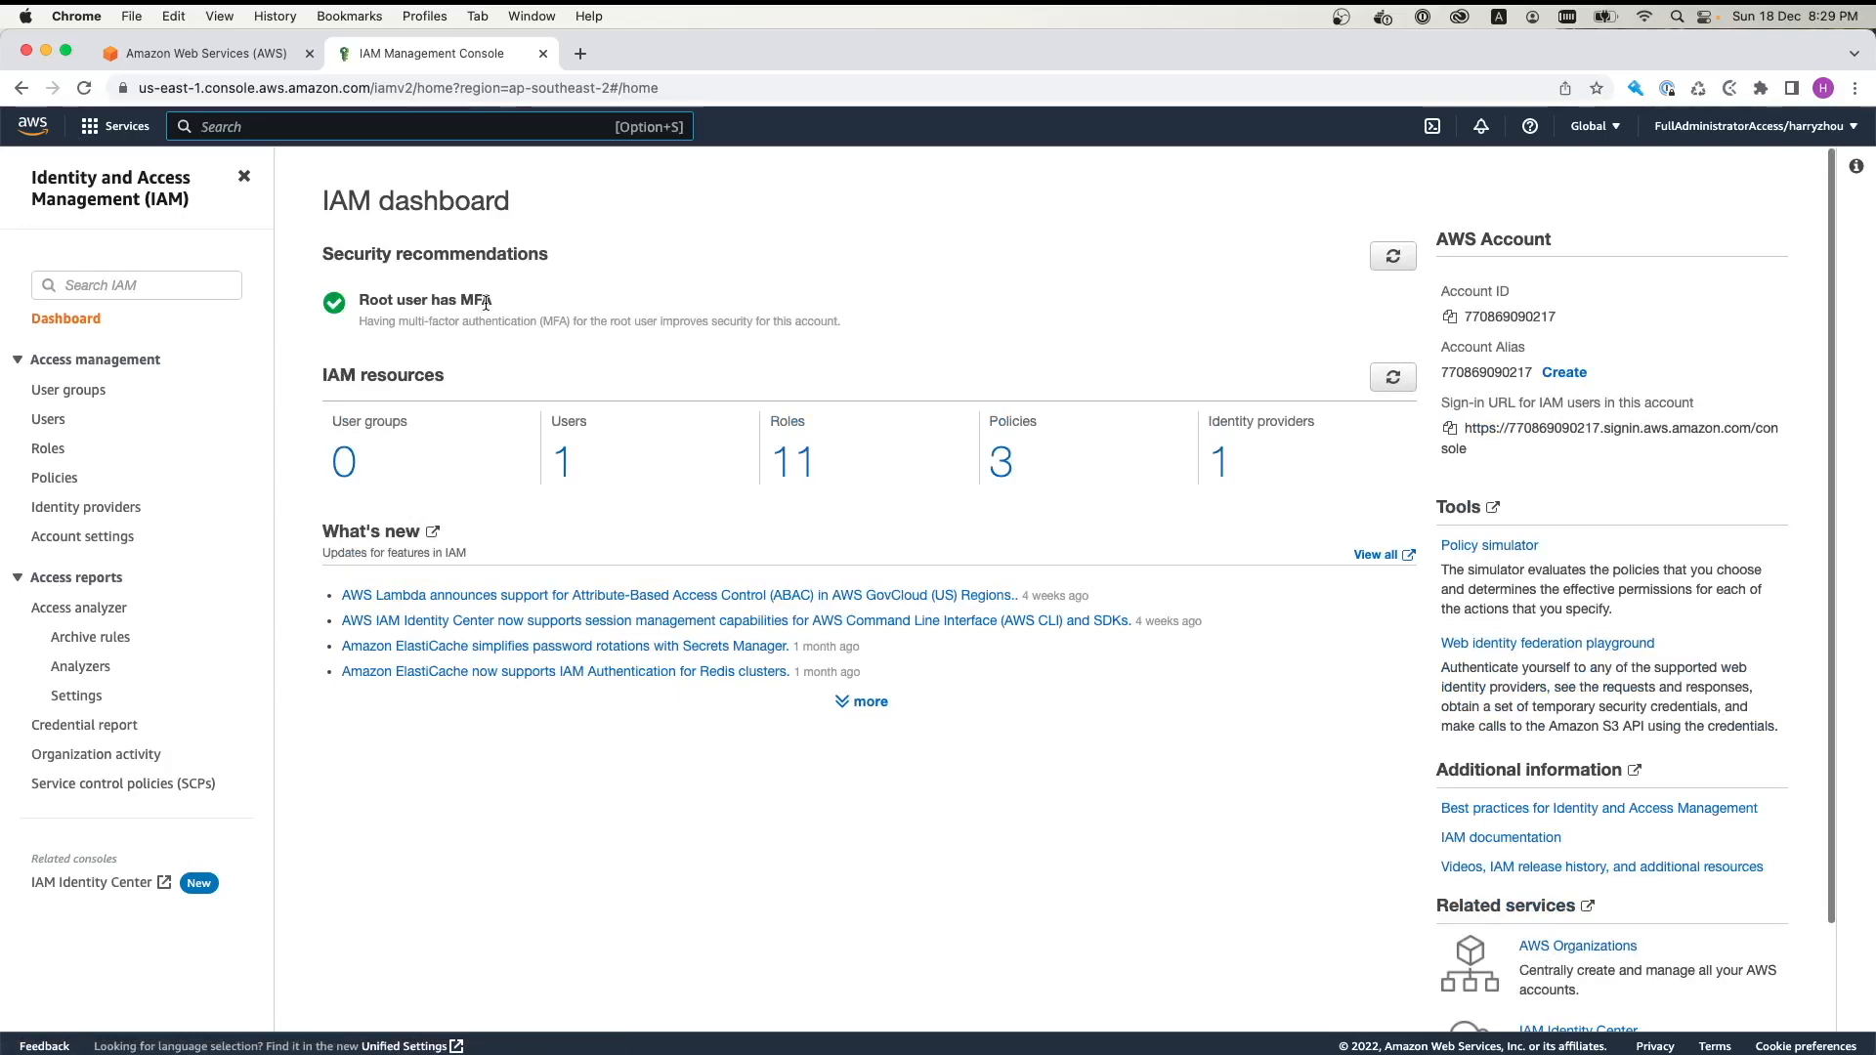
pyautogui.moveTo(48, 419)
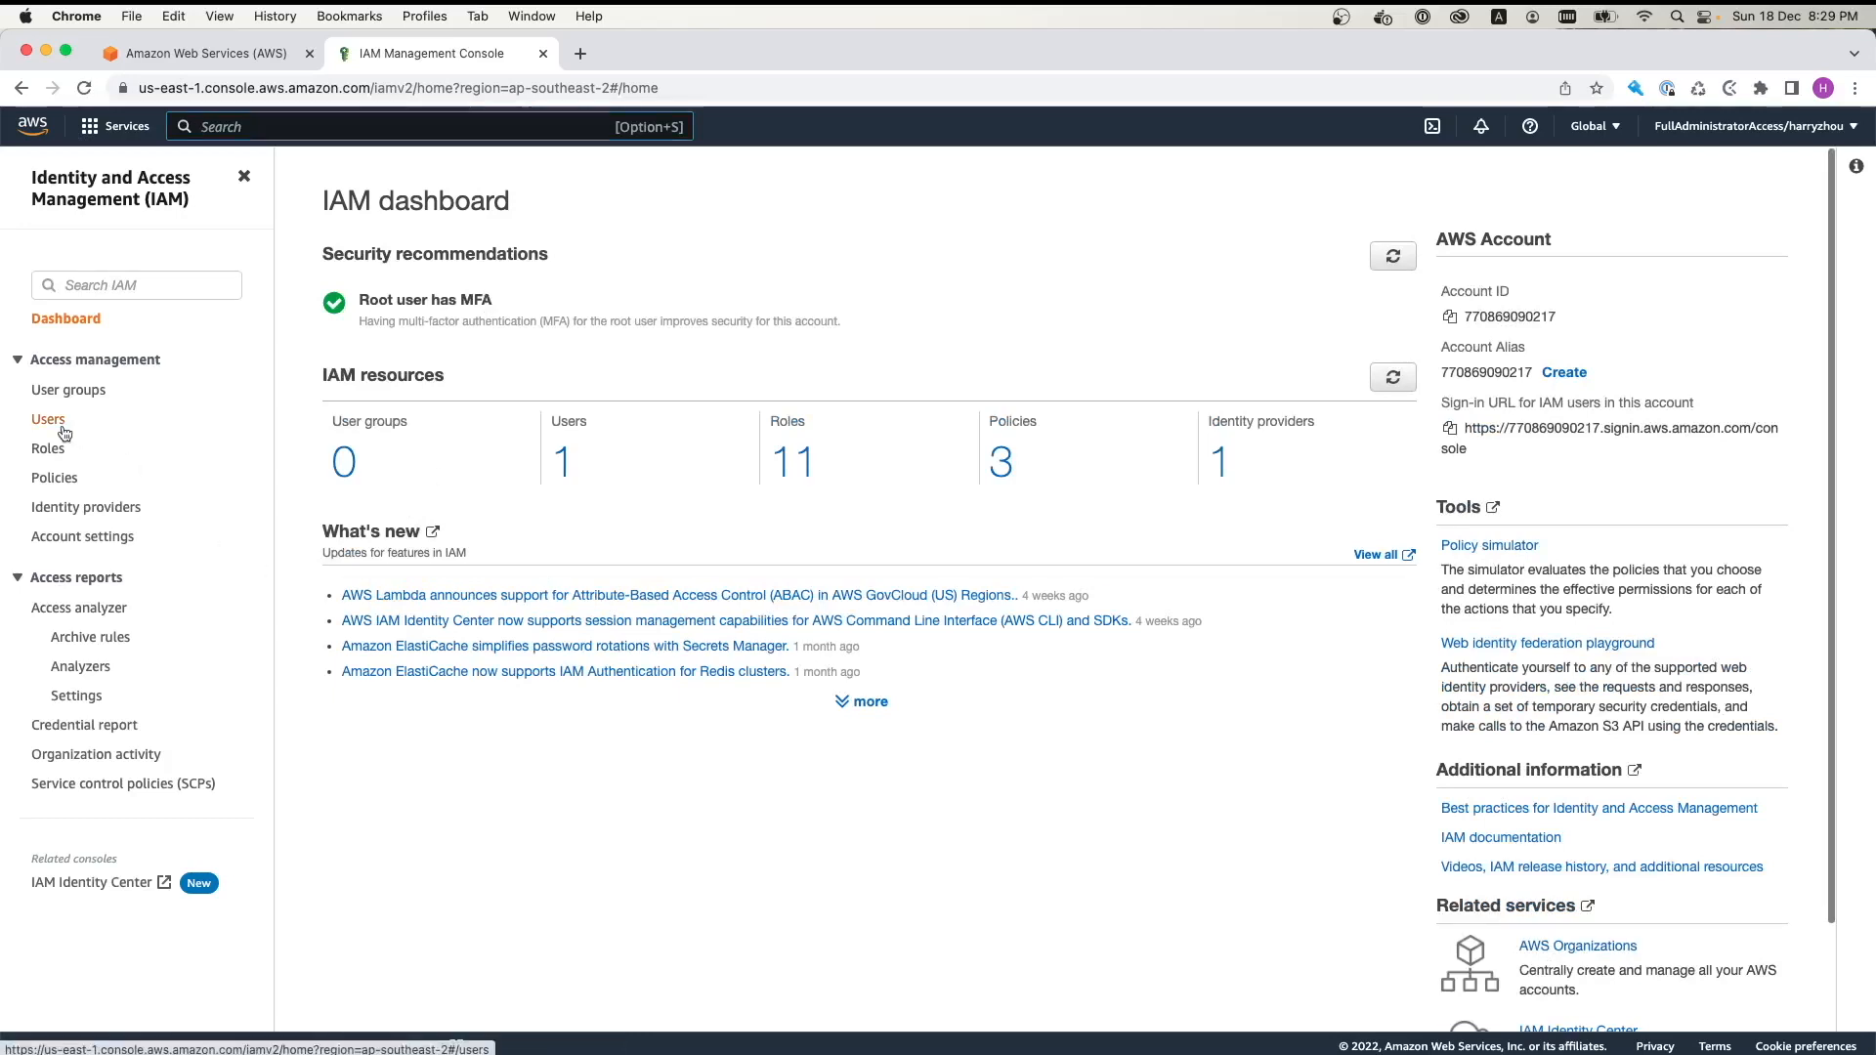
pyautogui.click(48, 419)
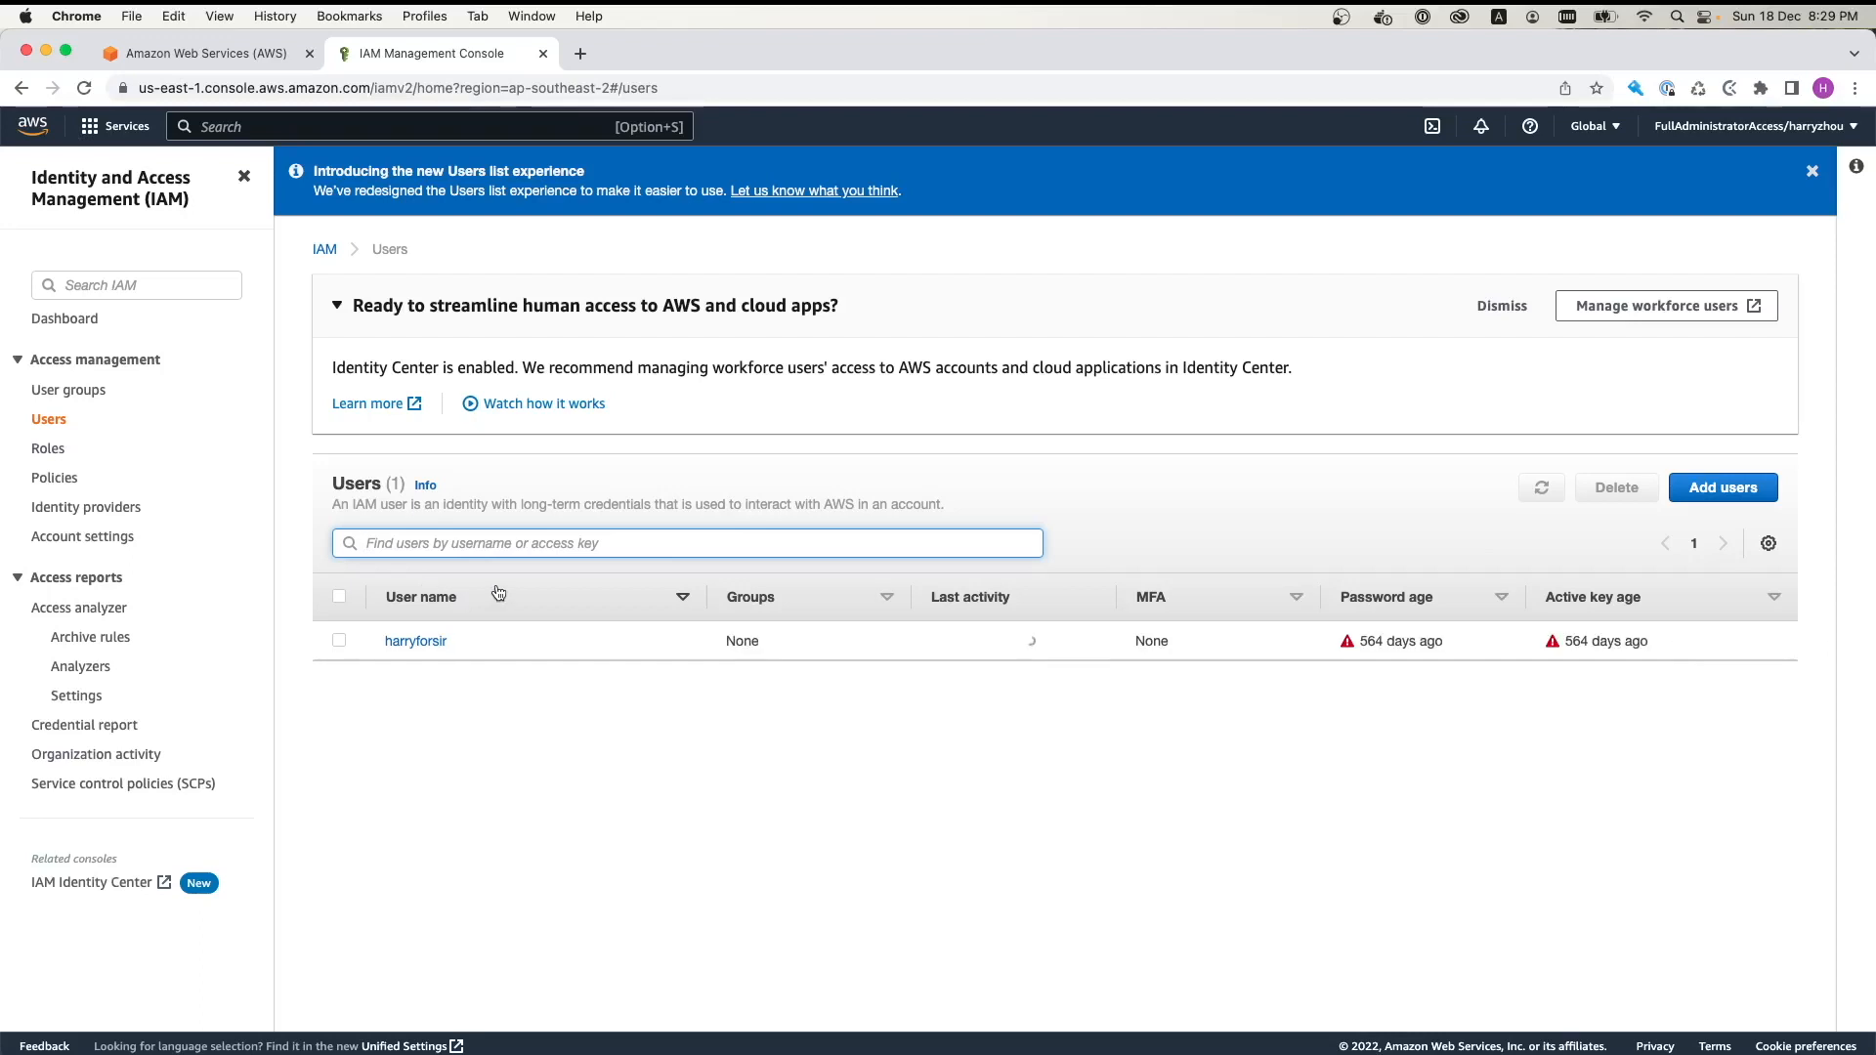
pyautogui.click(1541, 487)
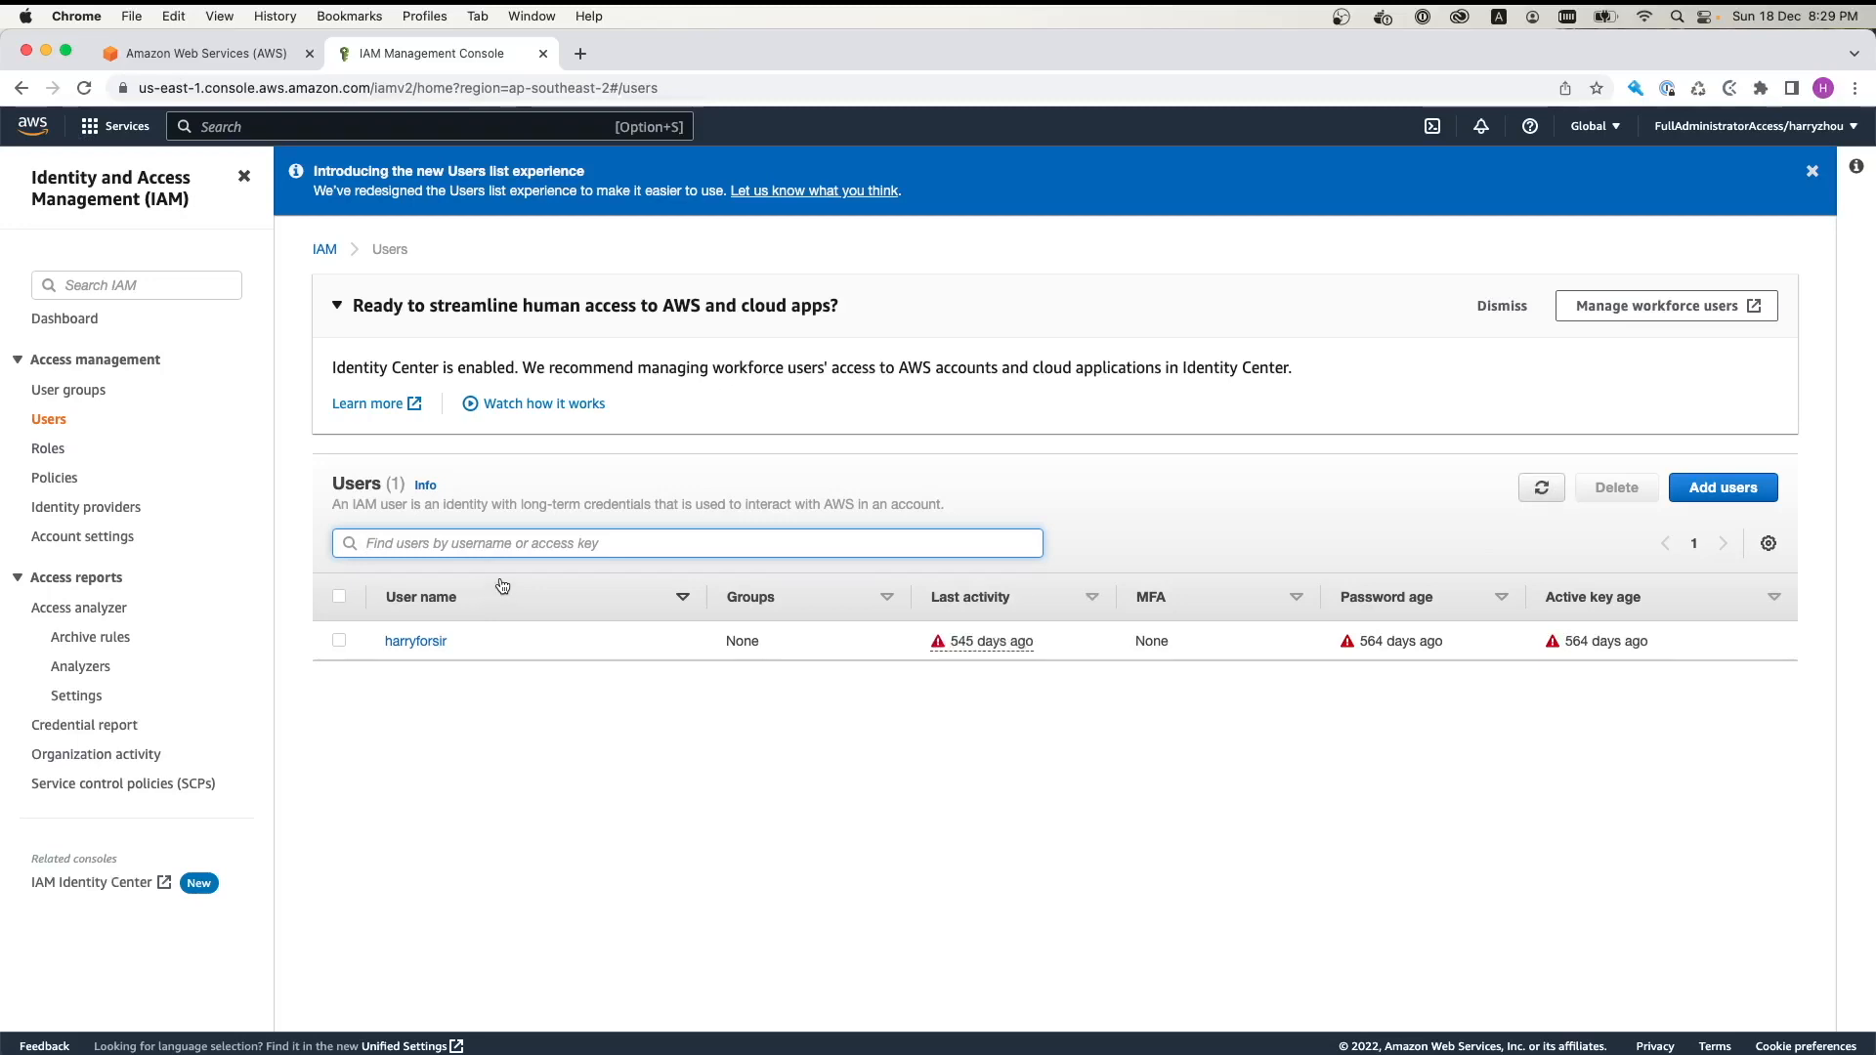
pyautogui.moveTo(1540, 553)
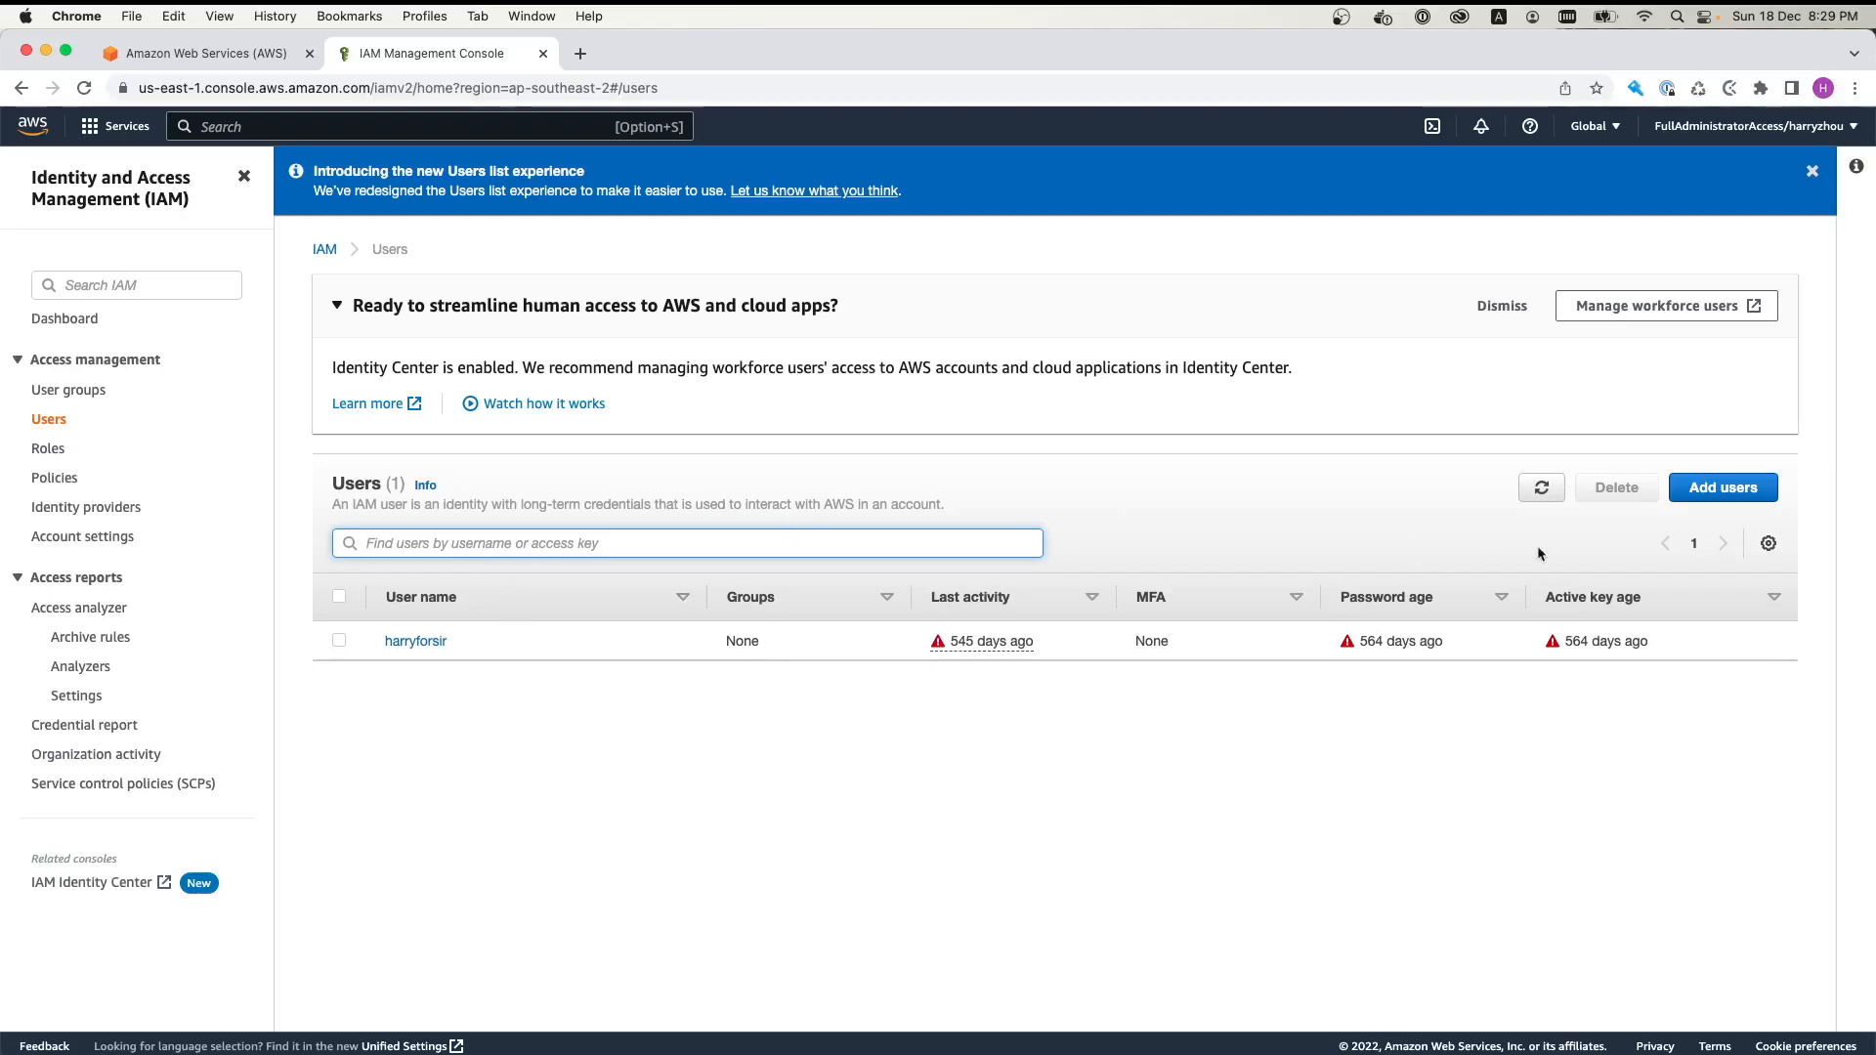
# Step: Add user s3copyuser with programmatic access and choose Attach existing policies directly
pyautogui.click(1722, 486)
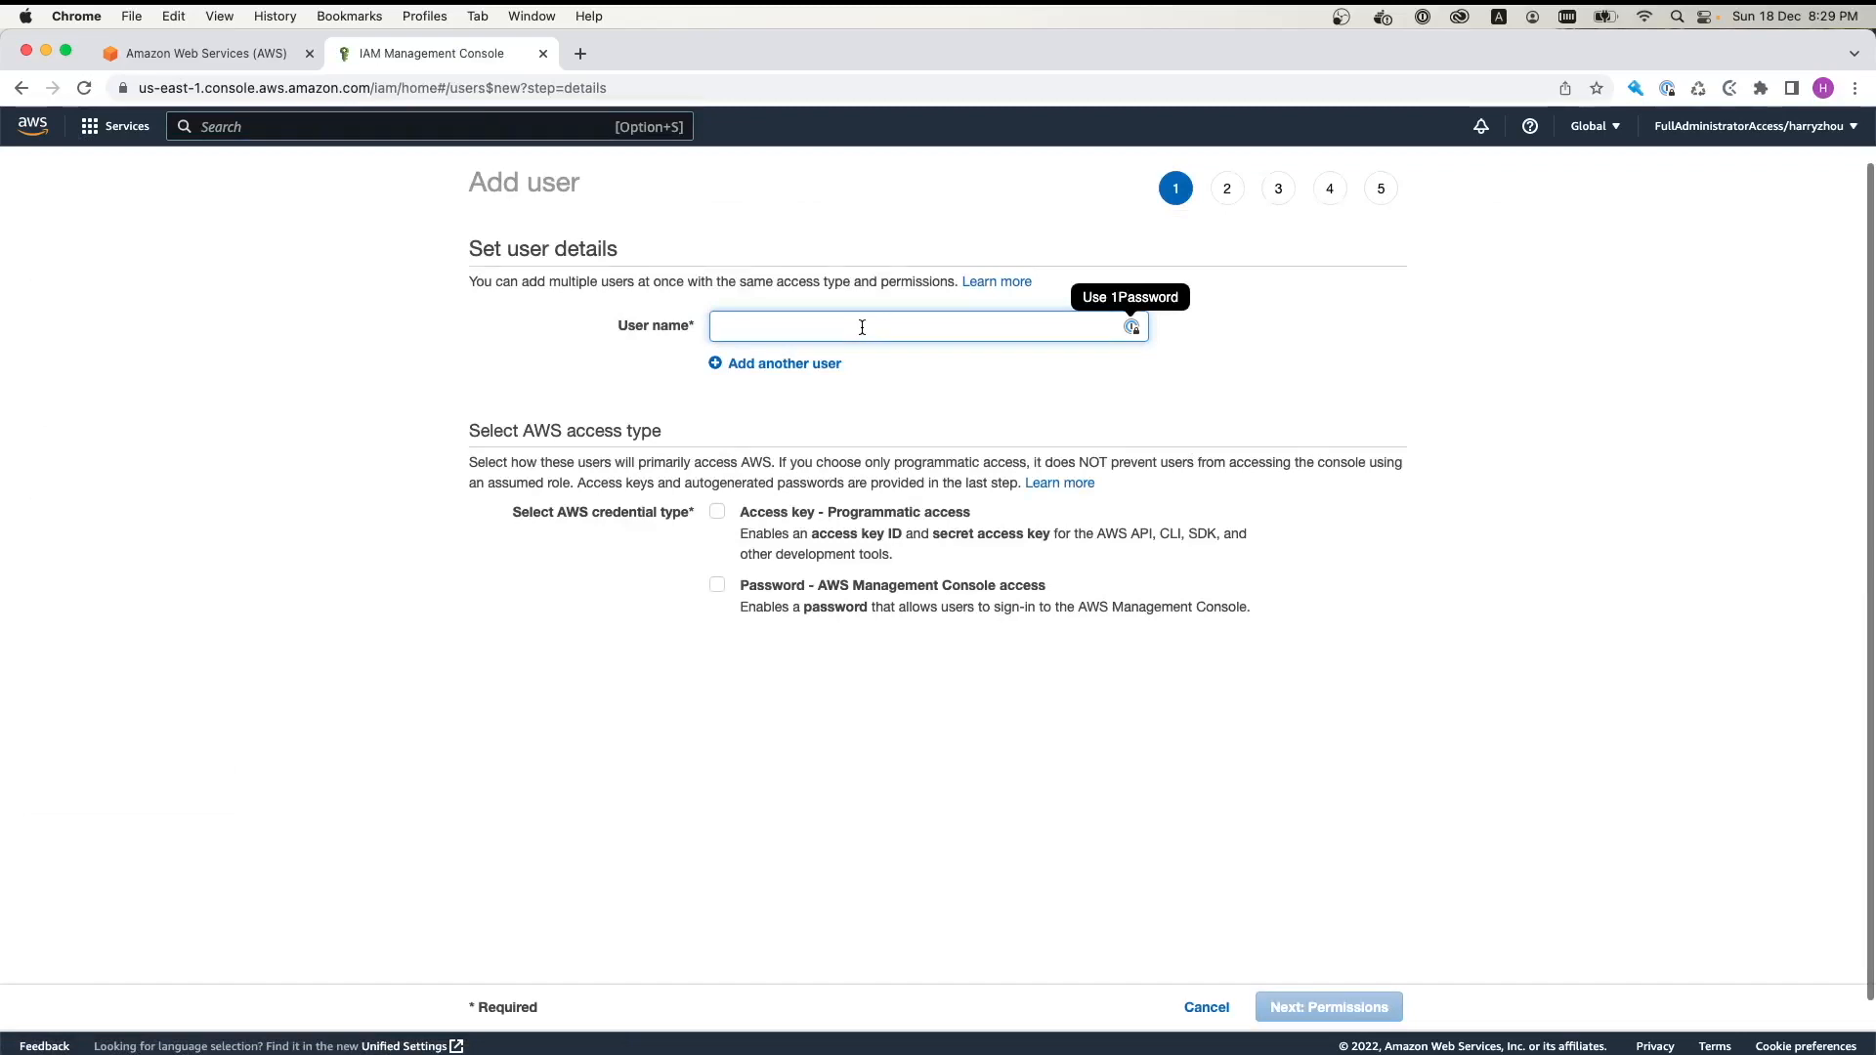
pyautogui.write('s')
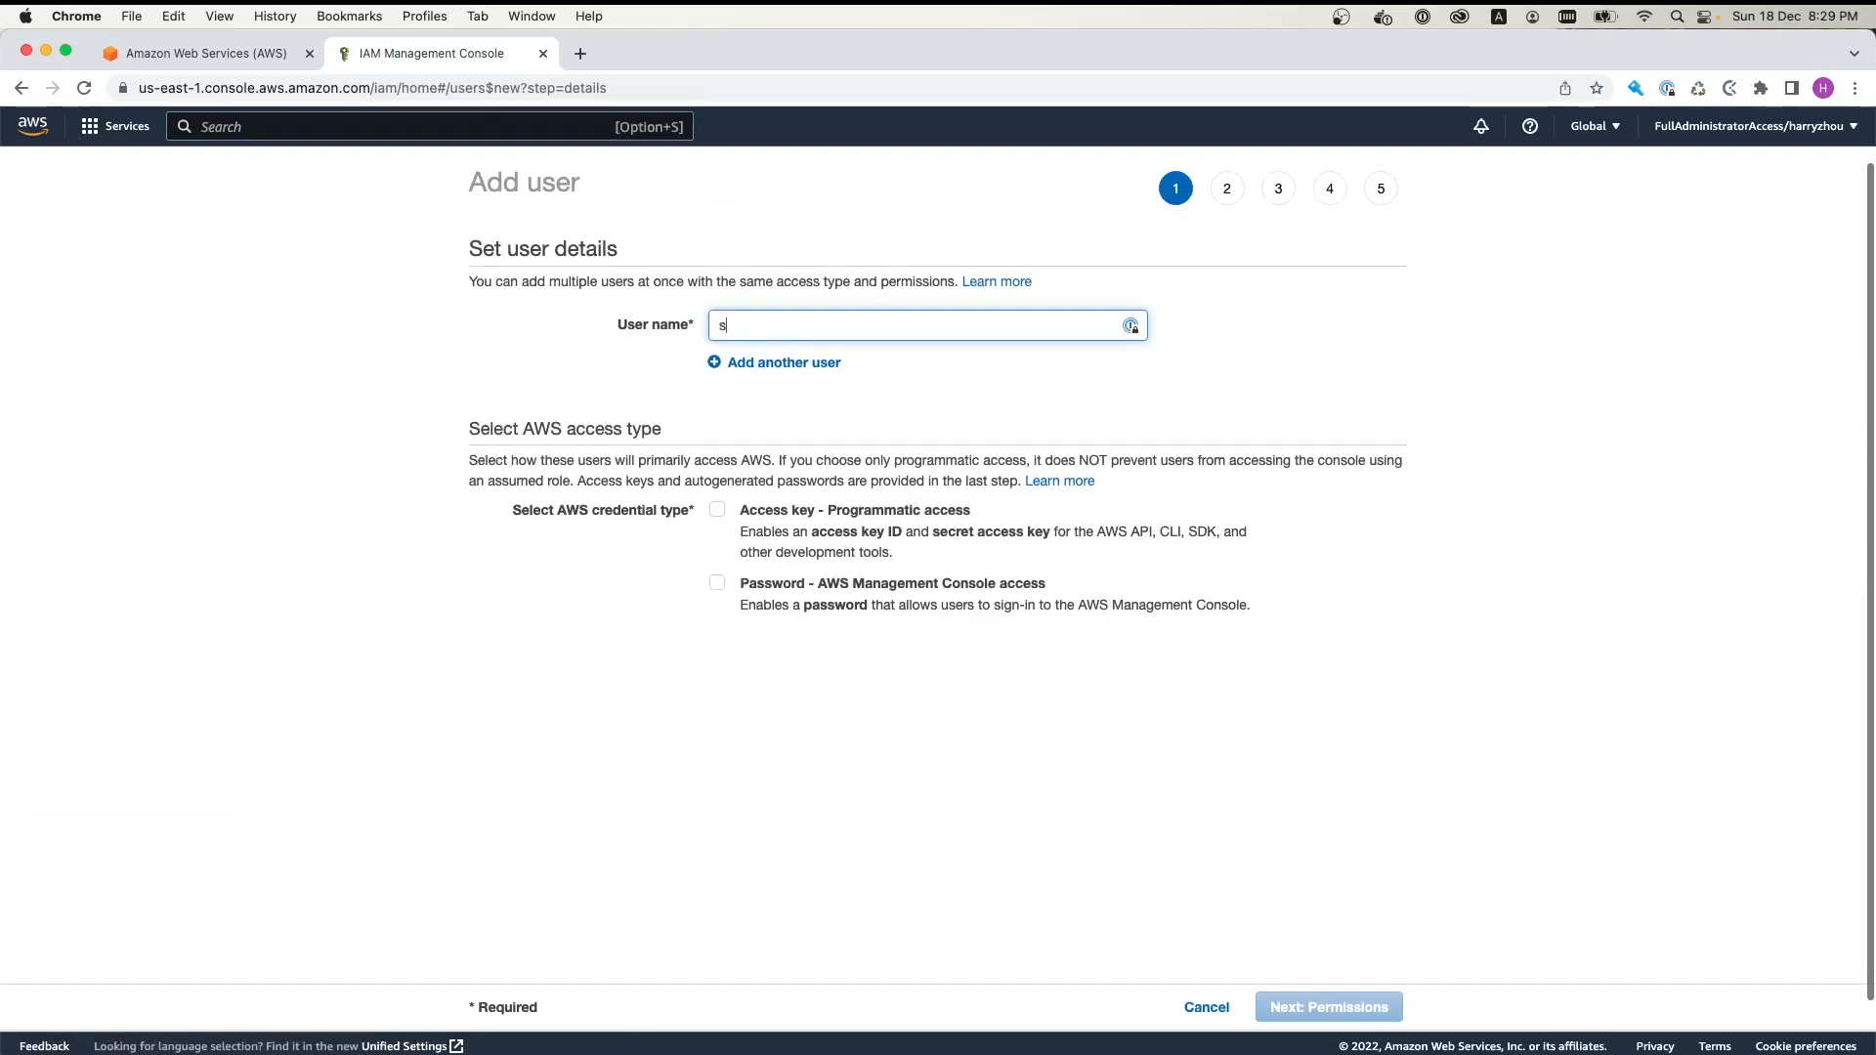
pyautogui.write('3cop')
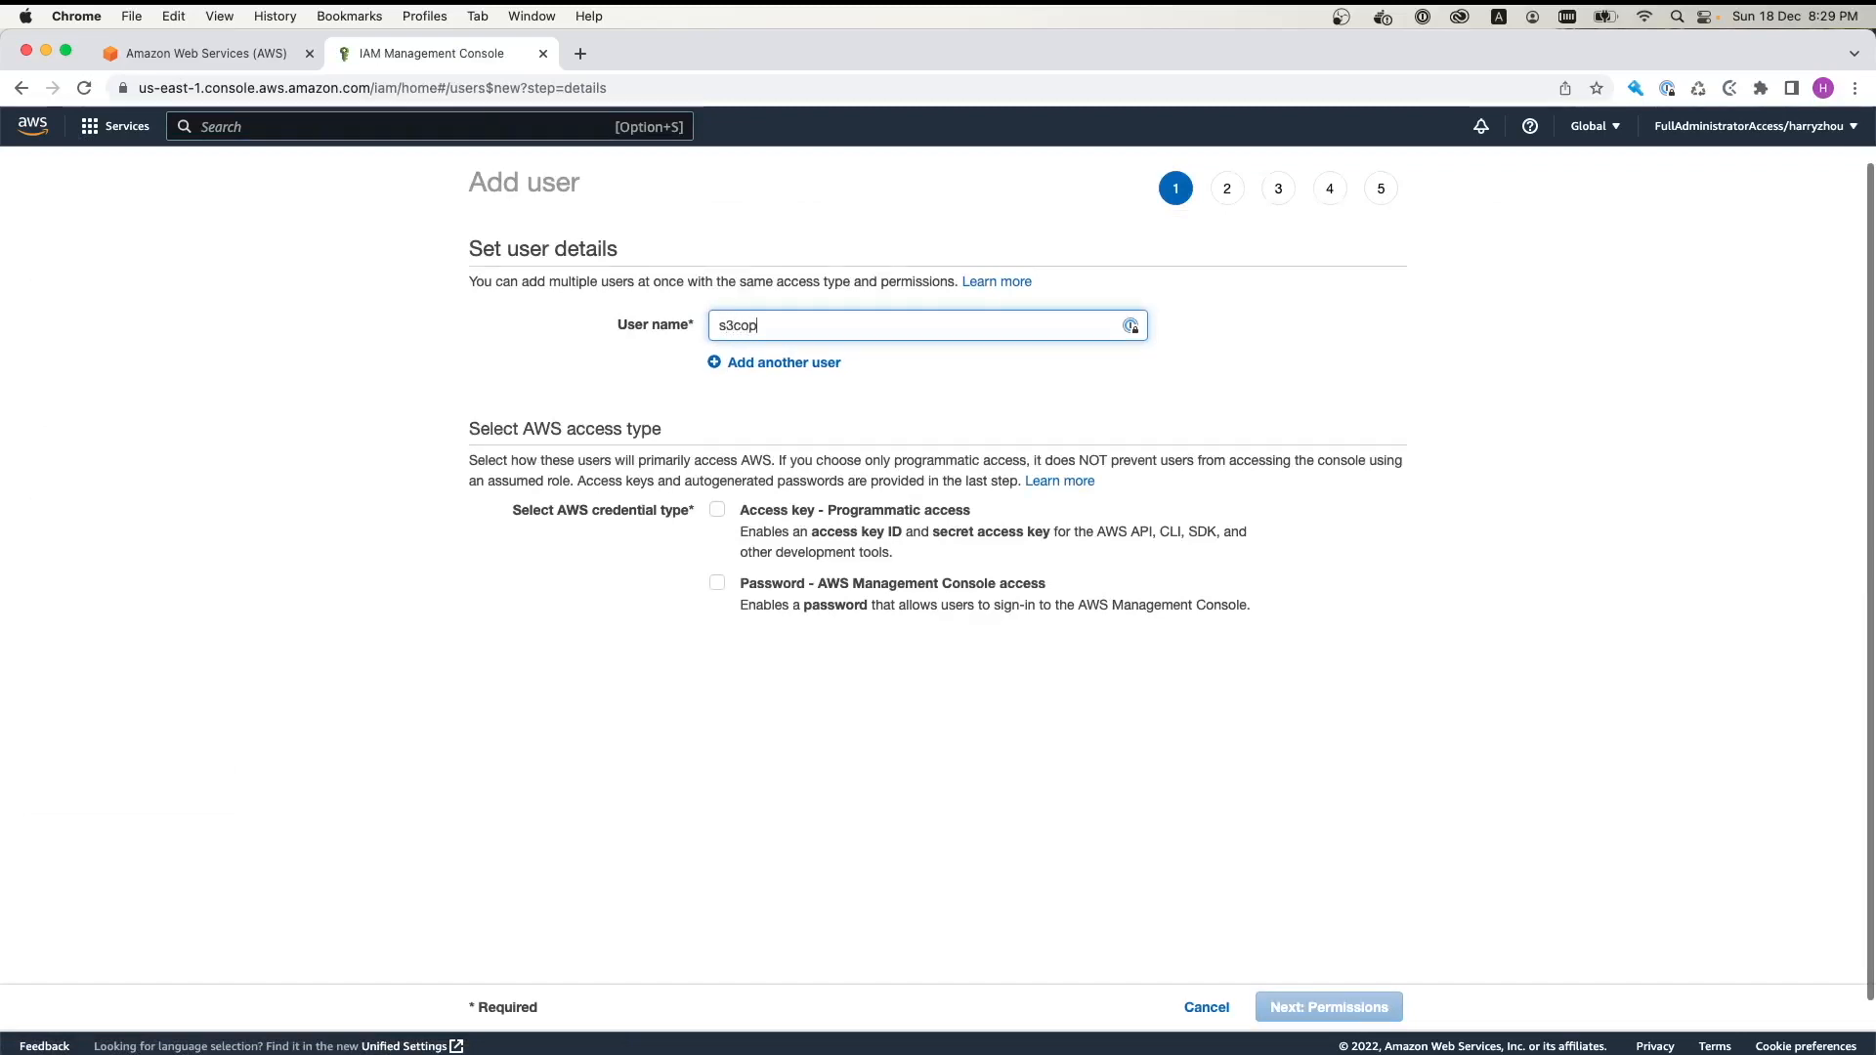
pyautogui.write('yuser')
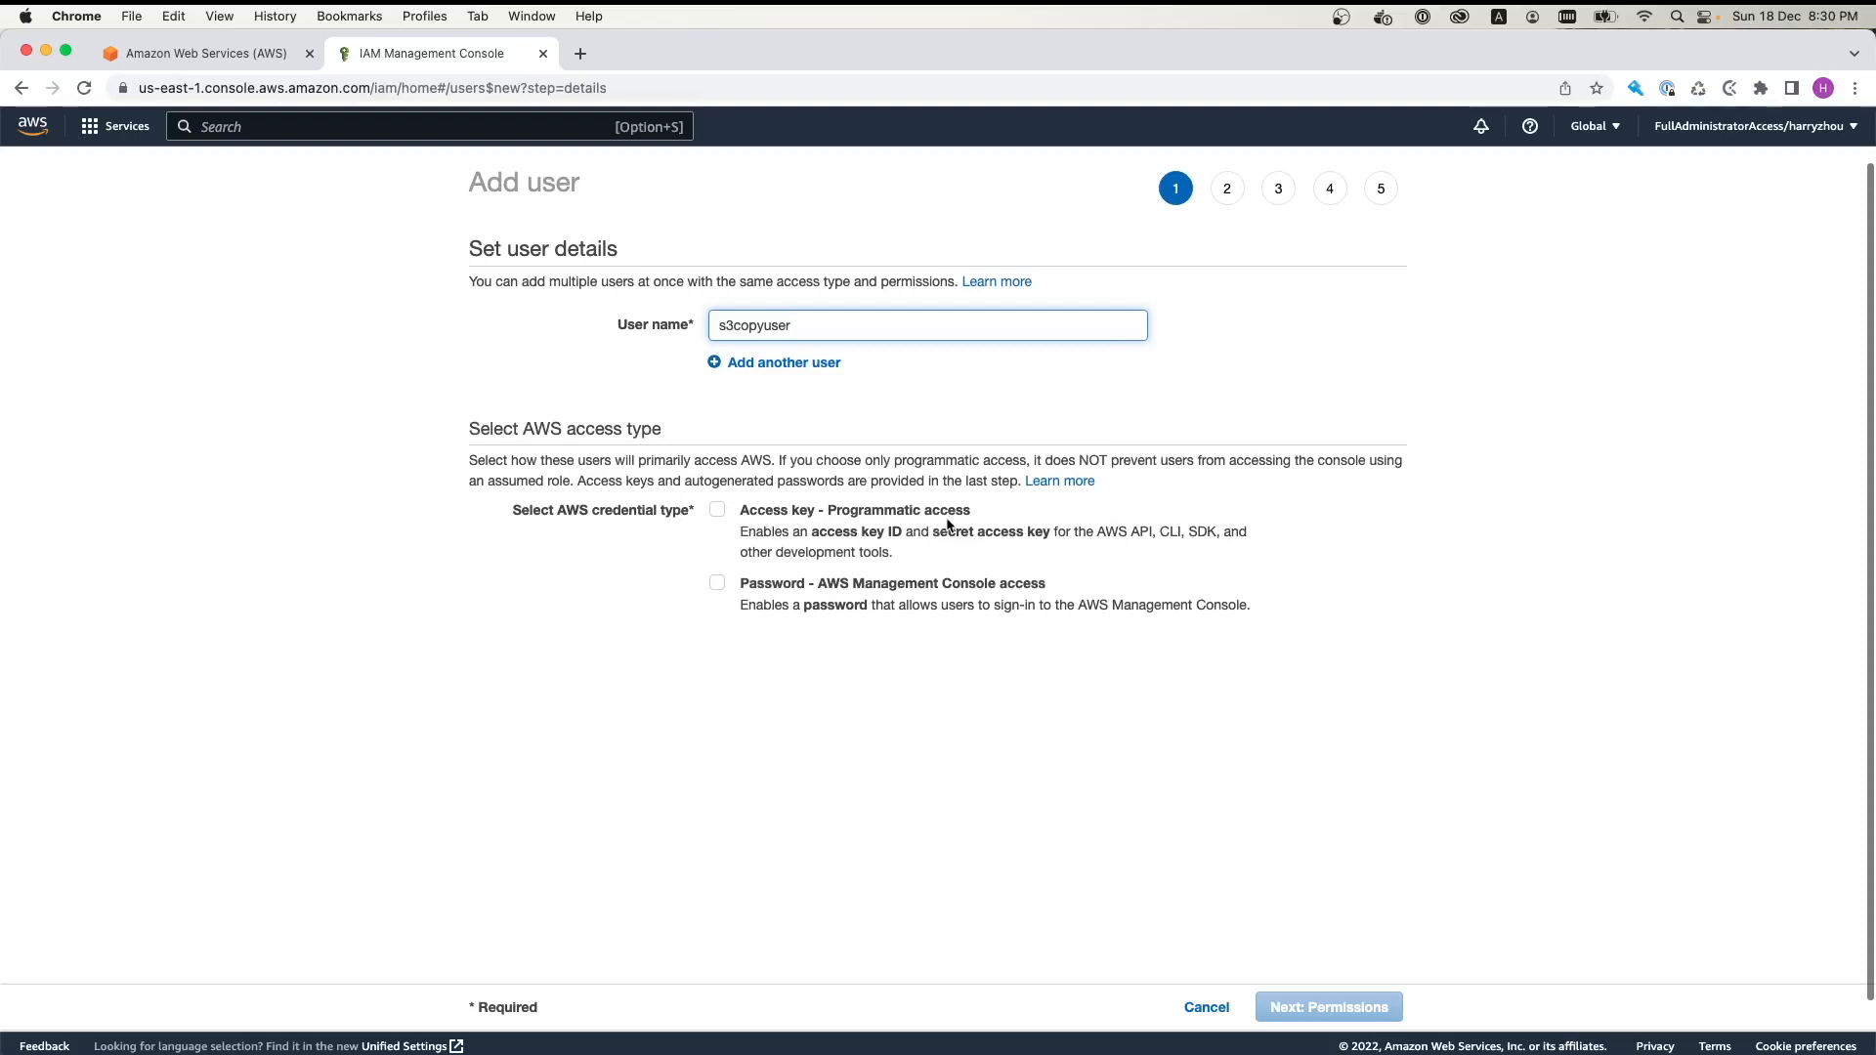
pyautogui.moveTo(742, 575)
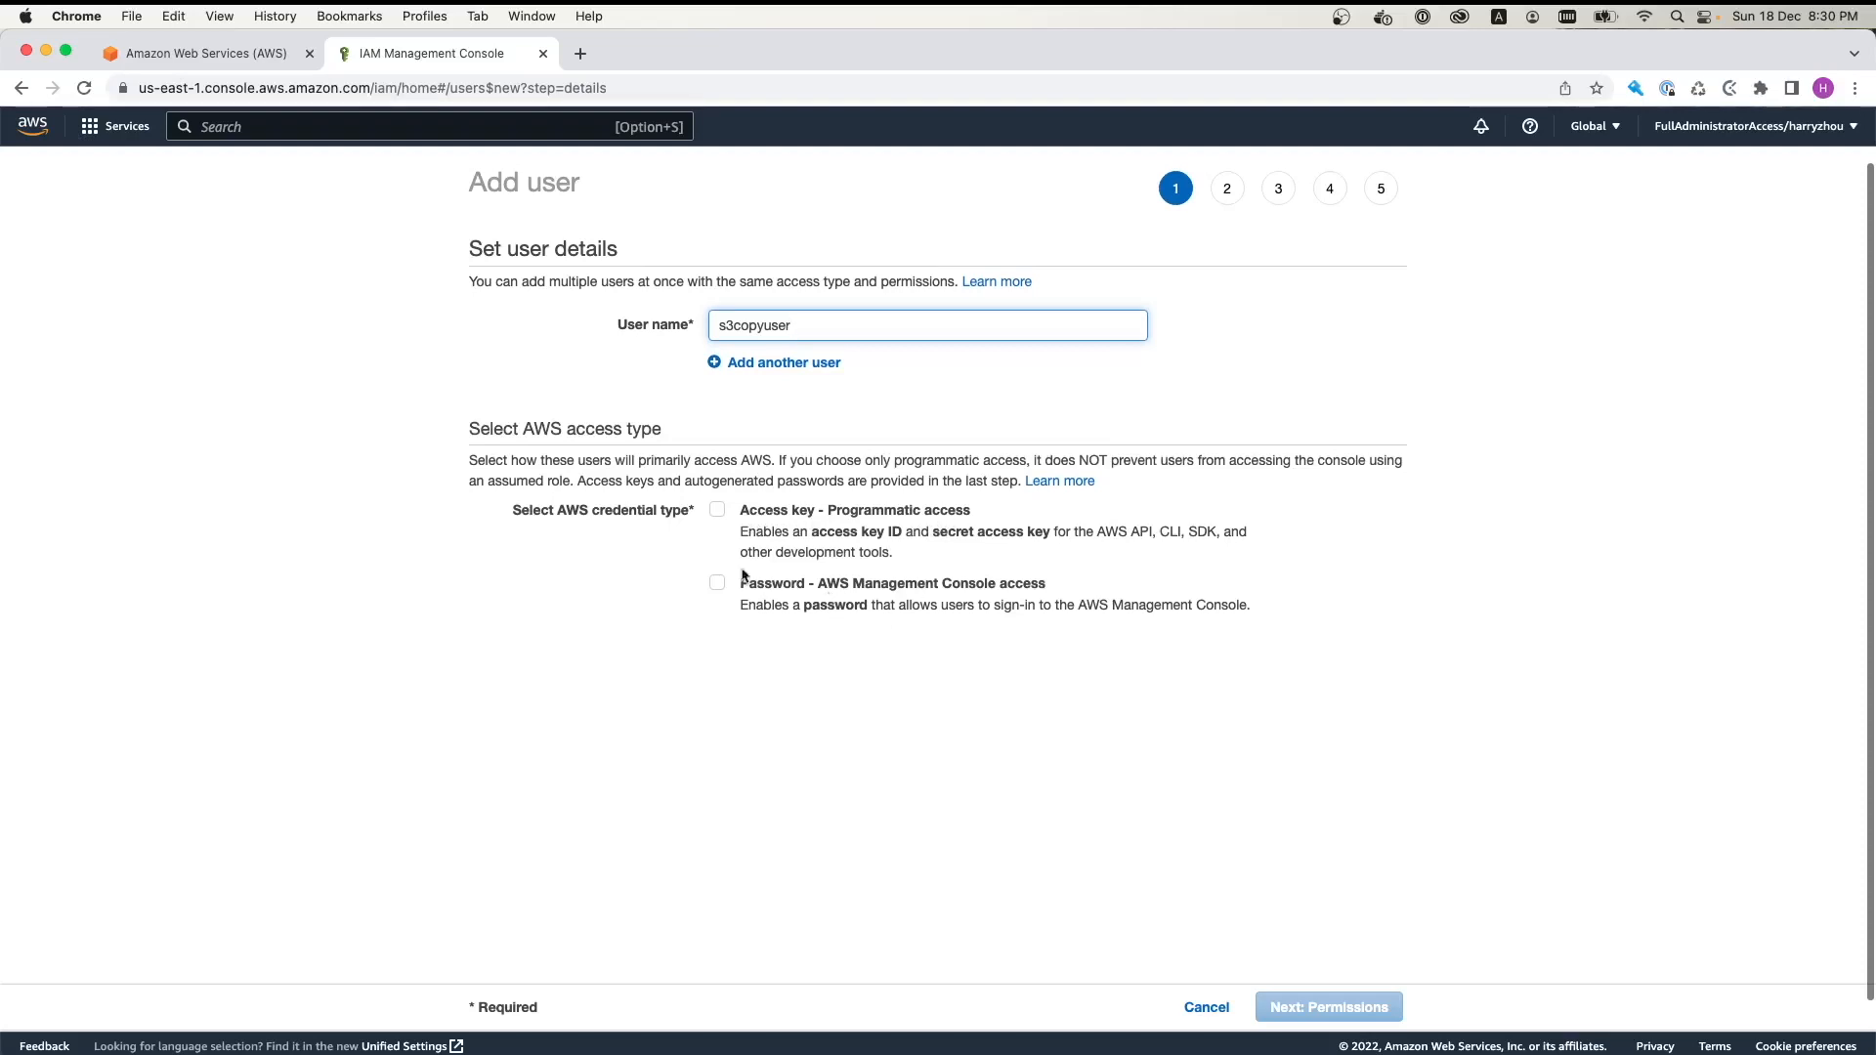
pyautogui.click(716, 510)
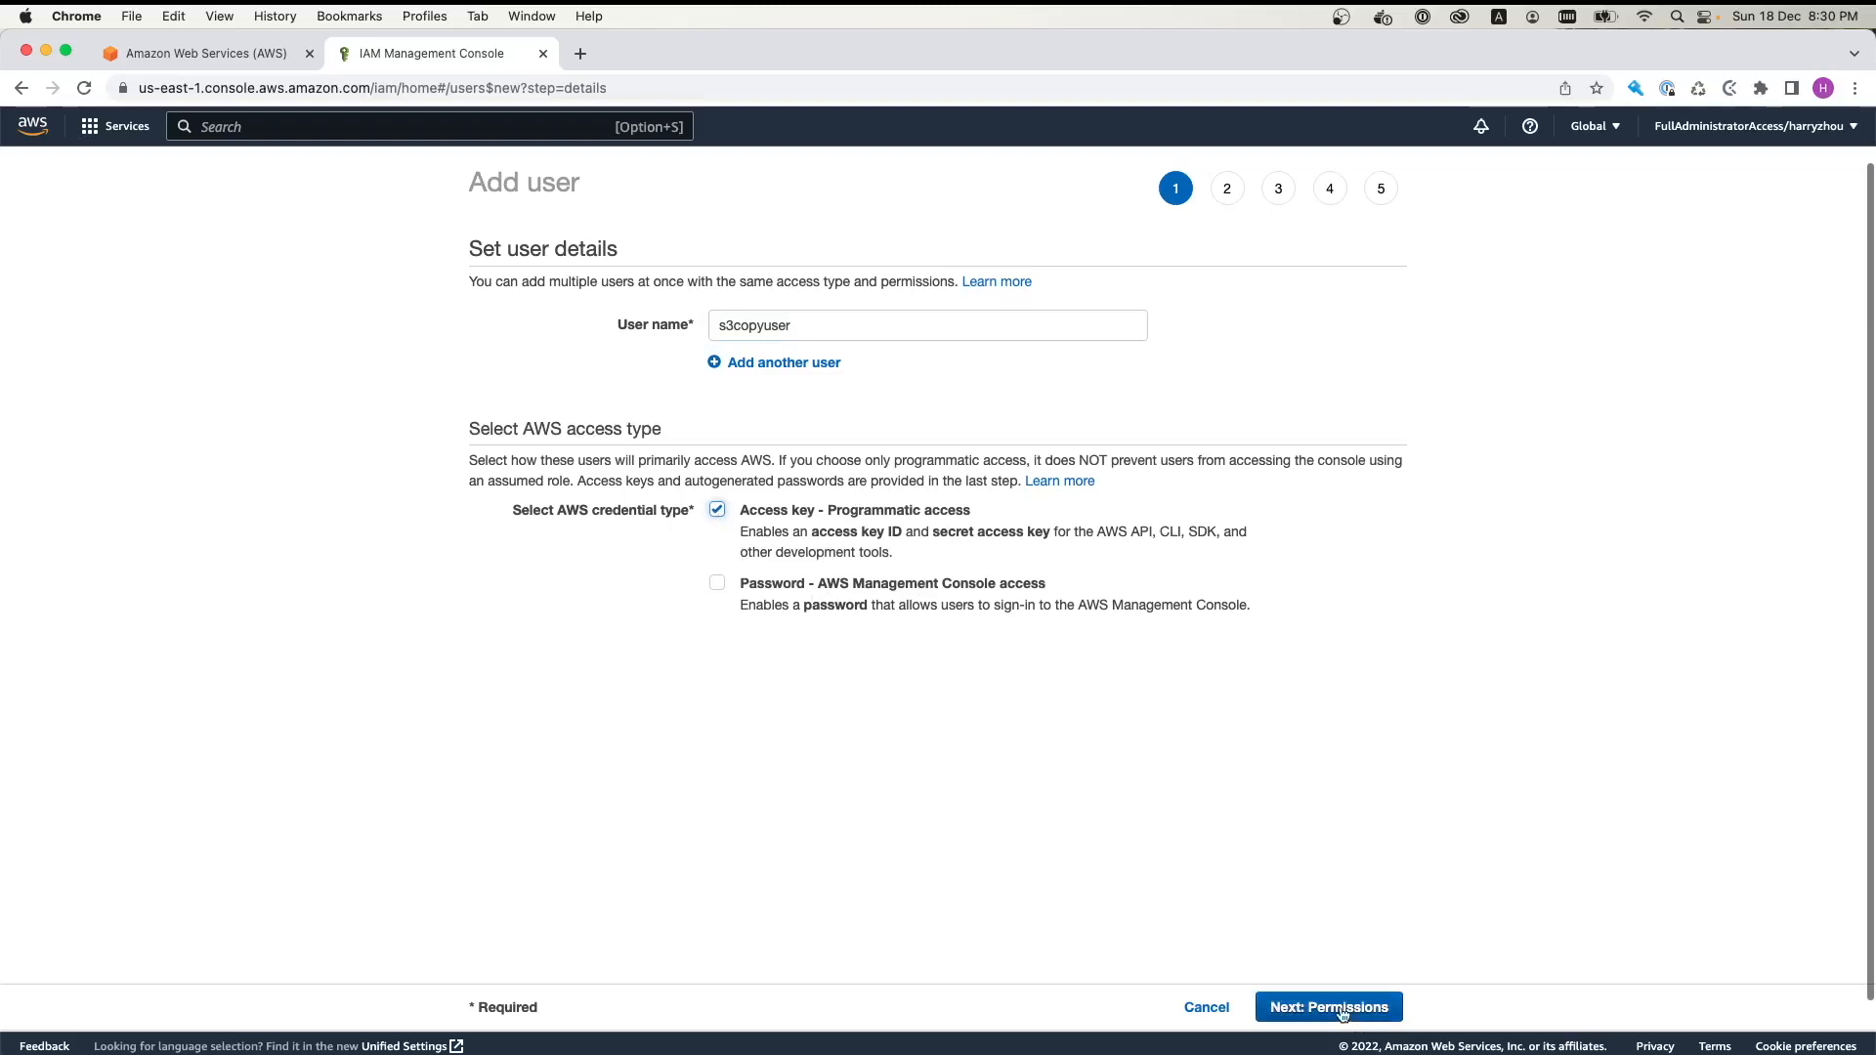
pyautogui.click(1327, 1007)
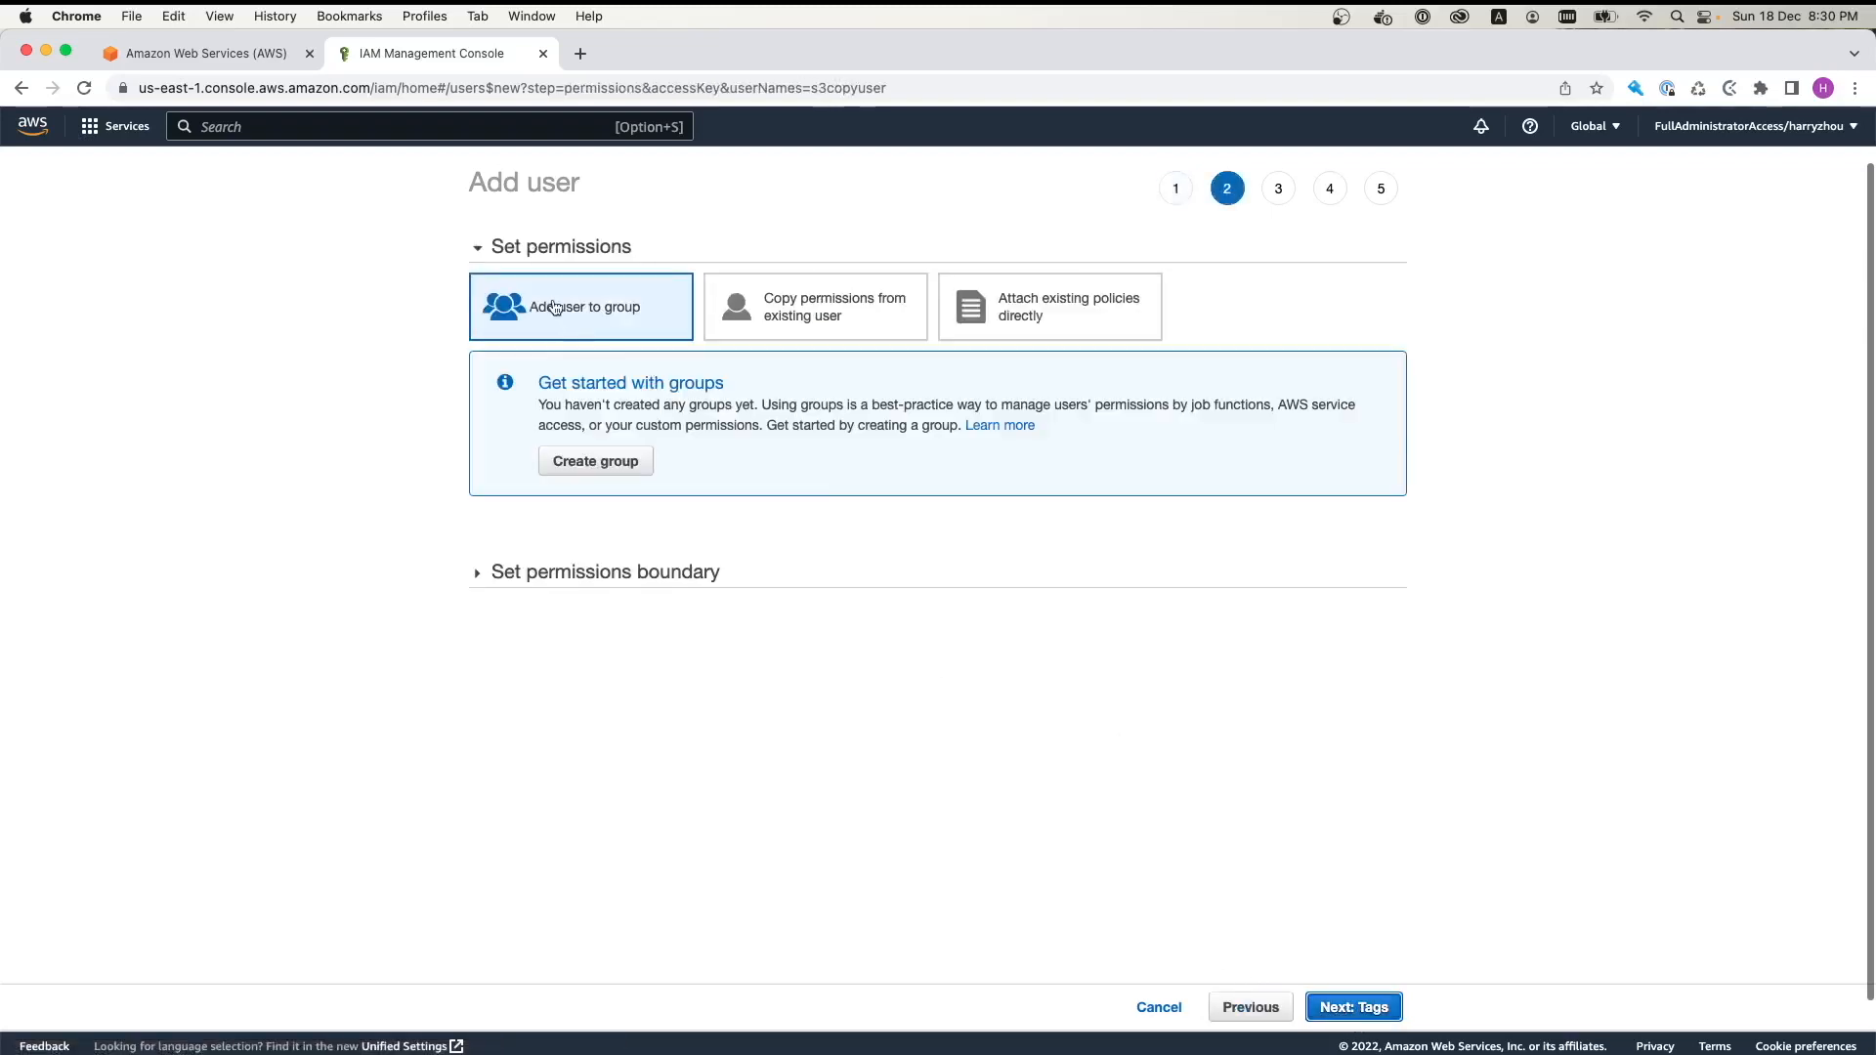
pyautogui.moveTo(847, 324)
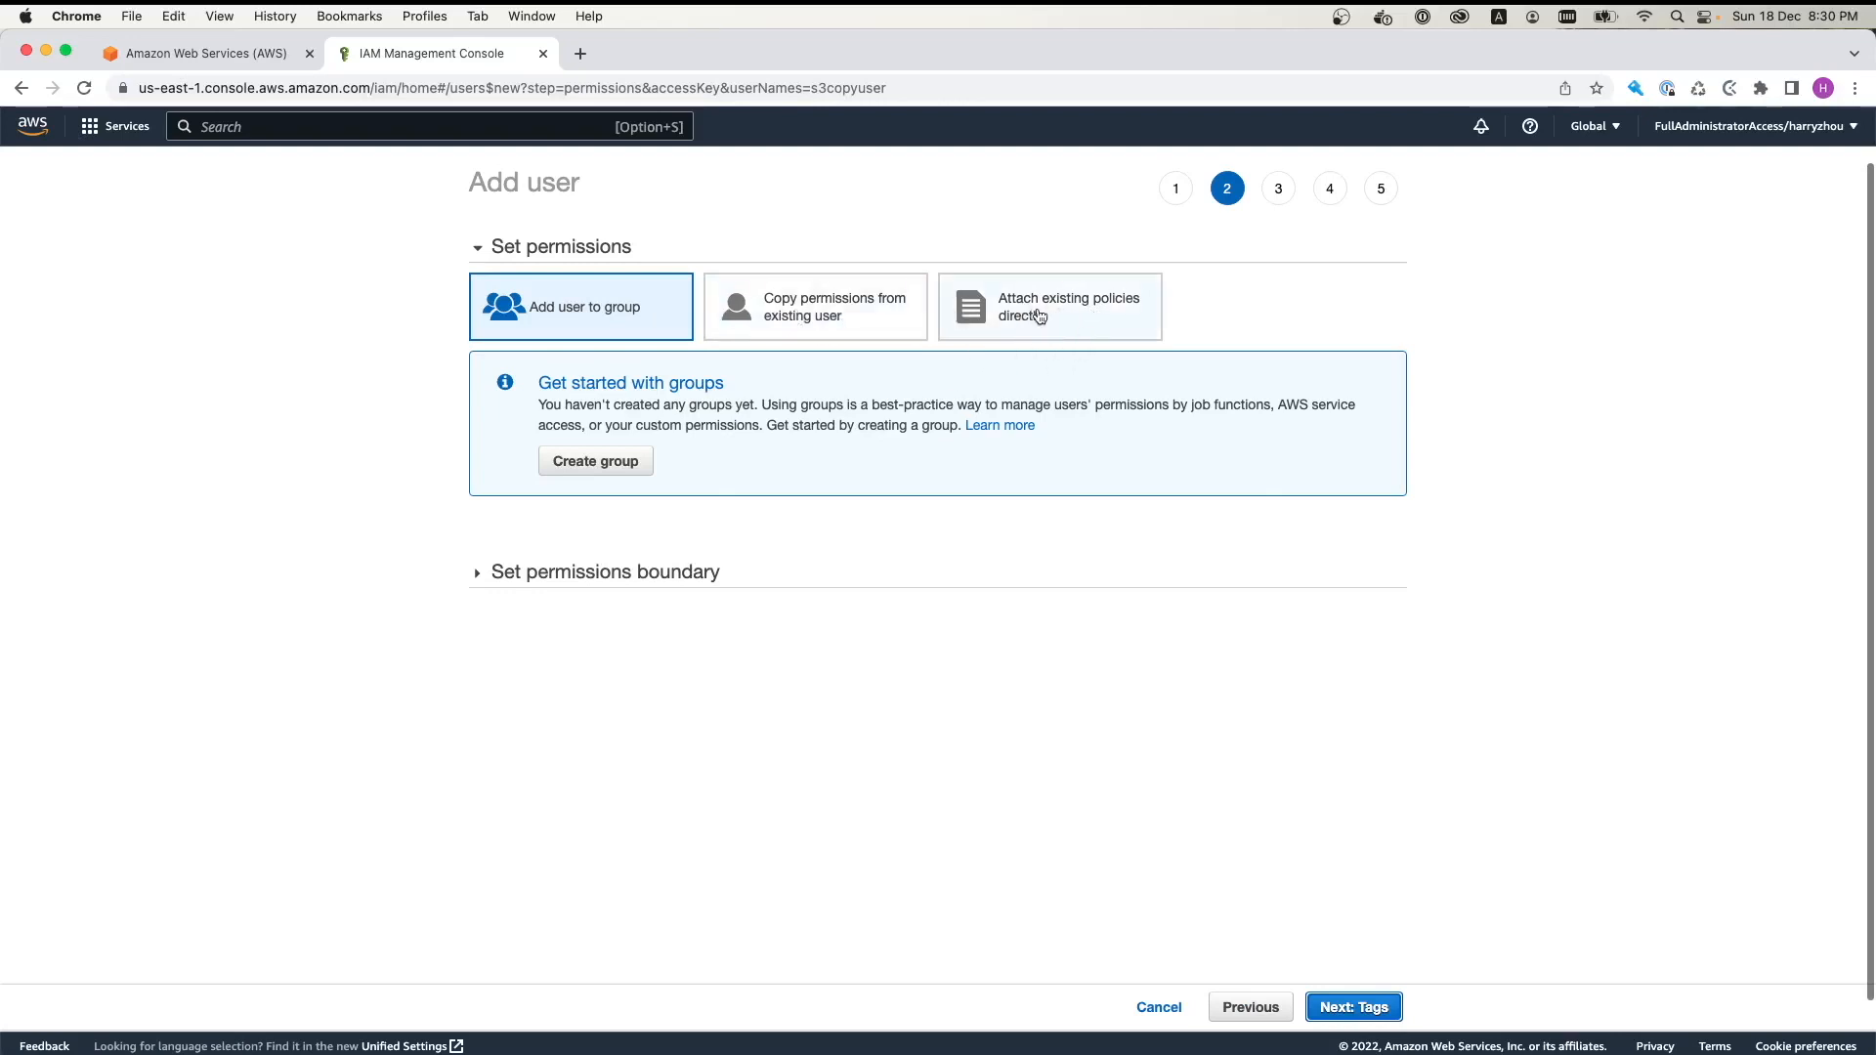
pyautogui.moveTo(1050, 322)
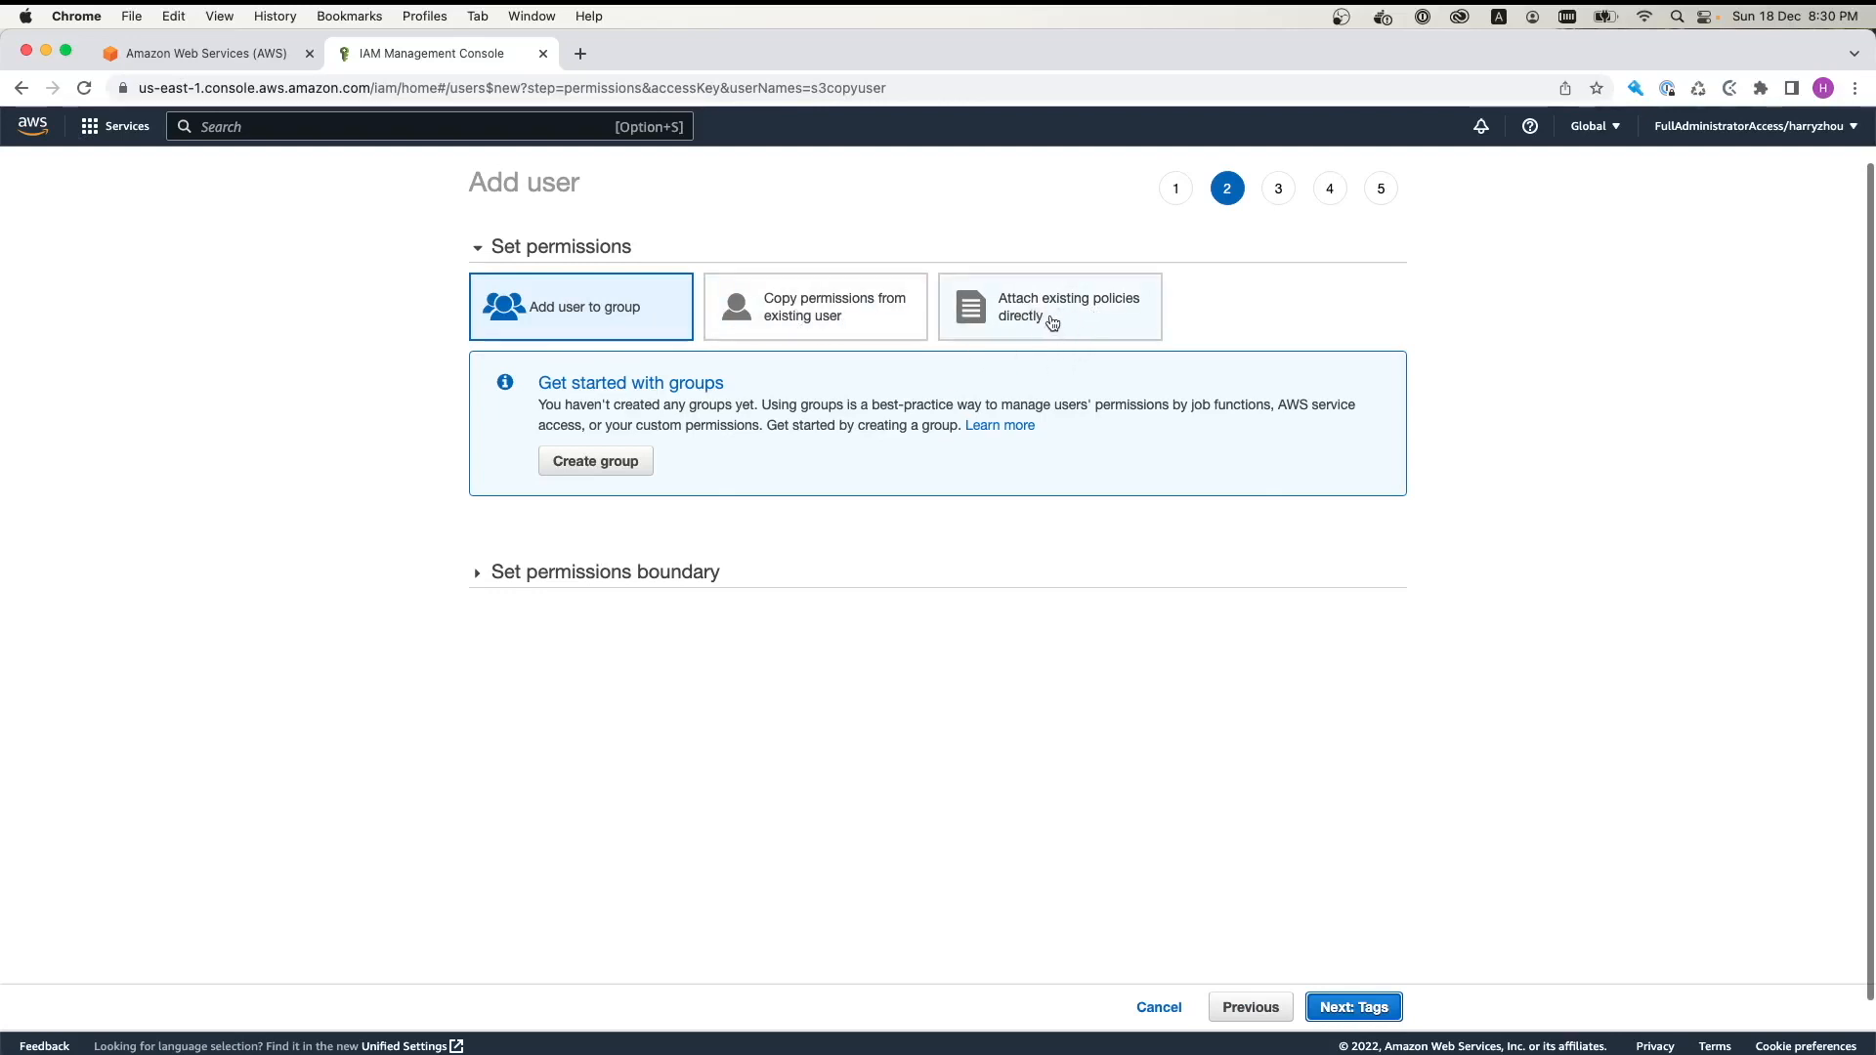
pyautogui.click(1048, 306)
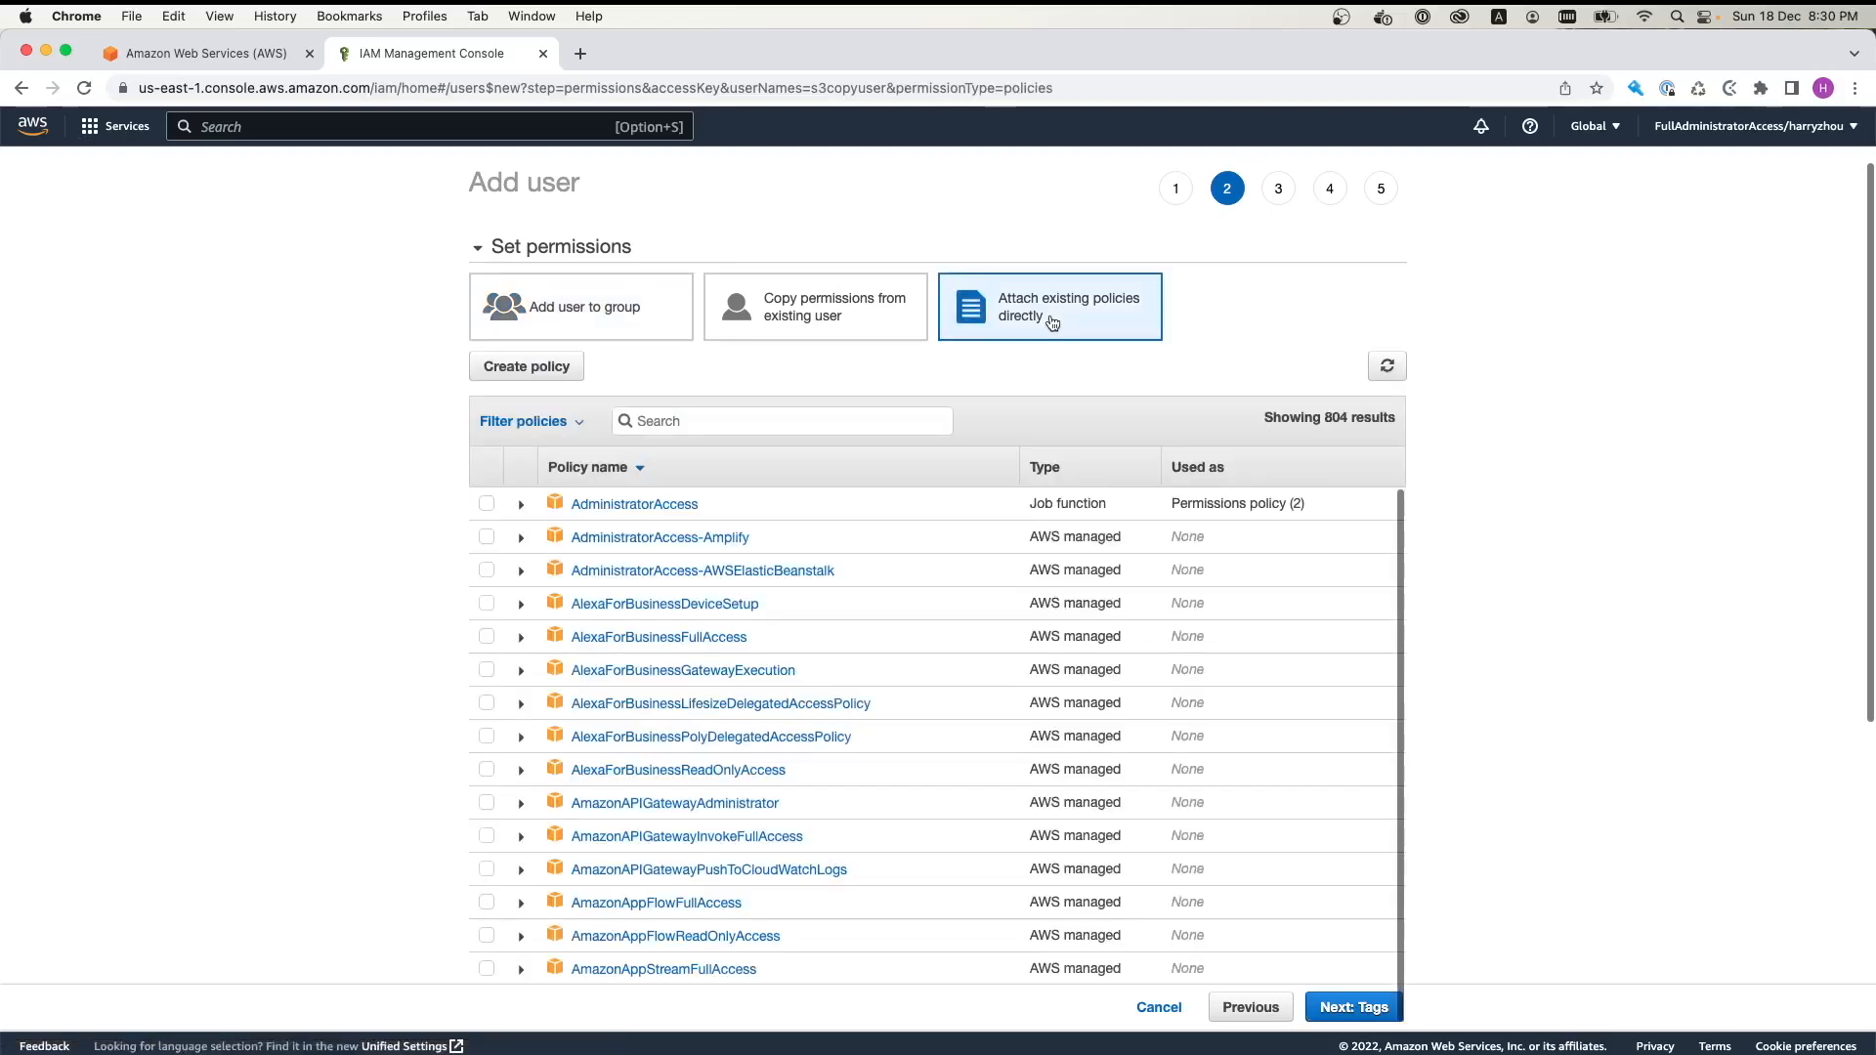
pyautogui.scroll(-3)
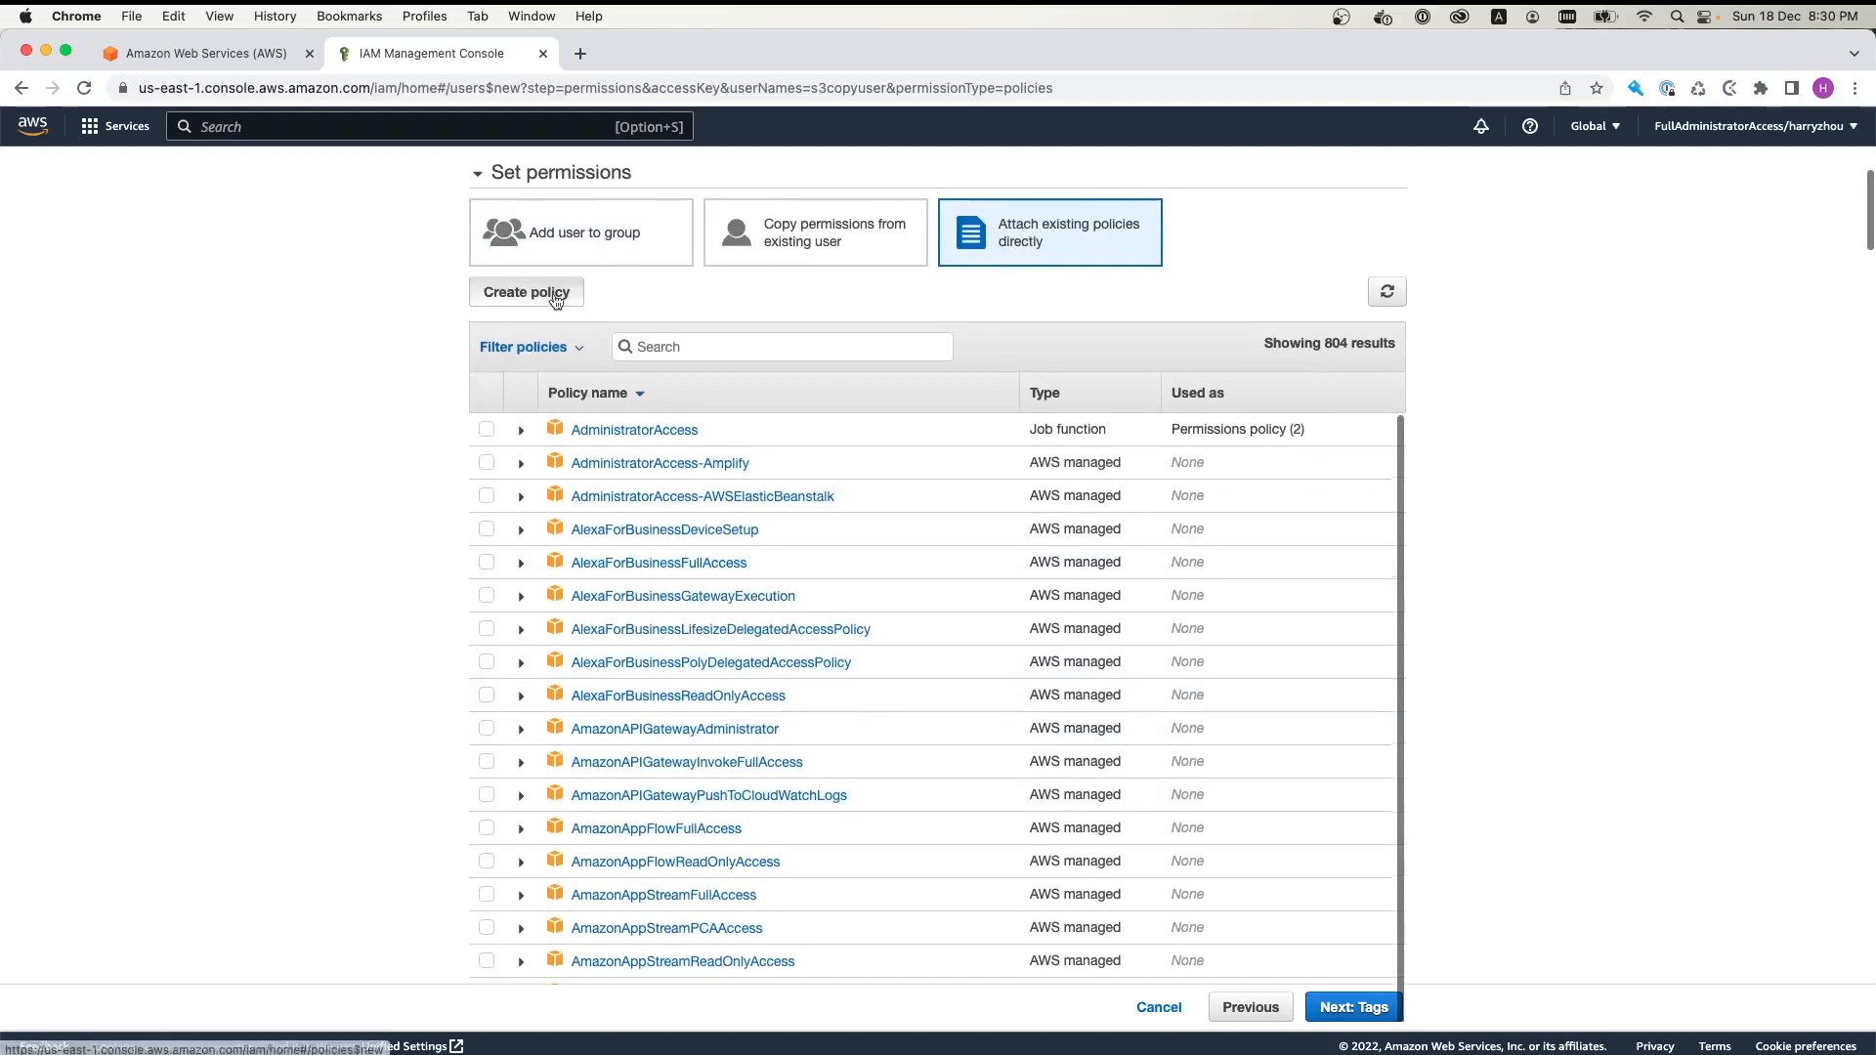
pyautogui.click(527, 292)
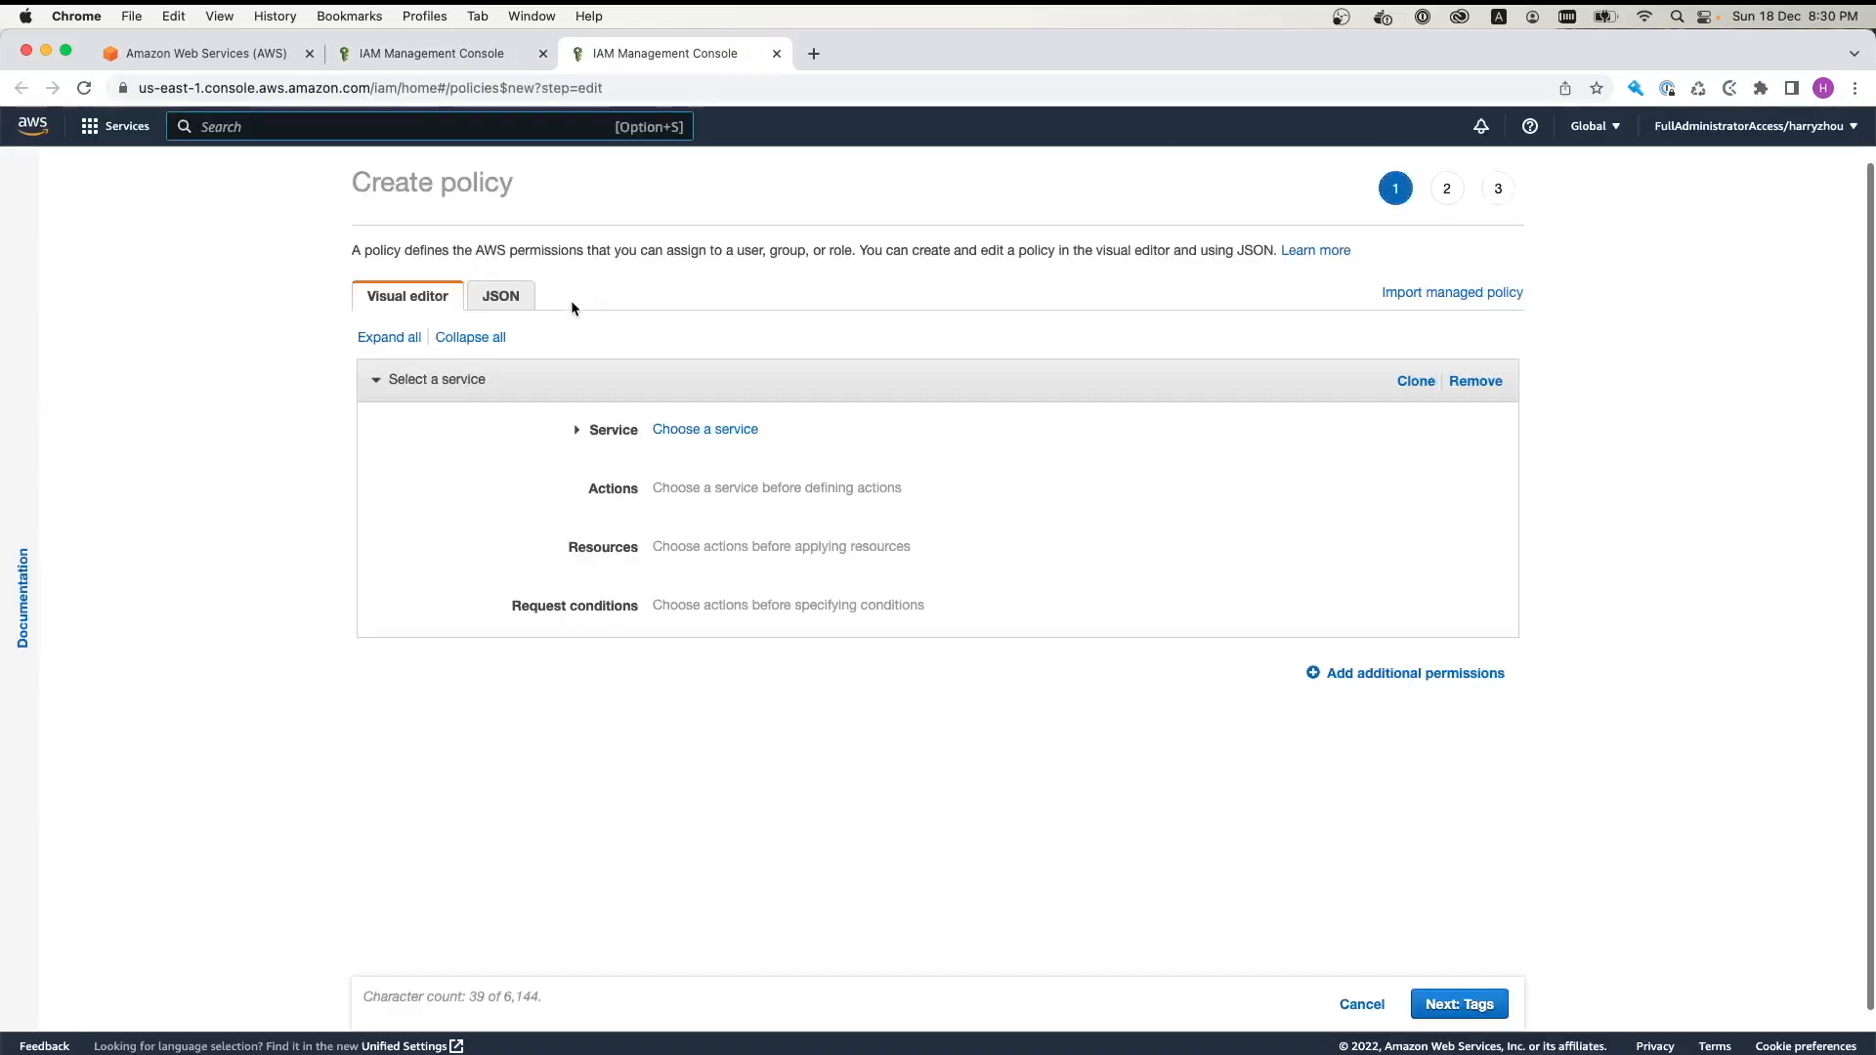
pyautogui.click(500, 295)
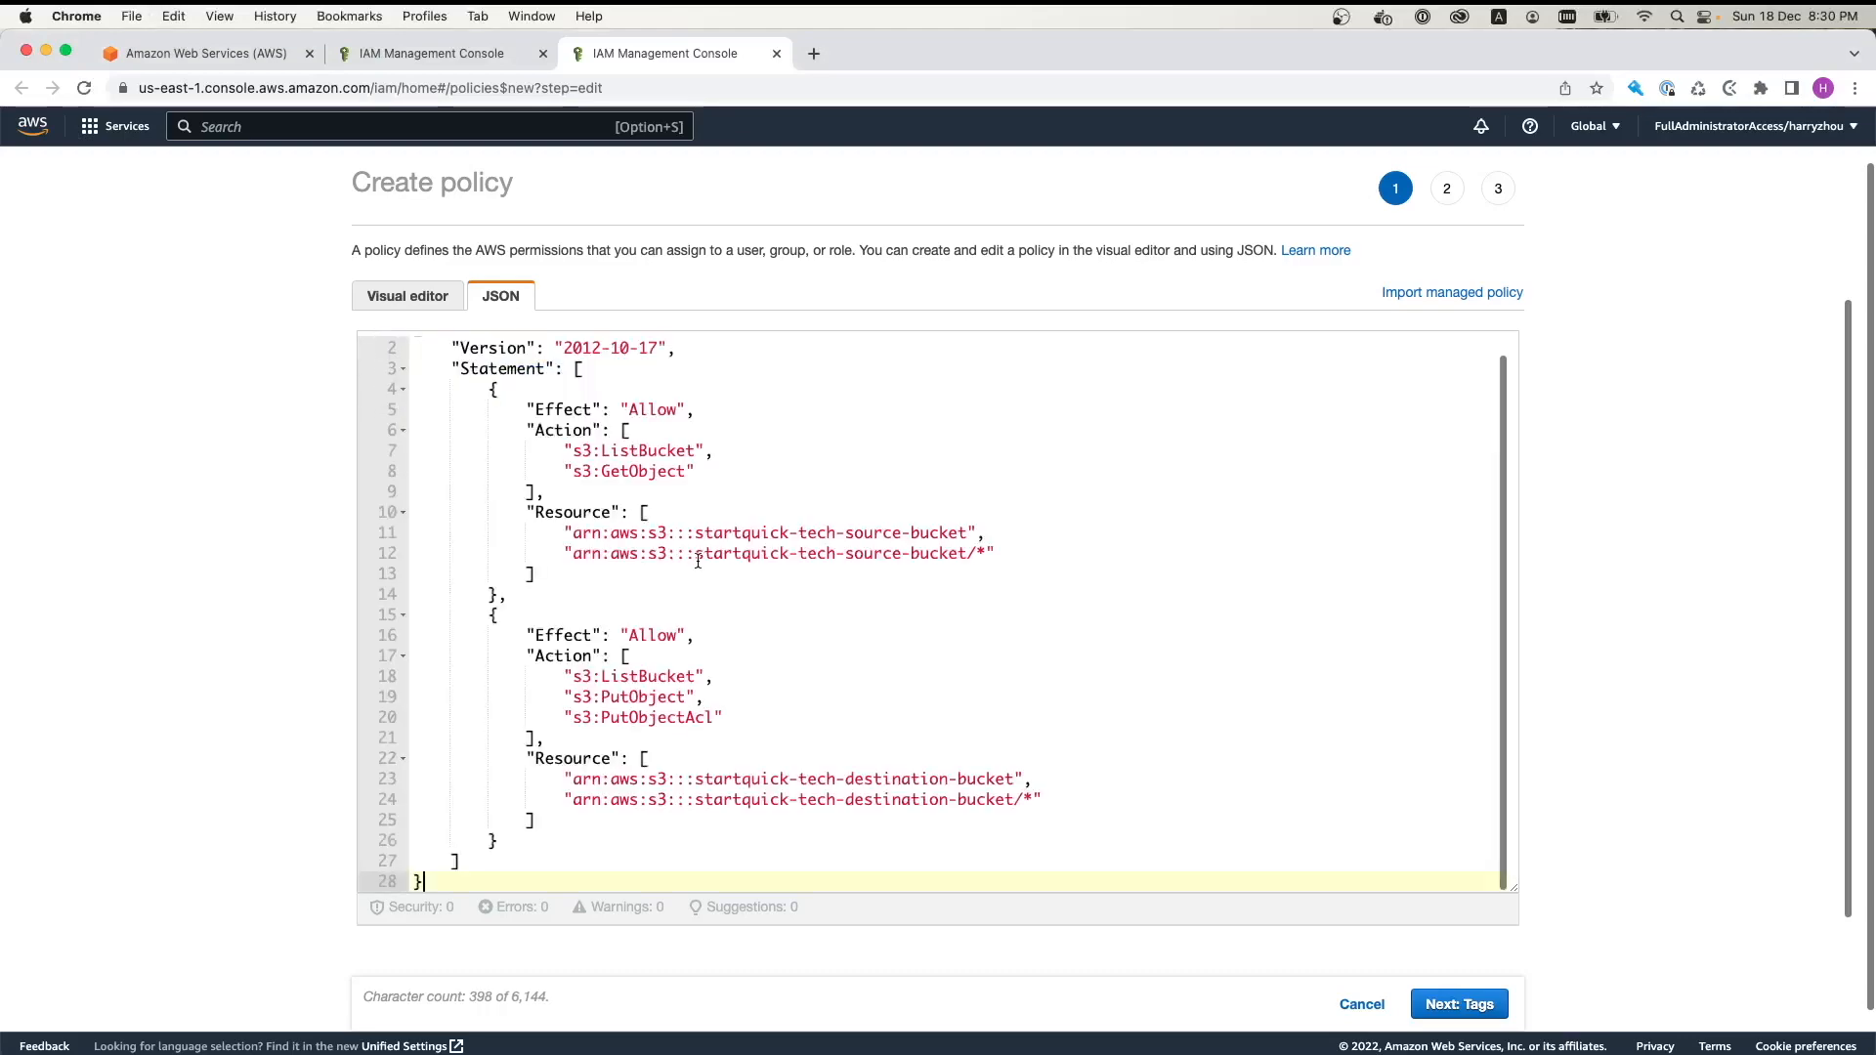
pyautogui.scroll(3)
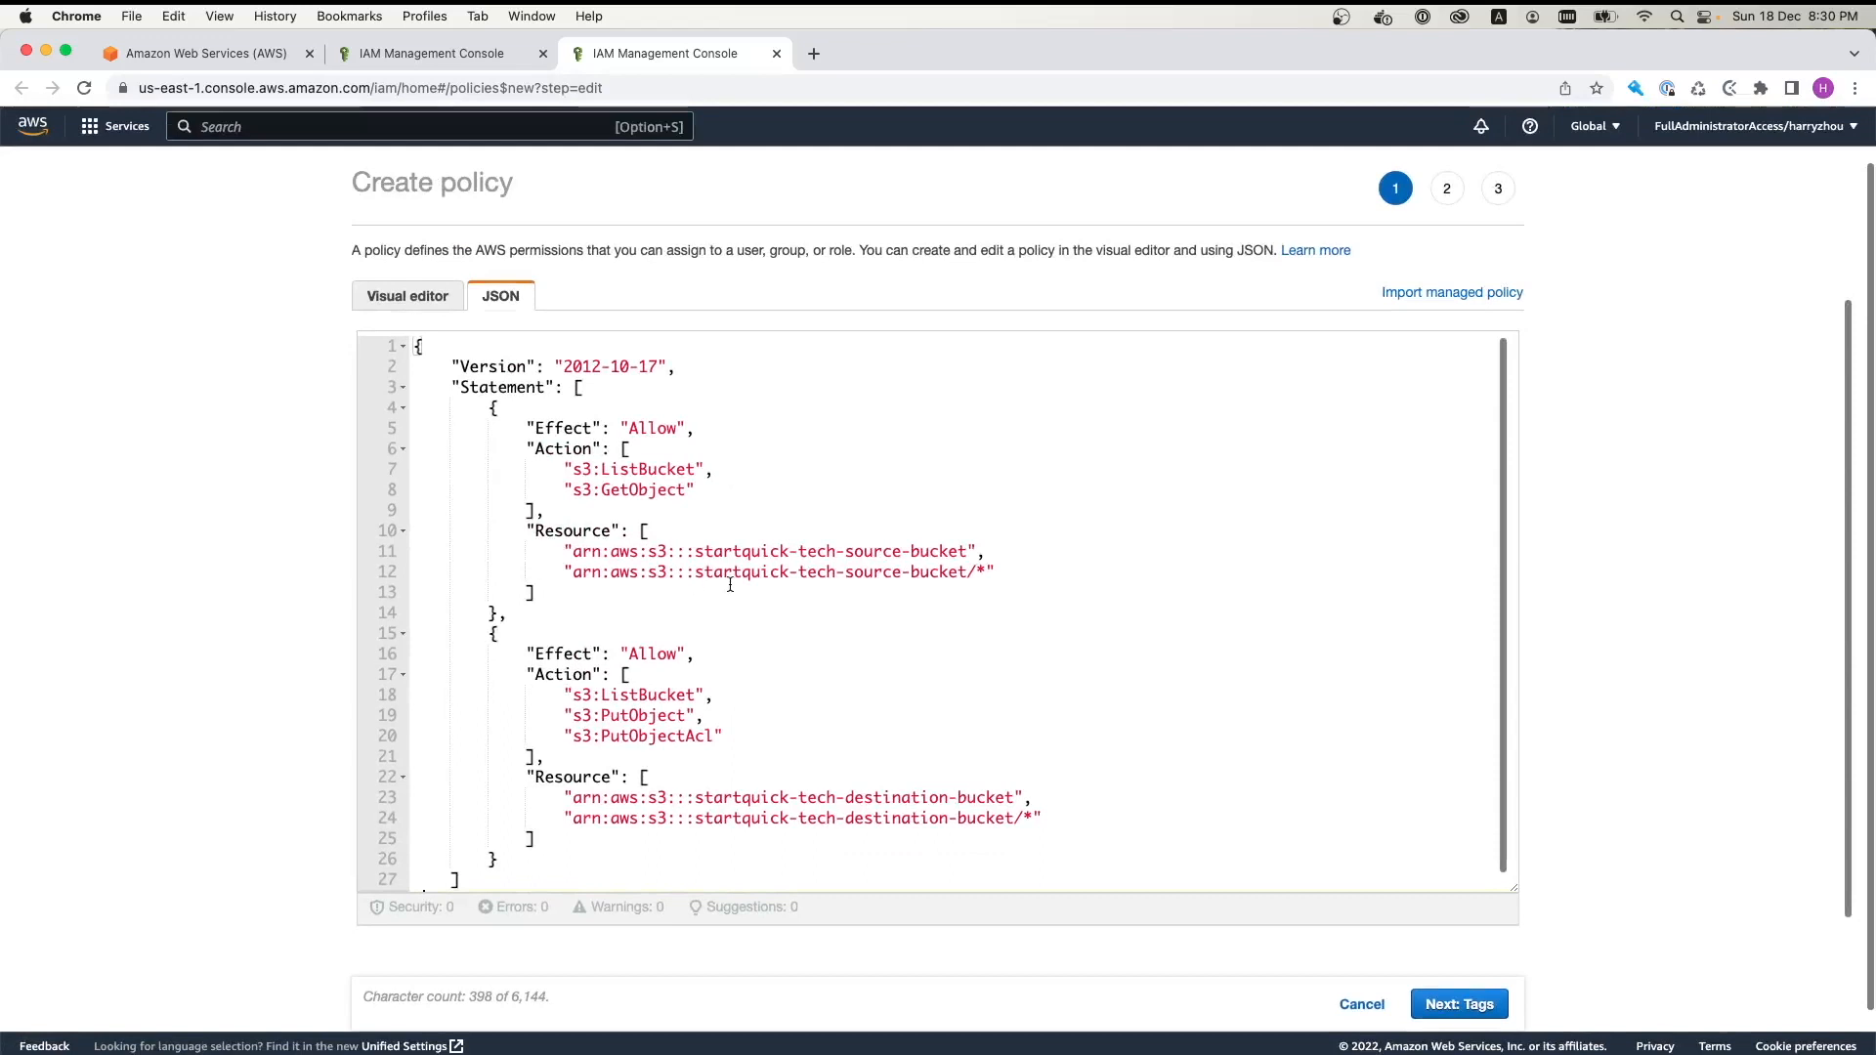
pyautogui.doubleClick(754, 551)
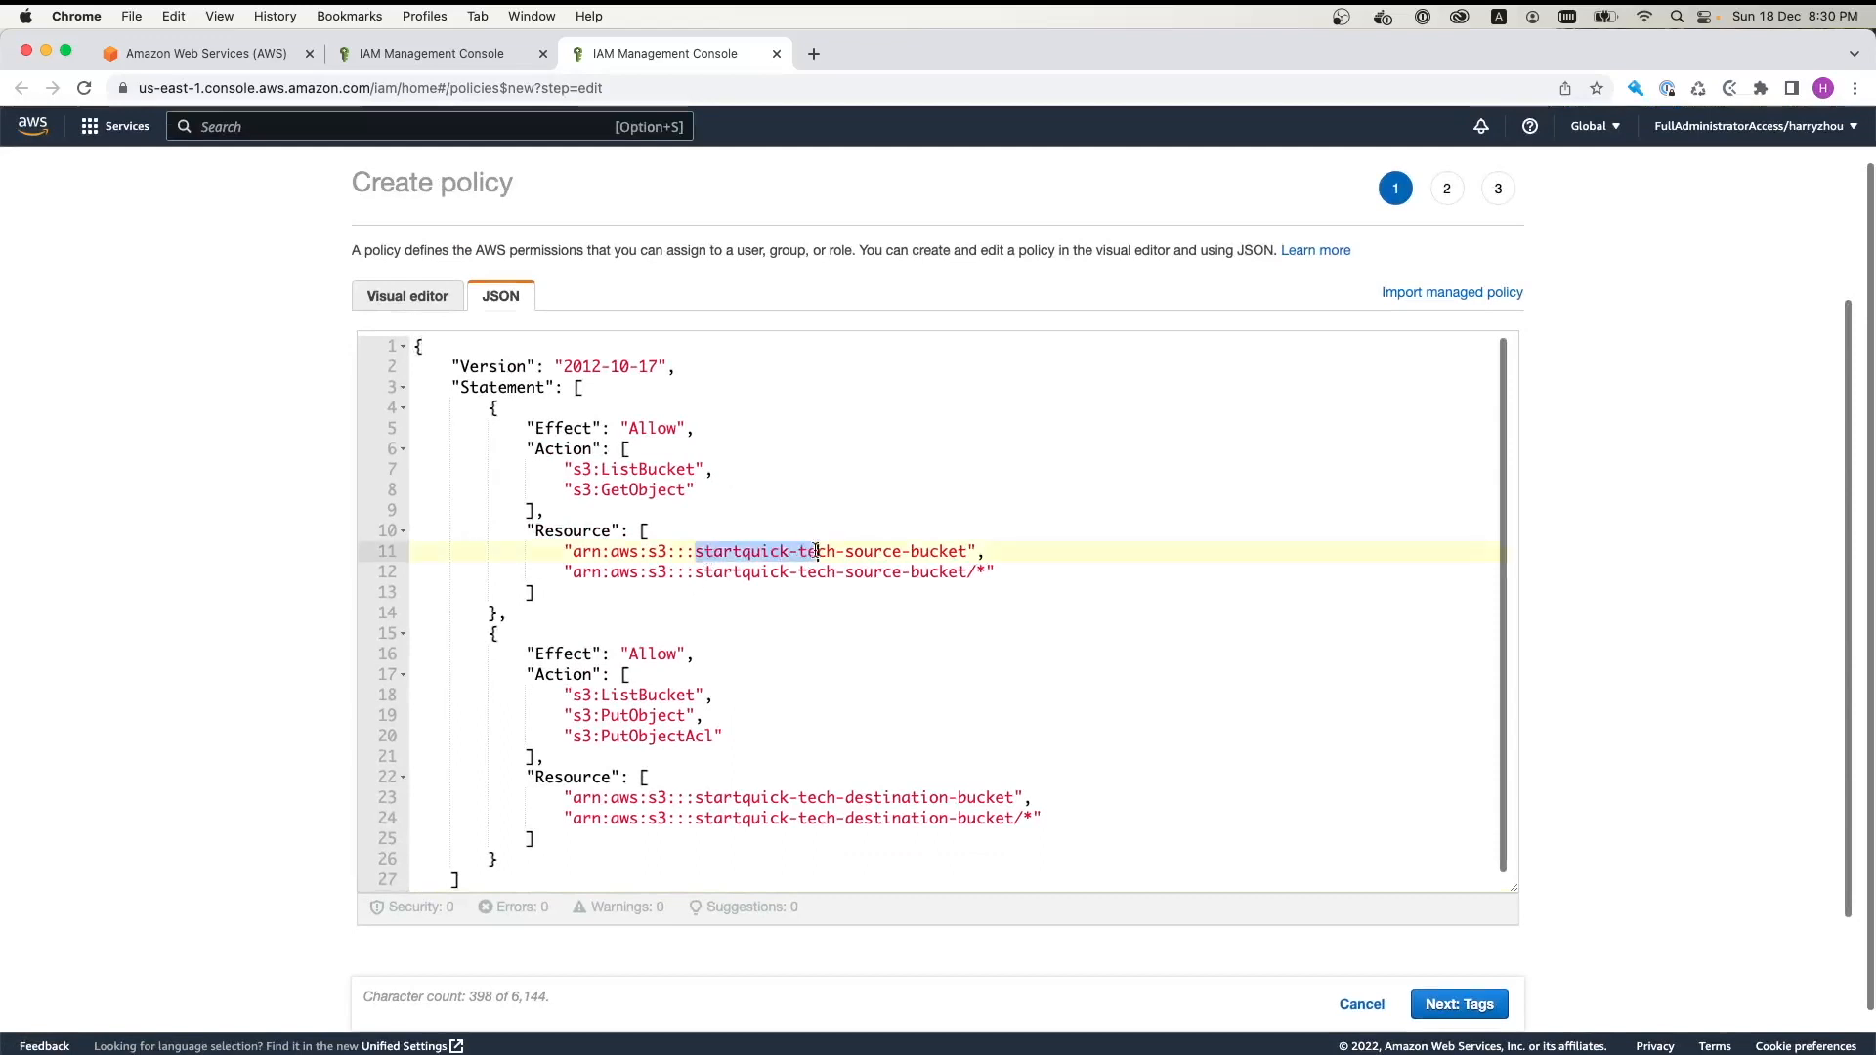
pyautogui.moveTo(817, 551); pyautogui.dragTo(957, 551)
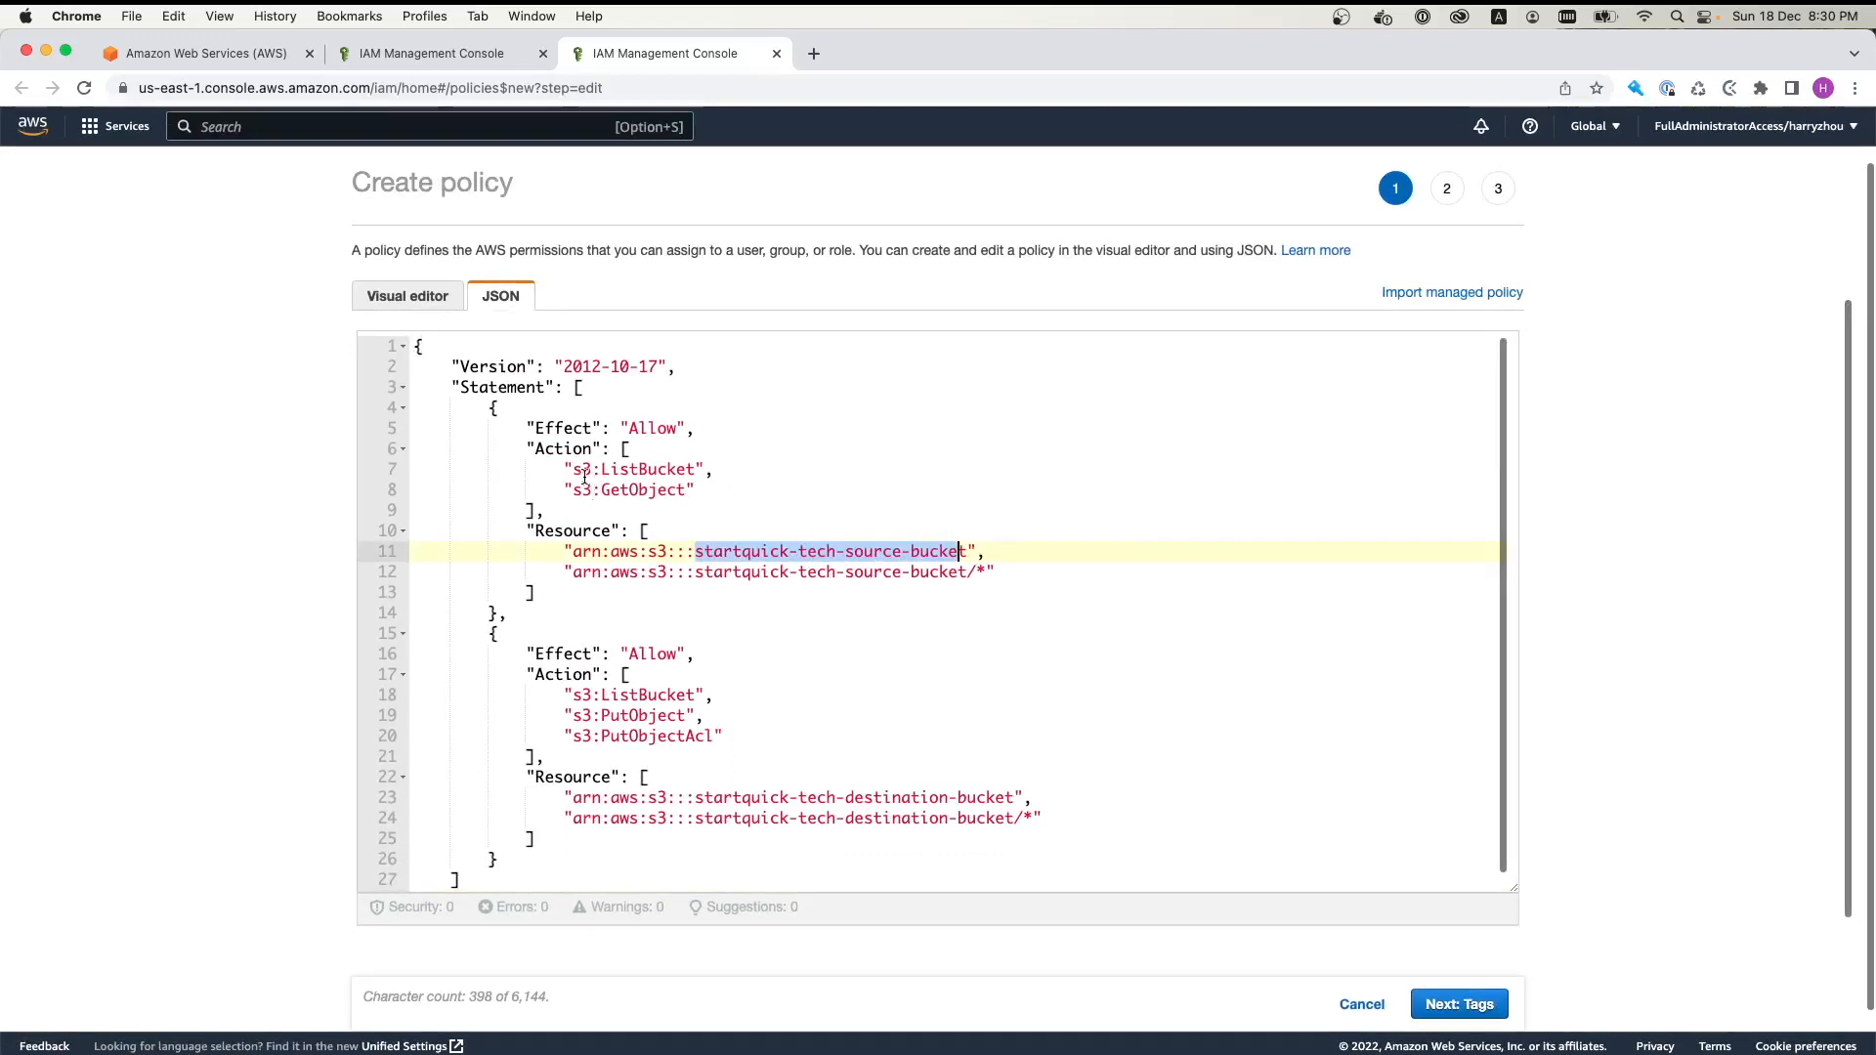
pyautogui.doubleClick(640, 490)
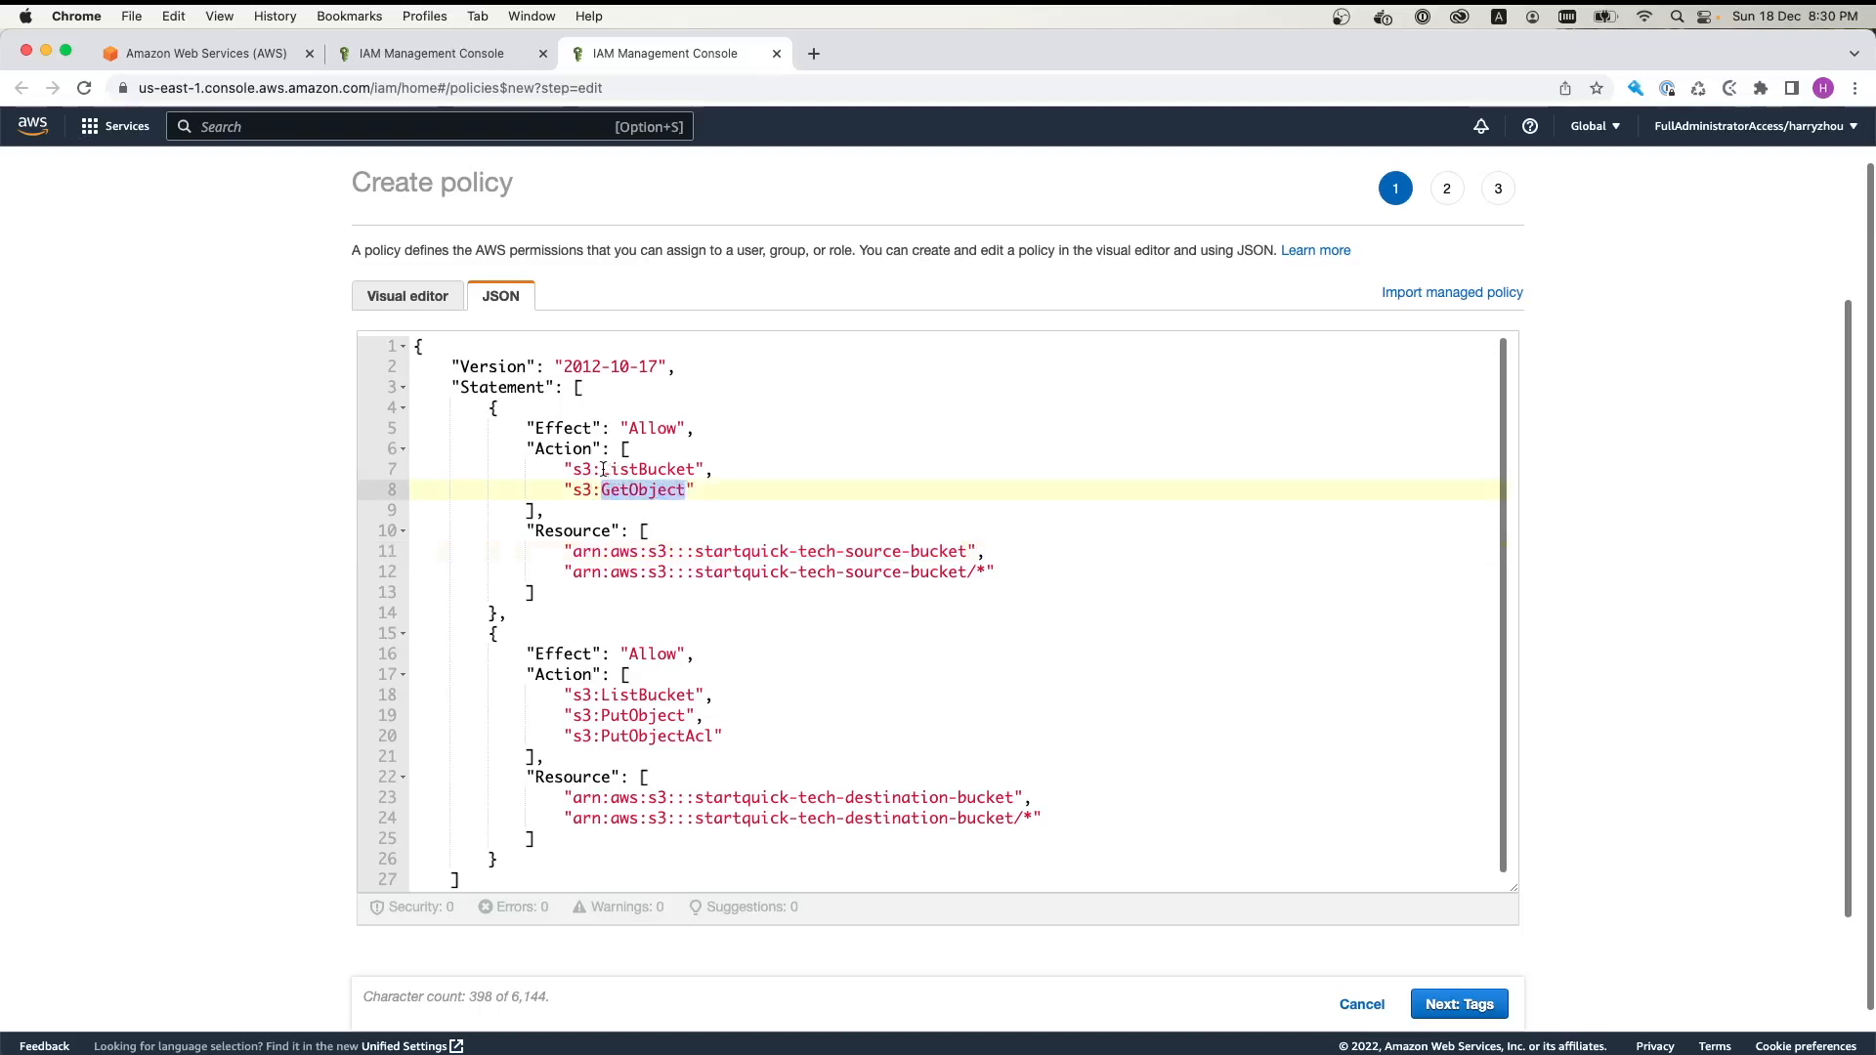
pyautogui.doubleClick(650, 468)
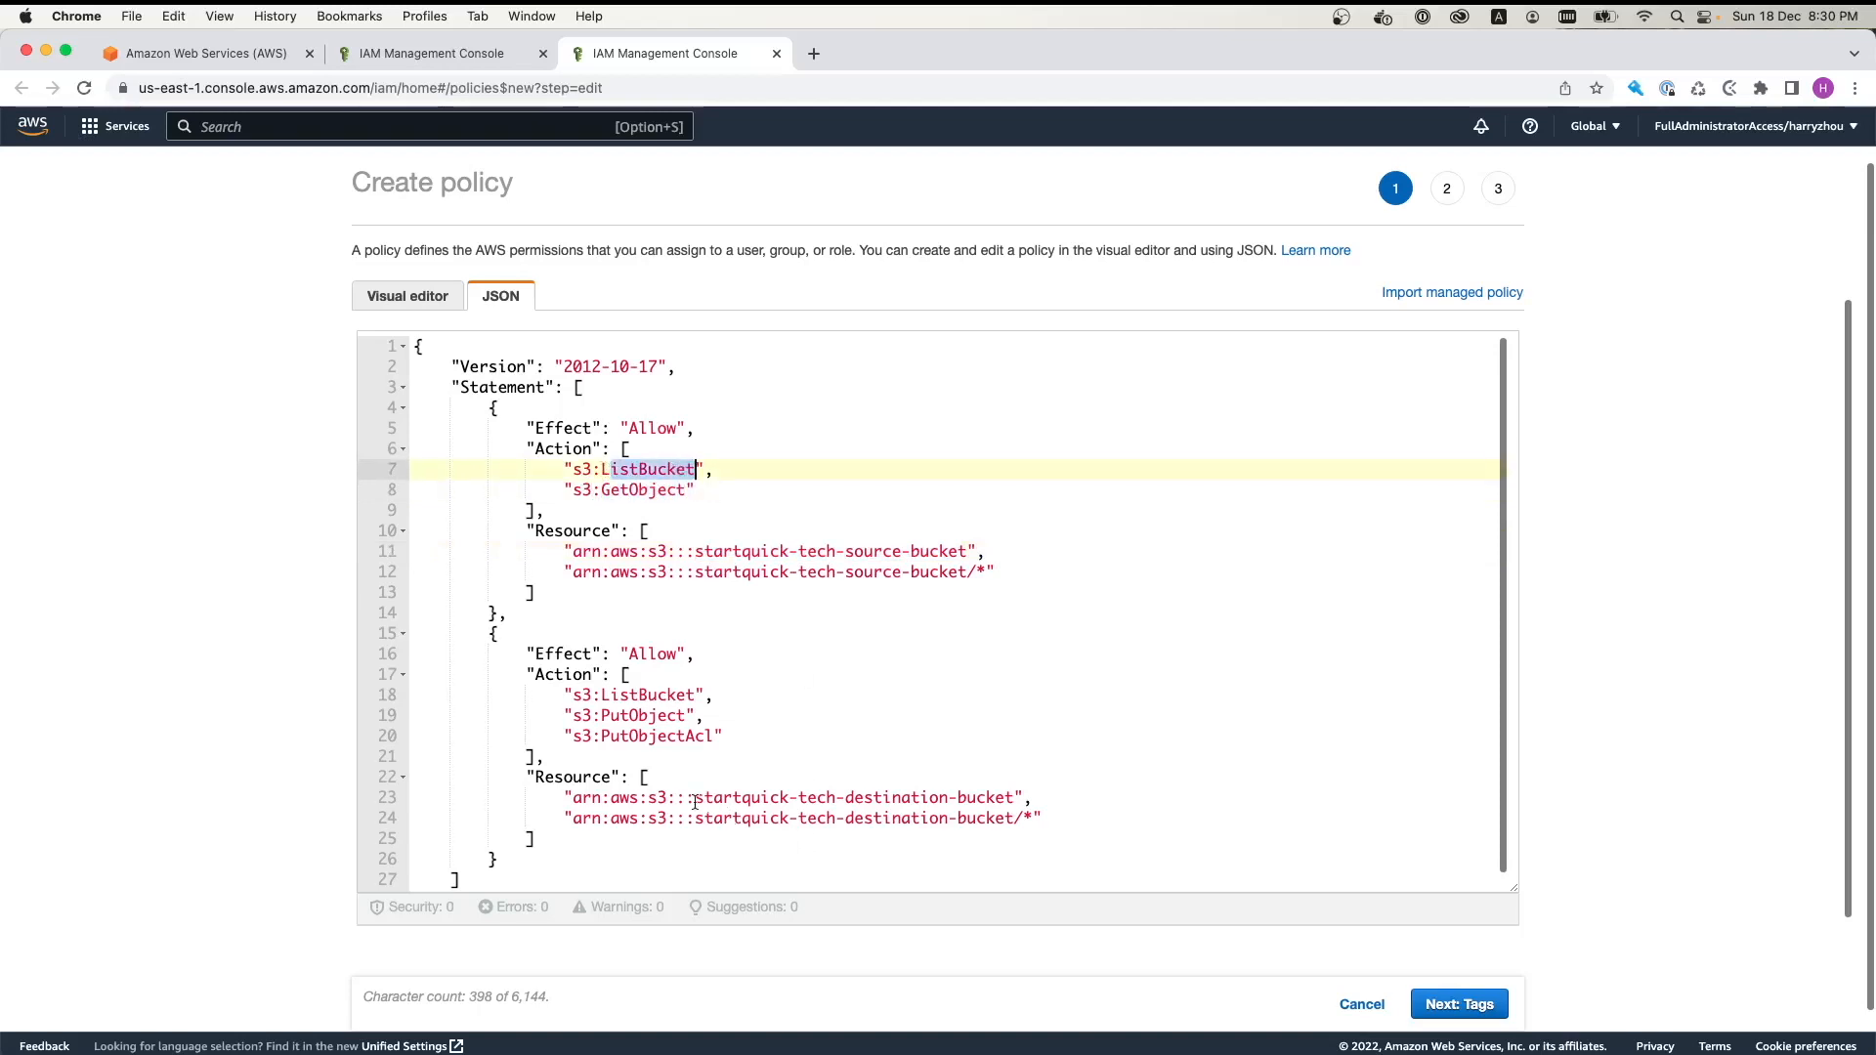
pyautogui.click(665, 716)
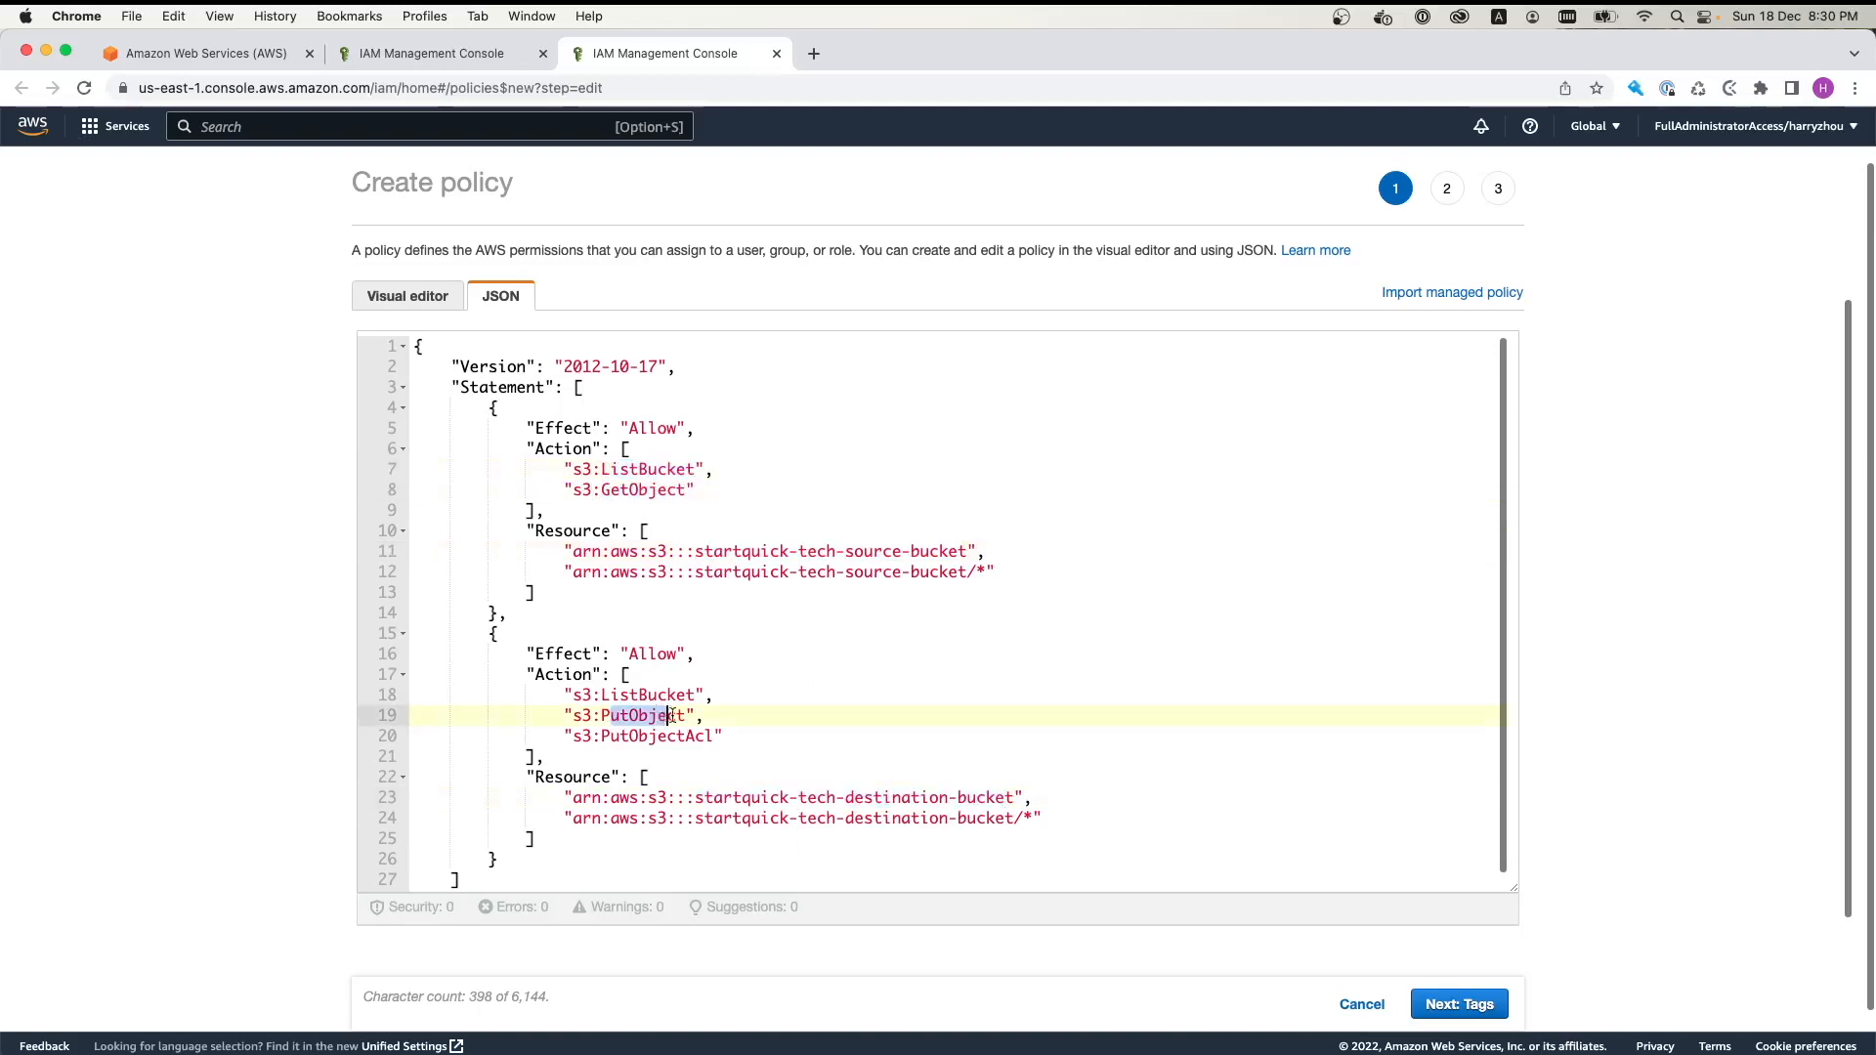
pyautogui.doubleClick(637, 715)
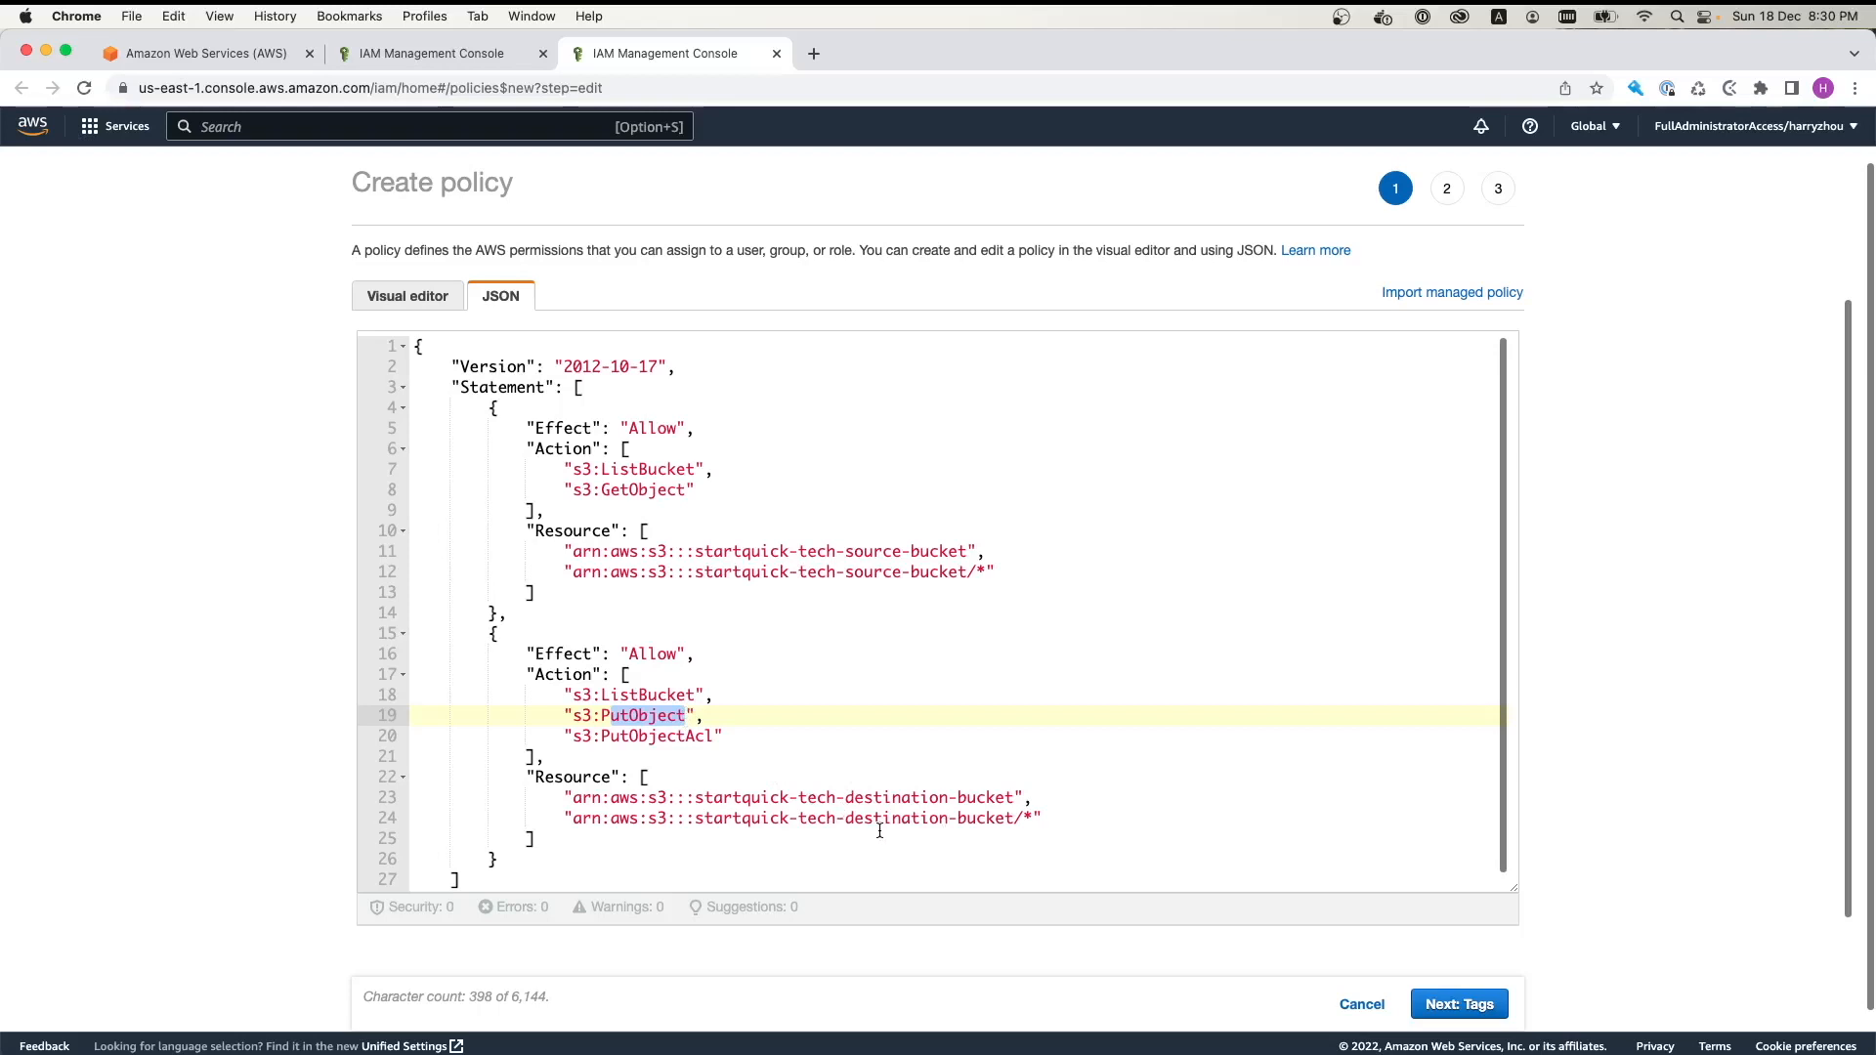
pyautogui.scroll(-3)
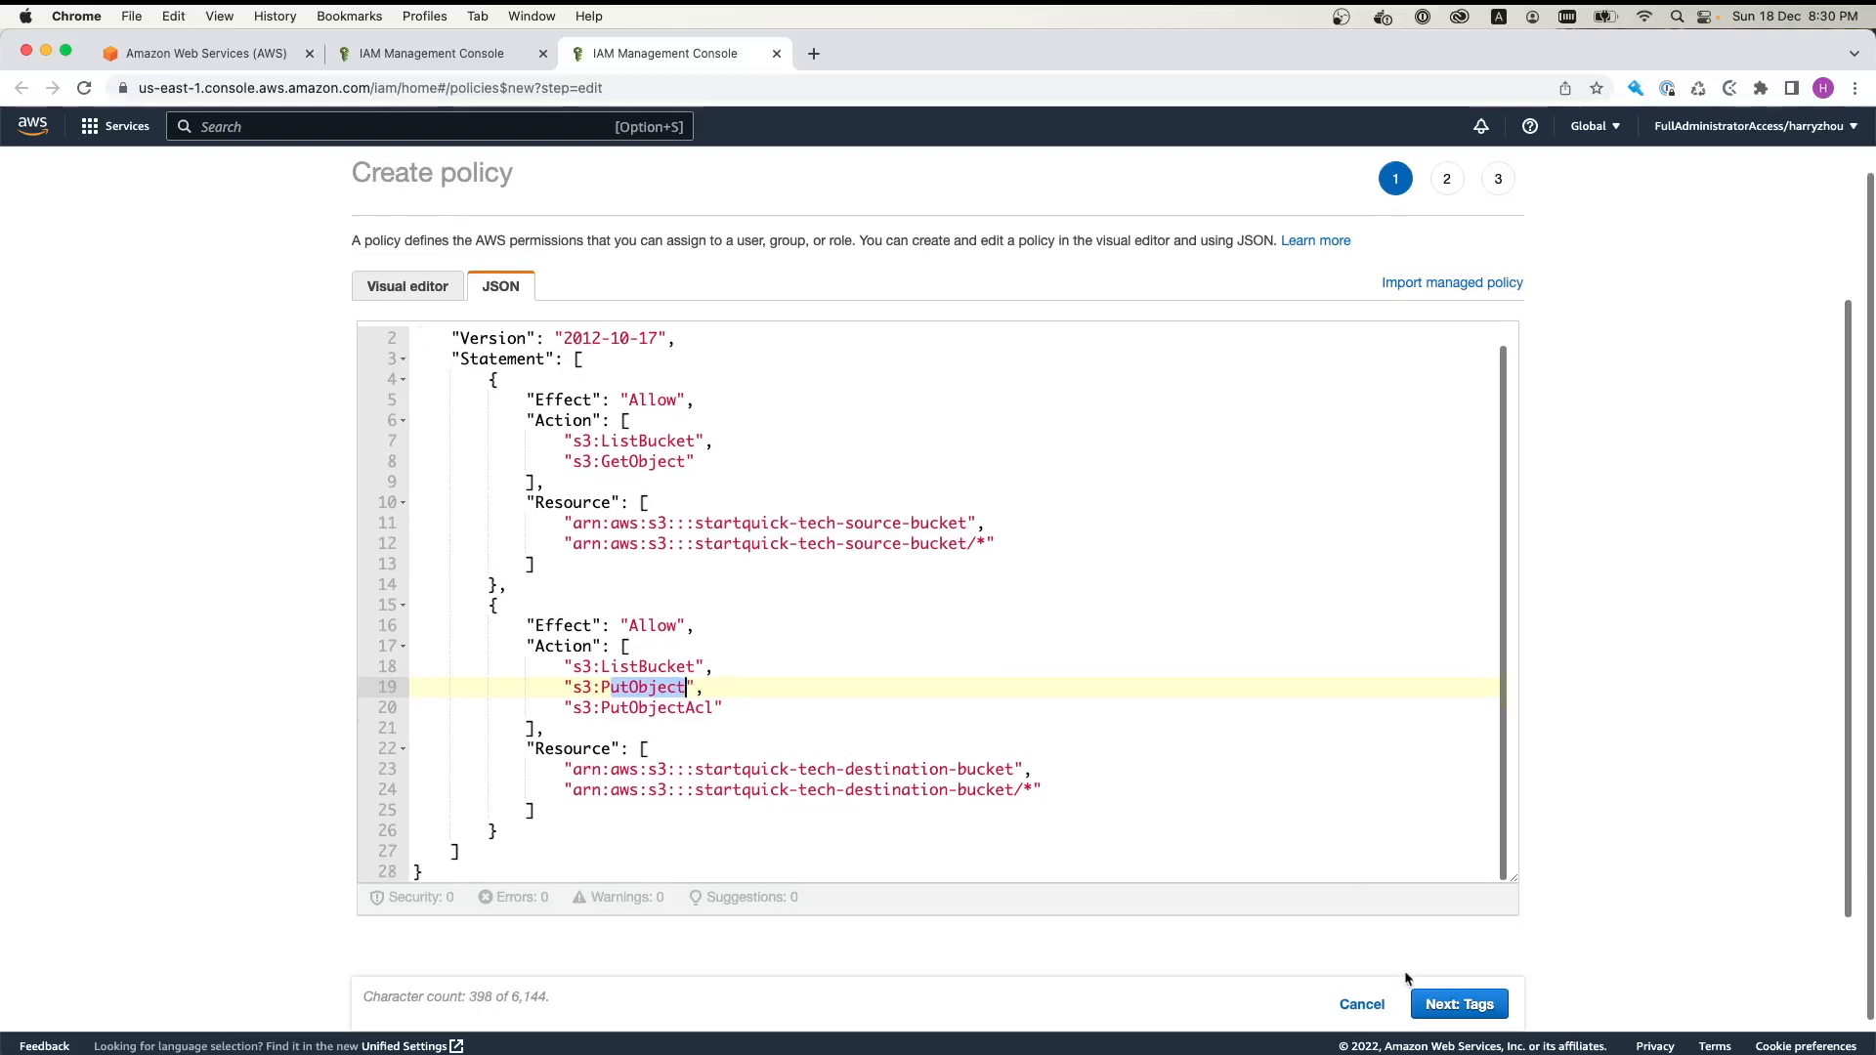
# Step: Skip tags, name the policy IAMUserPolicyForS3Copy, and create it
pyautogui.click(1457, 1002)
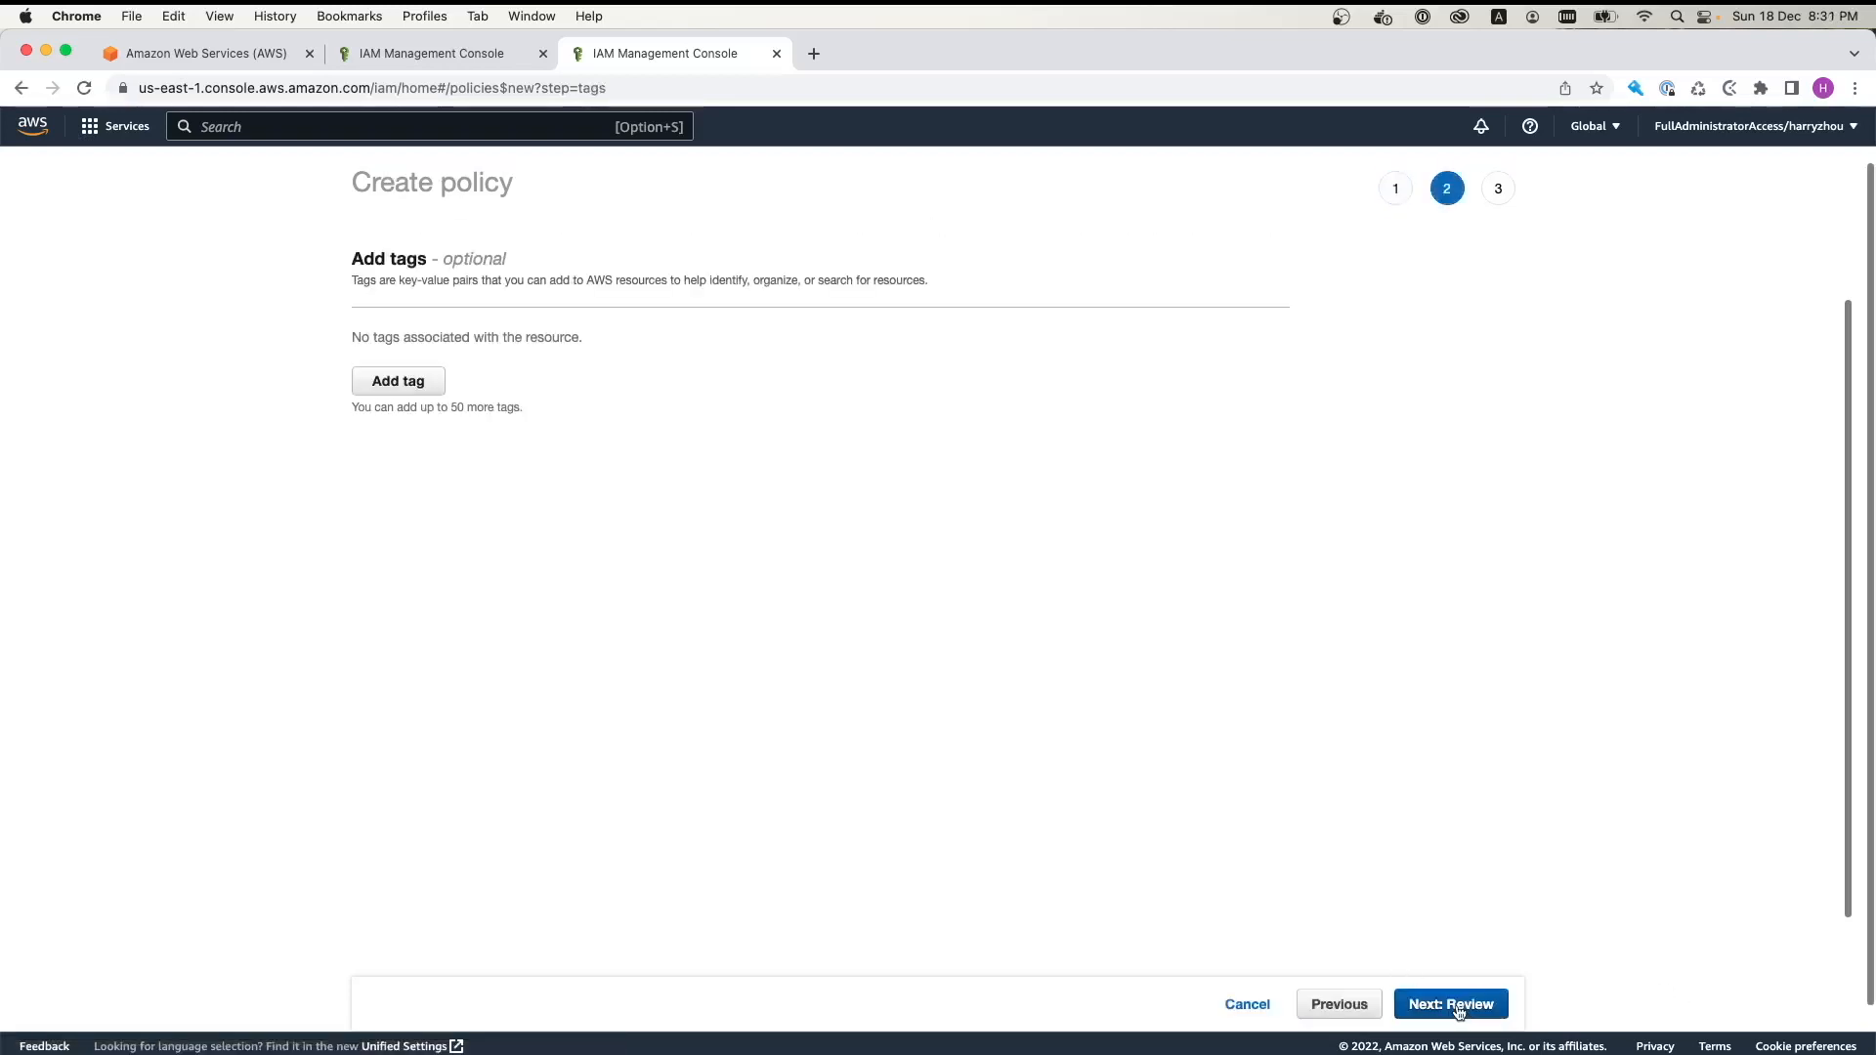
pyautogui.click(1449, 1004)
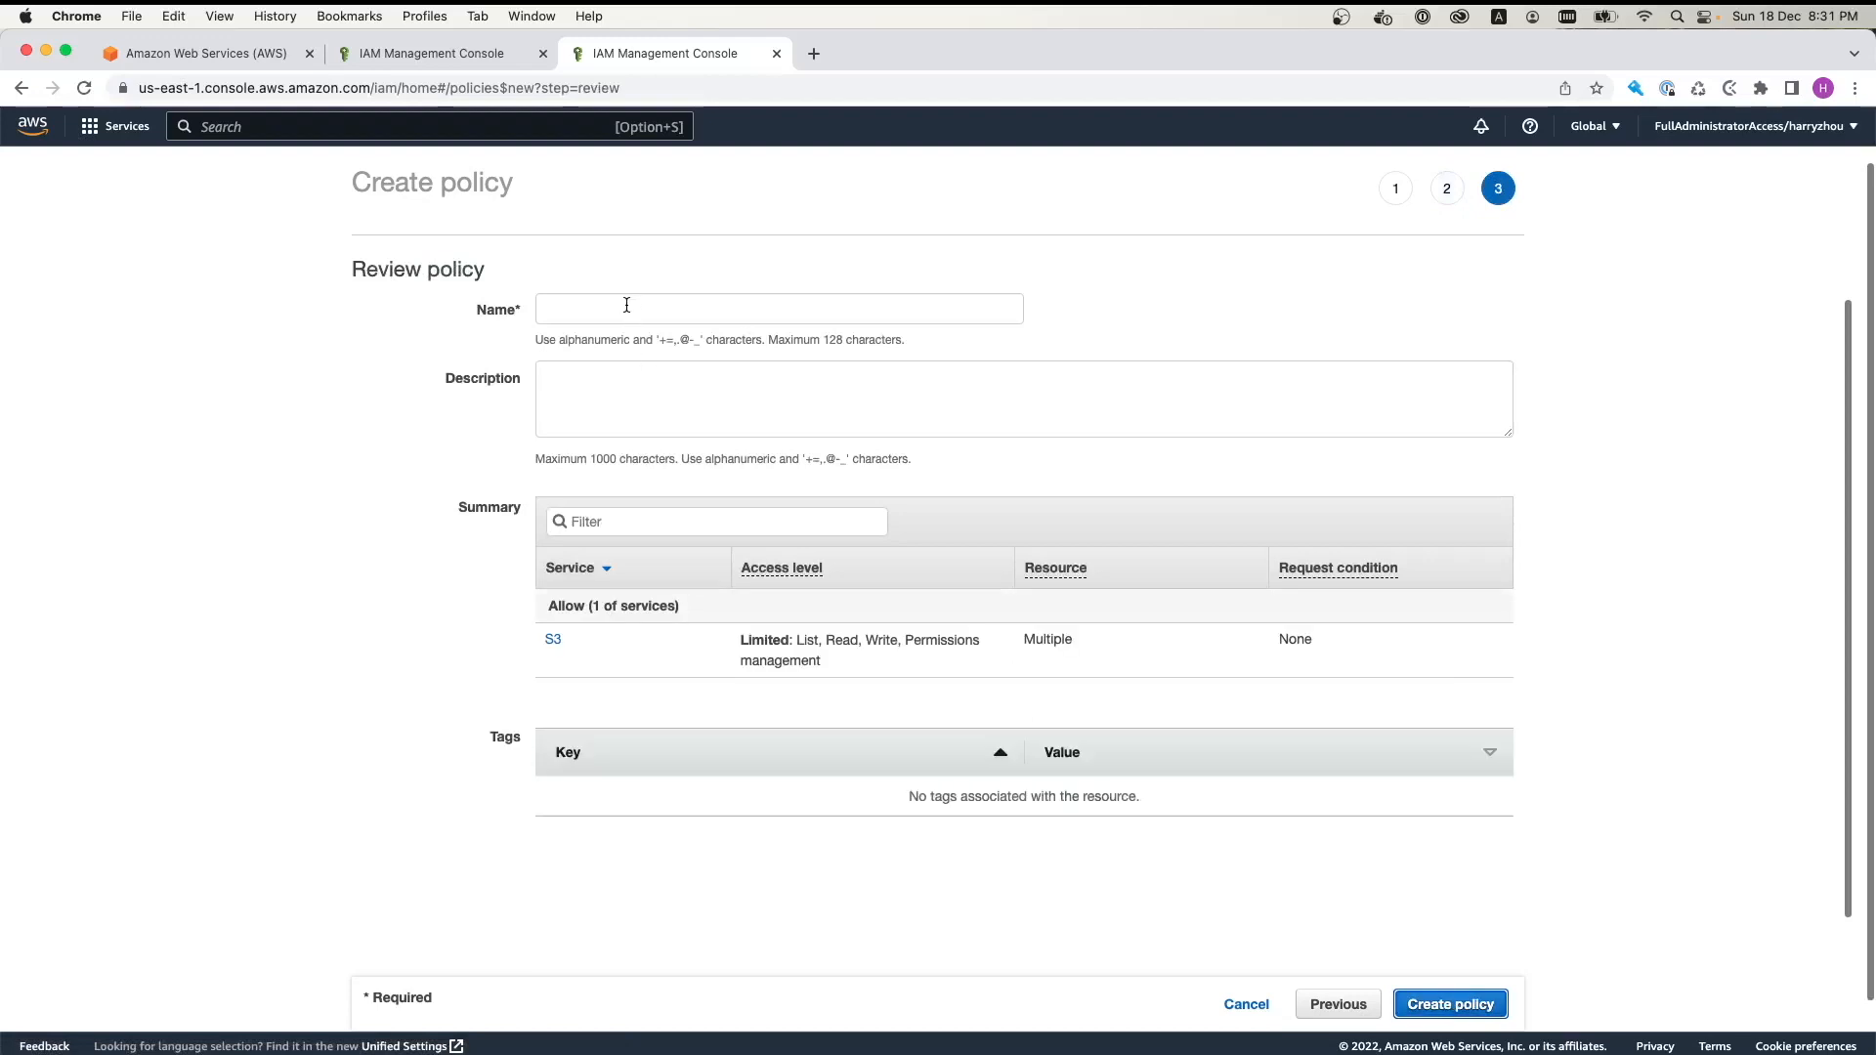
pyautogui.write('IAMu')
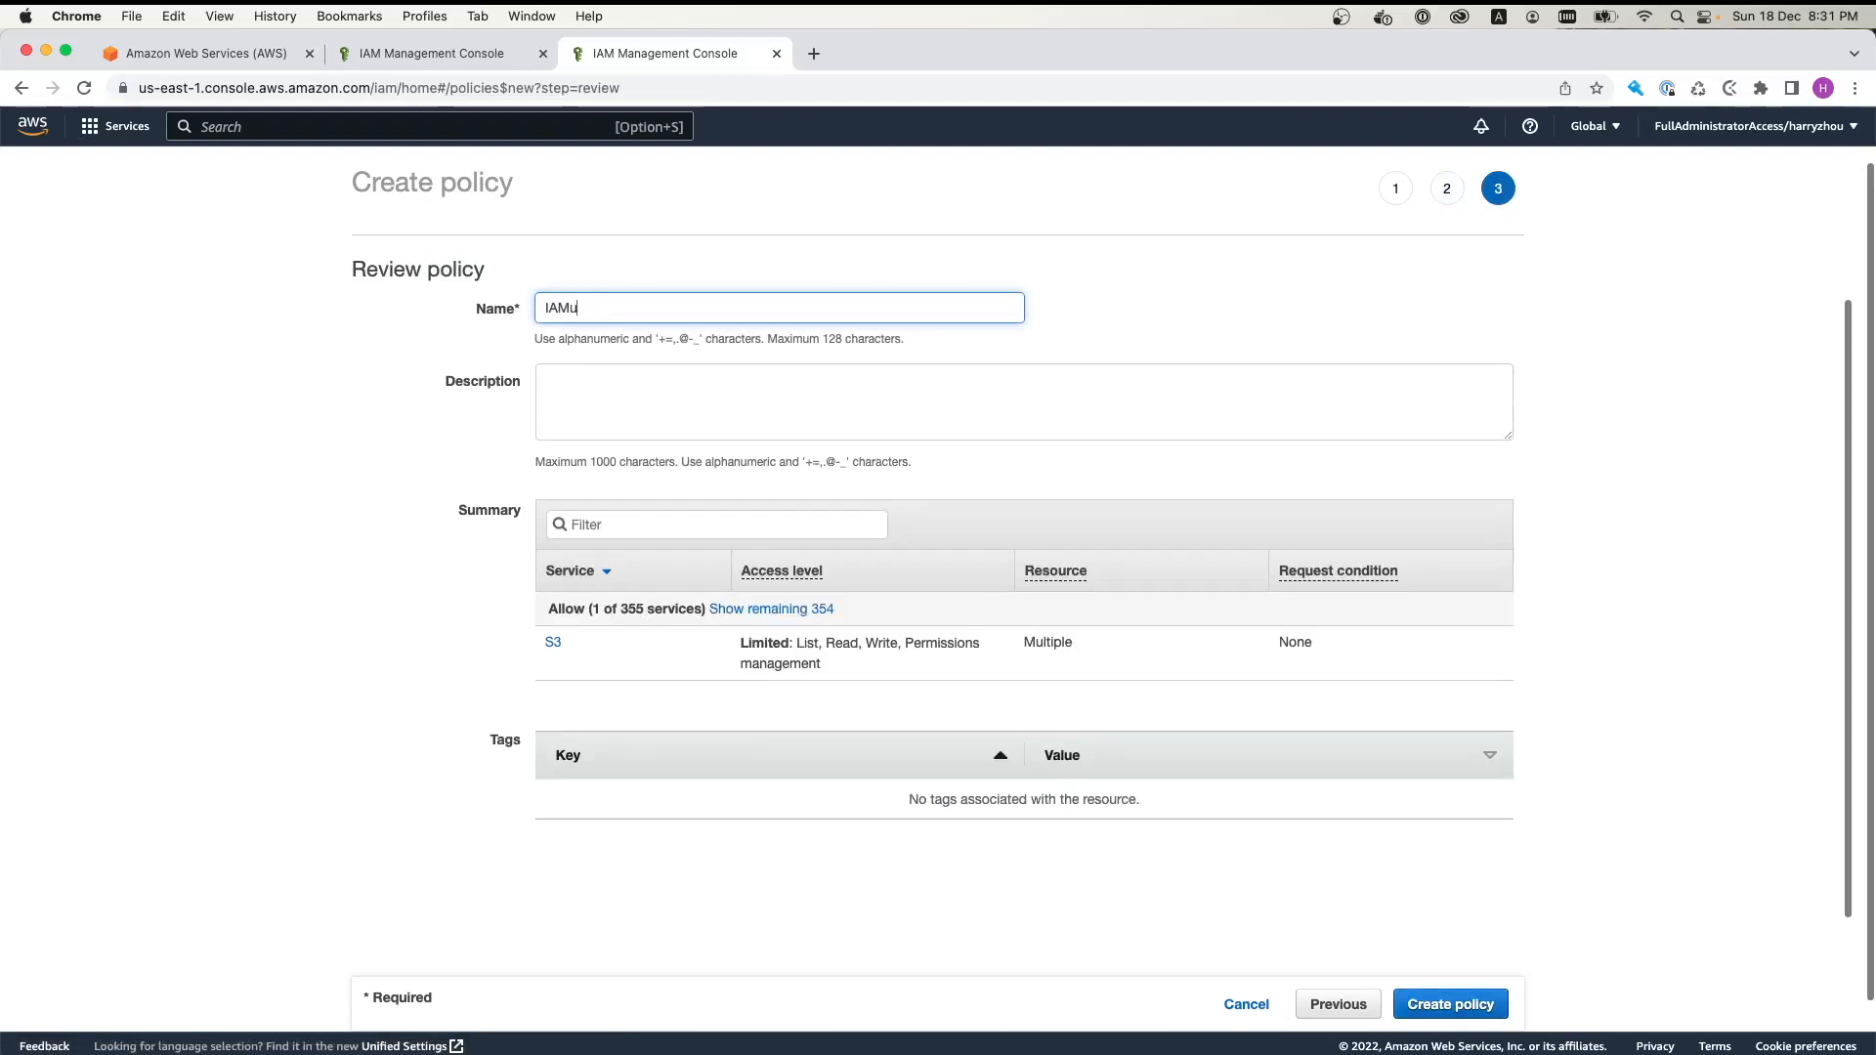
pyautogui.write('serPolicyForS3Co')
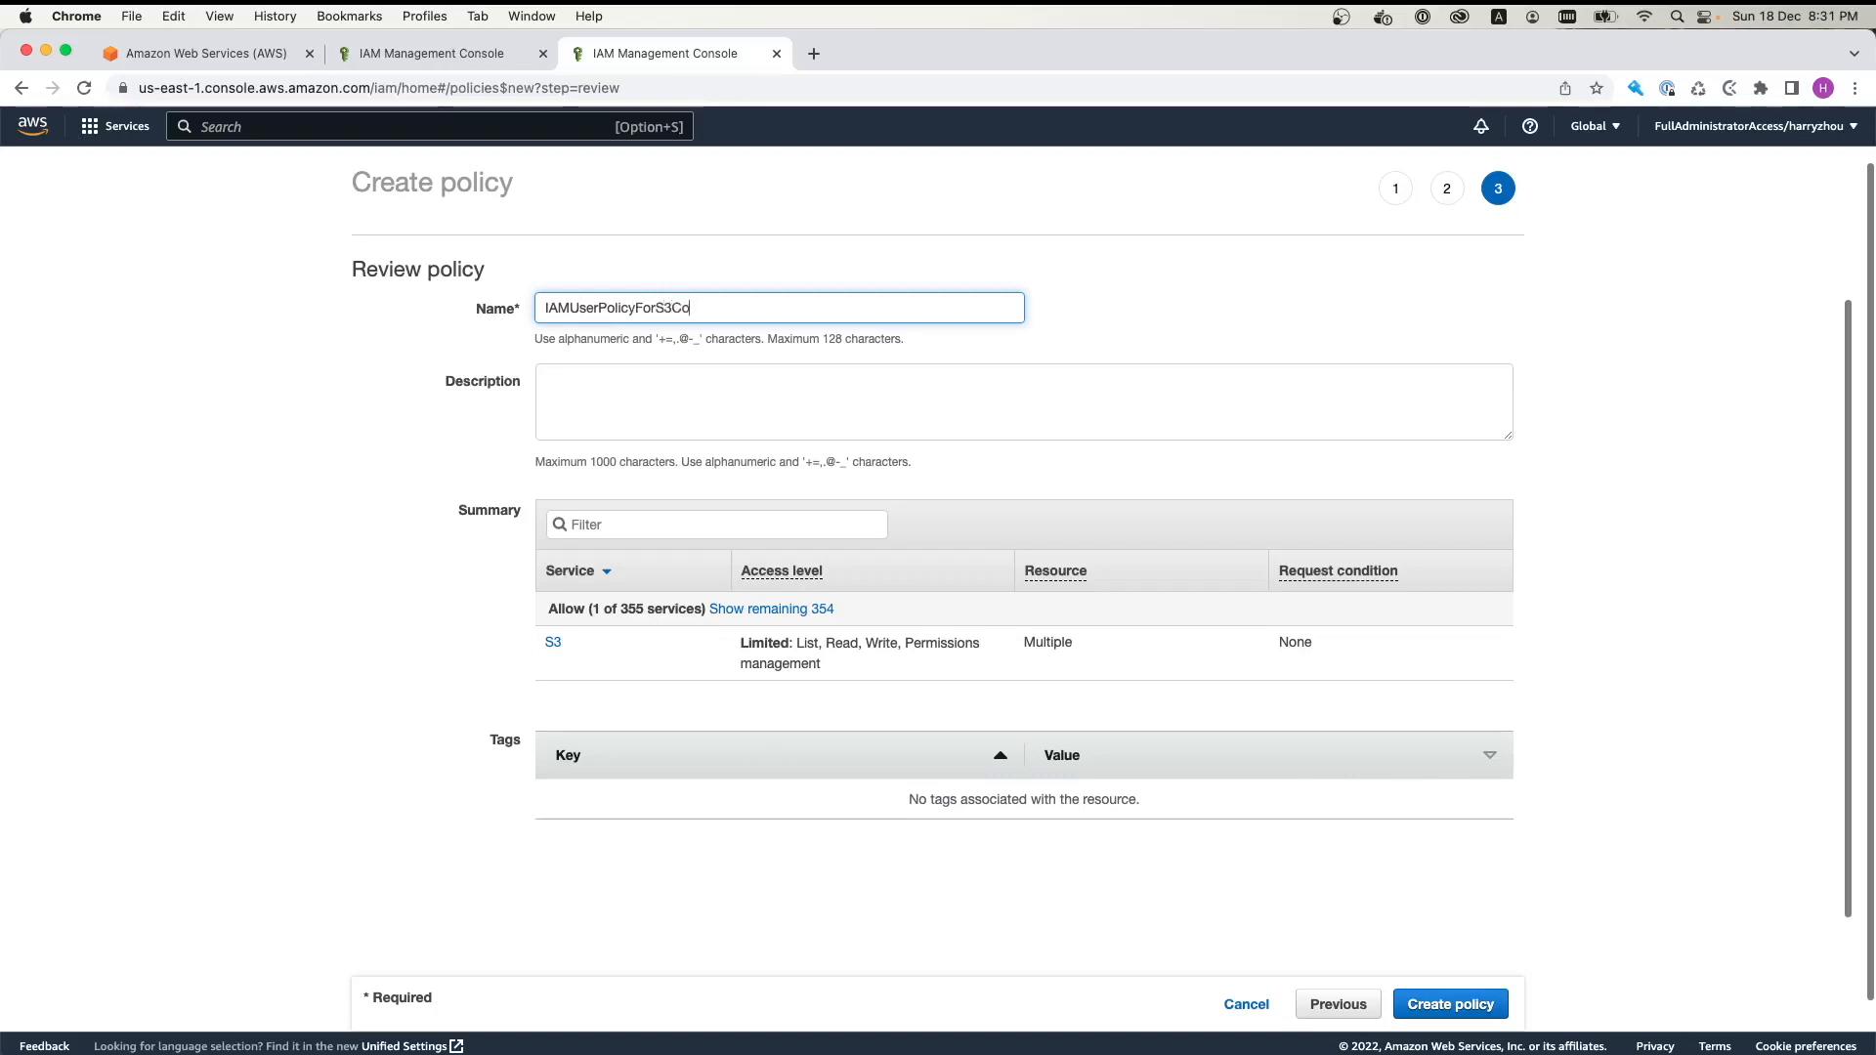
pyautogui.write('py')
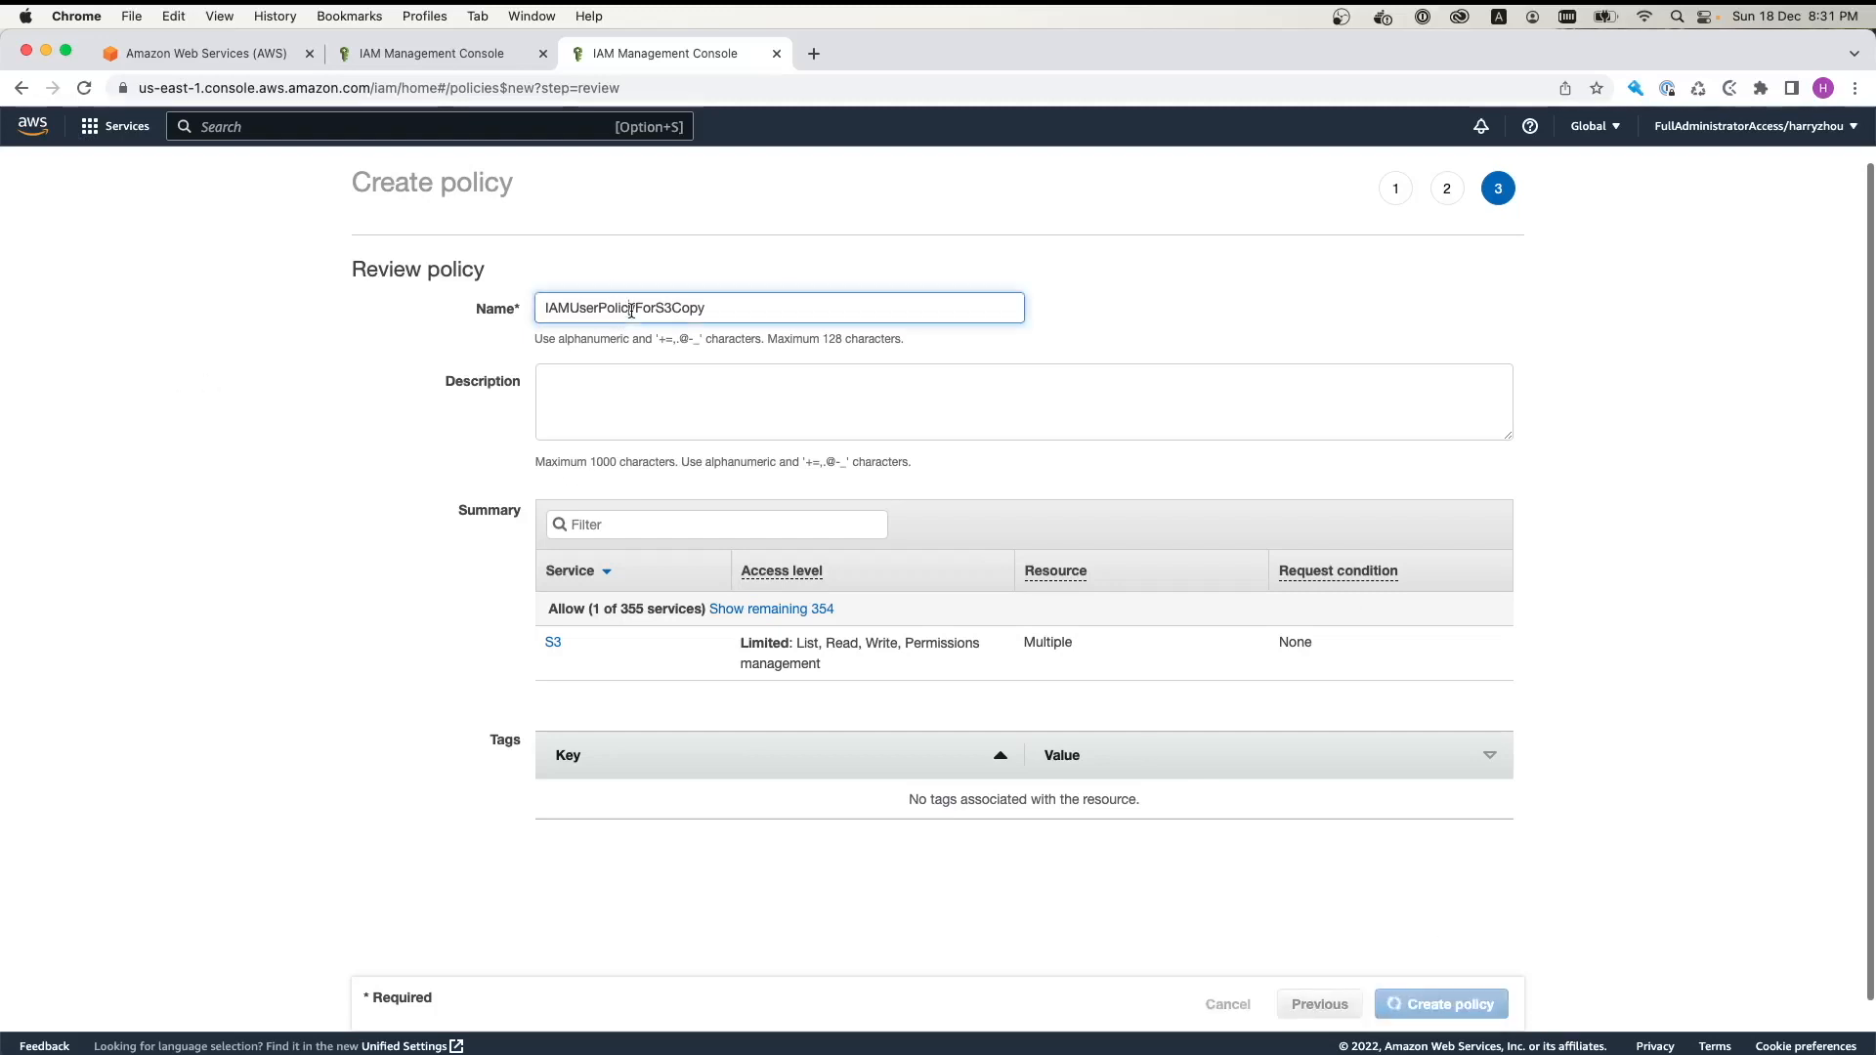
pyautogui.click(1440, 1004)
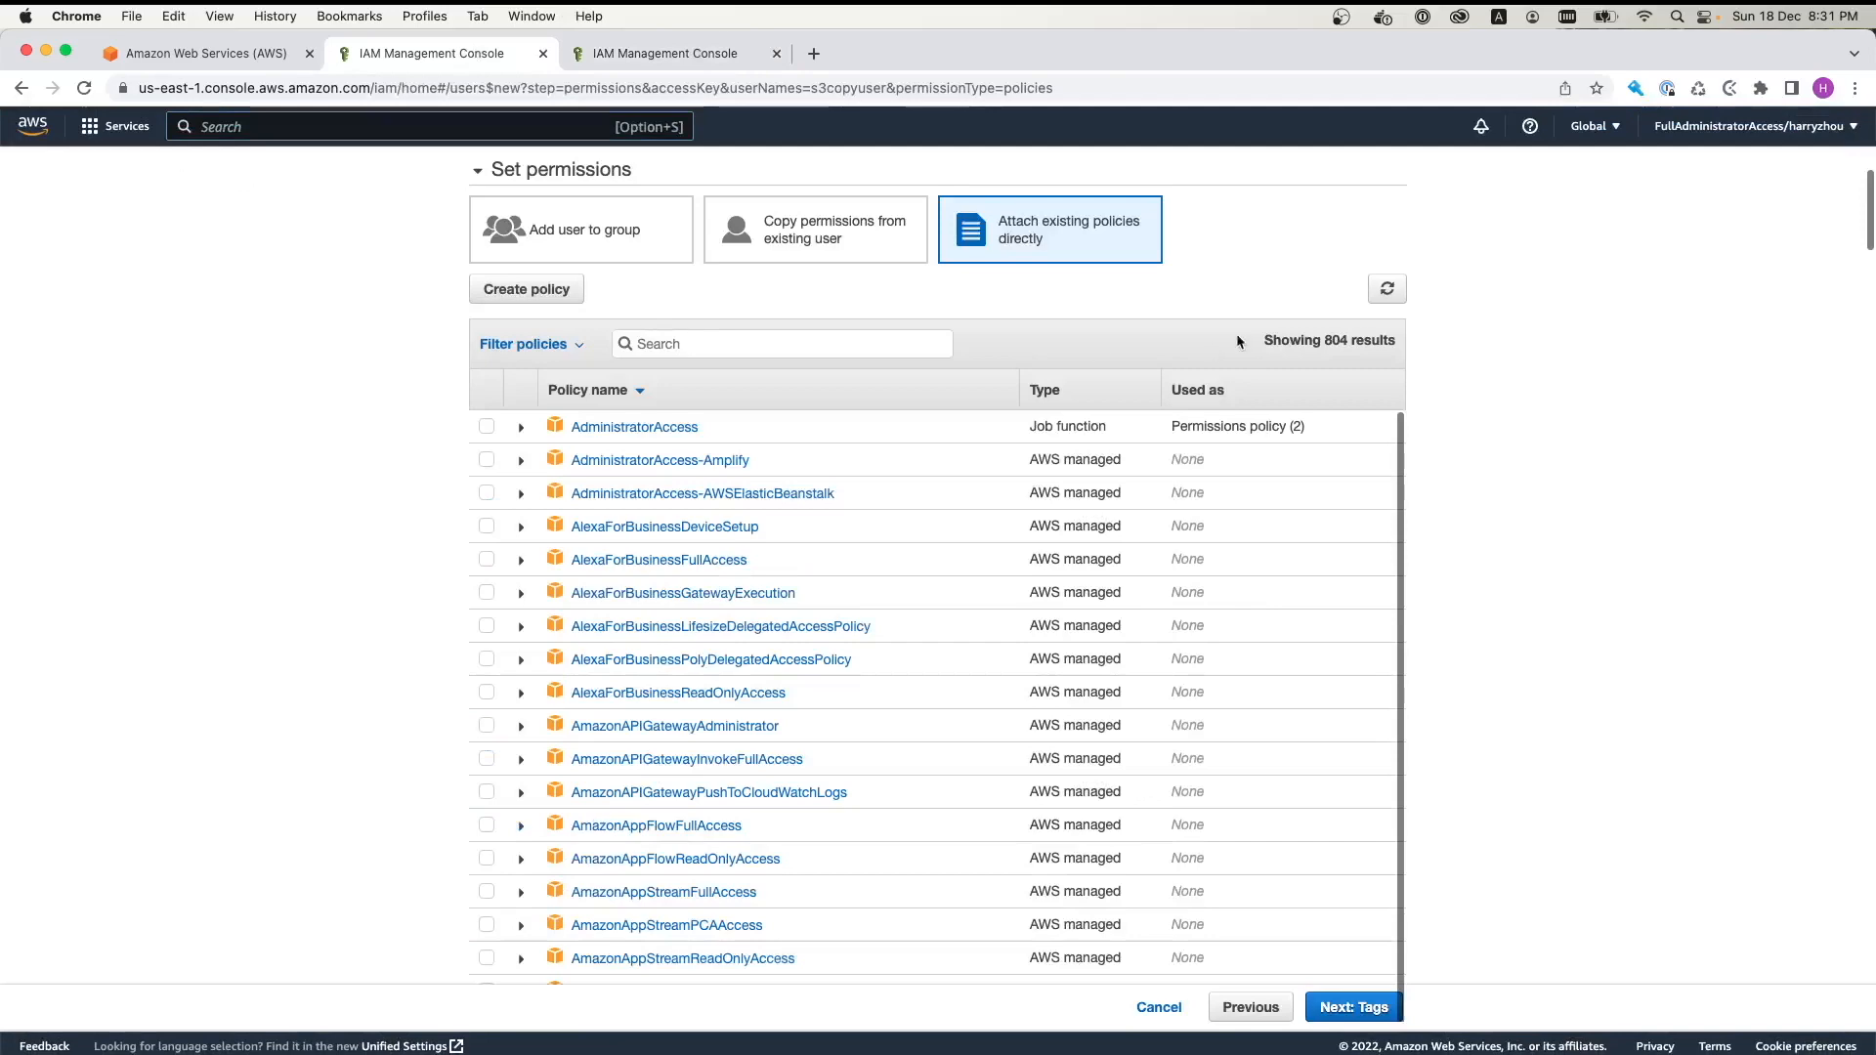
# Step: Refresh and find IAMUserPolicyForS3Copy, then review and create s3copyuser with it attached
pyautogui.click(1385, 287)
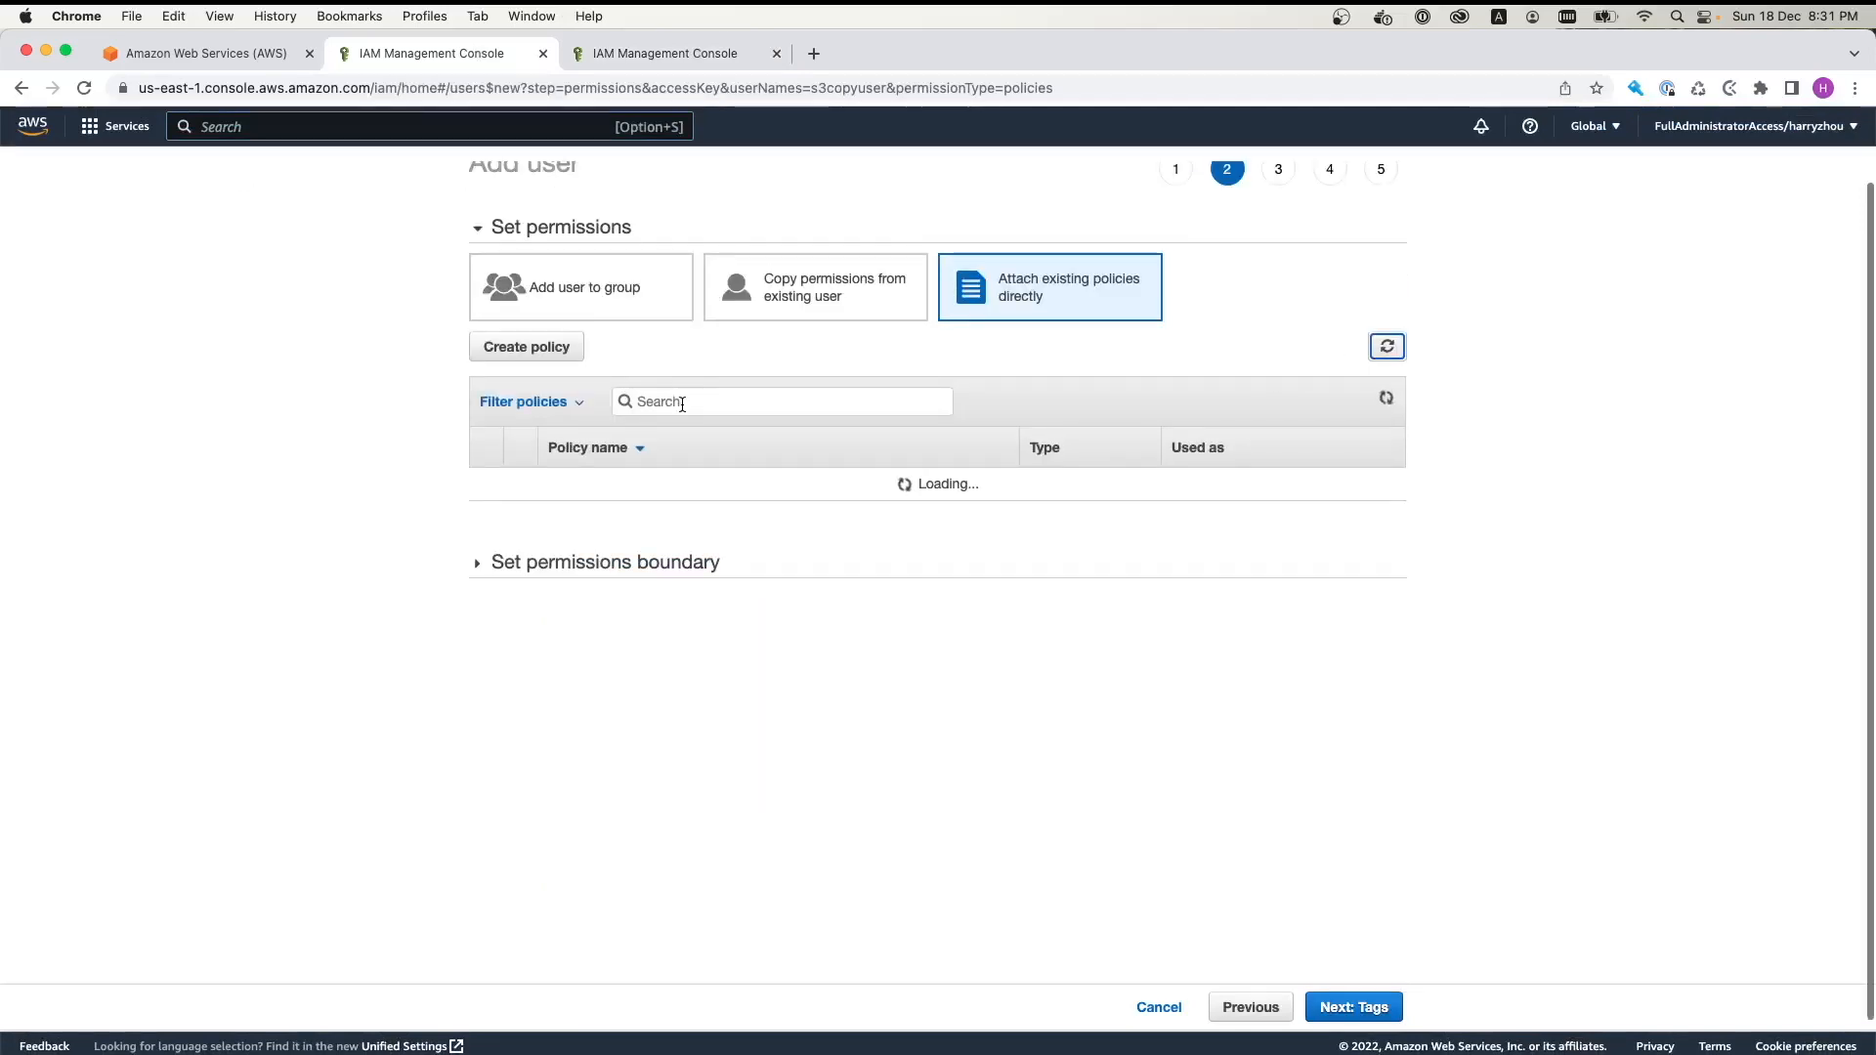
pyautogui.write('IAMUserPolicyForS3Copy')
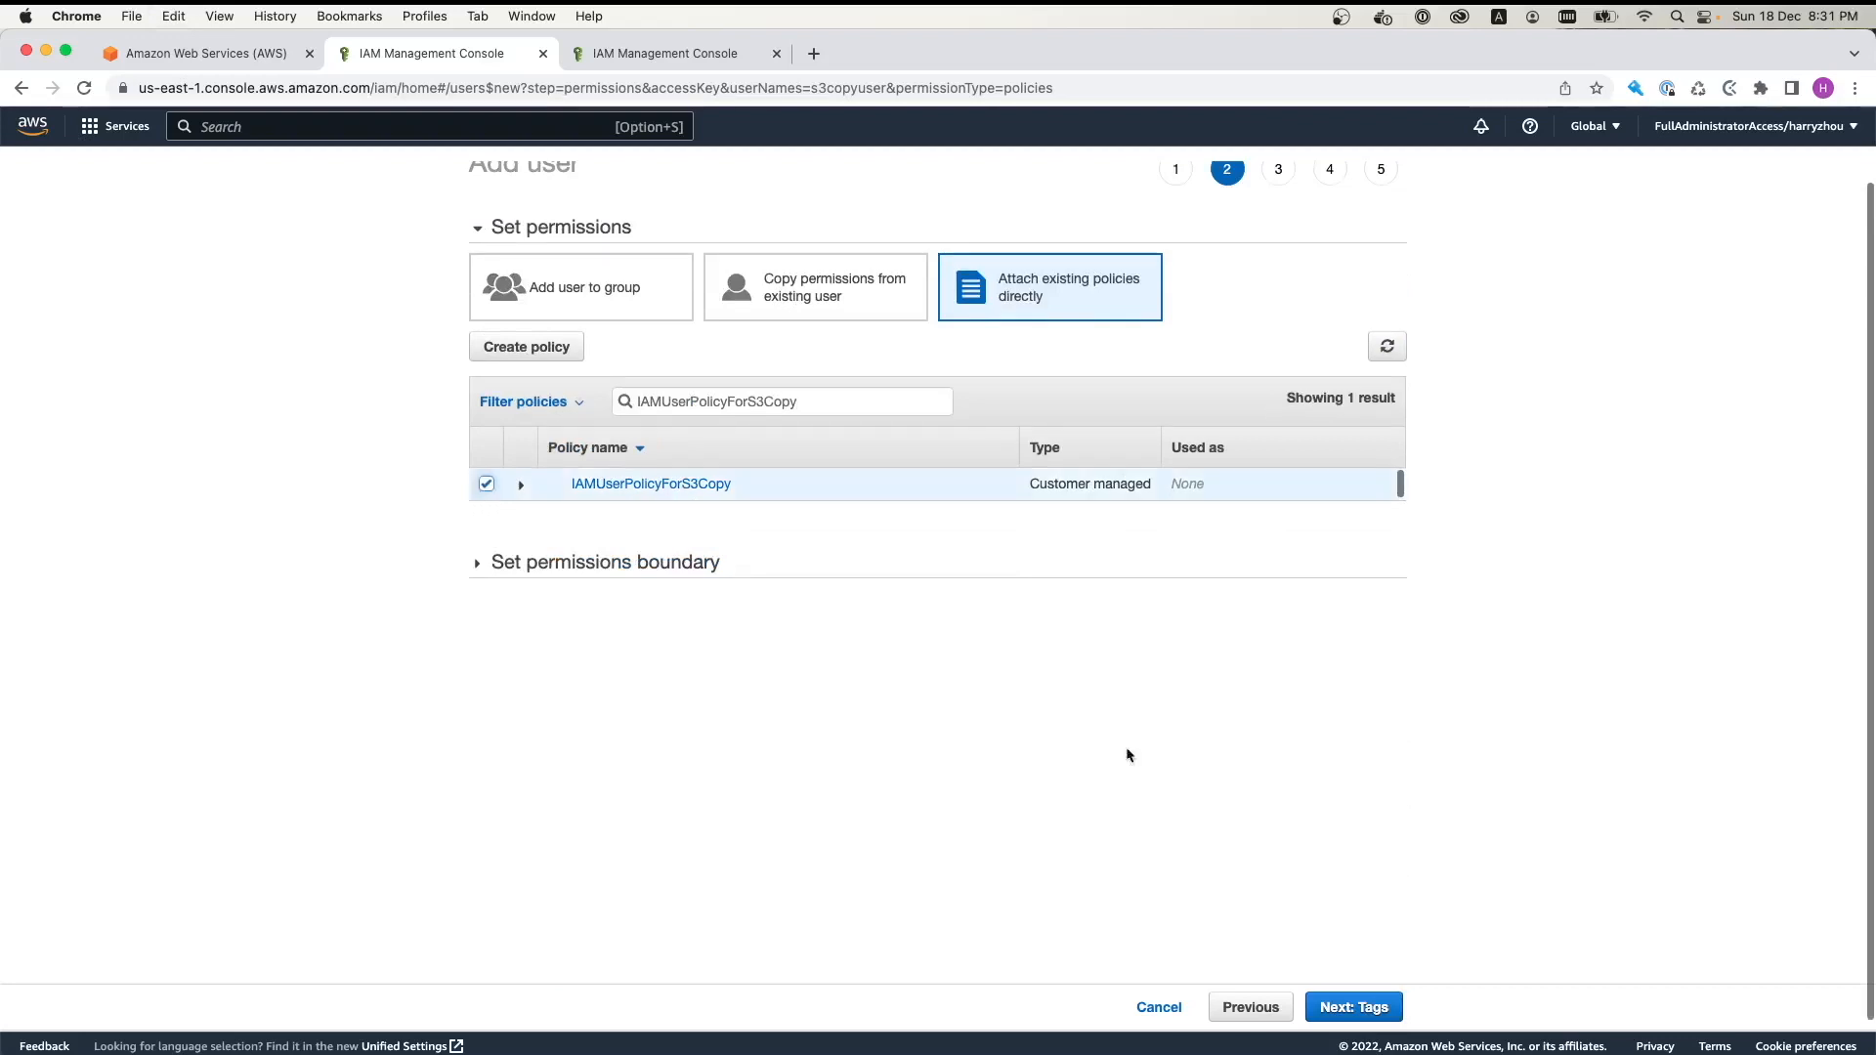
pyautogui.click(1352, 1007)
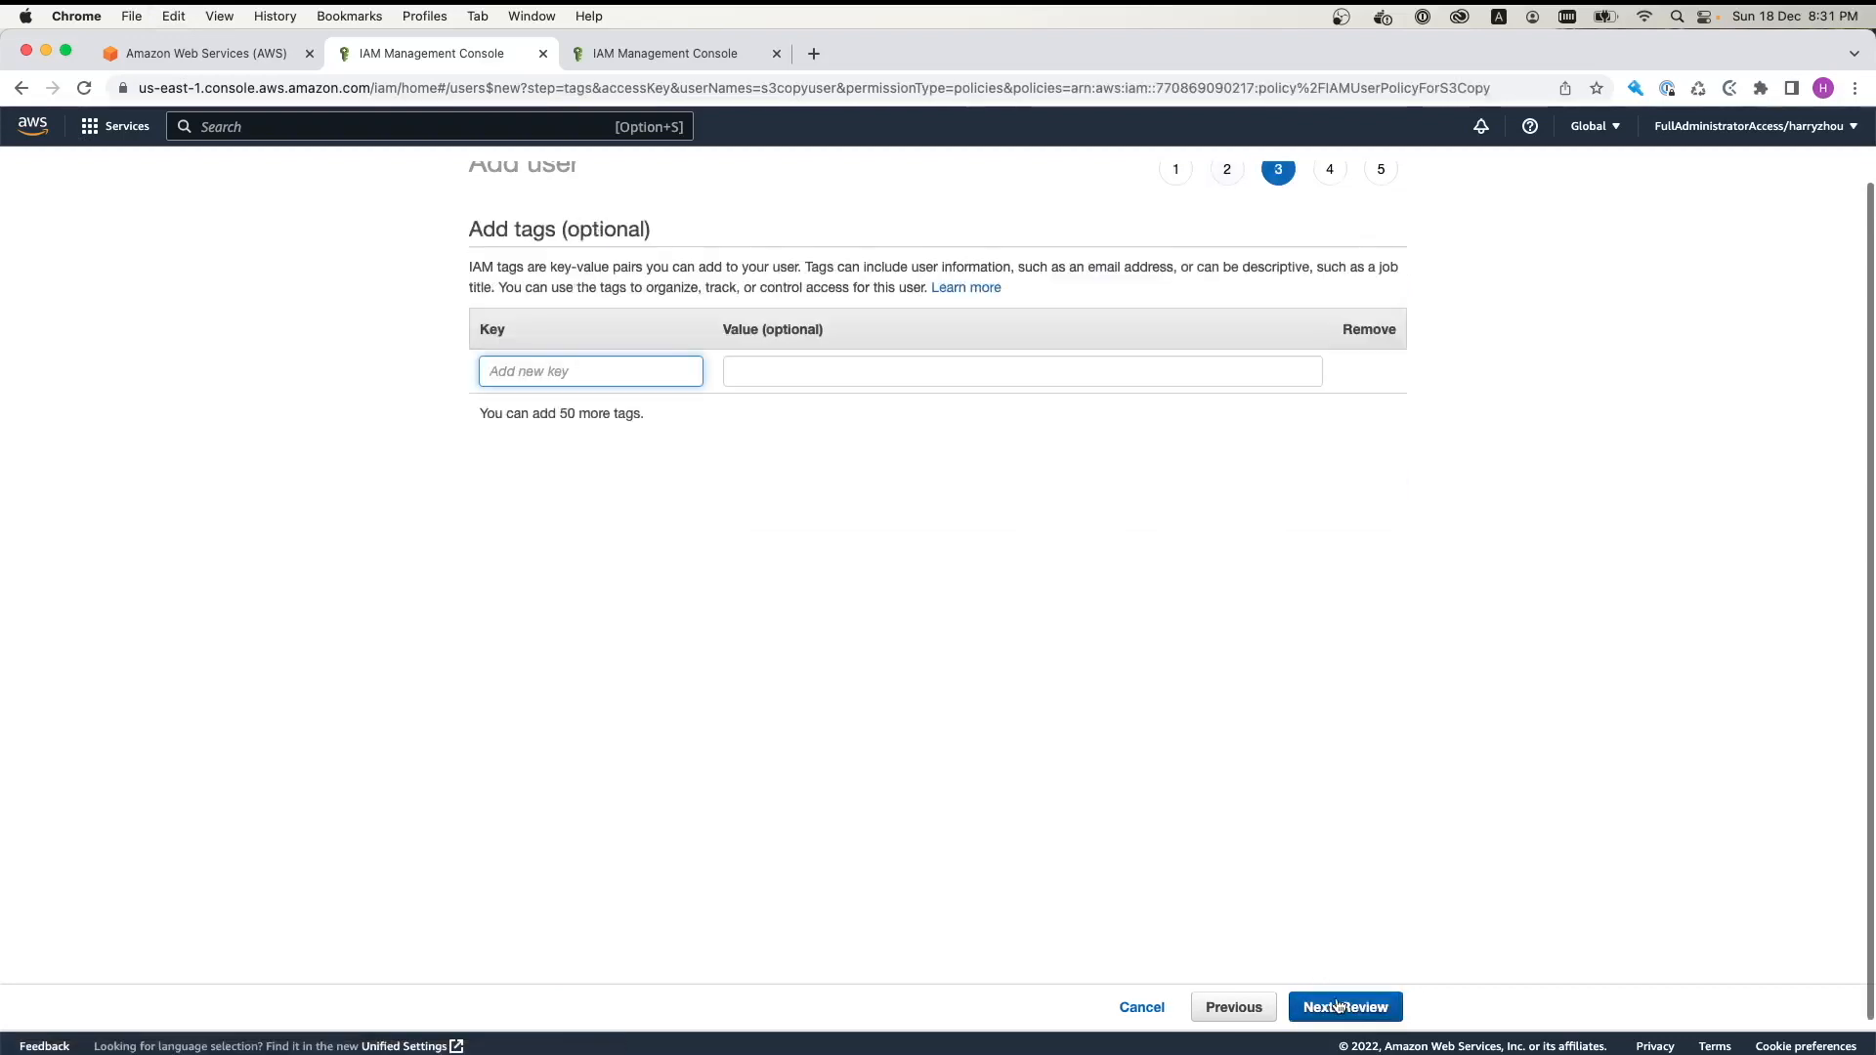
pyautogui.click(1343, 1006)
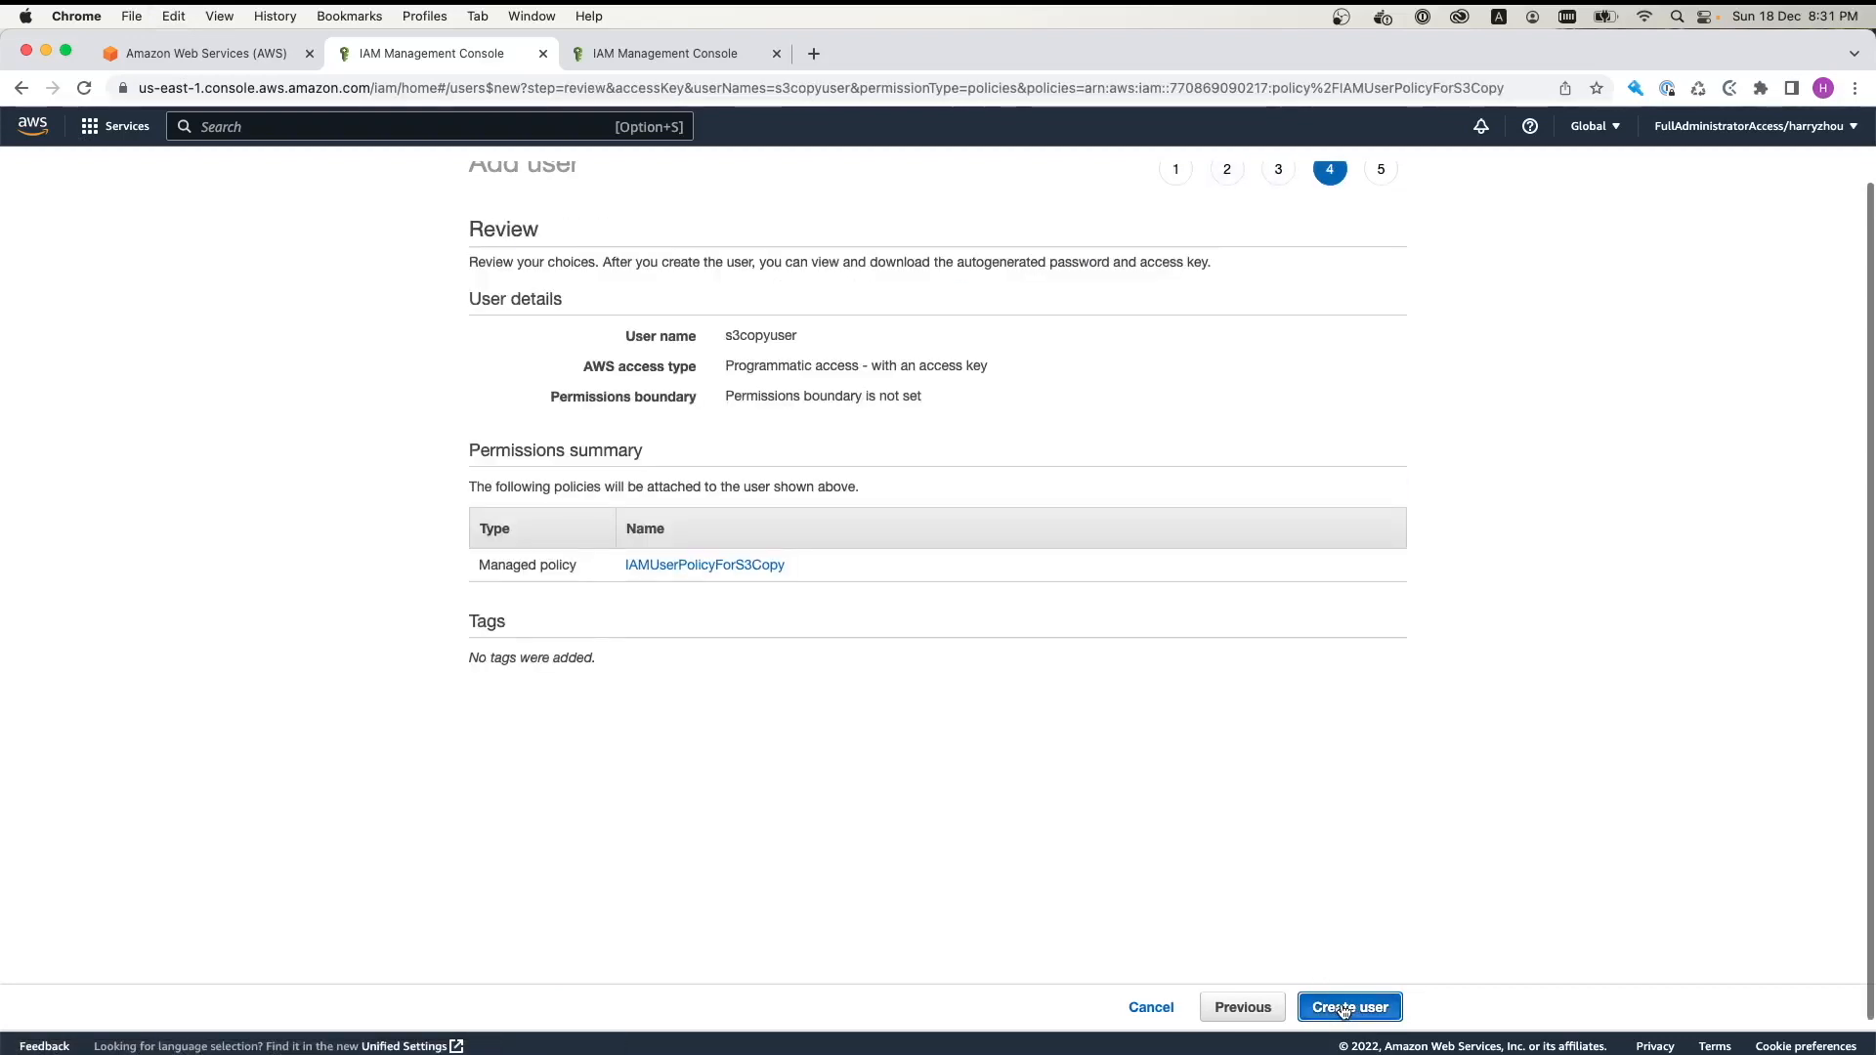
pyautogui.click(1348, 1006)
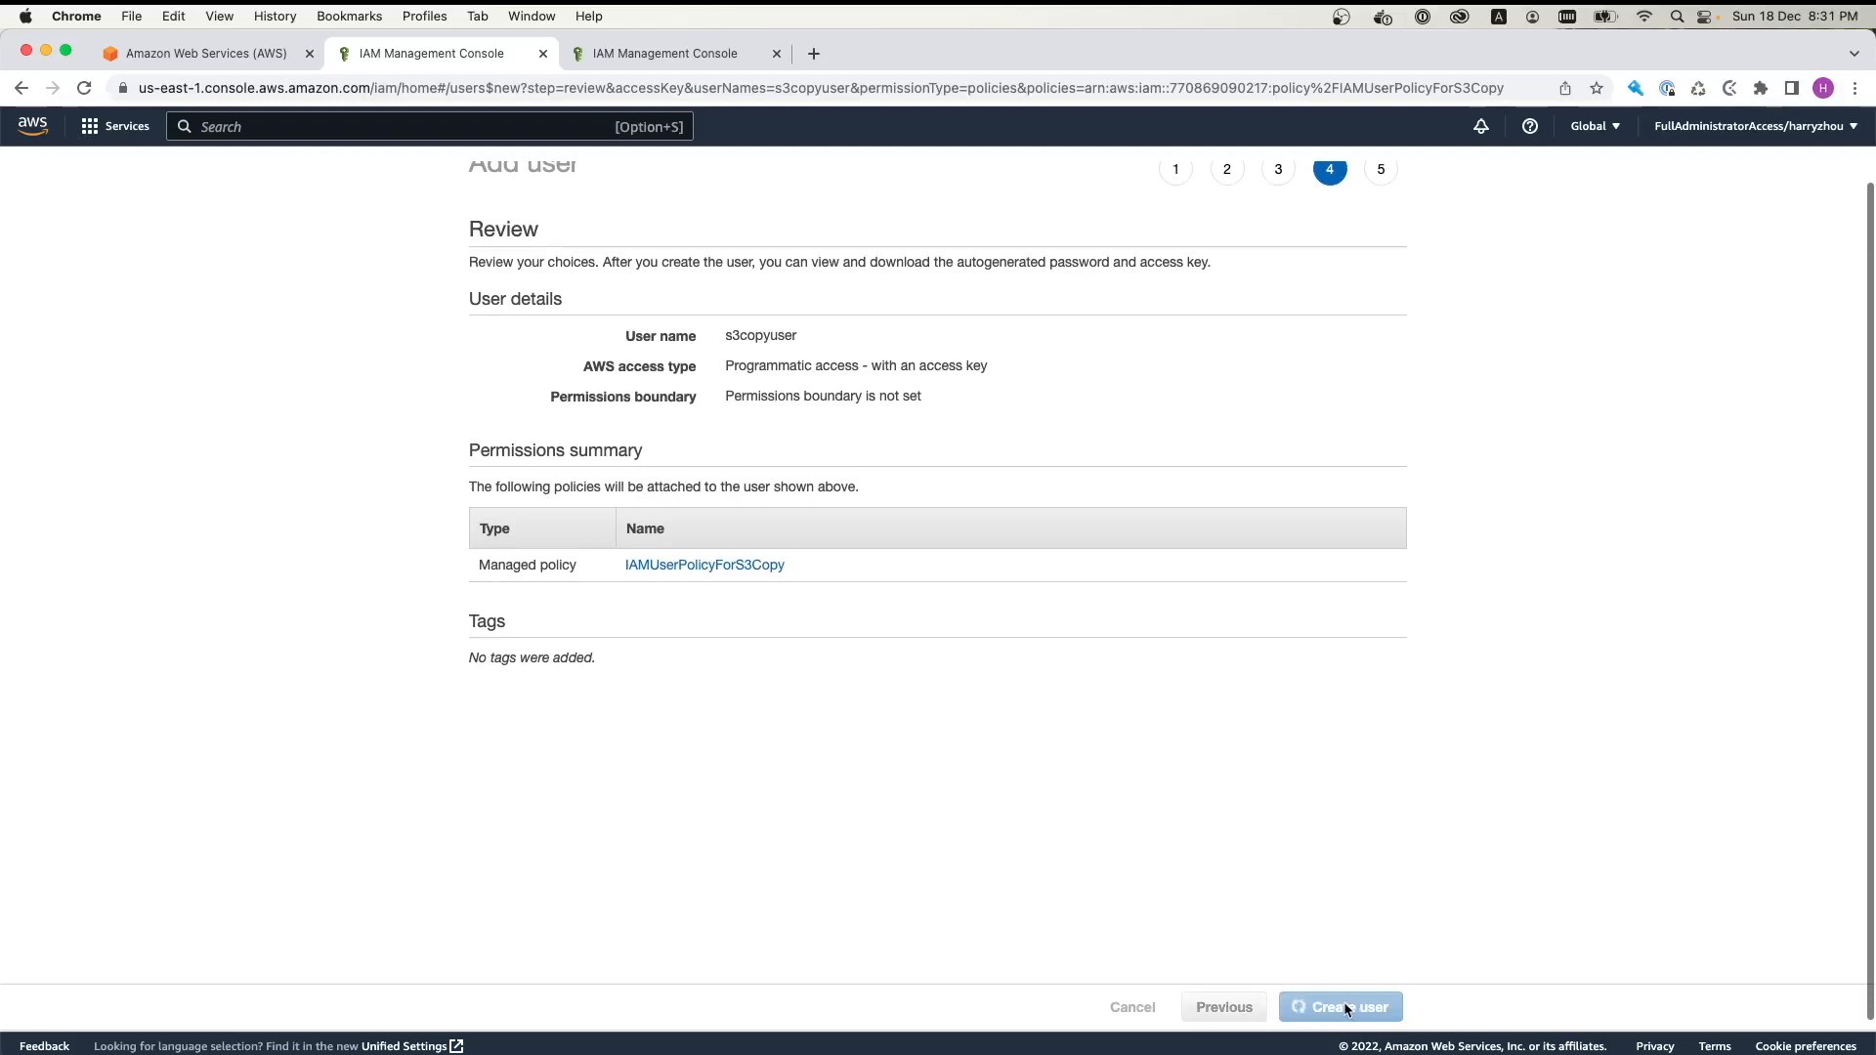
pyautogui.click(1338, 1006)
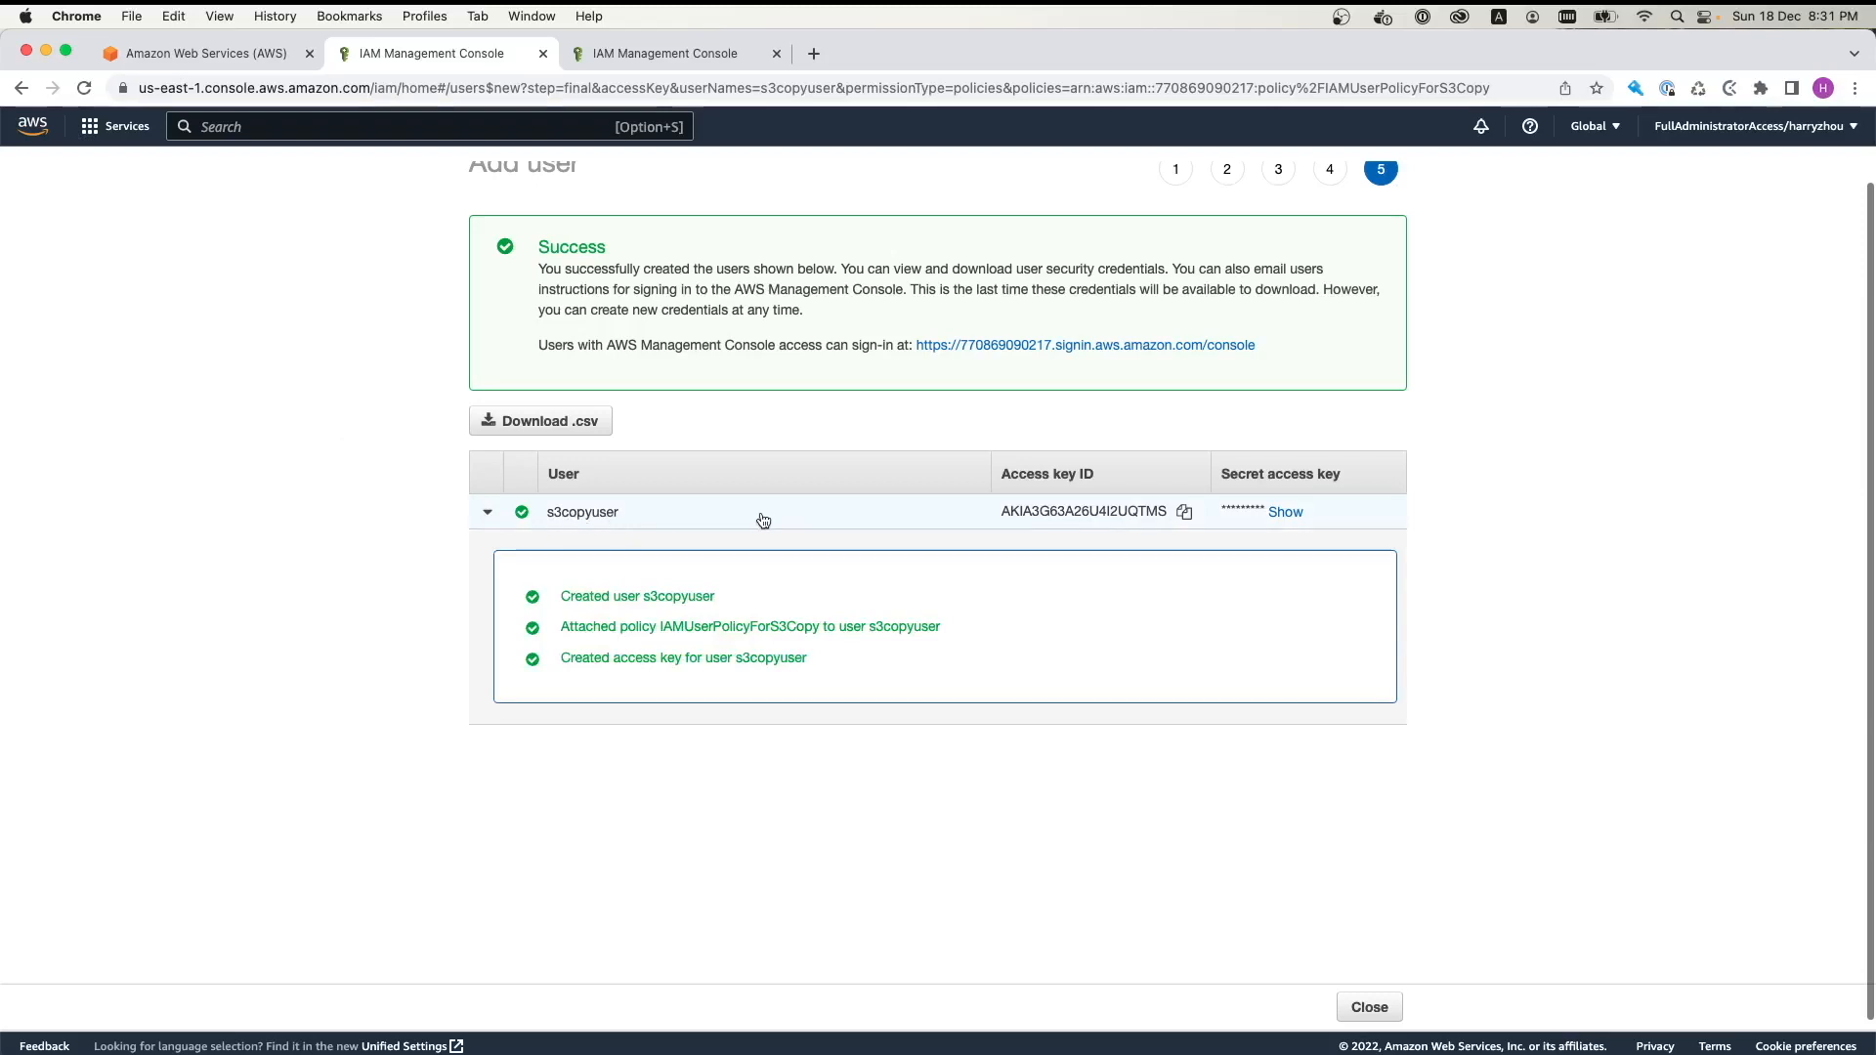
pyautogui.moveTo(832, 534)
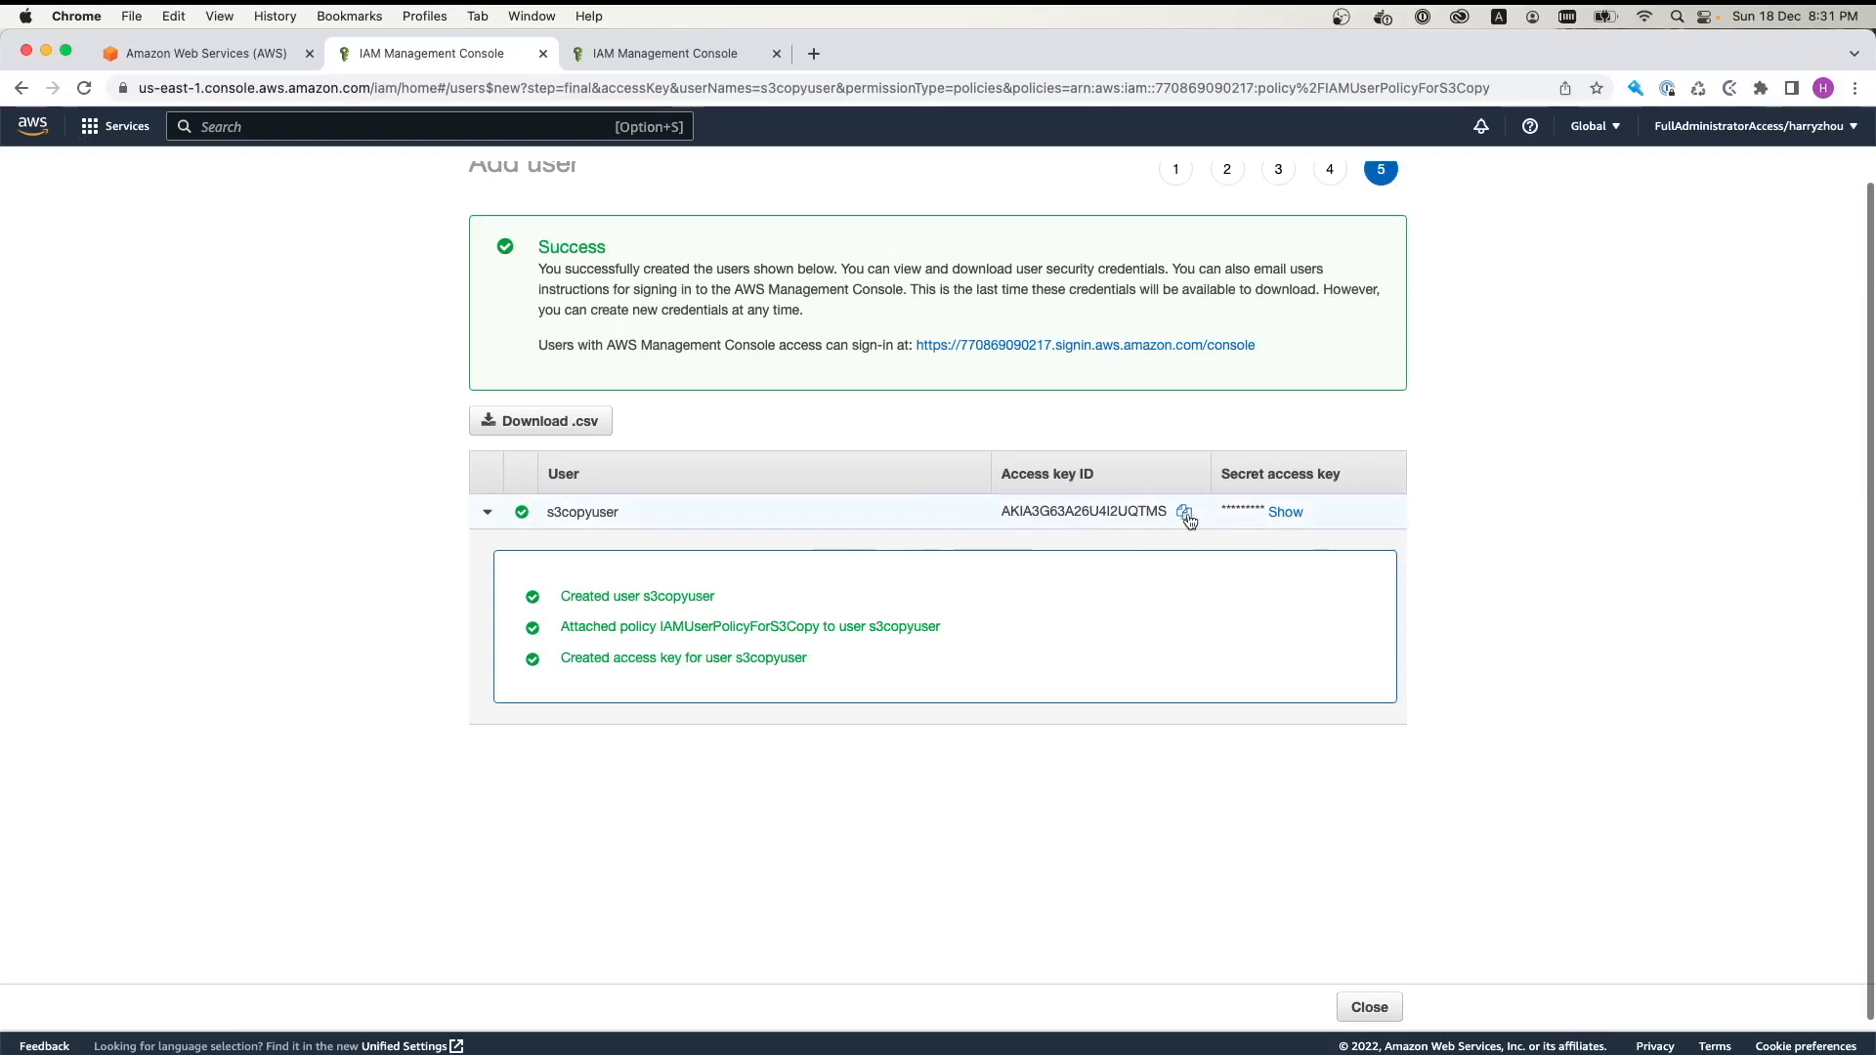
pyautogui.moveTo(1184, 512)
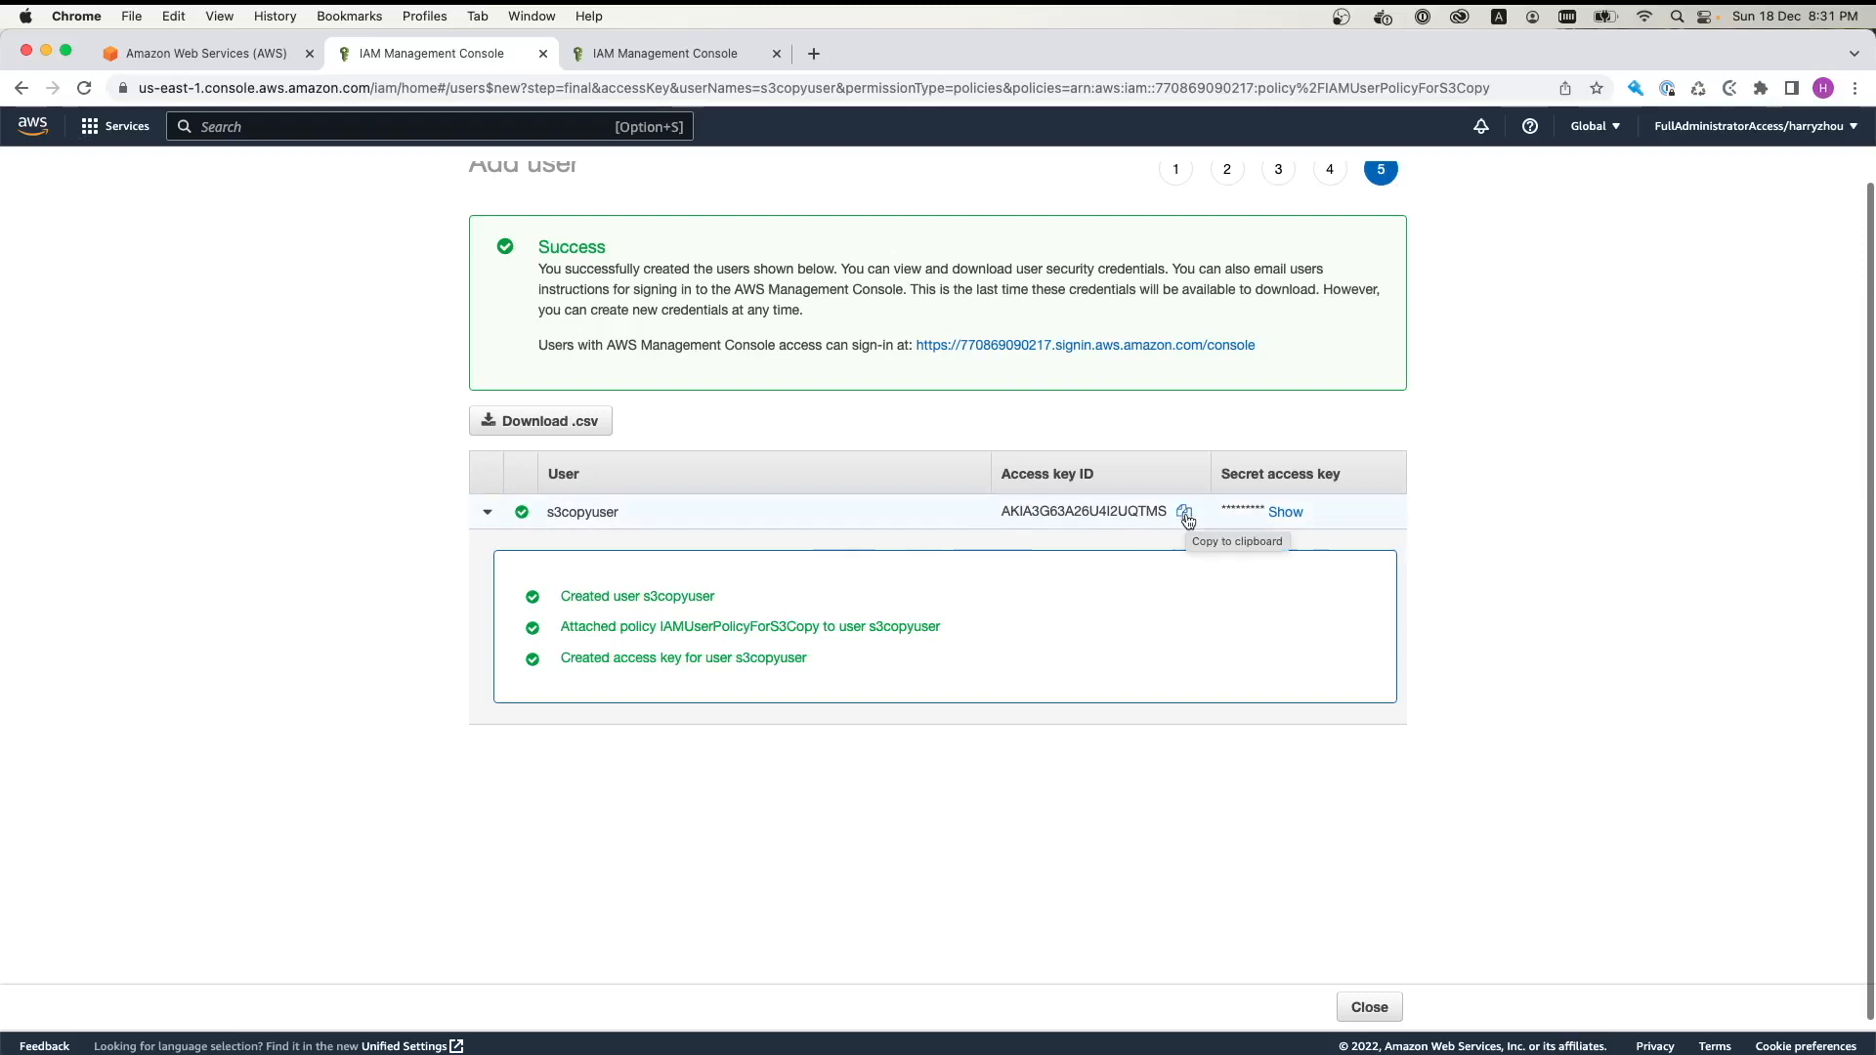
pyautogui.moveTo(1283, 512)
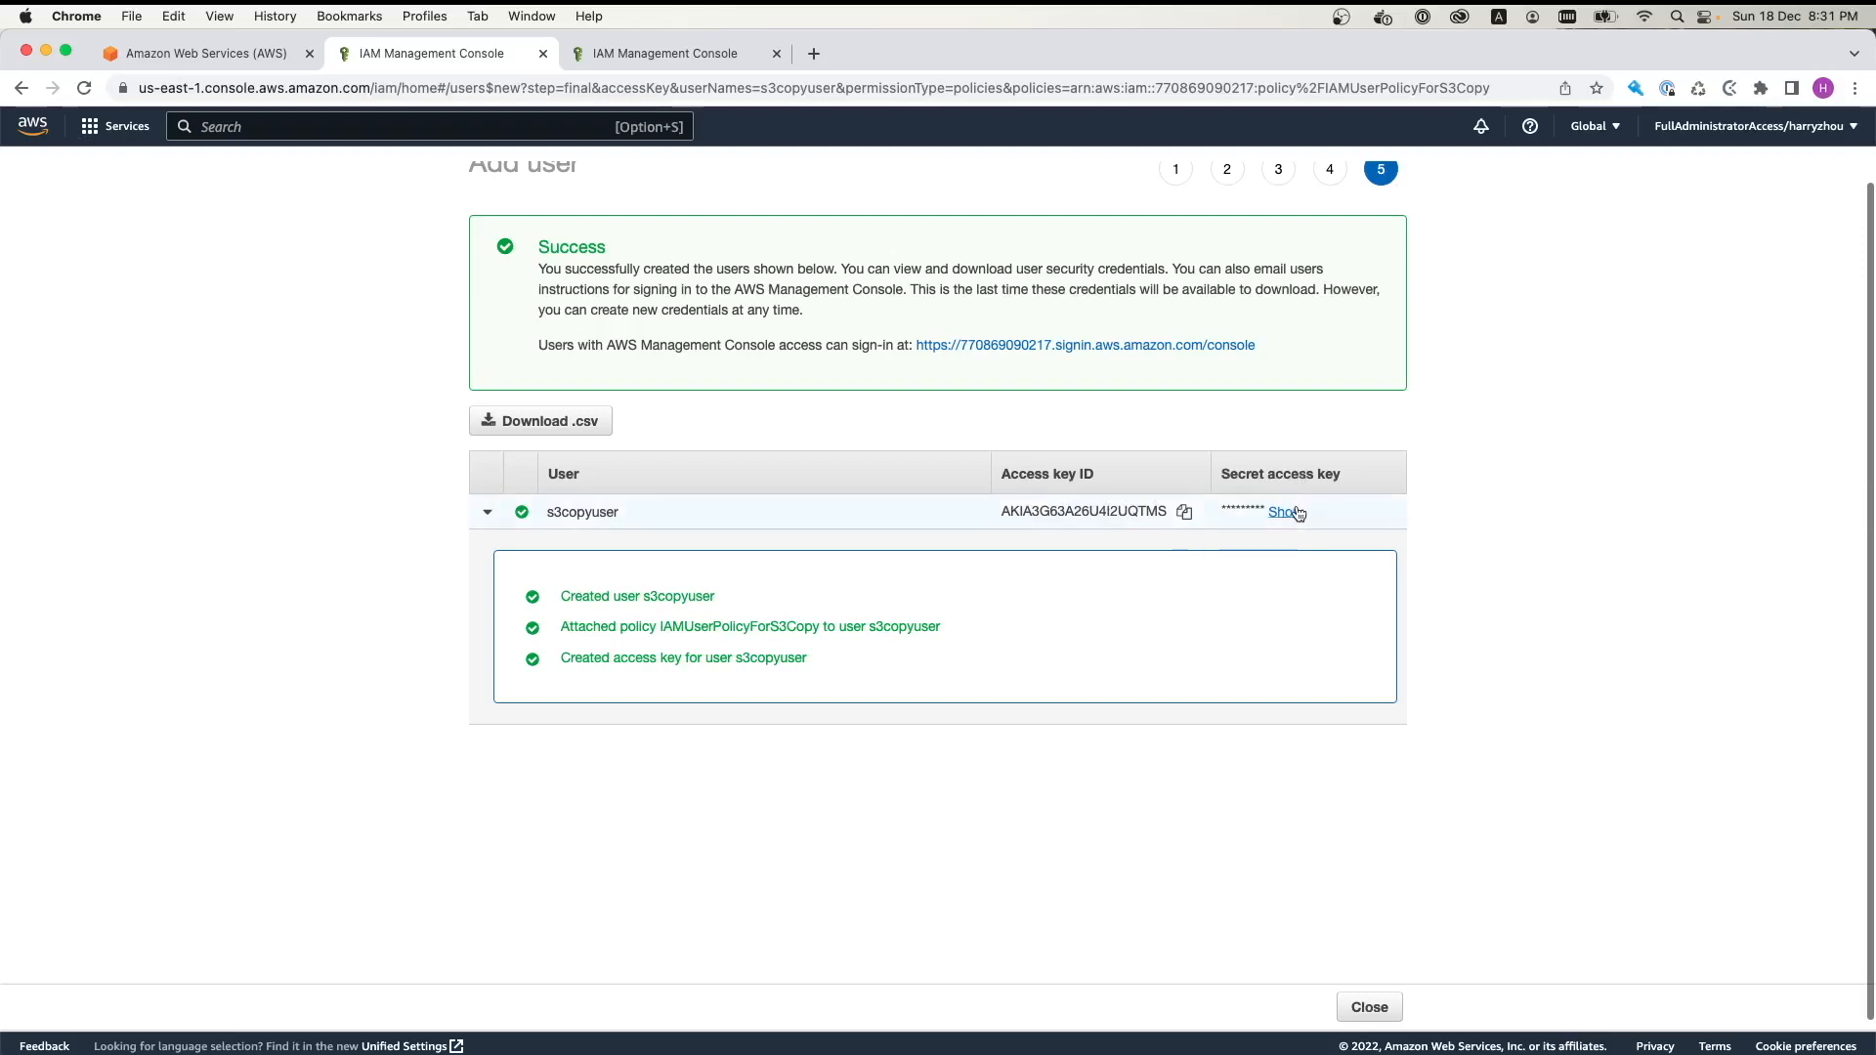
# Step: Show s3copyuser's secret access key on the success page
pyautogui.click(1284, 512)
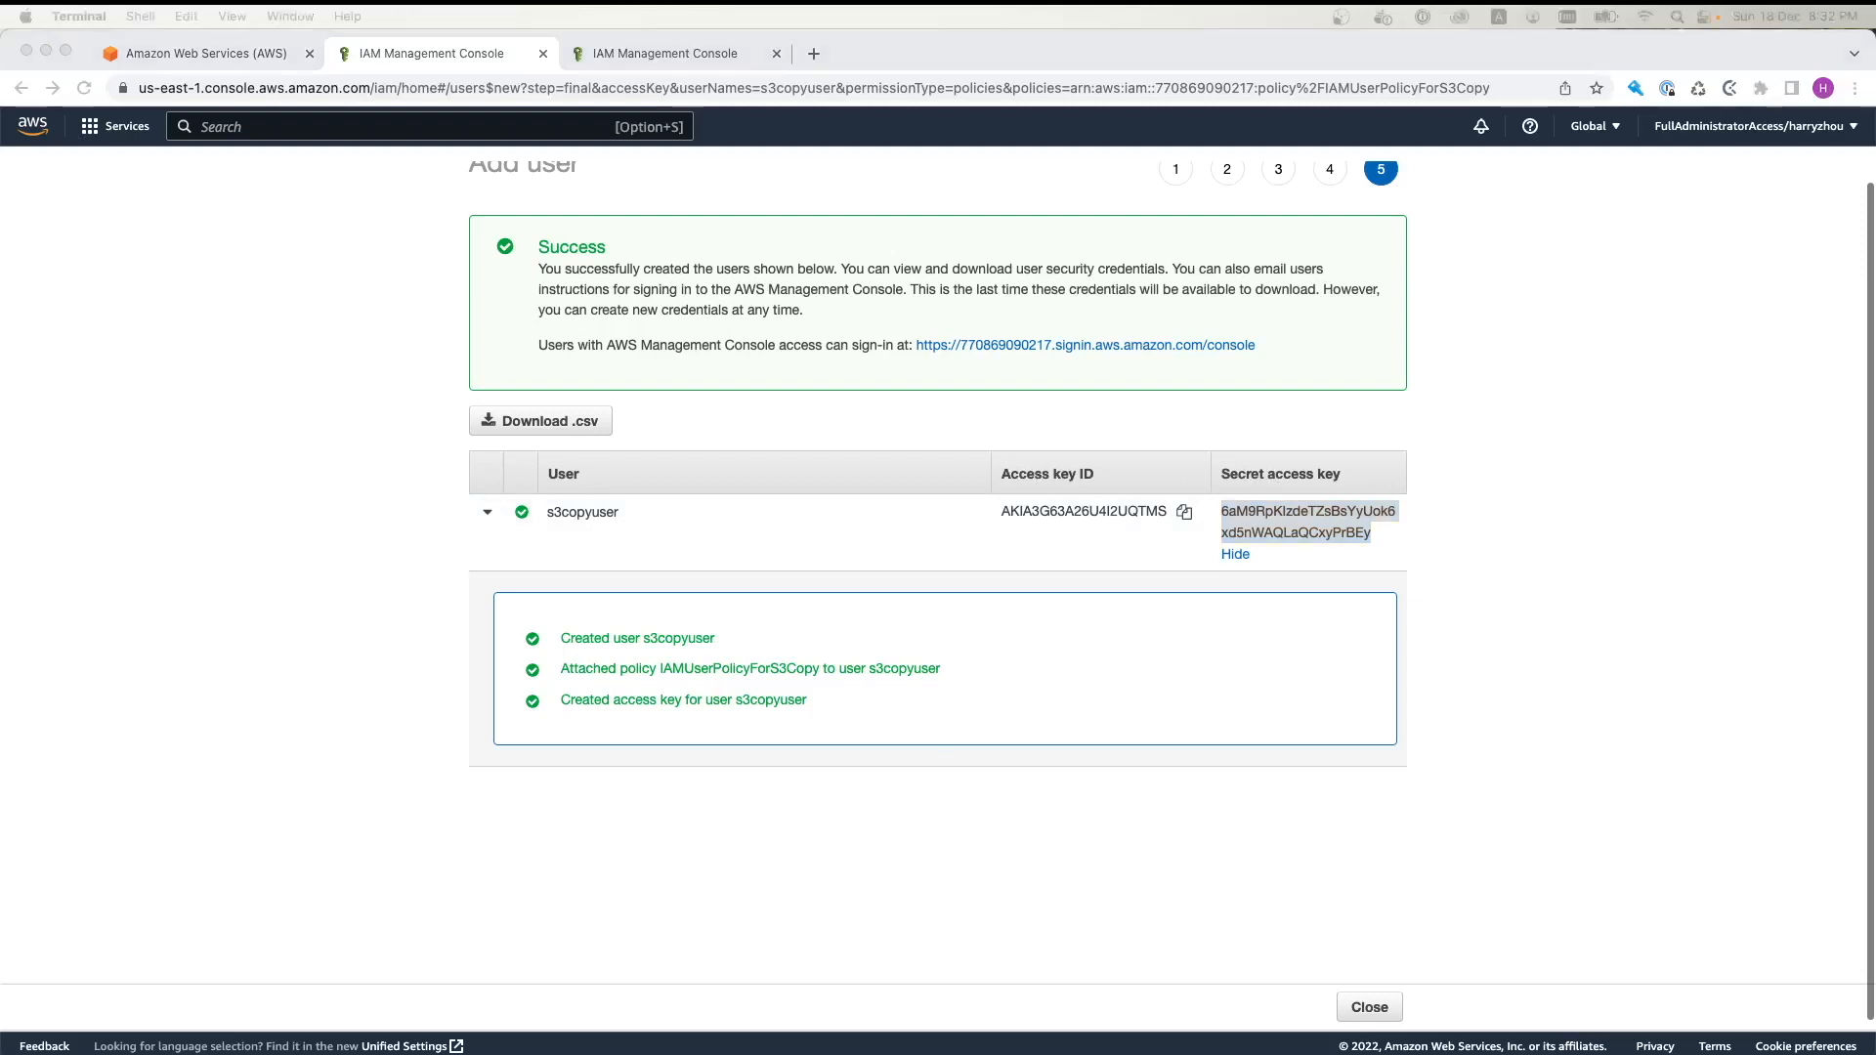
pyautogui.click(80, 16)
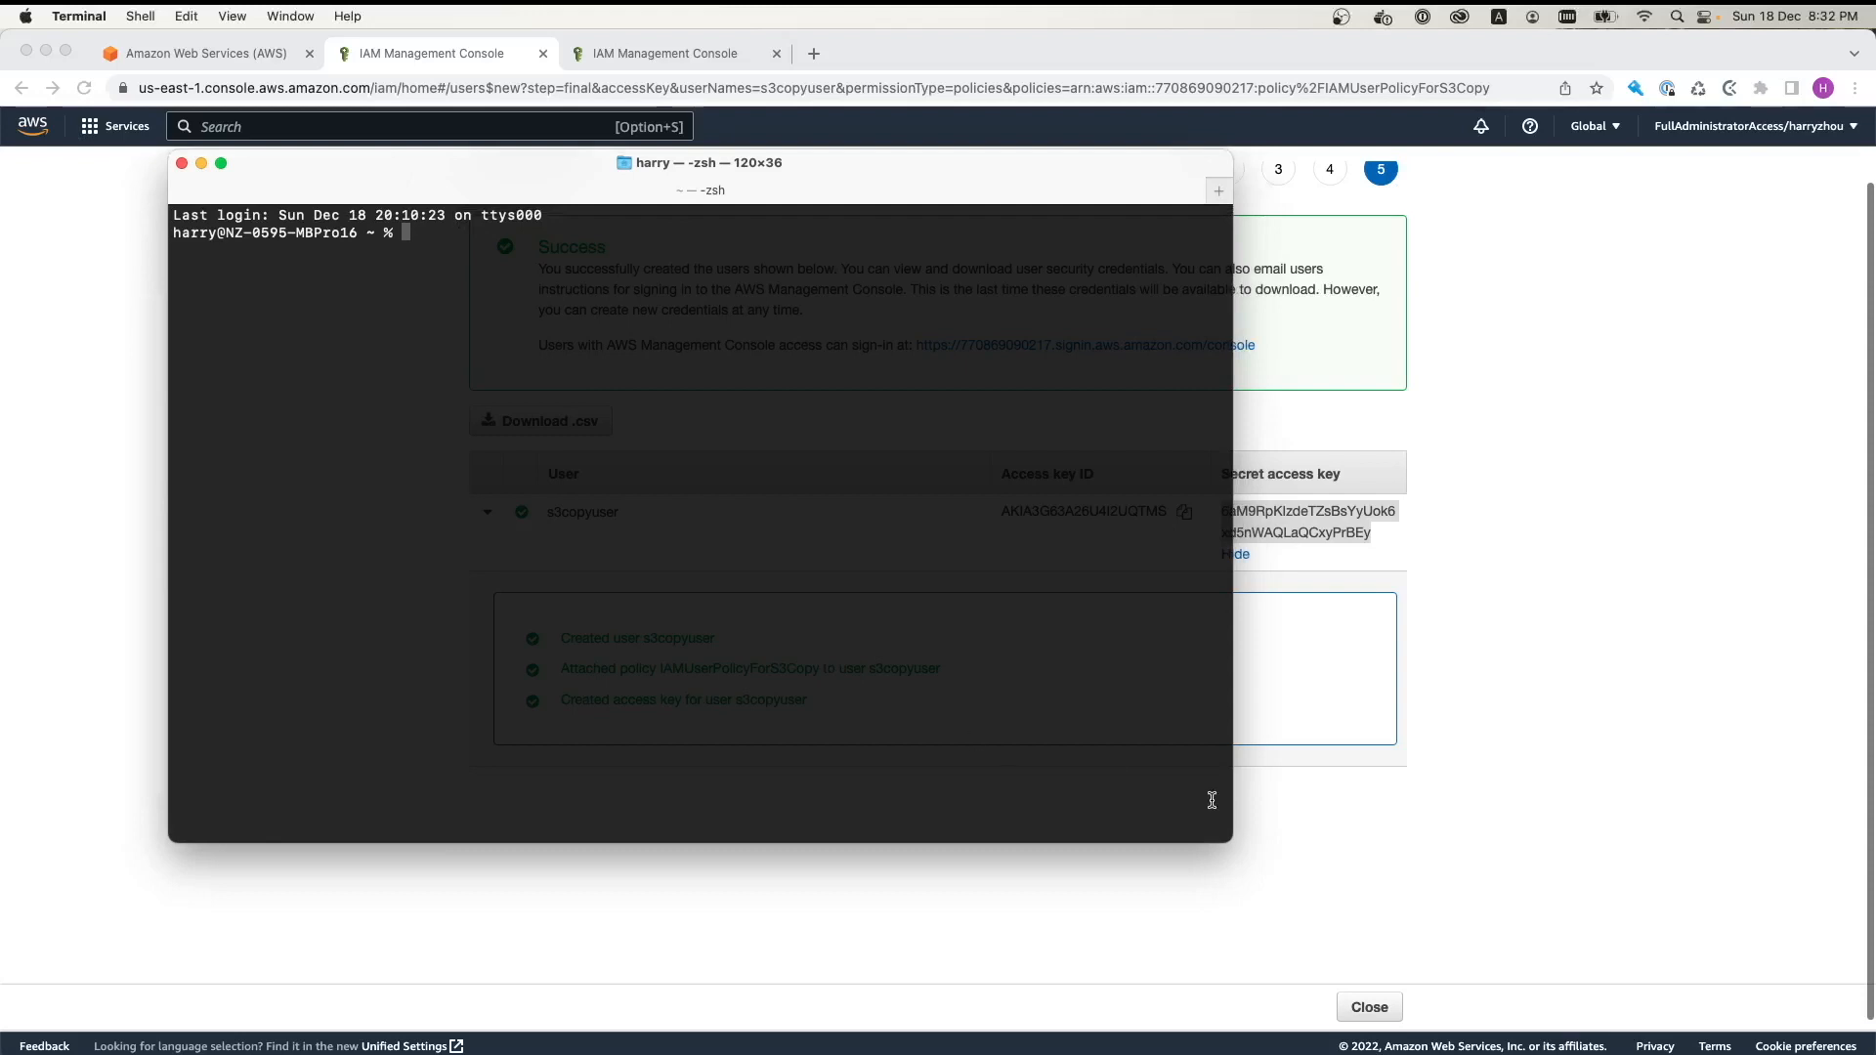
pyautogui.moveTo(1222, 837)
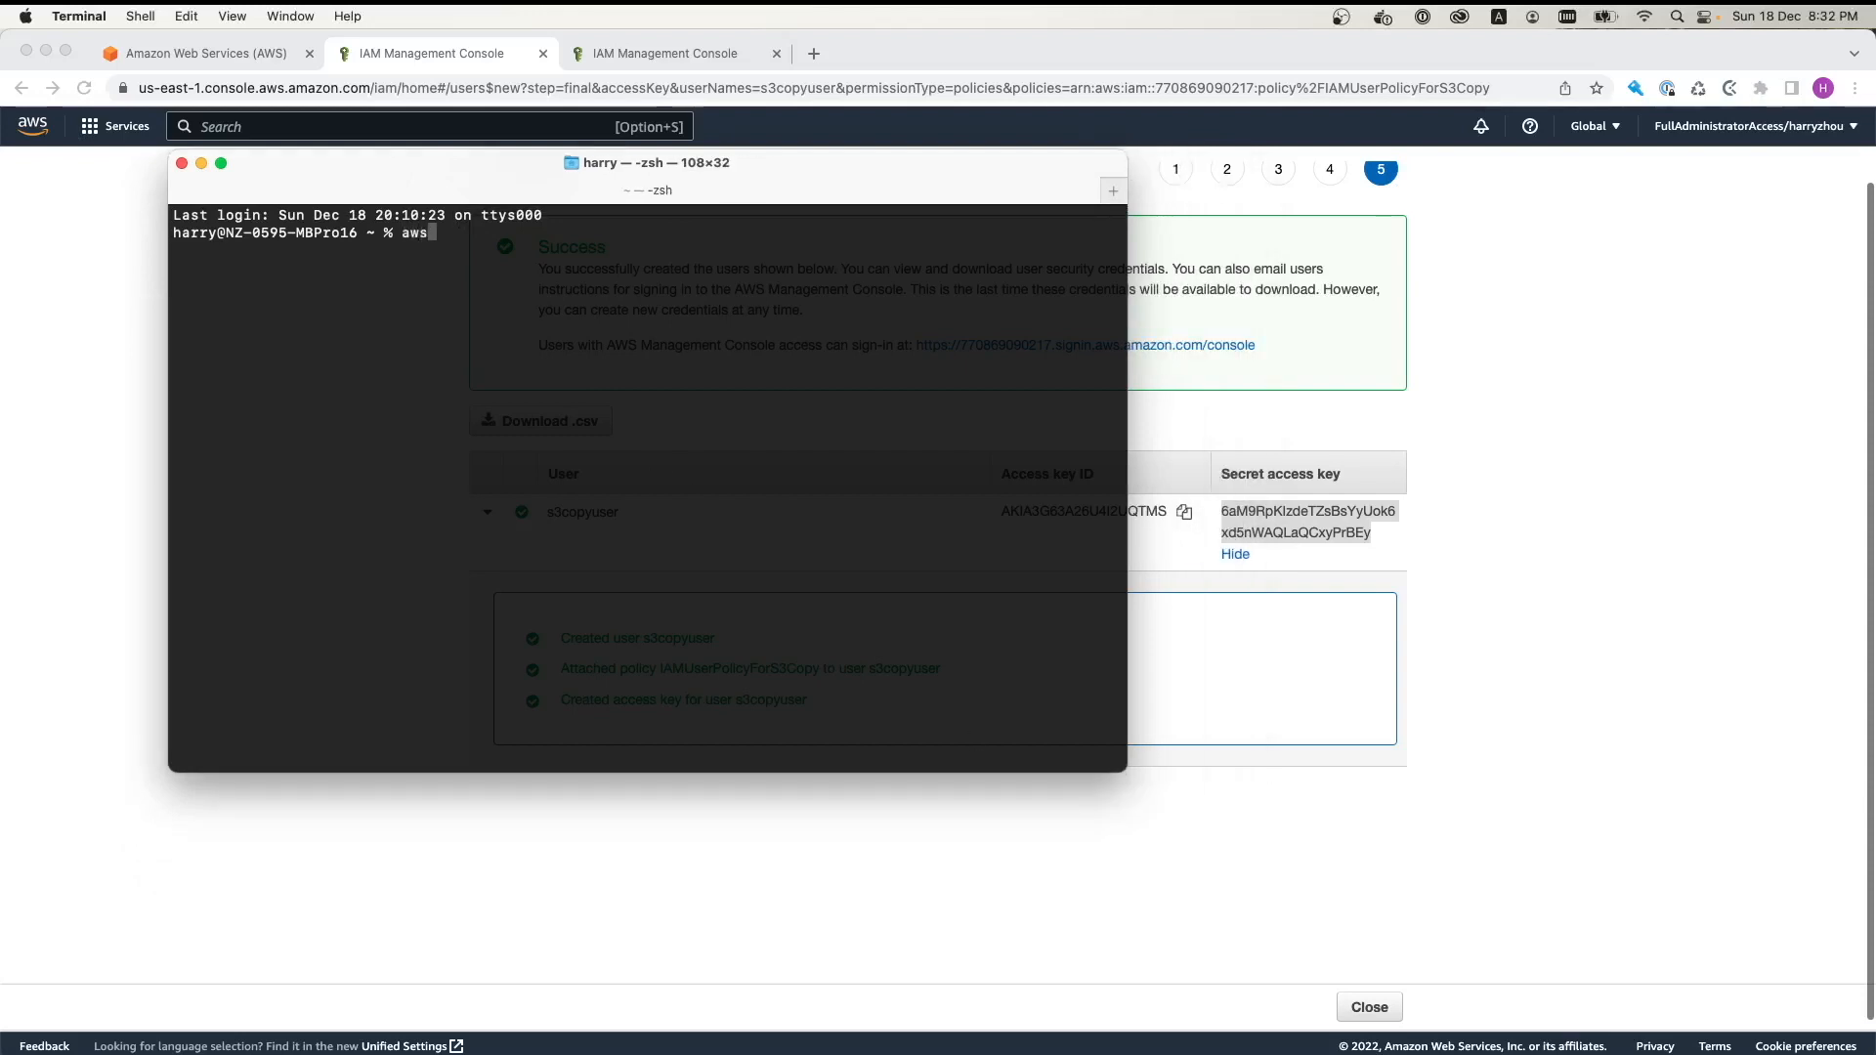
pyautogui.write('config')
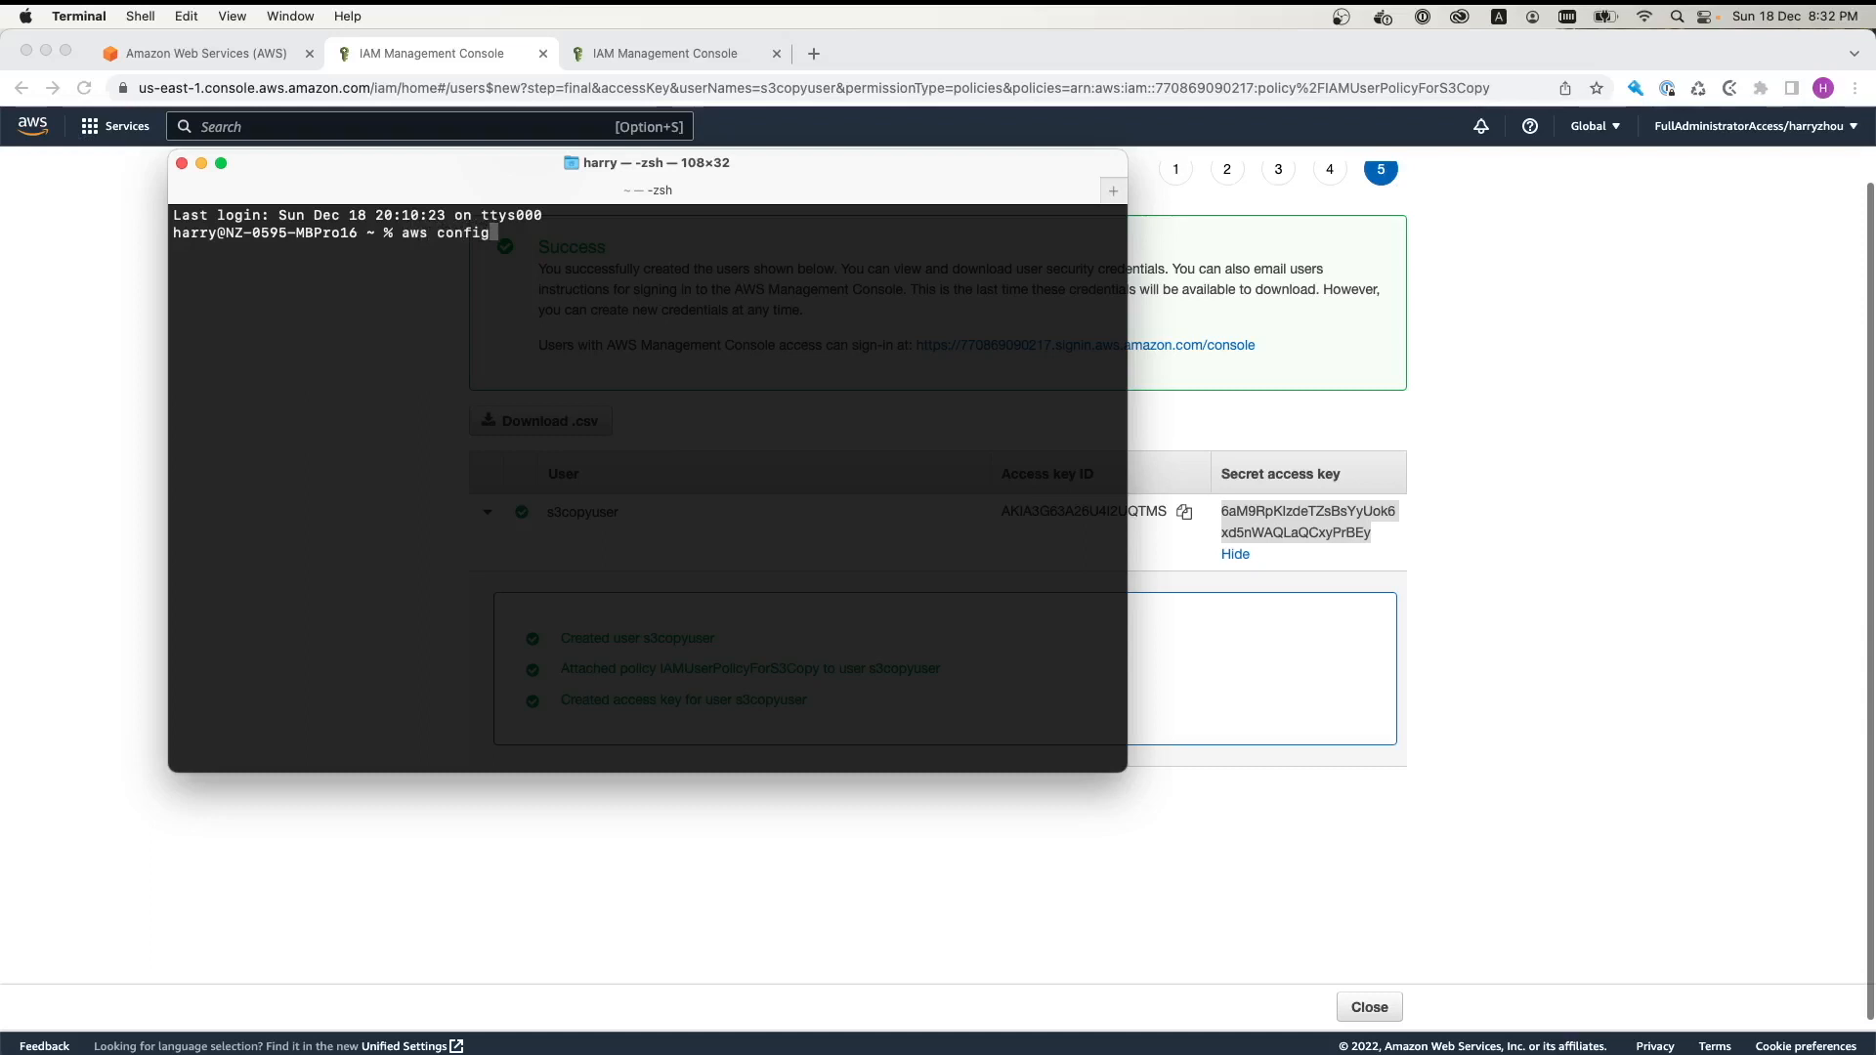
pyautogui.press('enter')
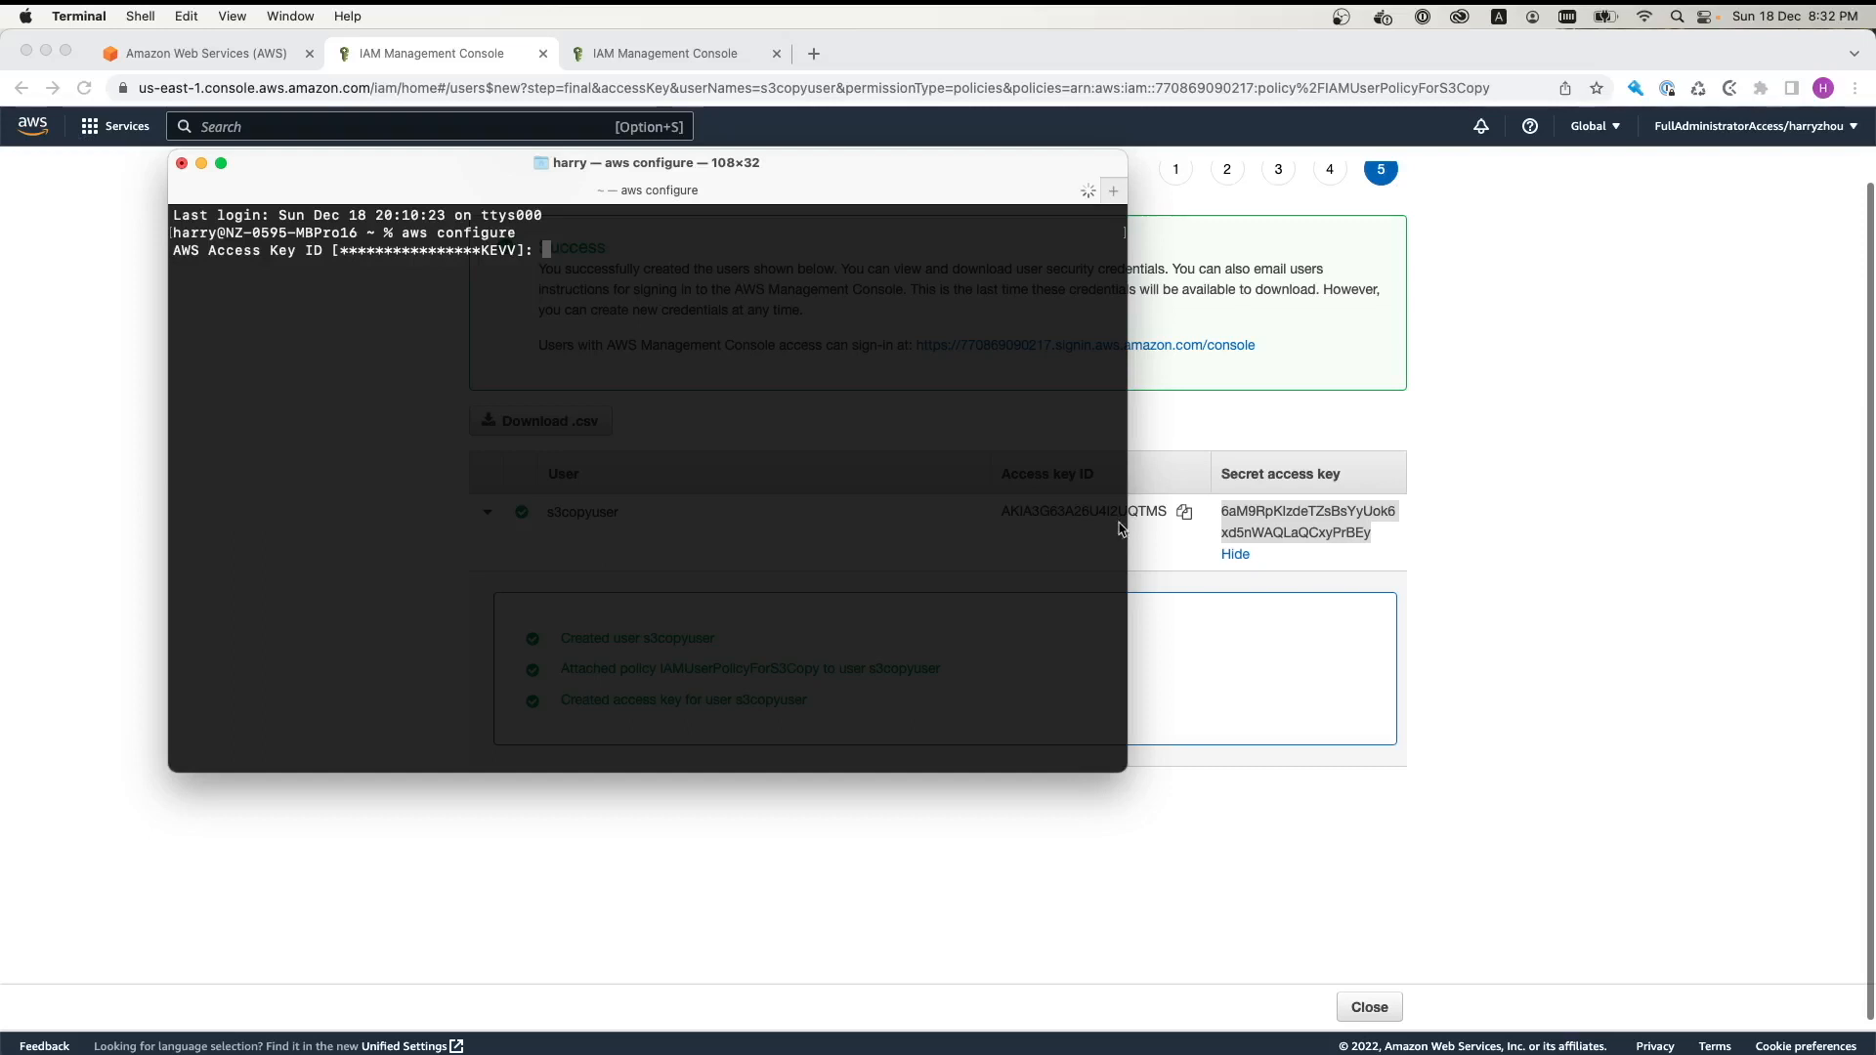
pyautogui.moveTo(847, 176)
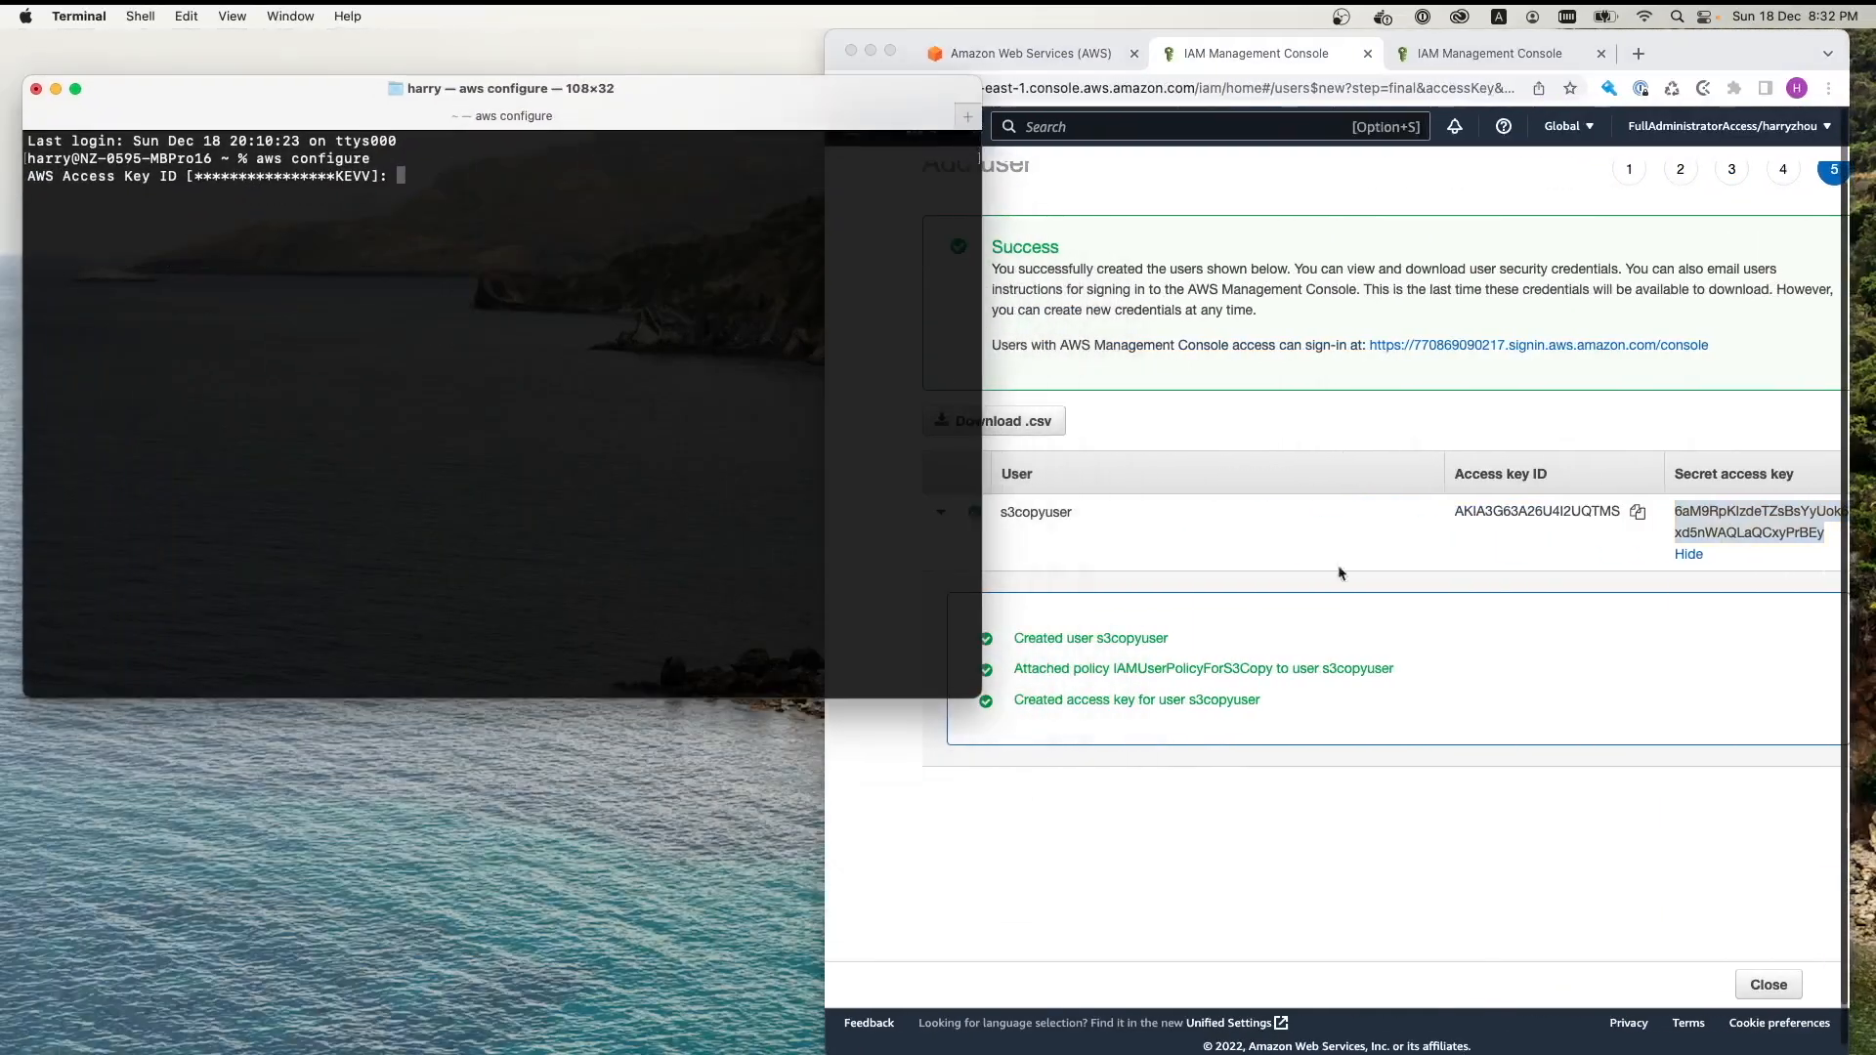
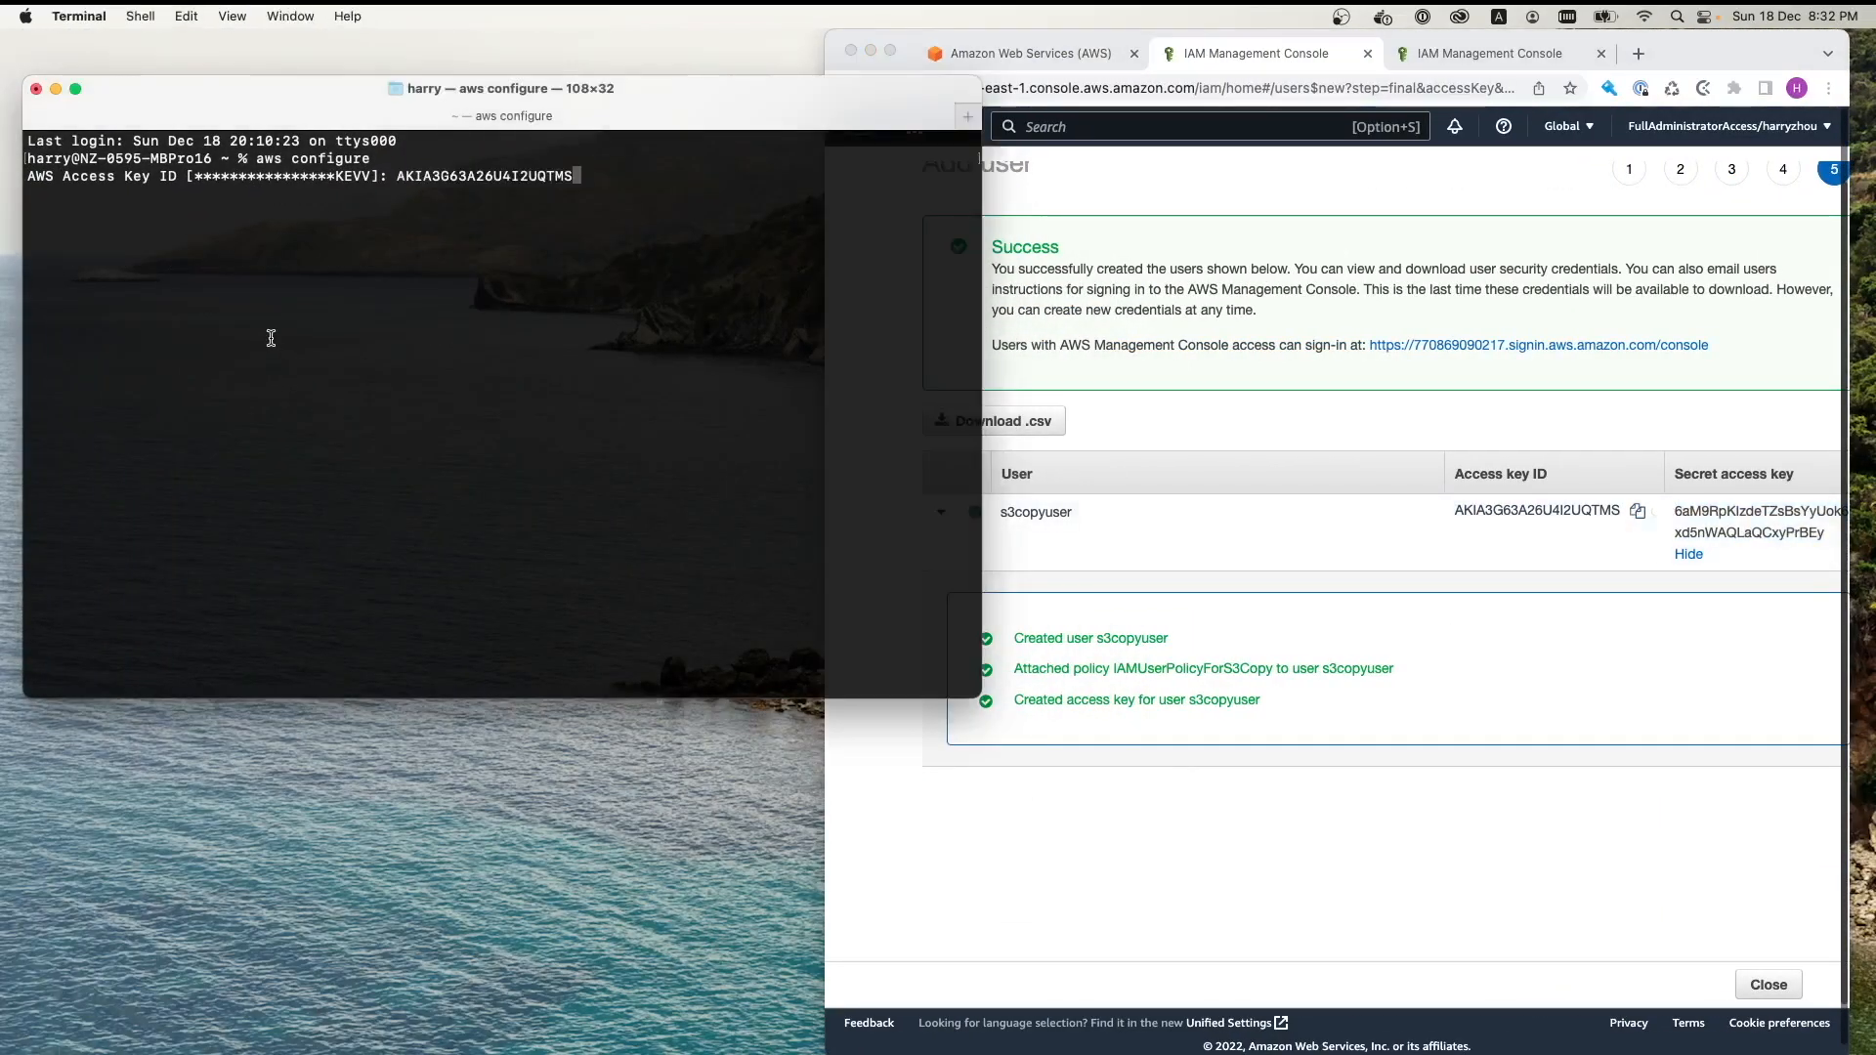
pyautogui.press('enter')
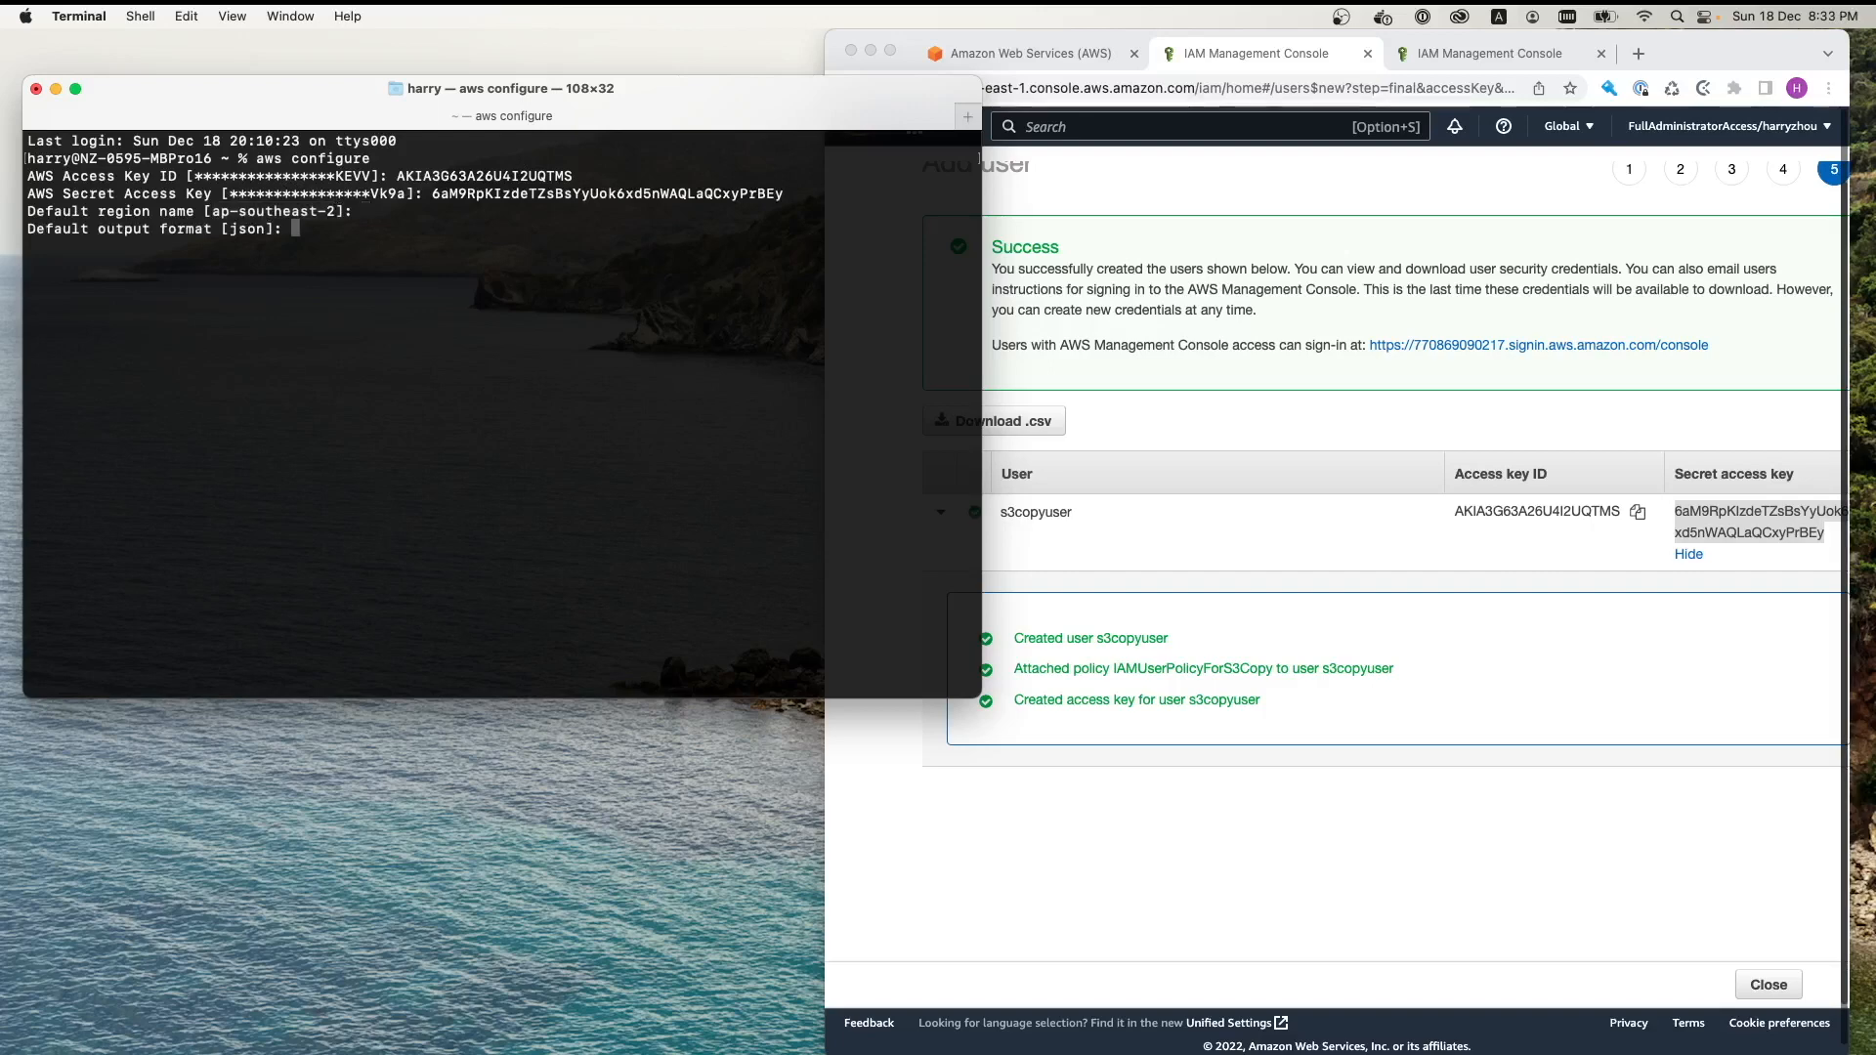
pyautogui.press('enter')
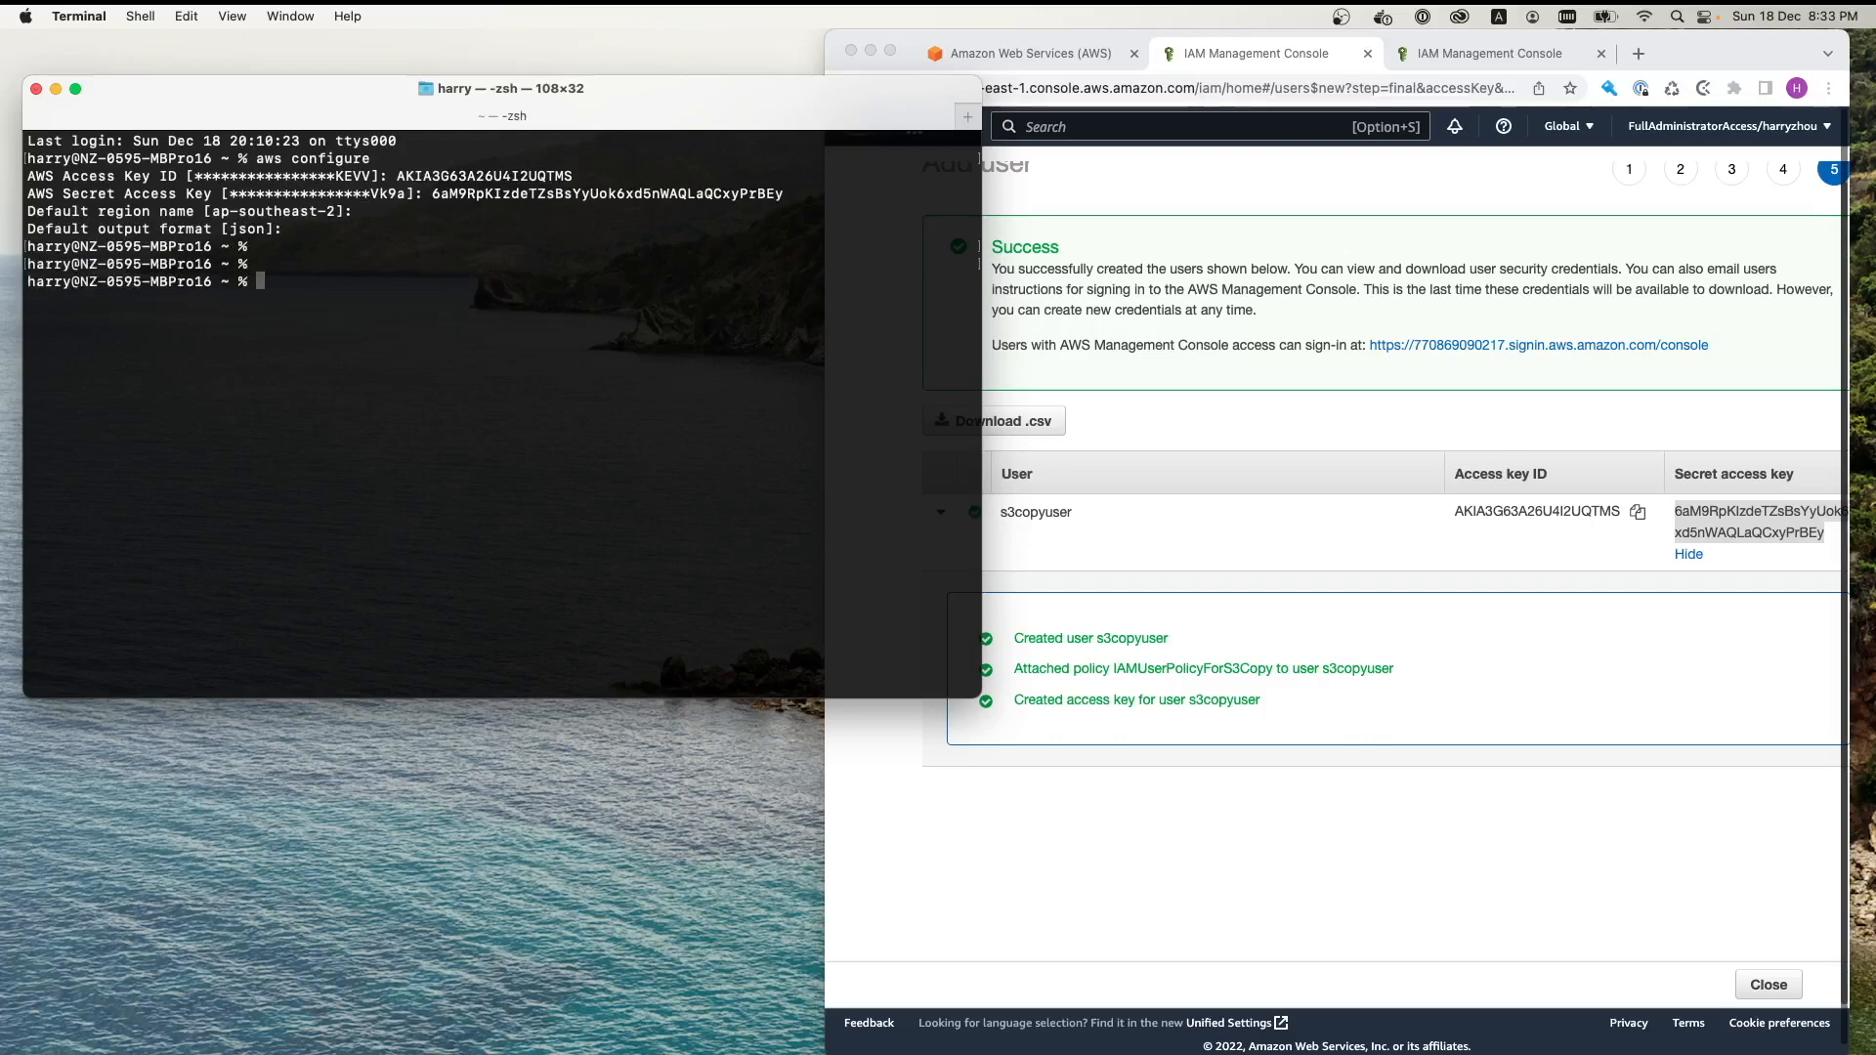
pyautogui.moveTo(383, 430)
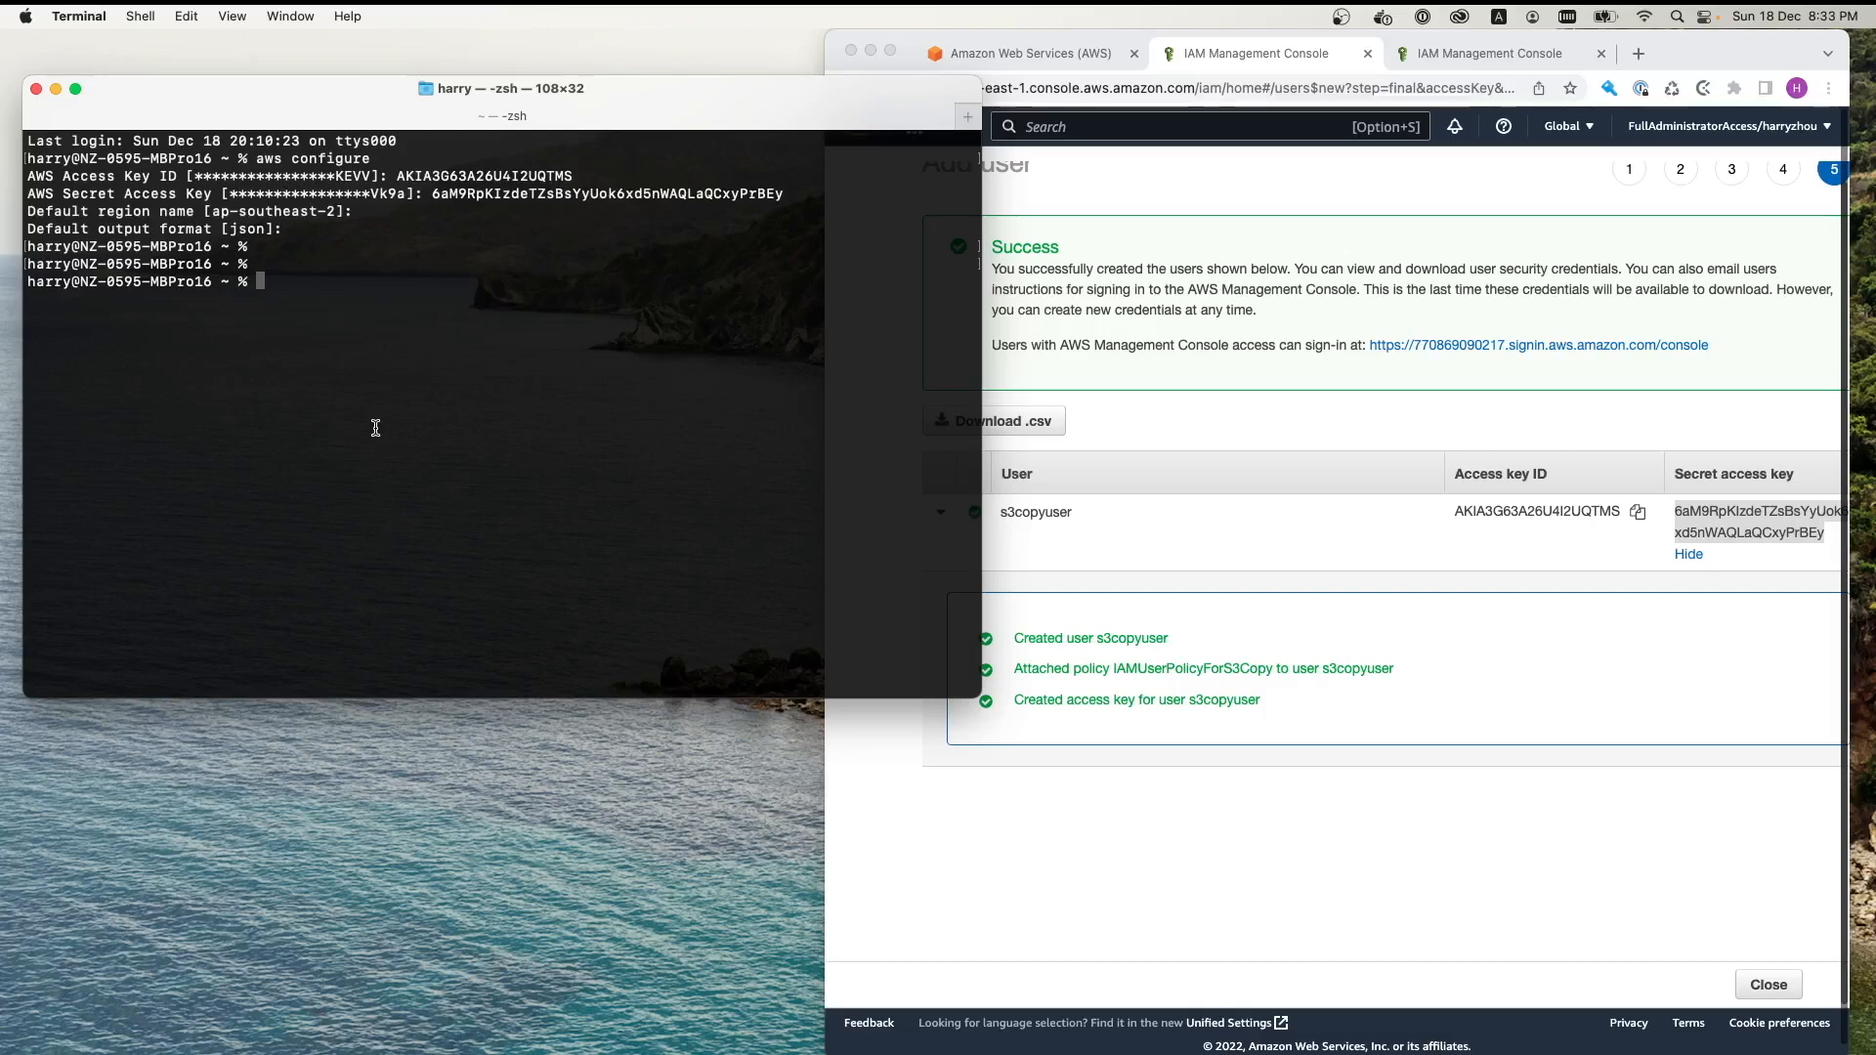
pyautogui.moveTo(311, 371)
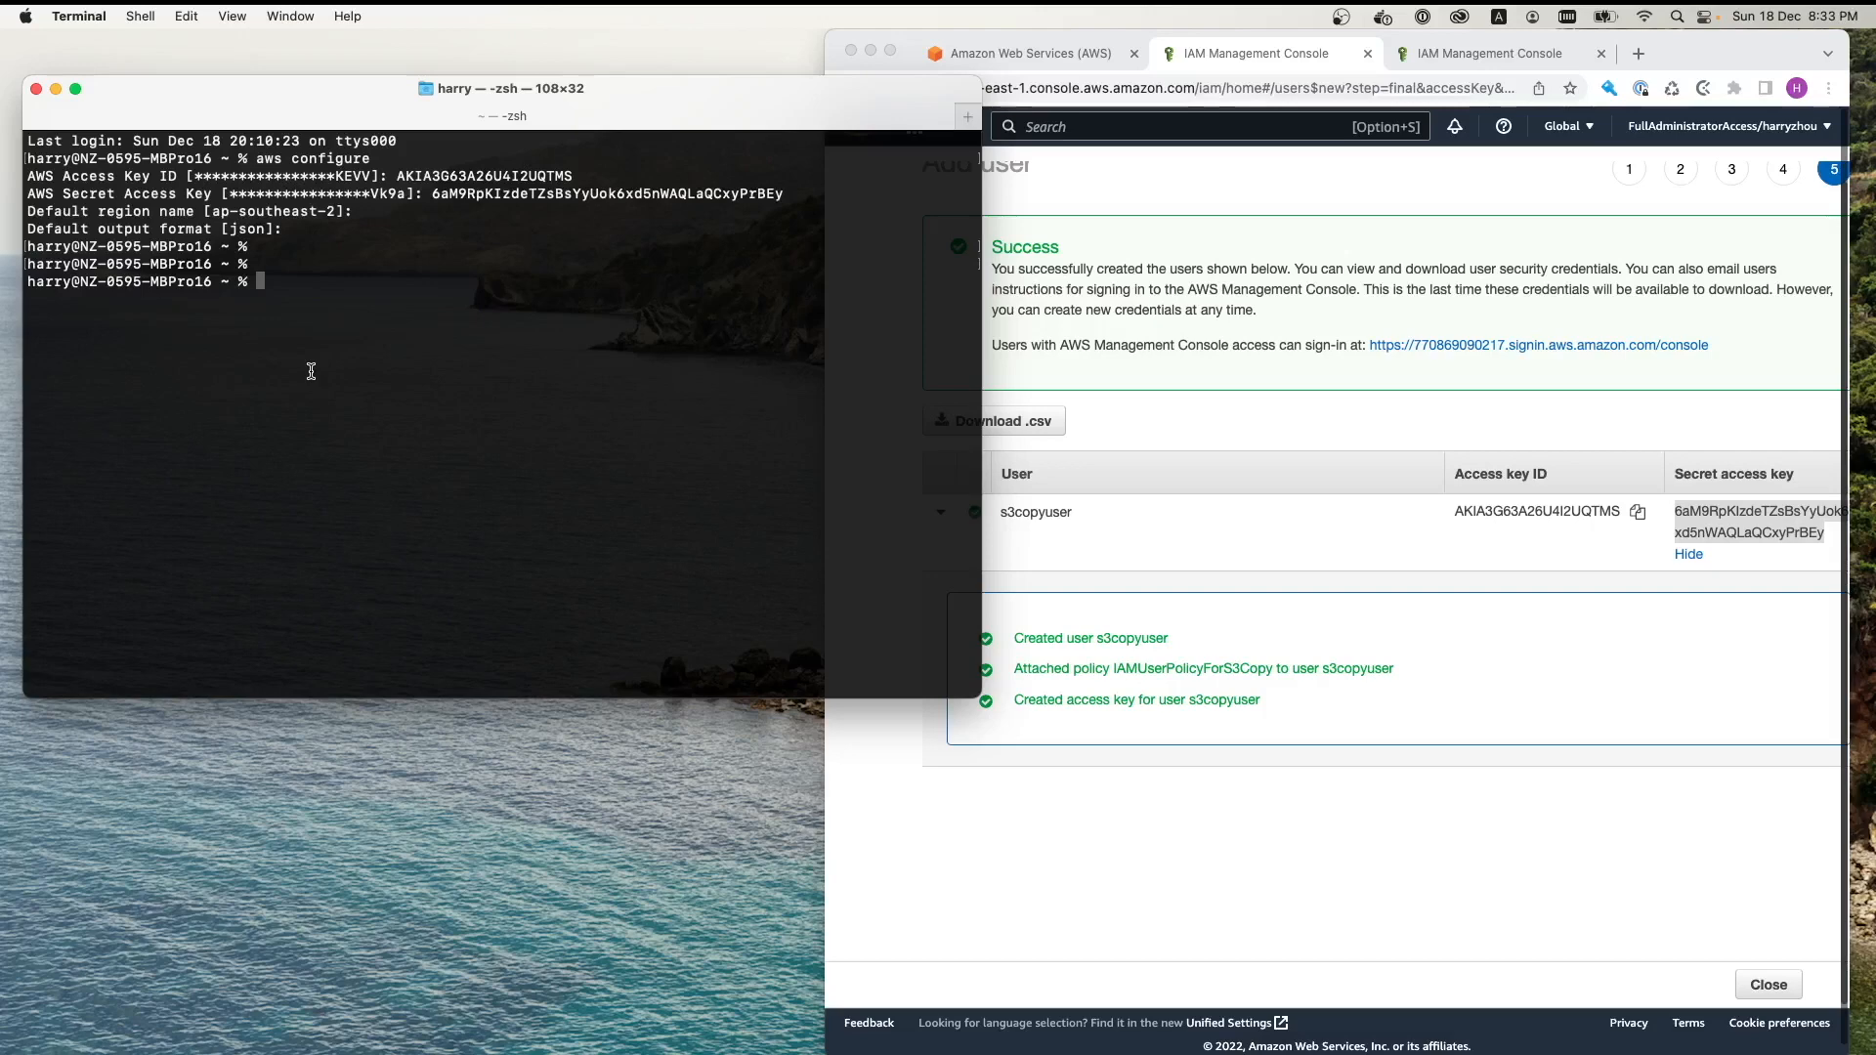
pyautogui.moveTo(426, 373)
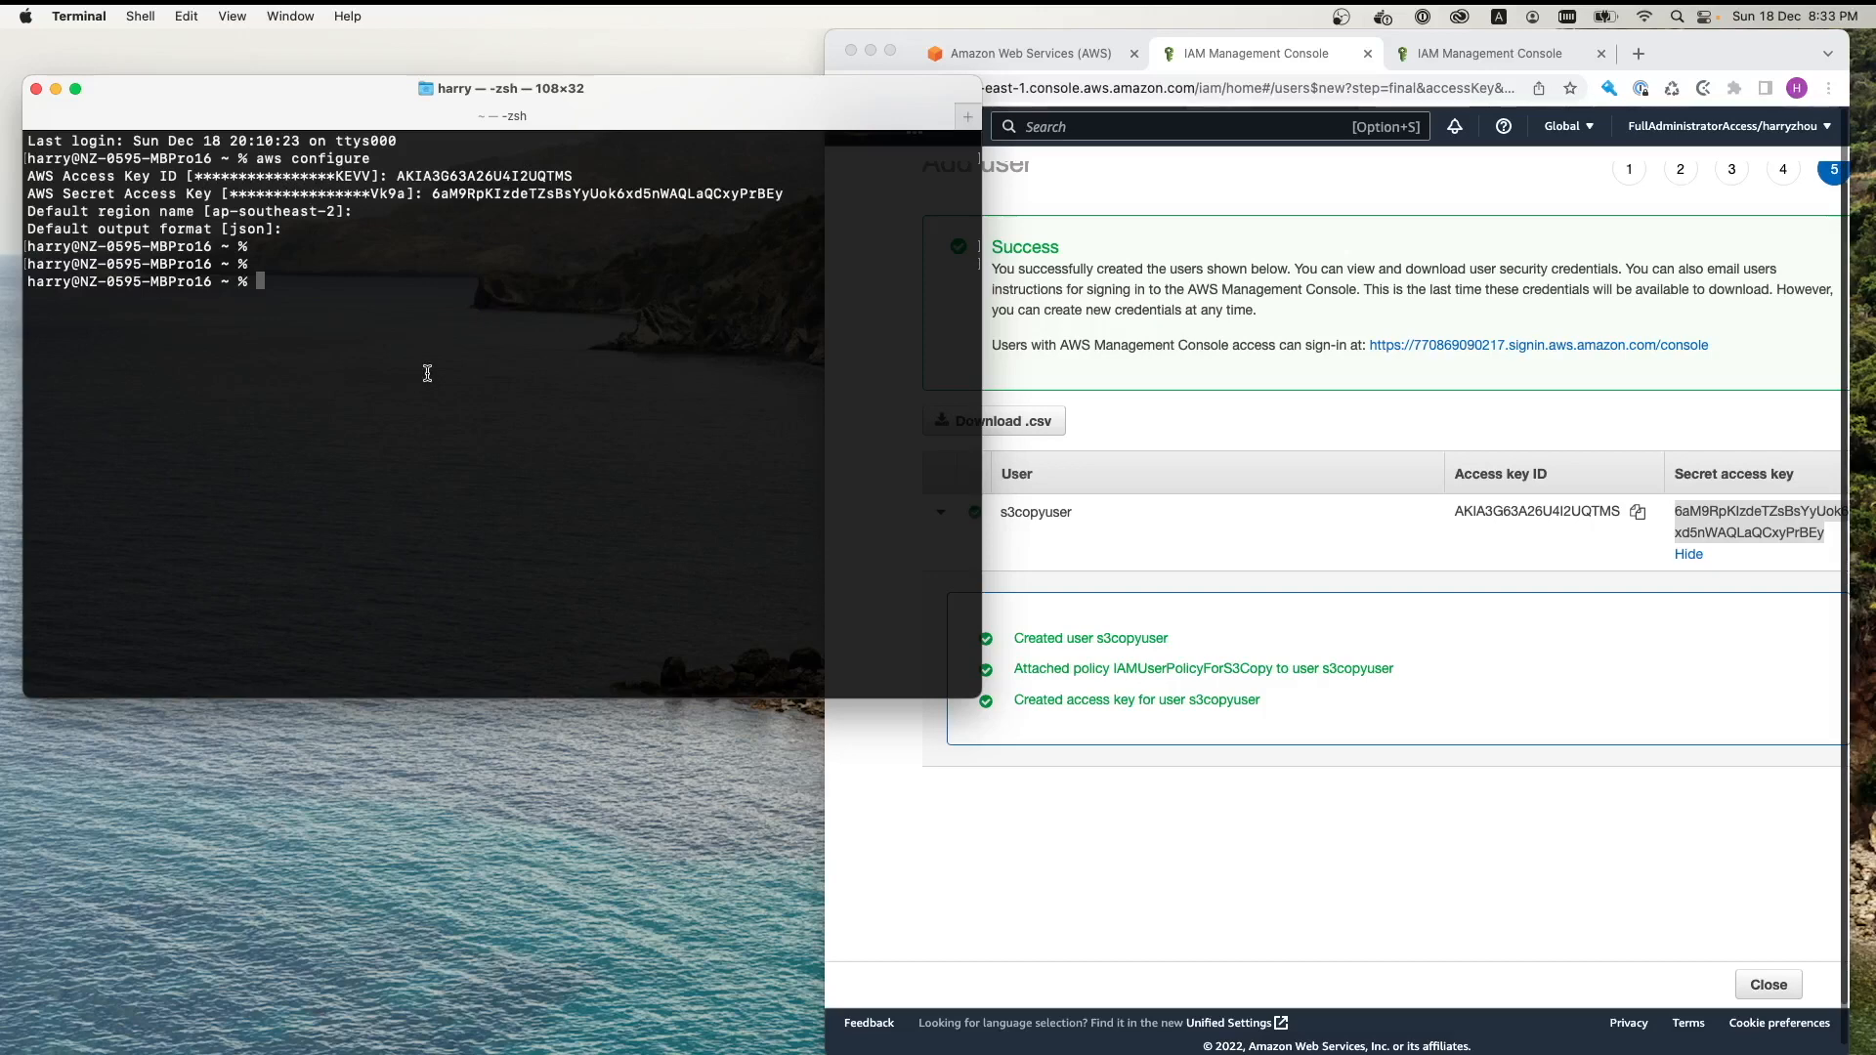
pyautogui.moveTo(1396, 314)
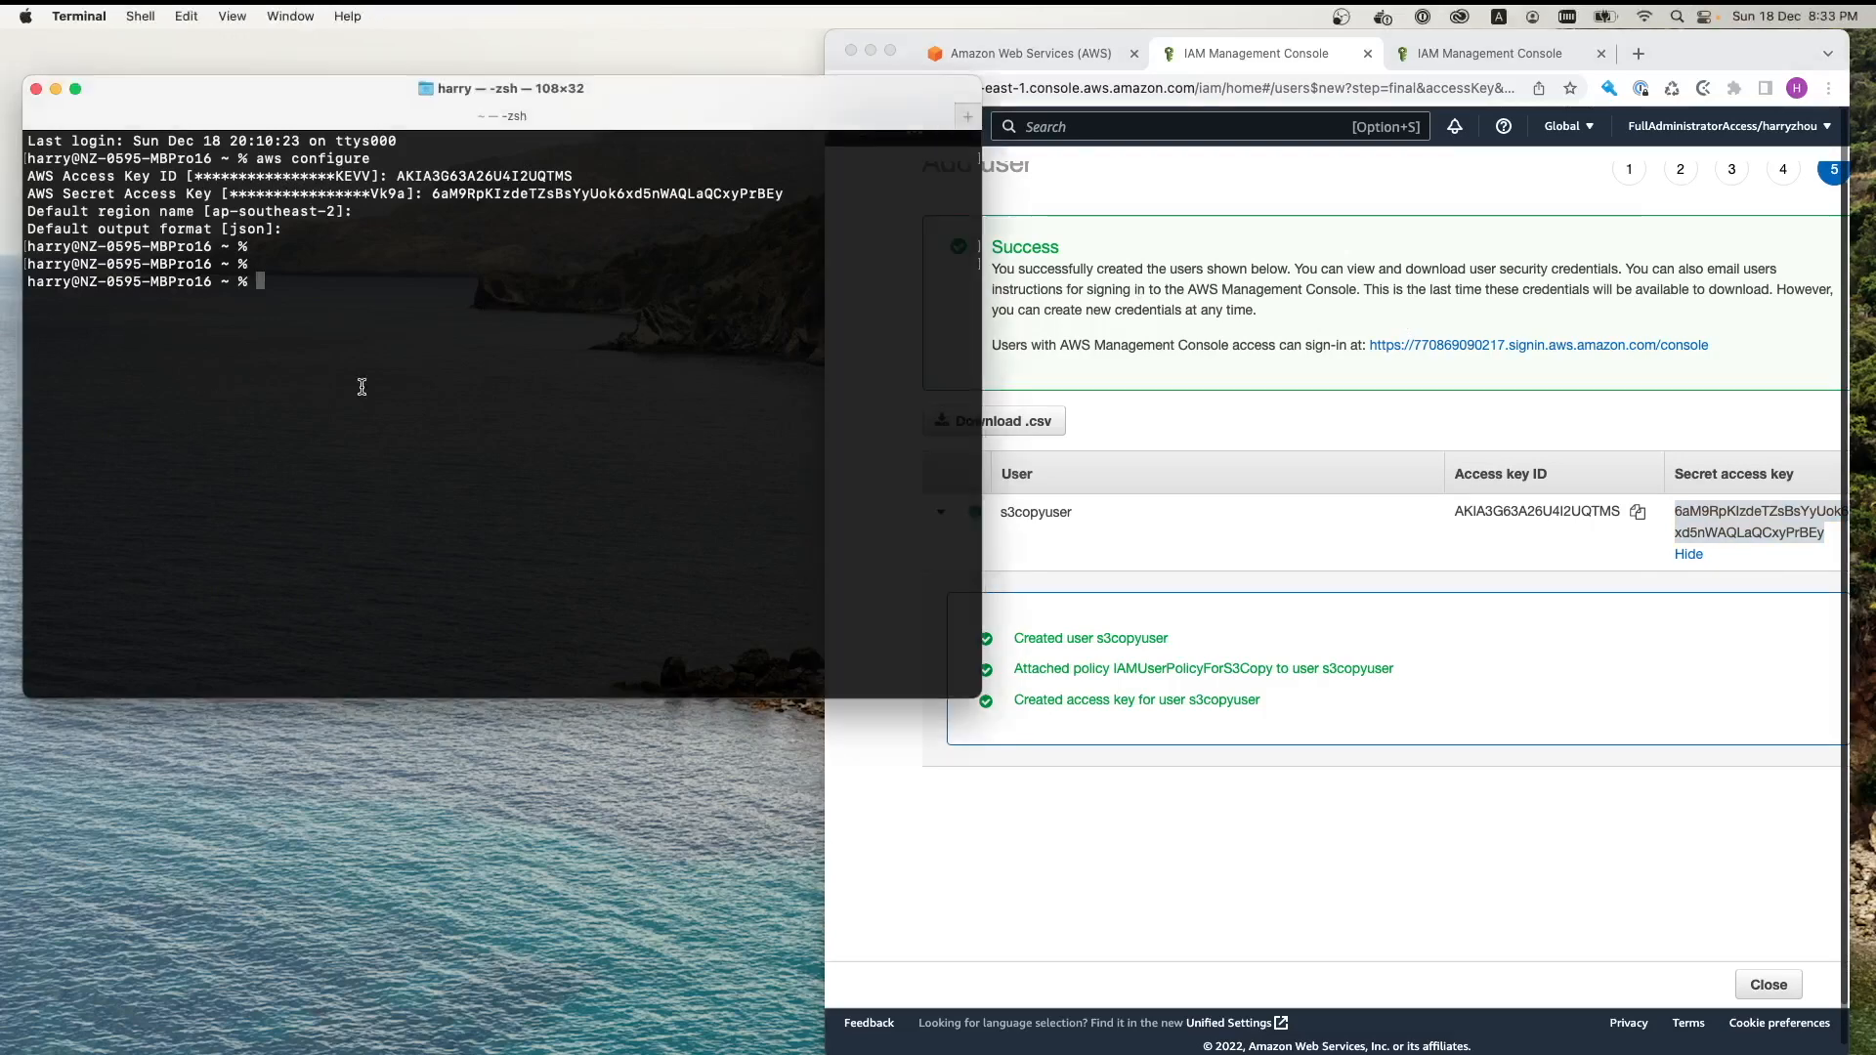
# Step: Through the access portal, open startquick-tech-source-bucket in the source account's S3 console
pyautogui.click(1027, 53)
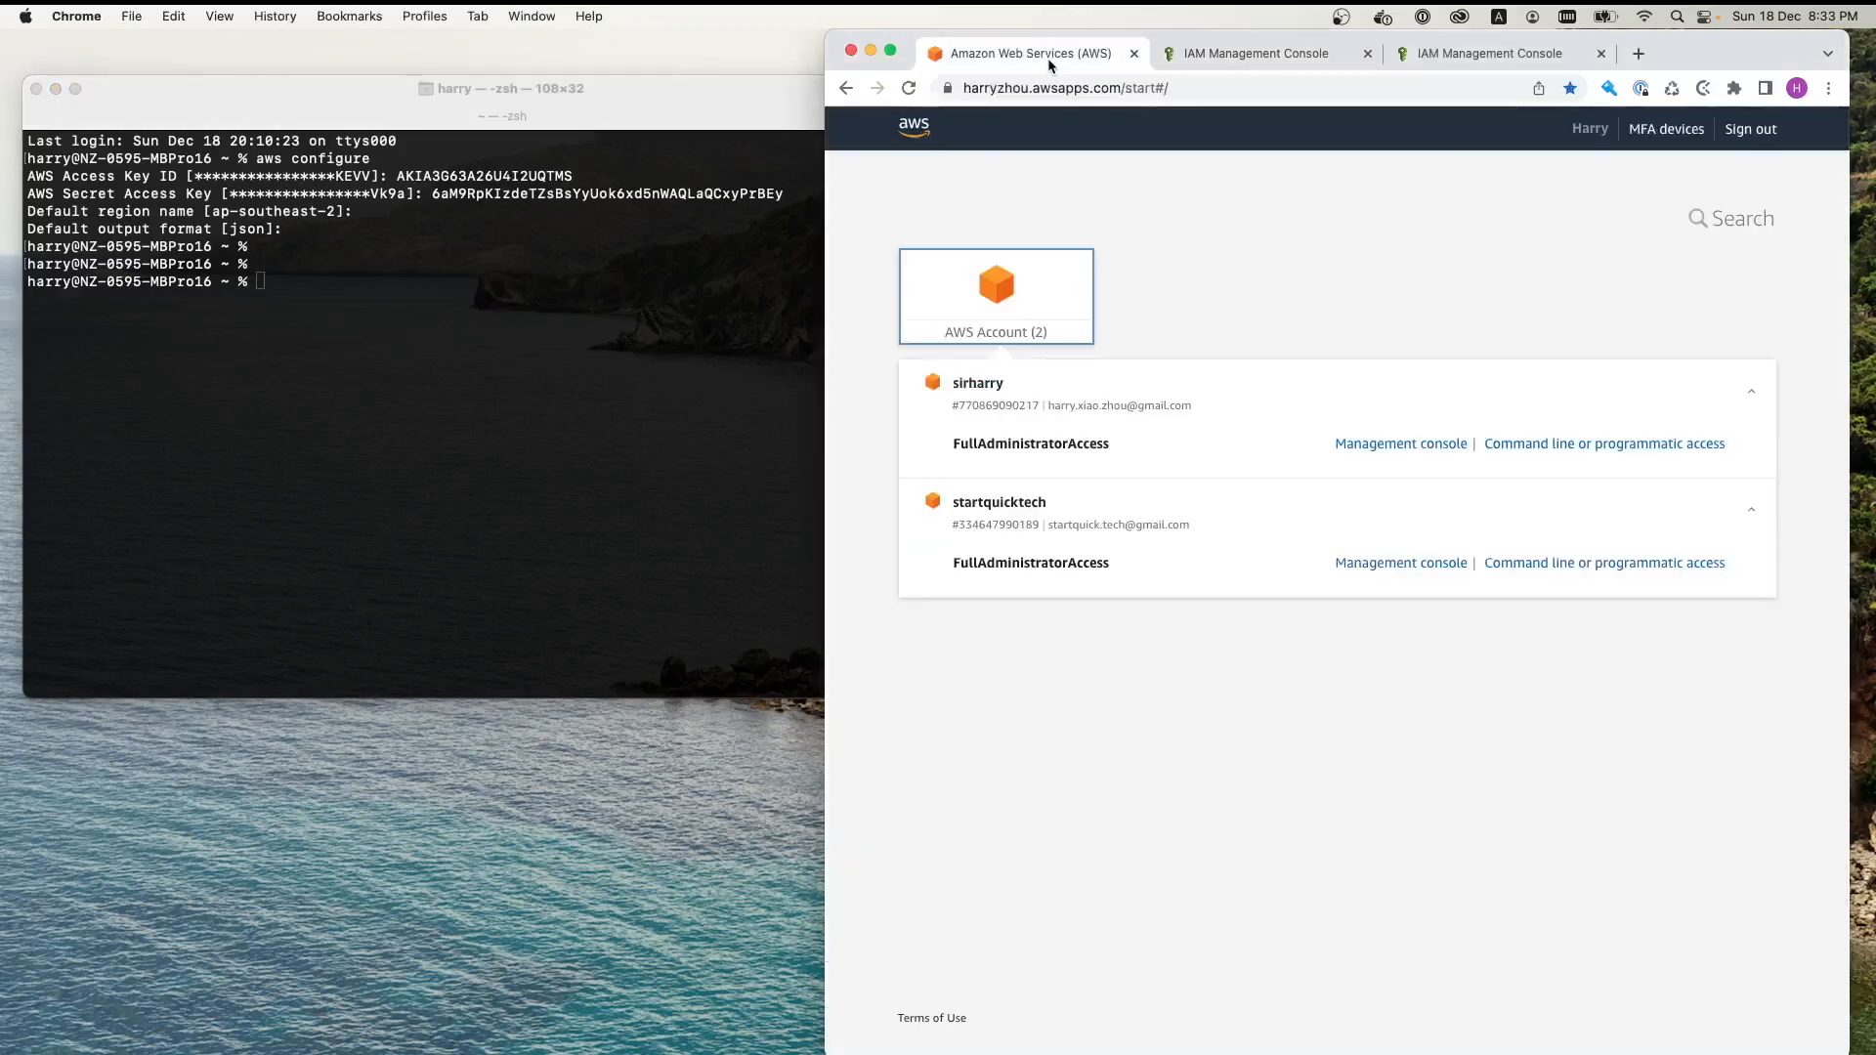
pyautogui.click(1401, 563)
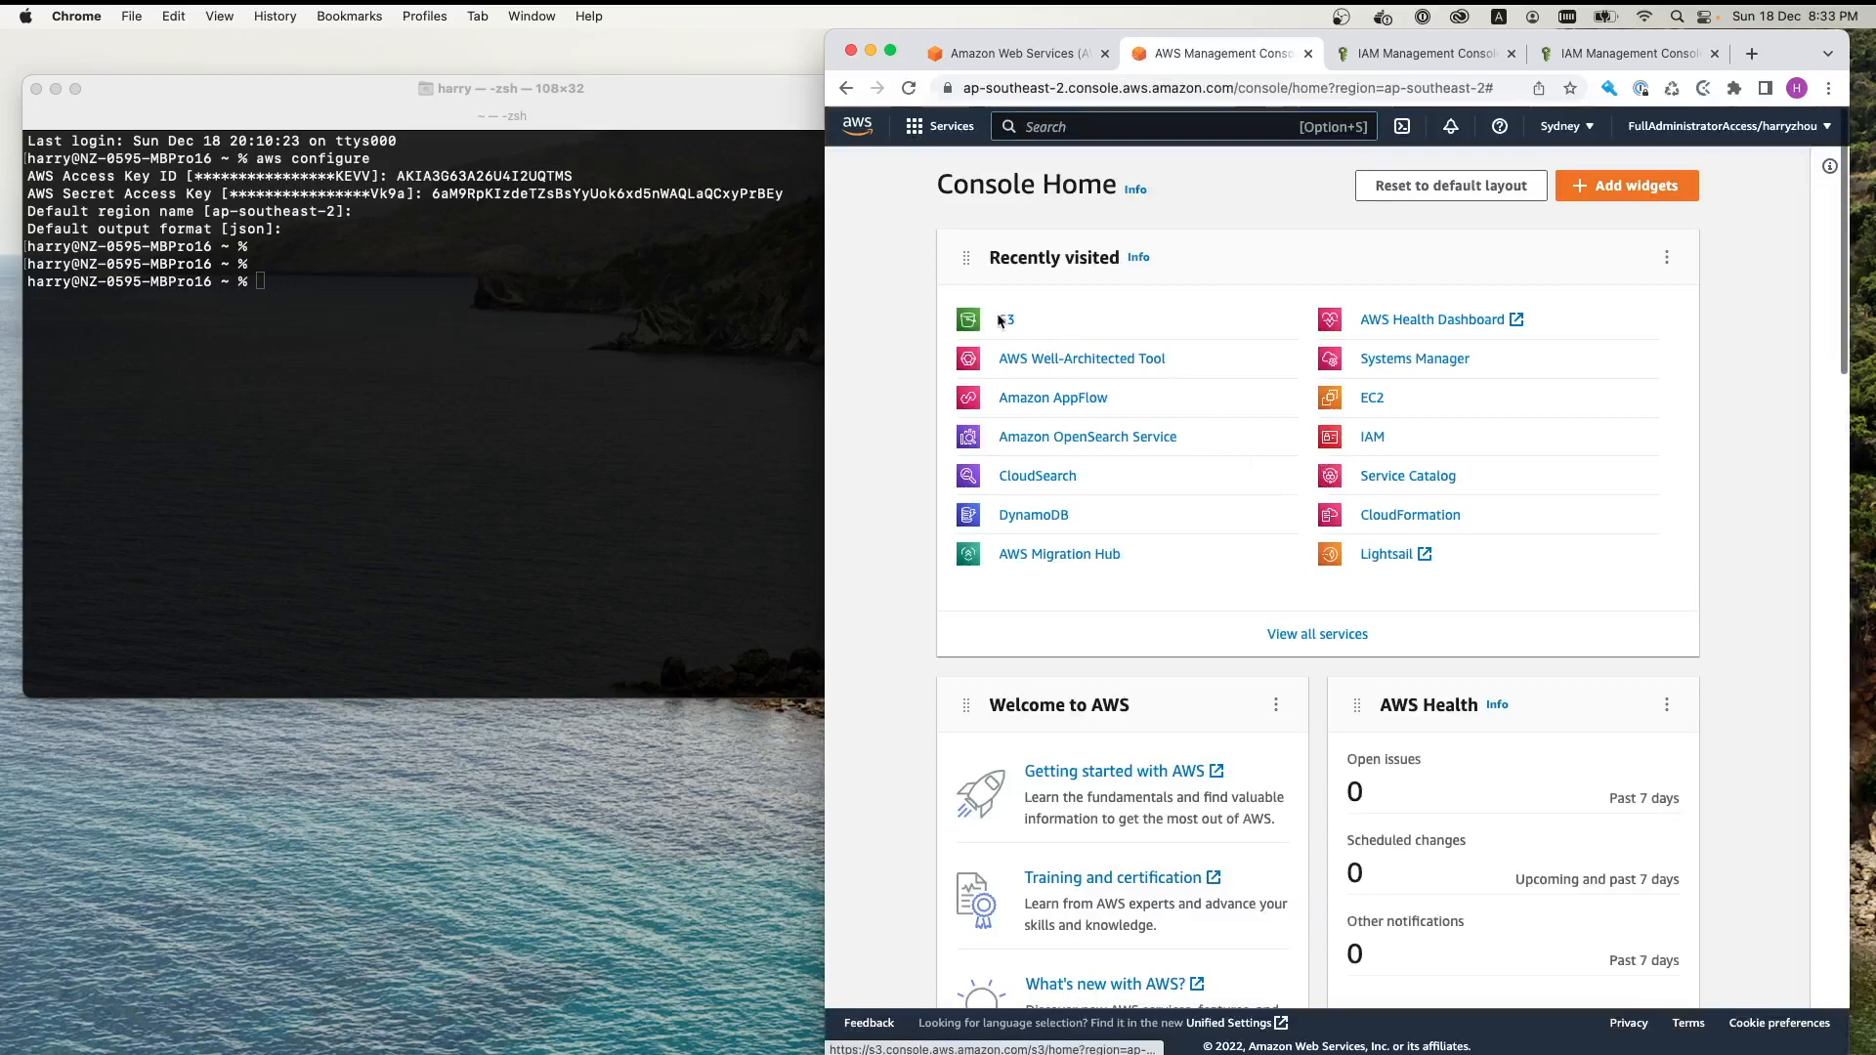
pyautogui.click(1008, 319)
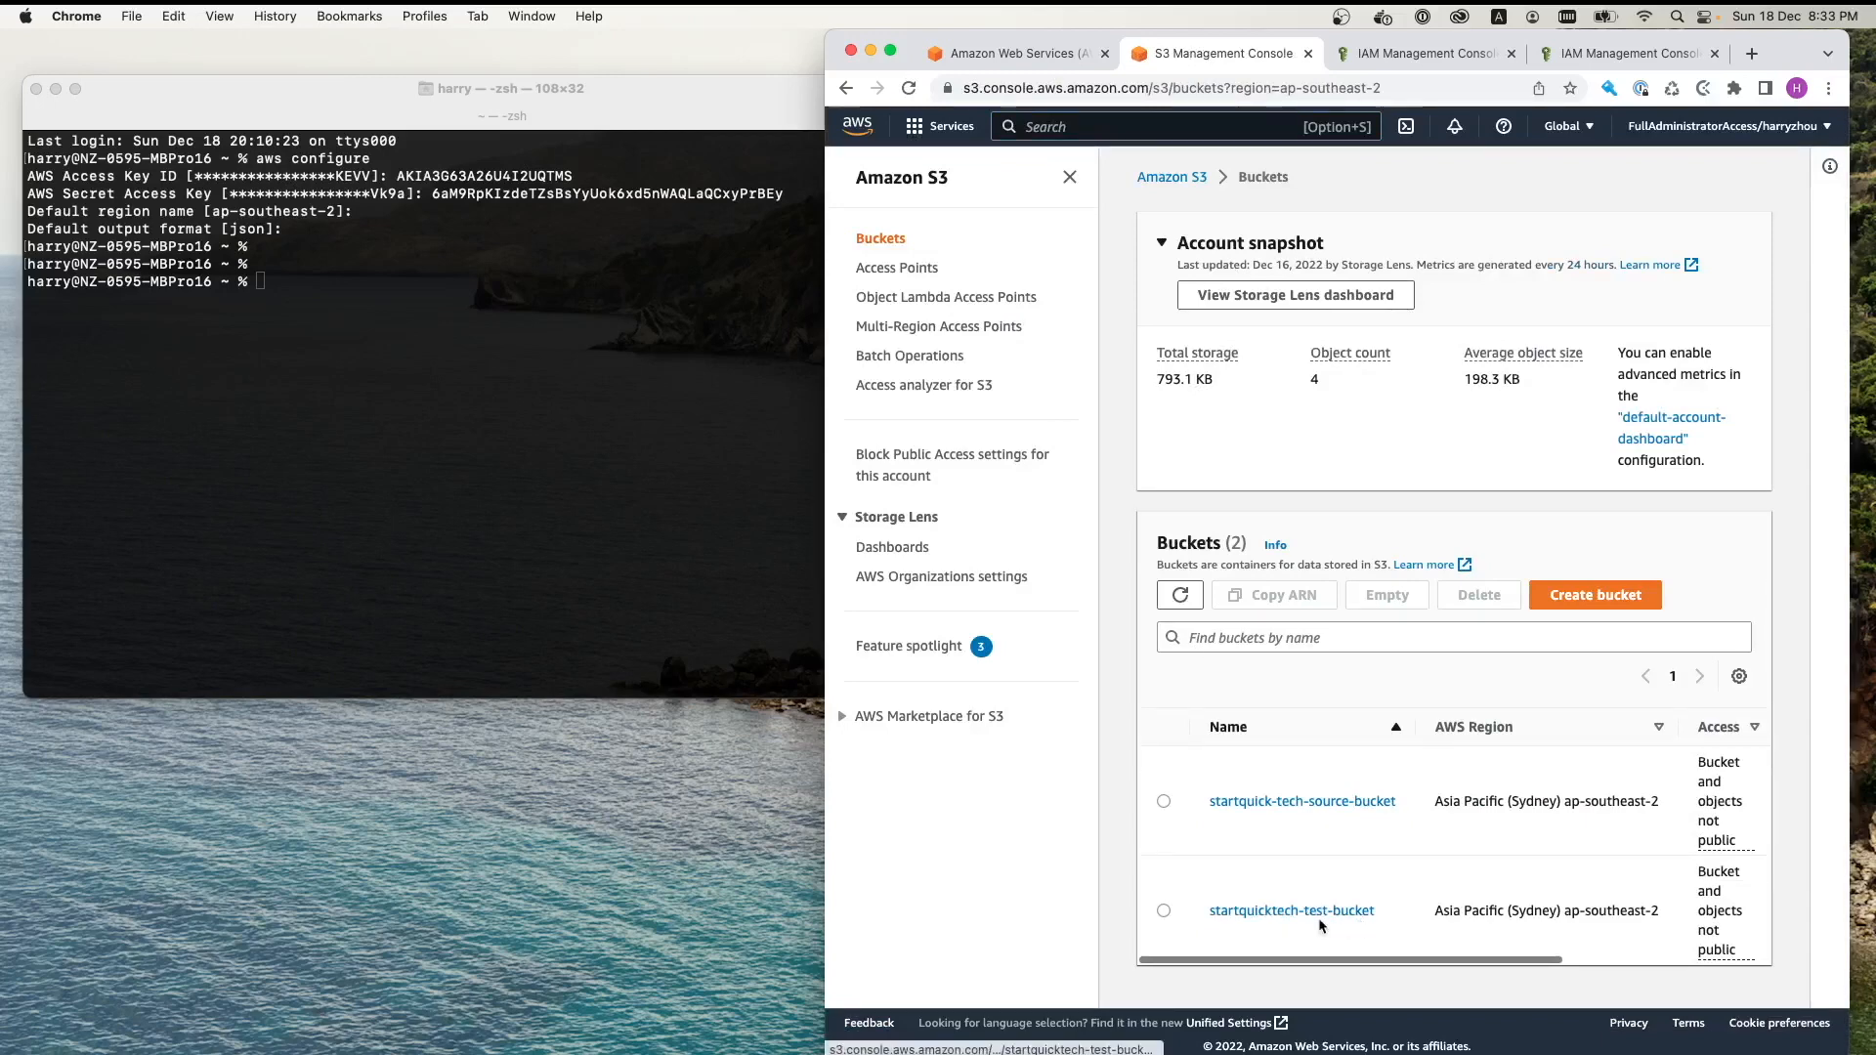
pyautogui.moveTo(1302, 800)
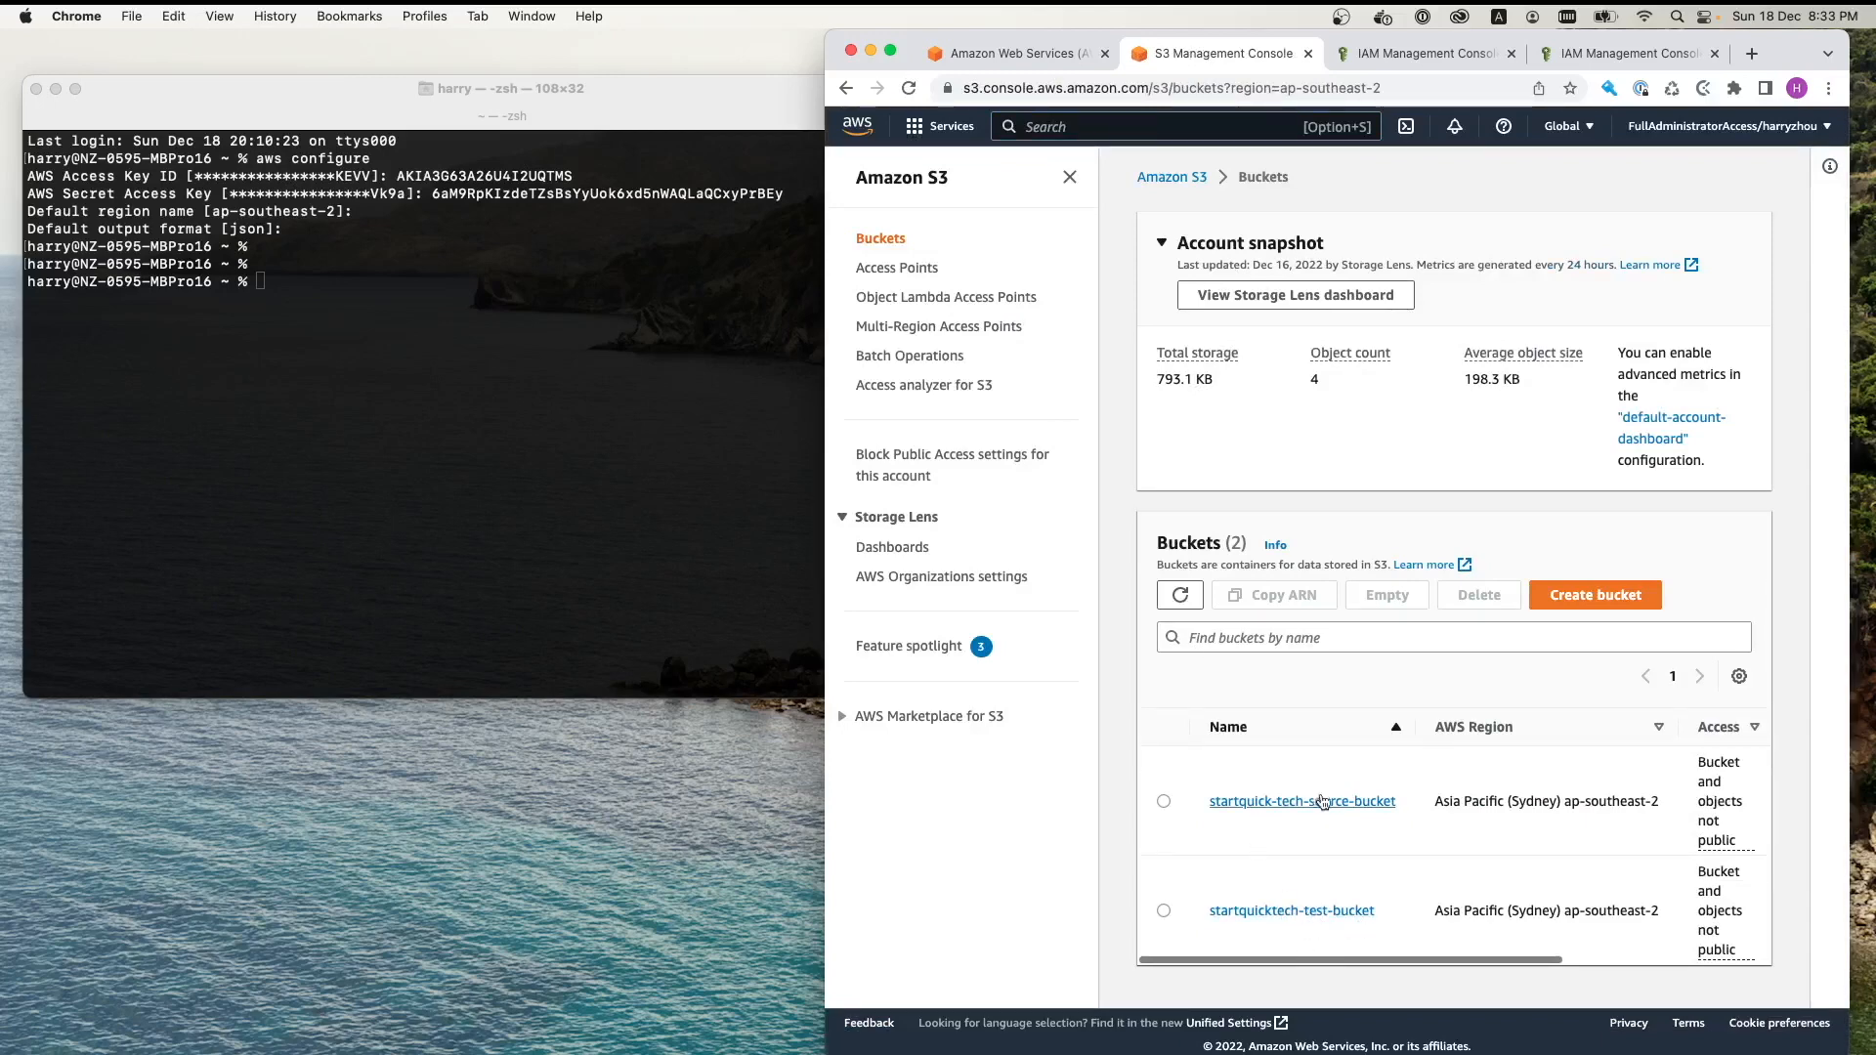
pyautogui.click(1302, 800)
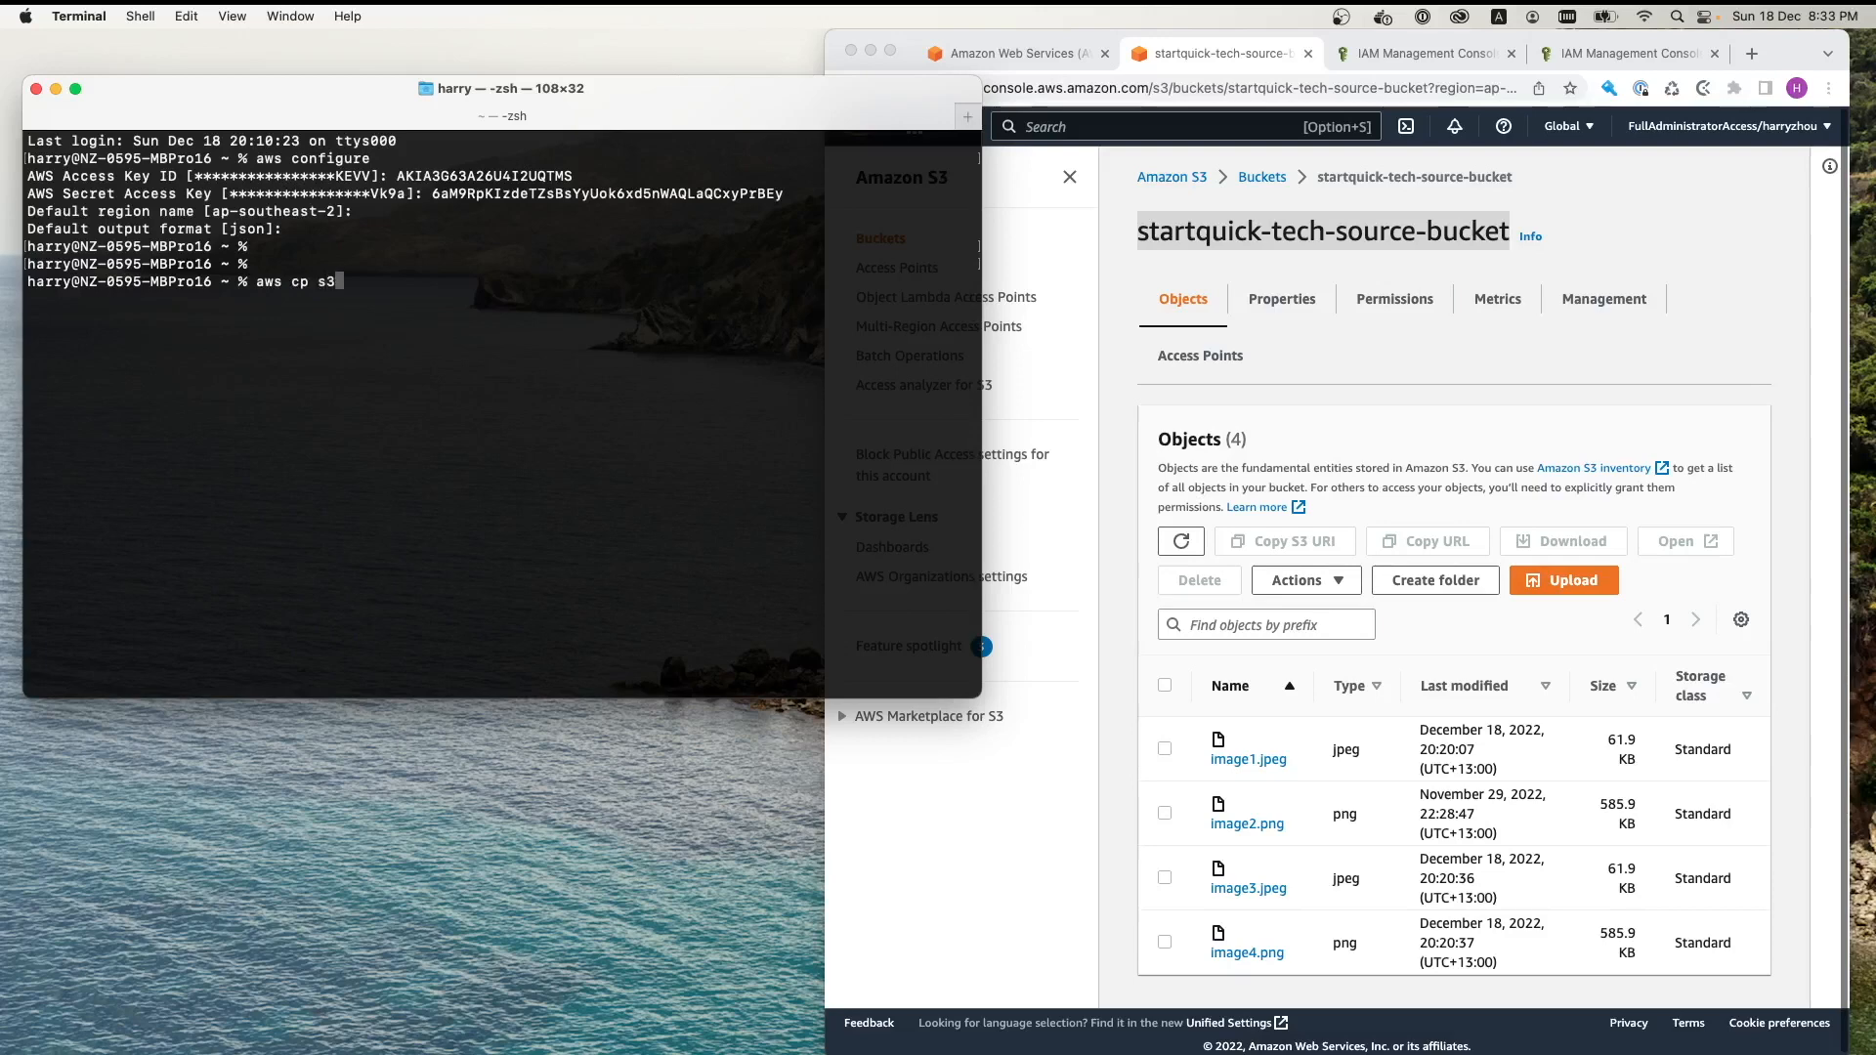
# Step: Copy image1.jpeg to startquick-tech-destination-bucket with aws s3 cp
pyautogui.write('://')
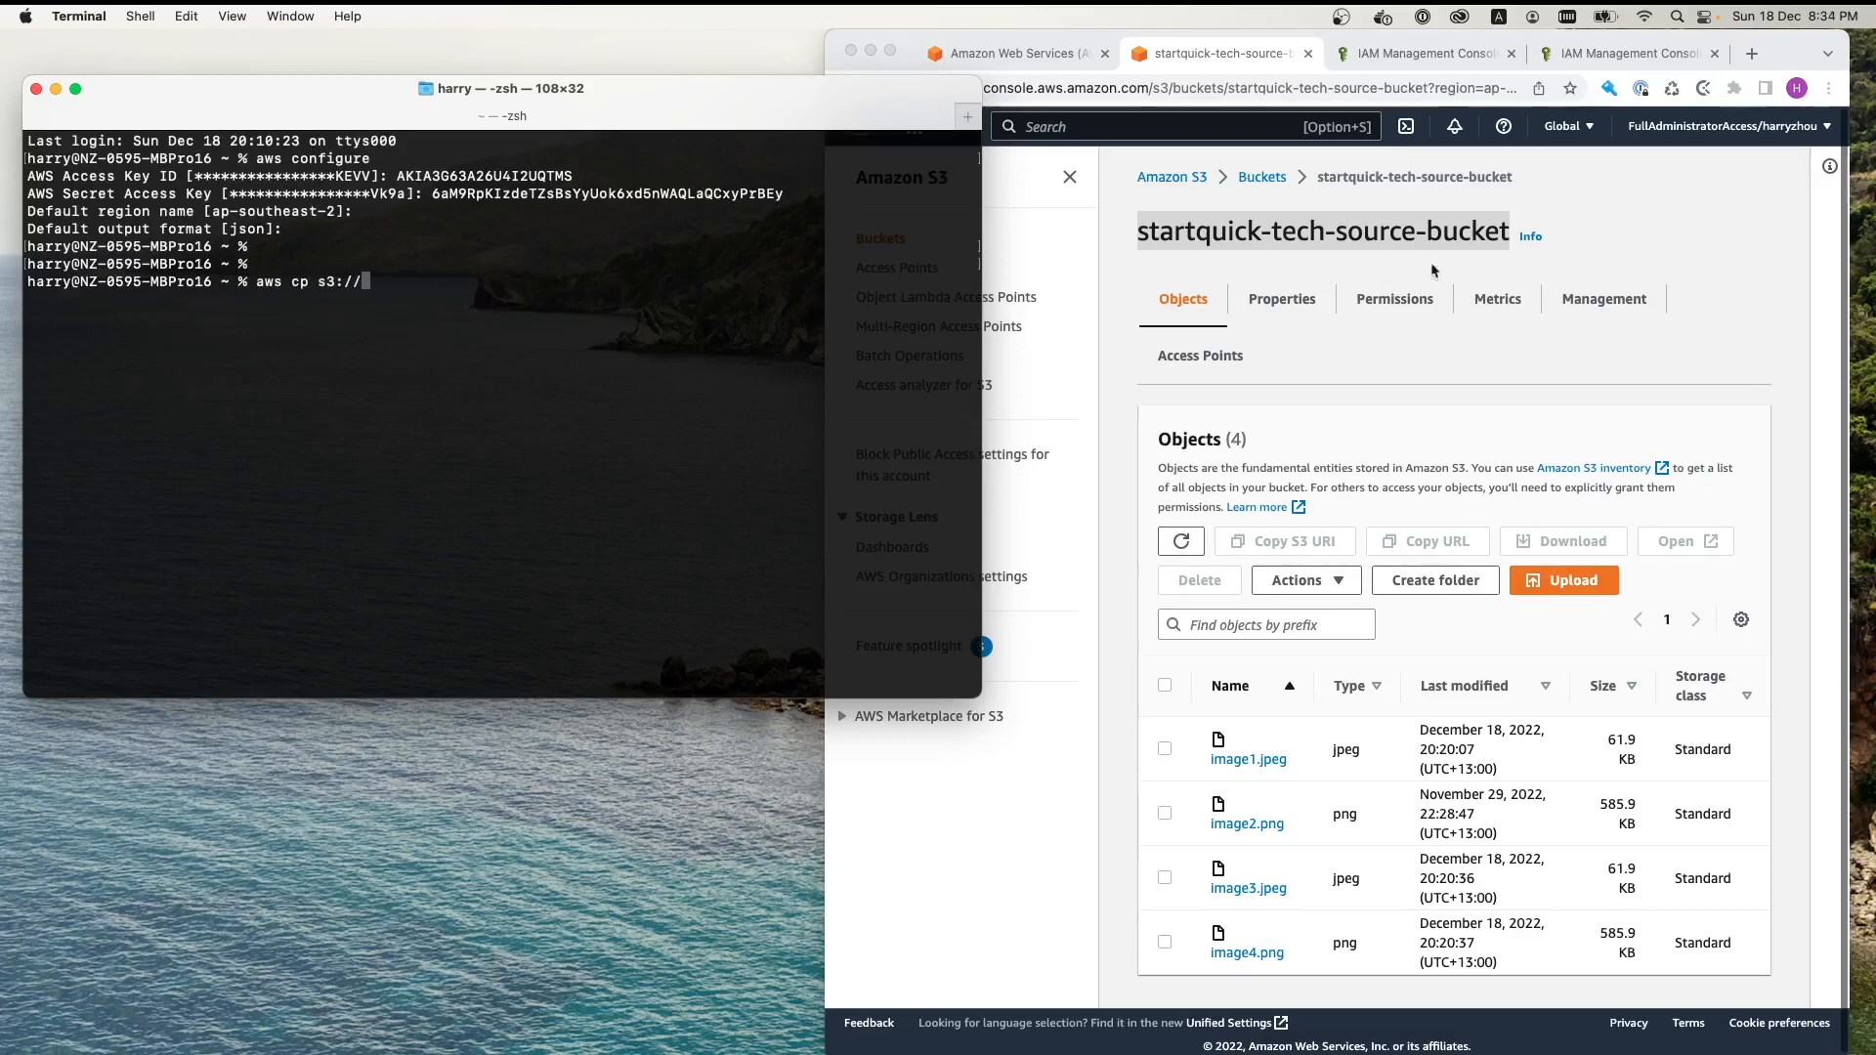
pyautogui.write('startquick-tech-source-bucket')
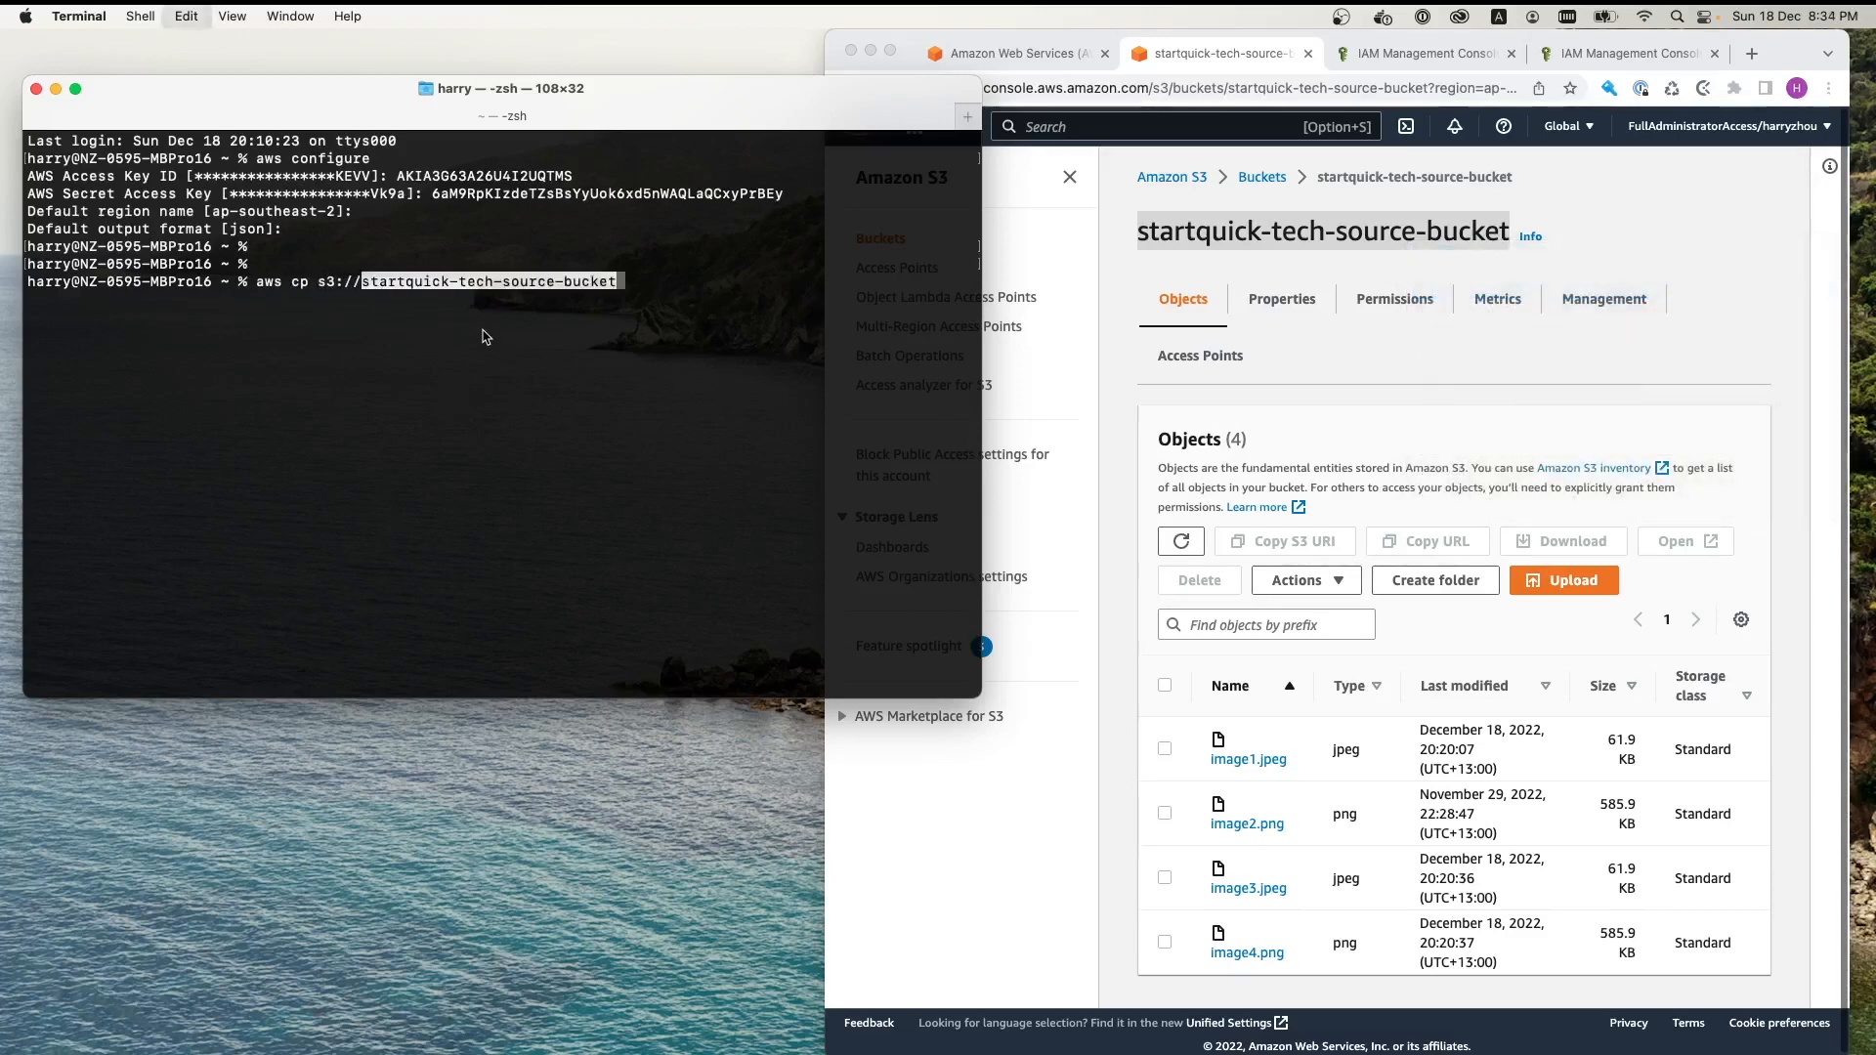
pyautogui.write('/image1.jpeg')
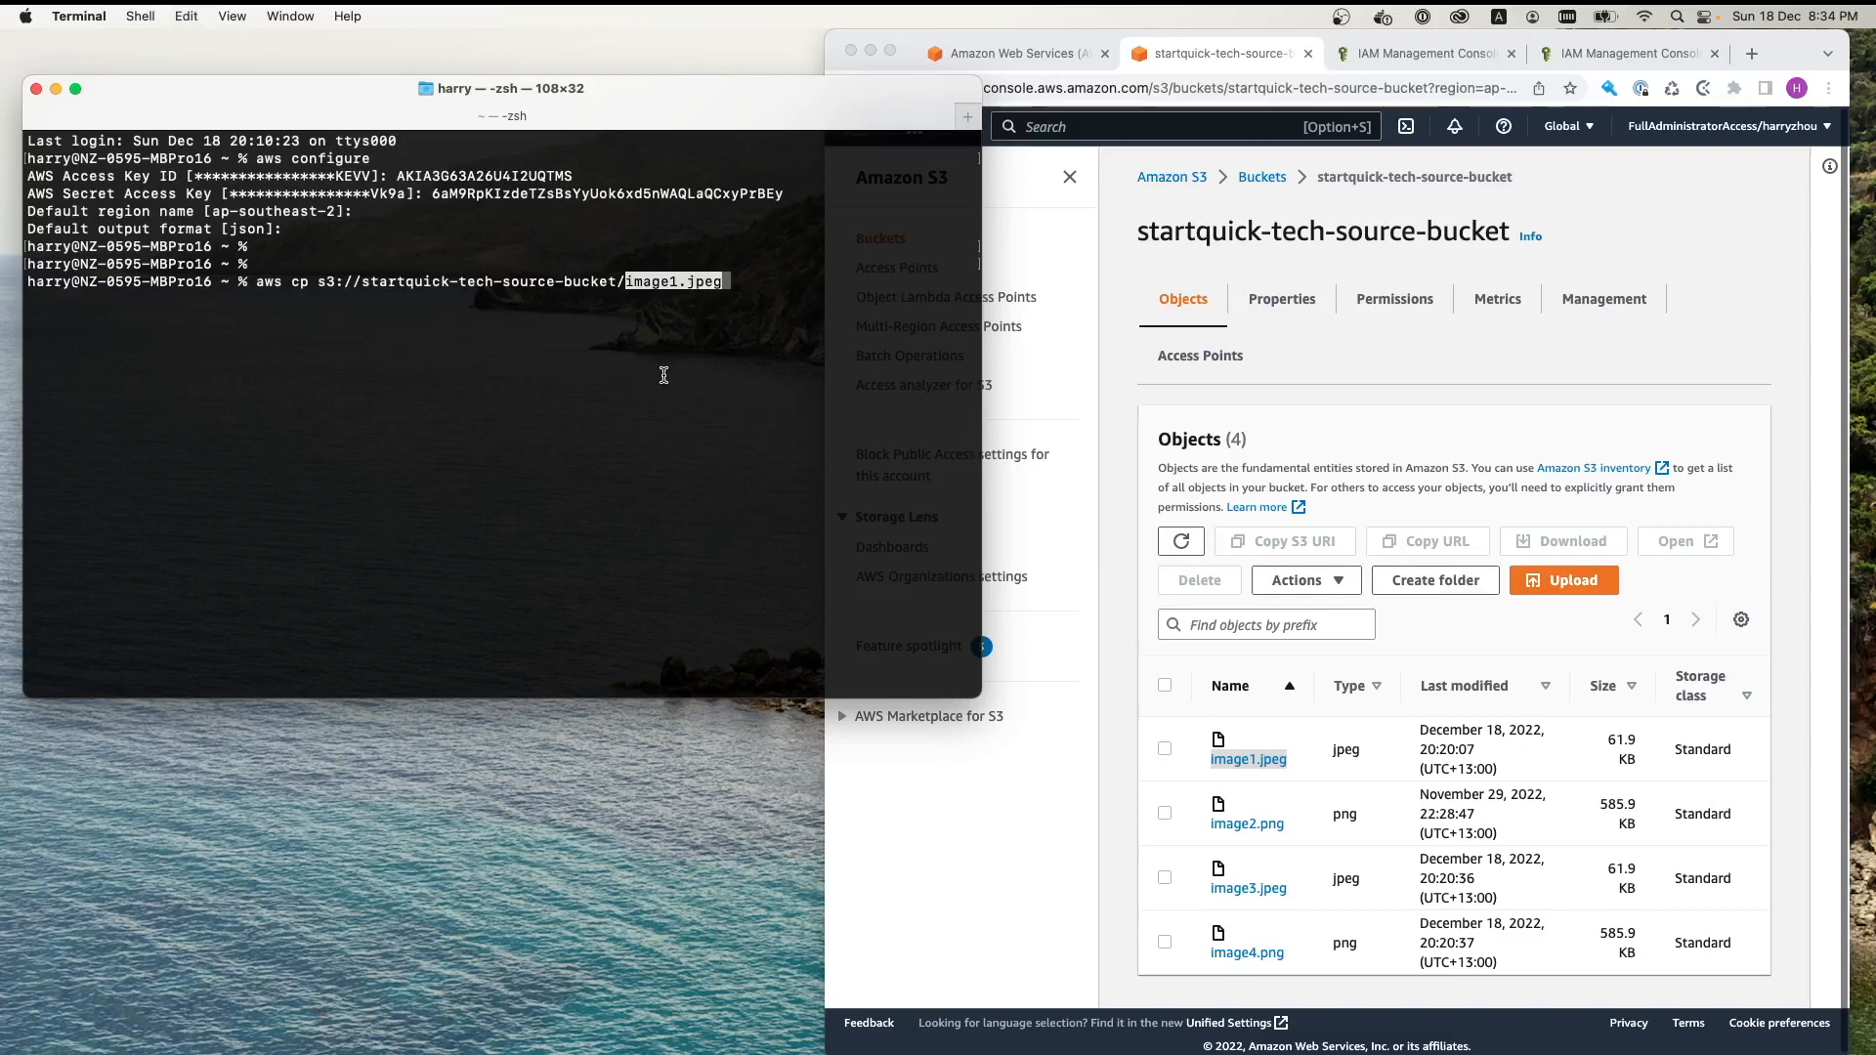
pyautogui.write('s')
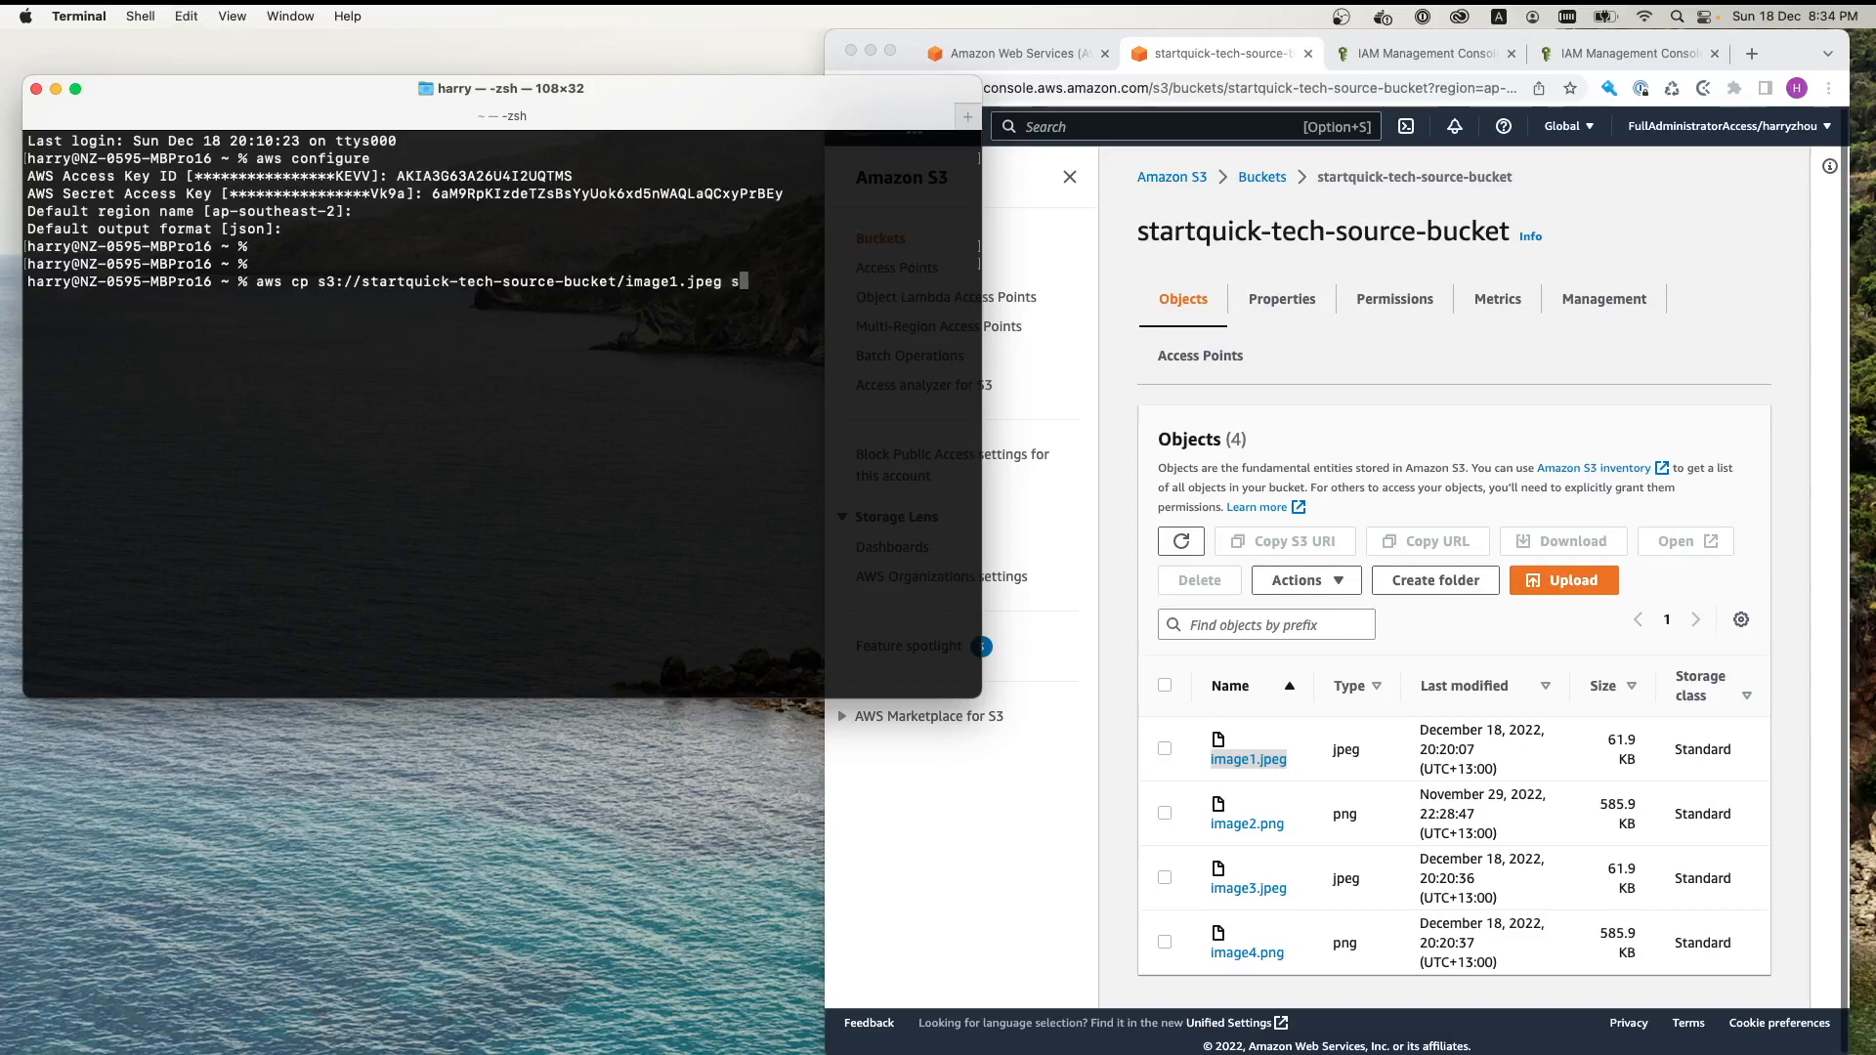
pyautogui.write('3://')
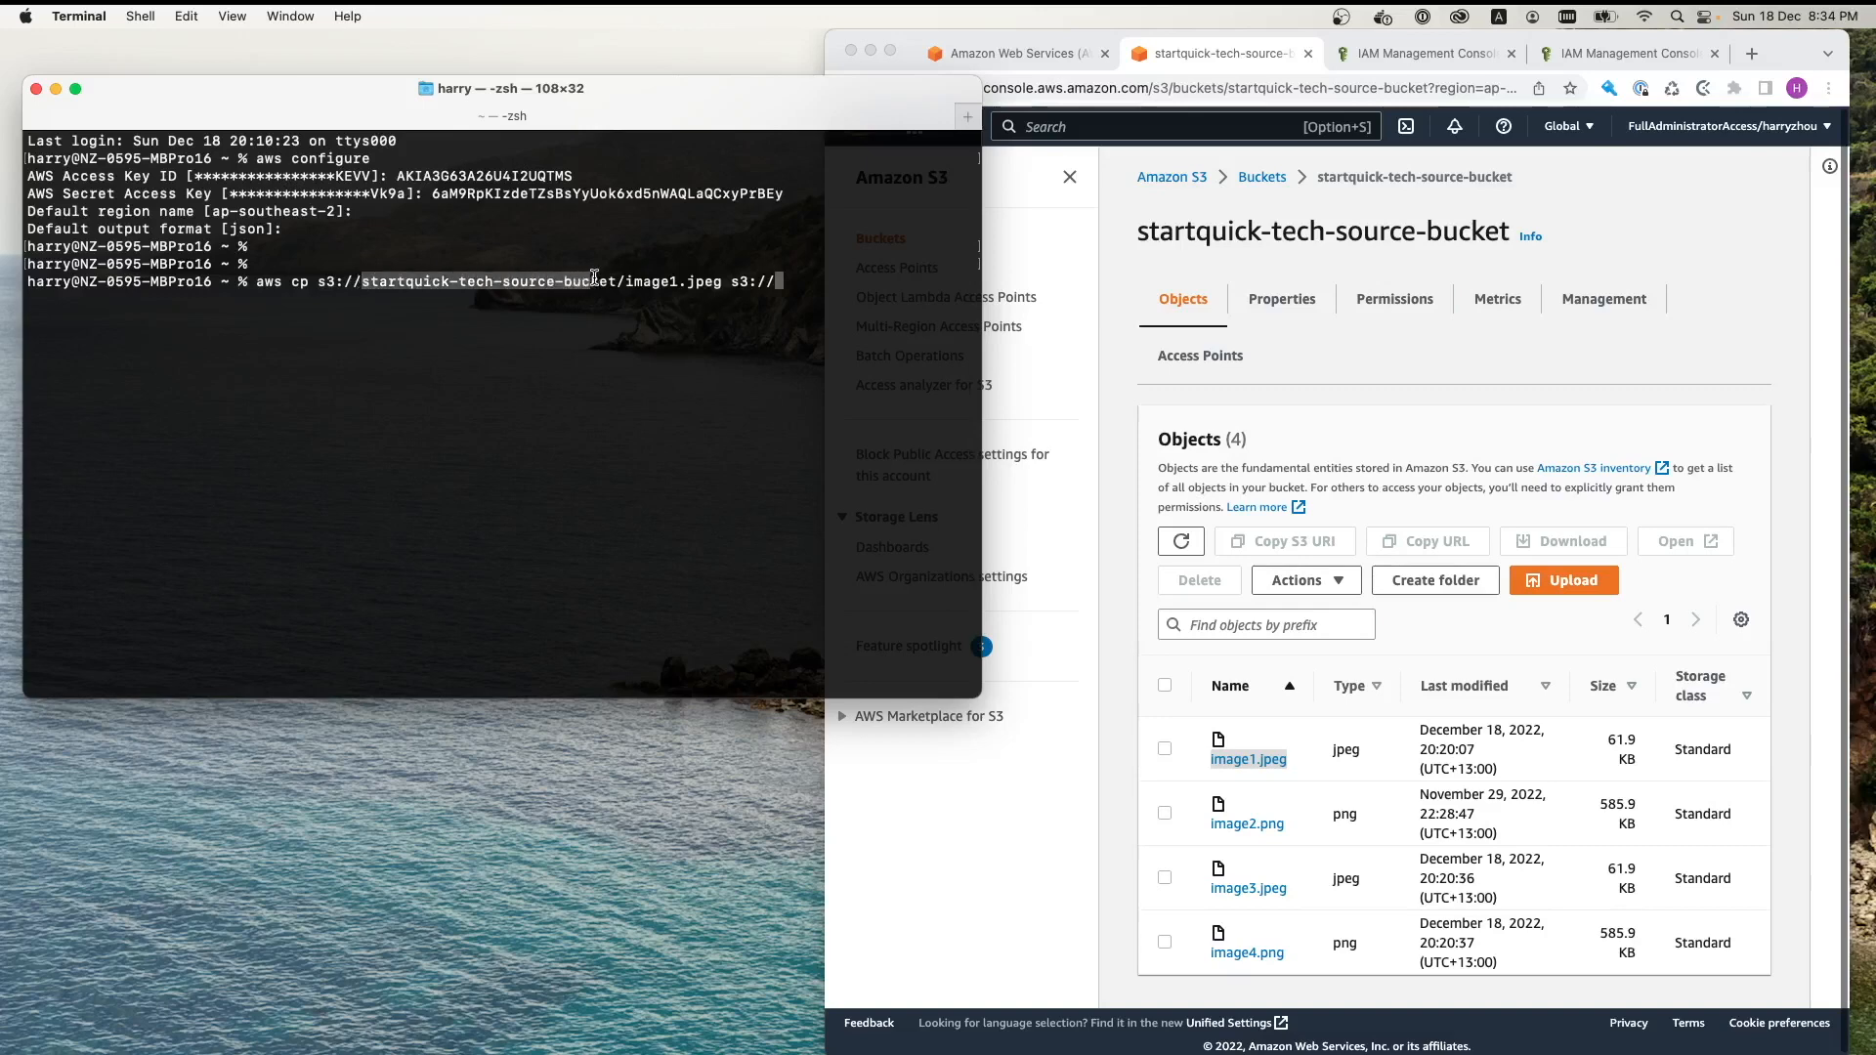
pyautogui.write('startquick-tech-source-bucket')
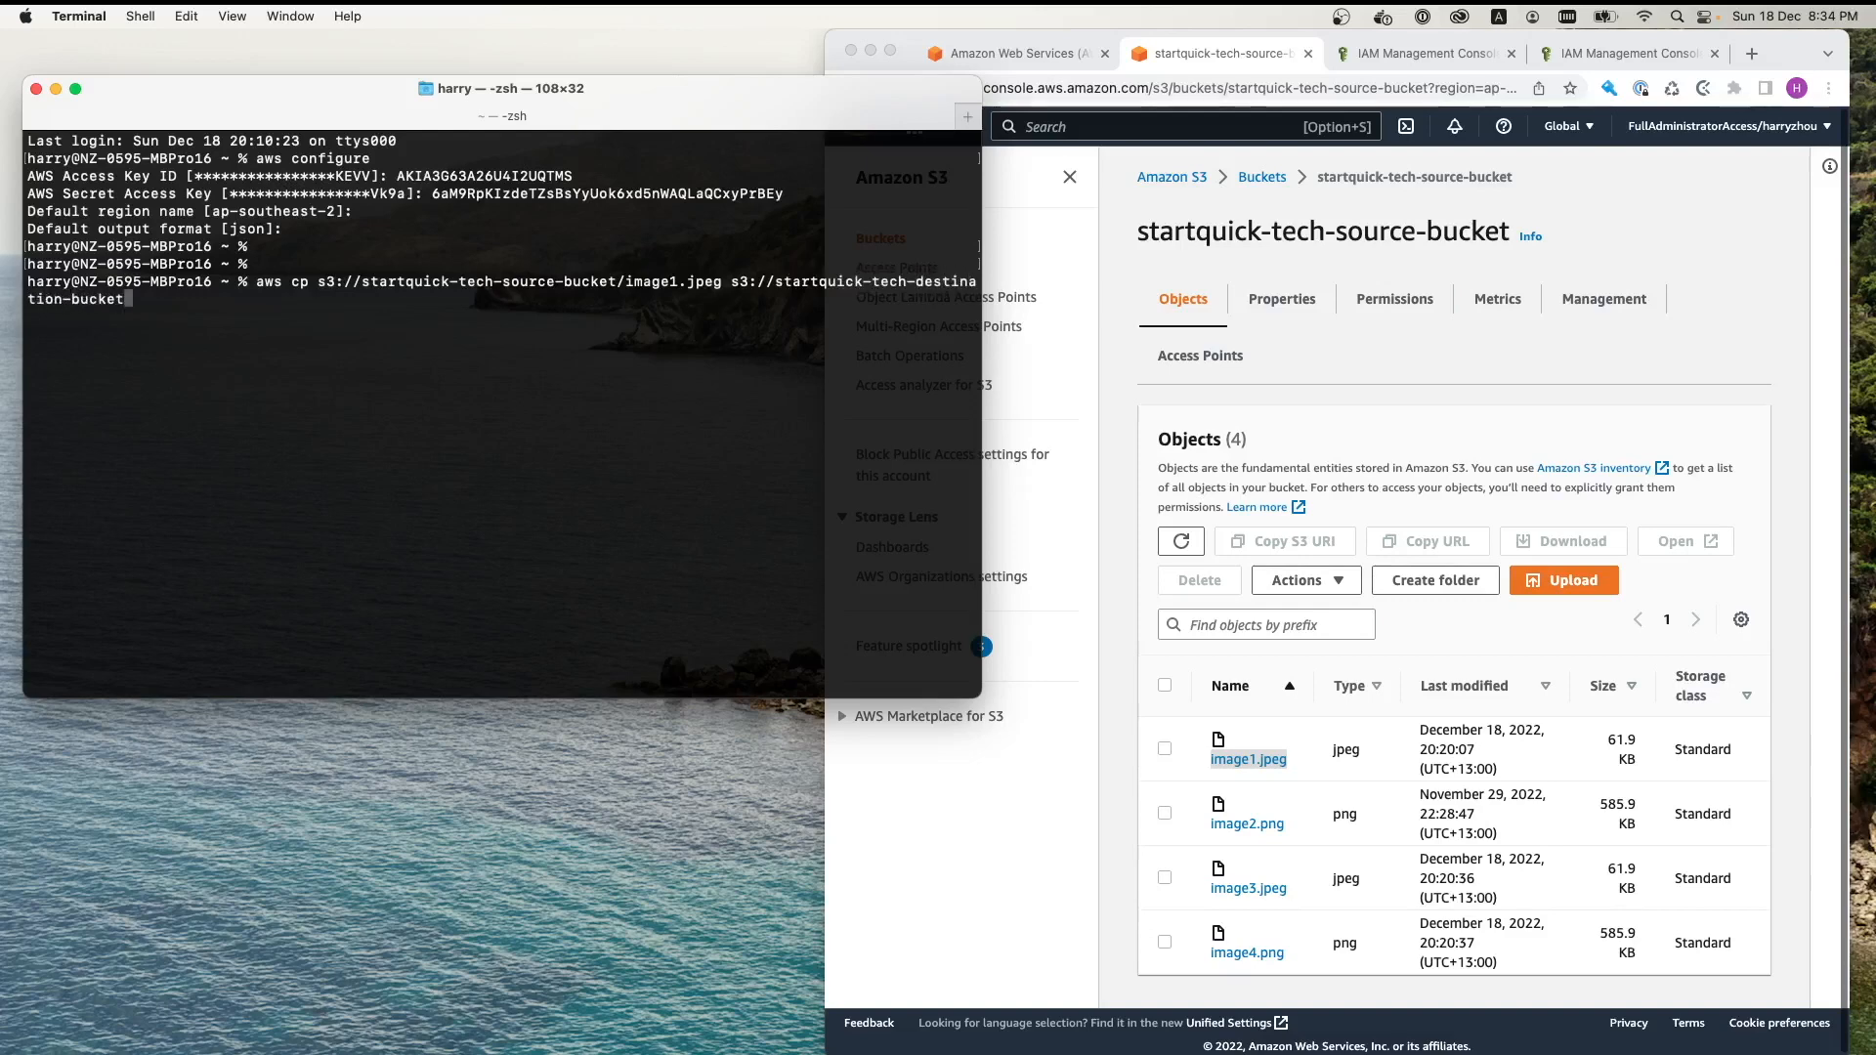
pyautogui.write('/')
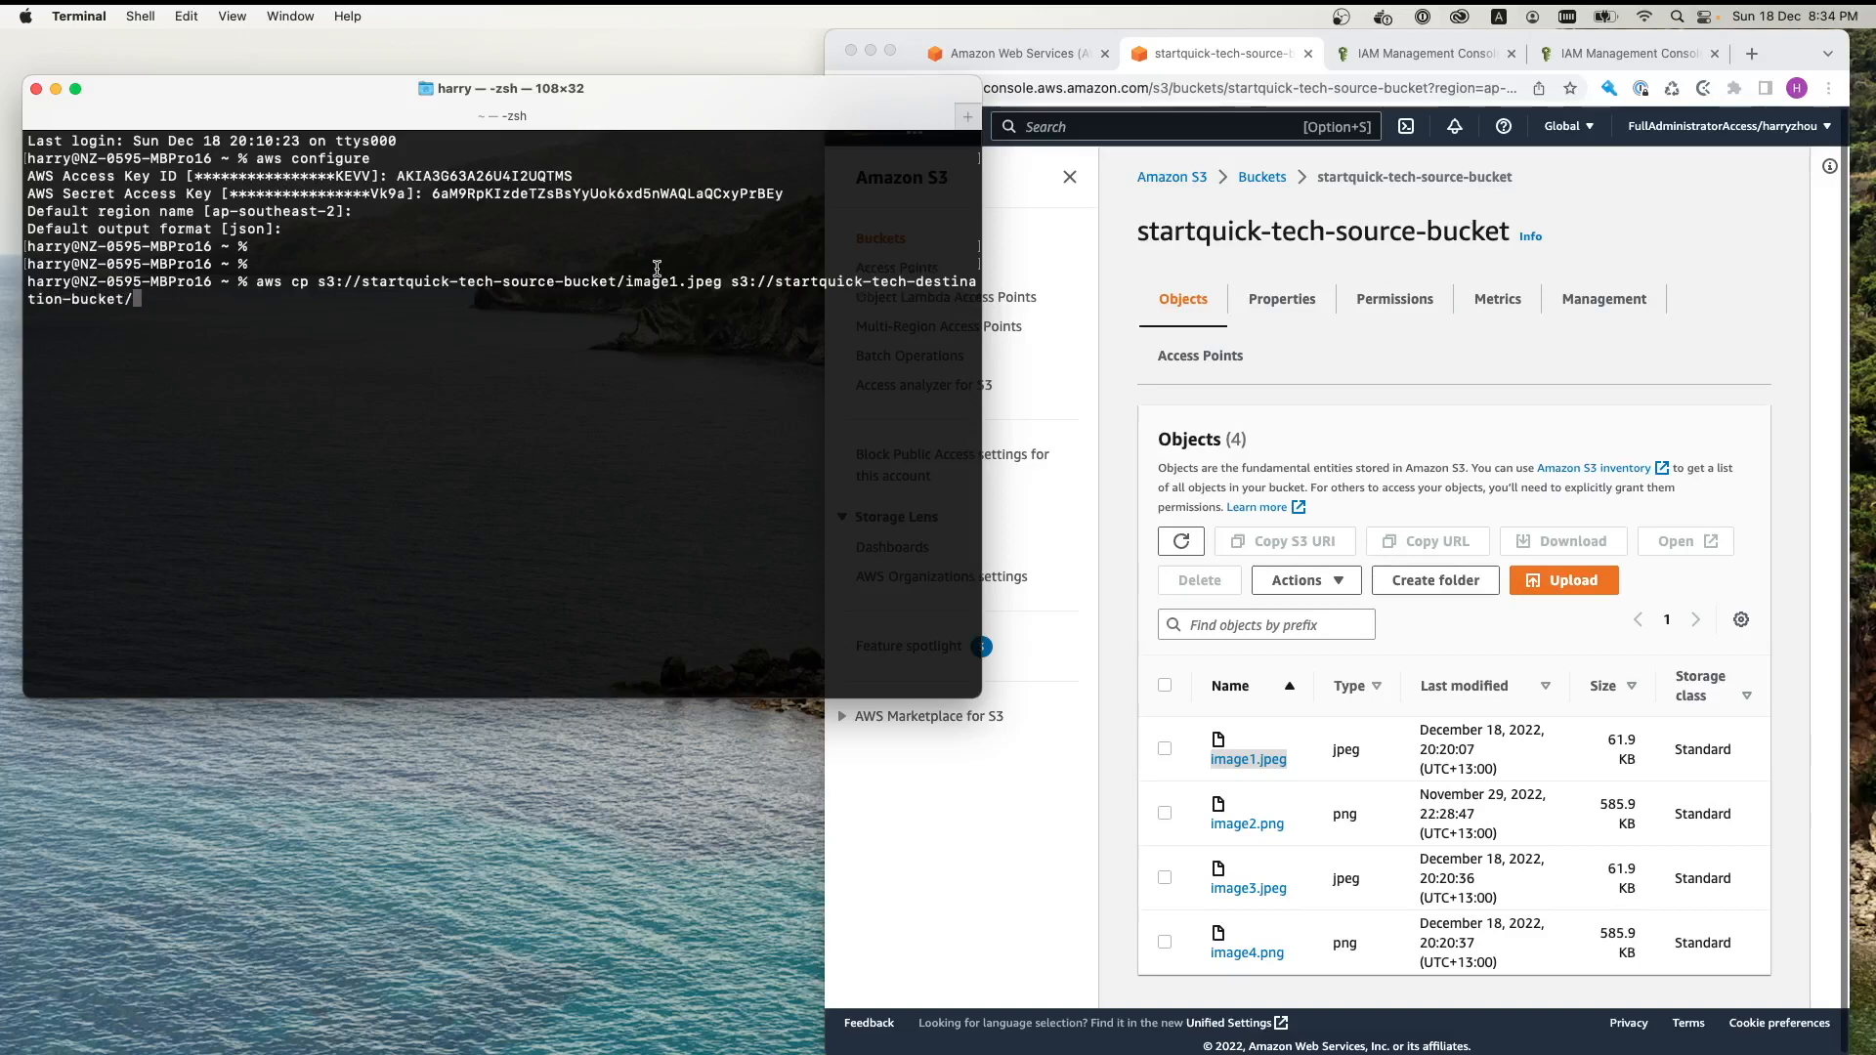
pyautogui.doubleClick(670, 281)
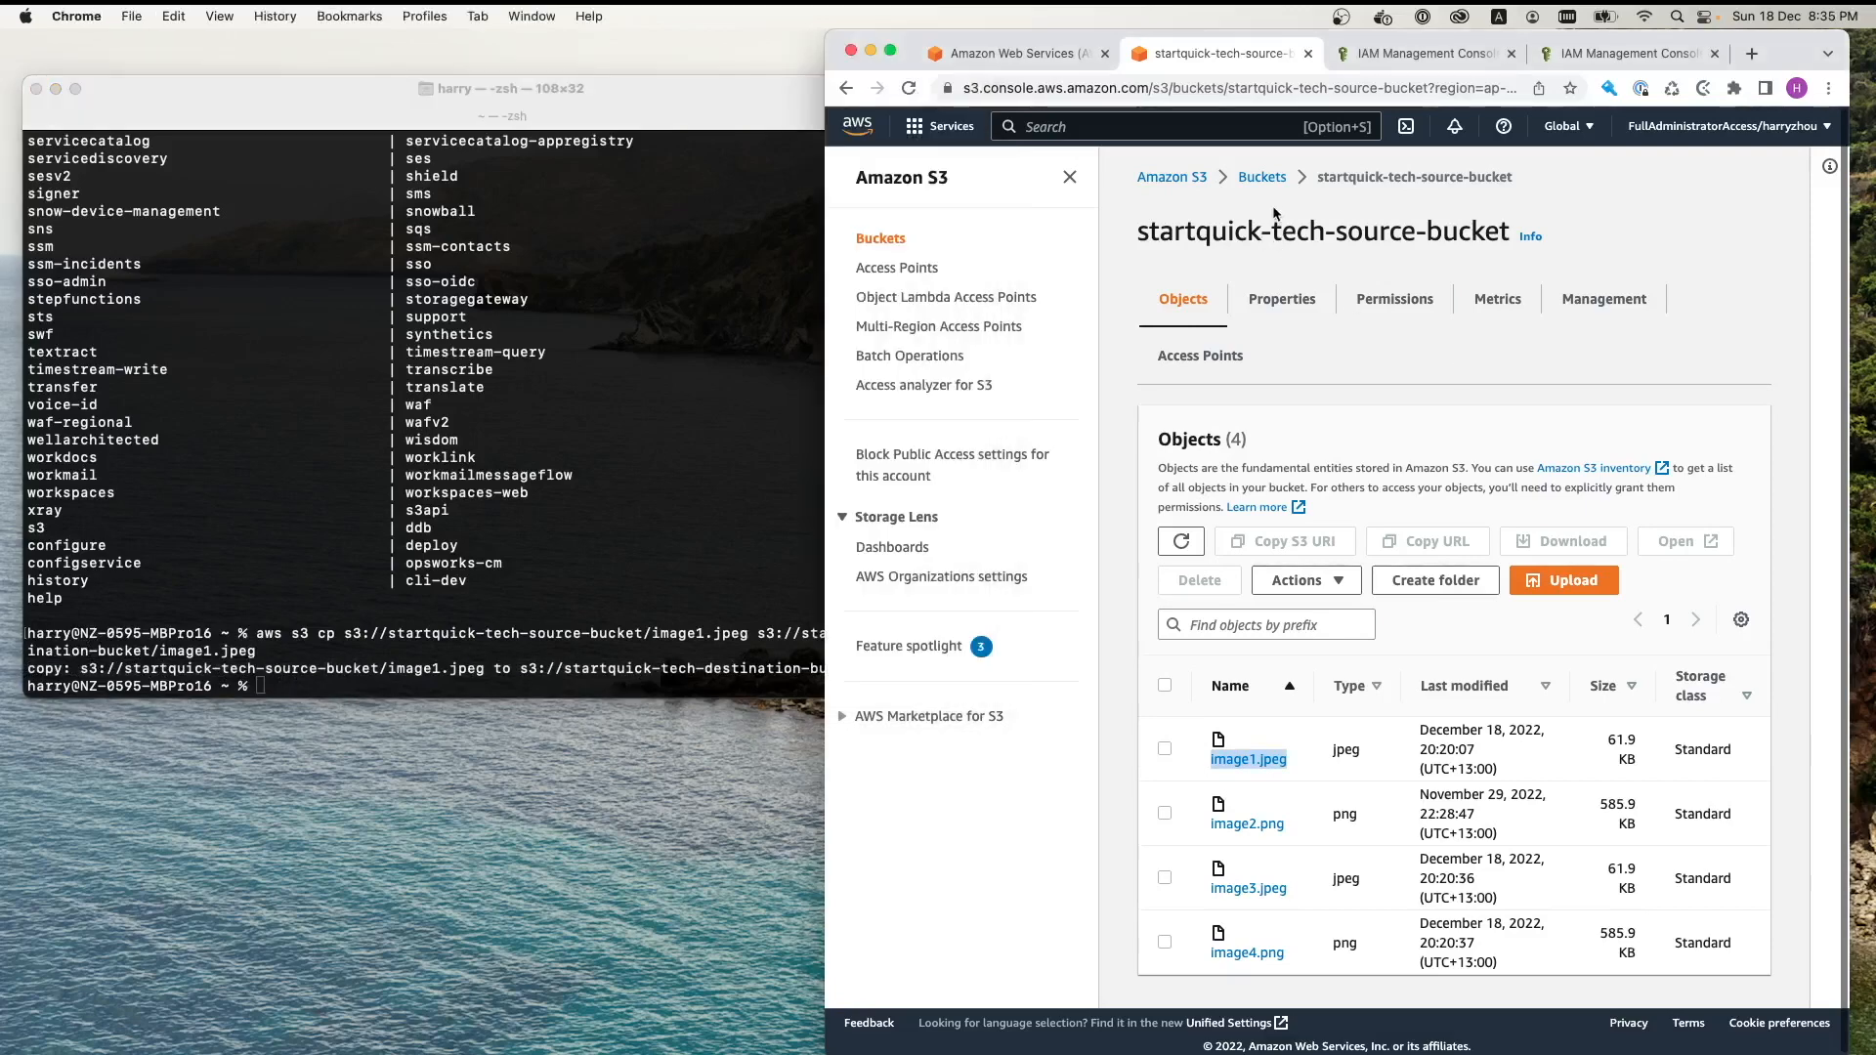
# Step: Open startquick-tech-destination-bucket in the destination account's S3 console to confirm image1.jpeg arrived
pyautogui.click(1016, 53)
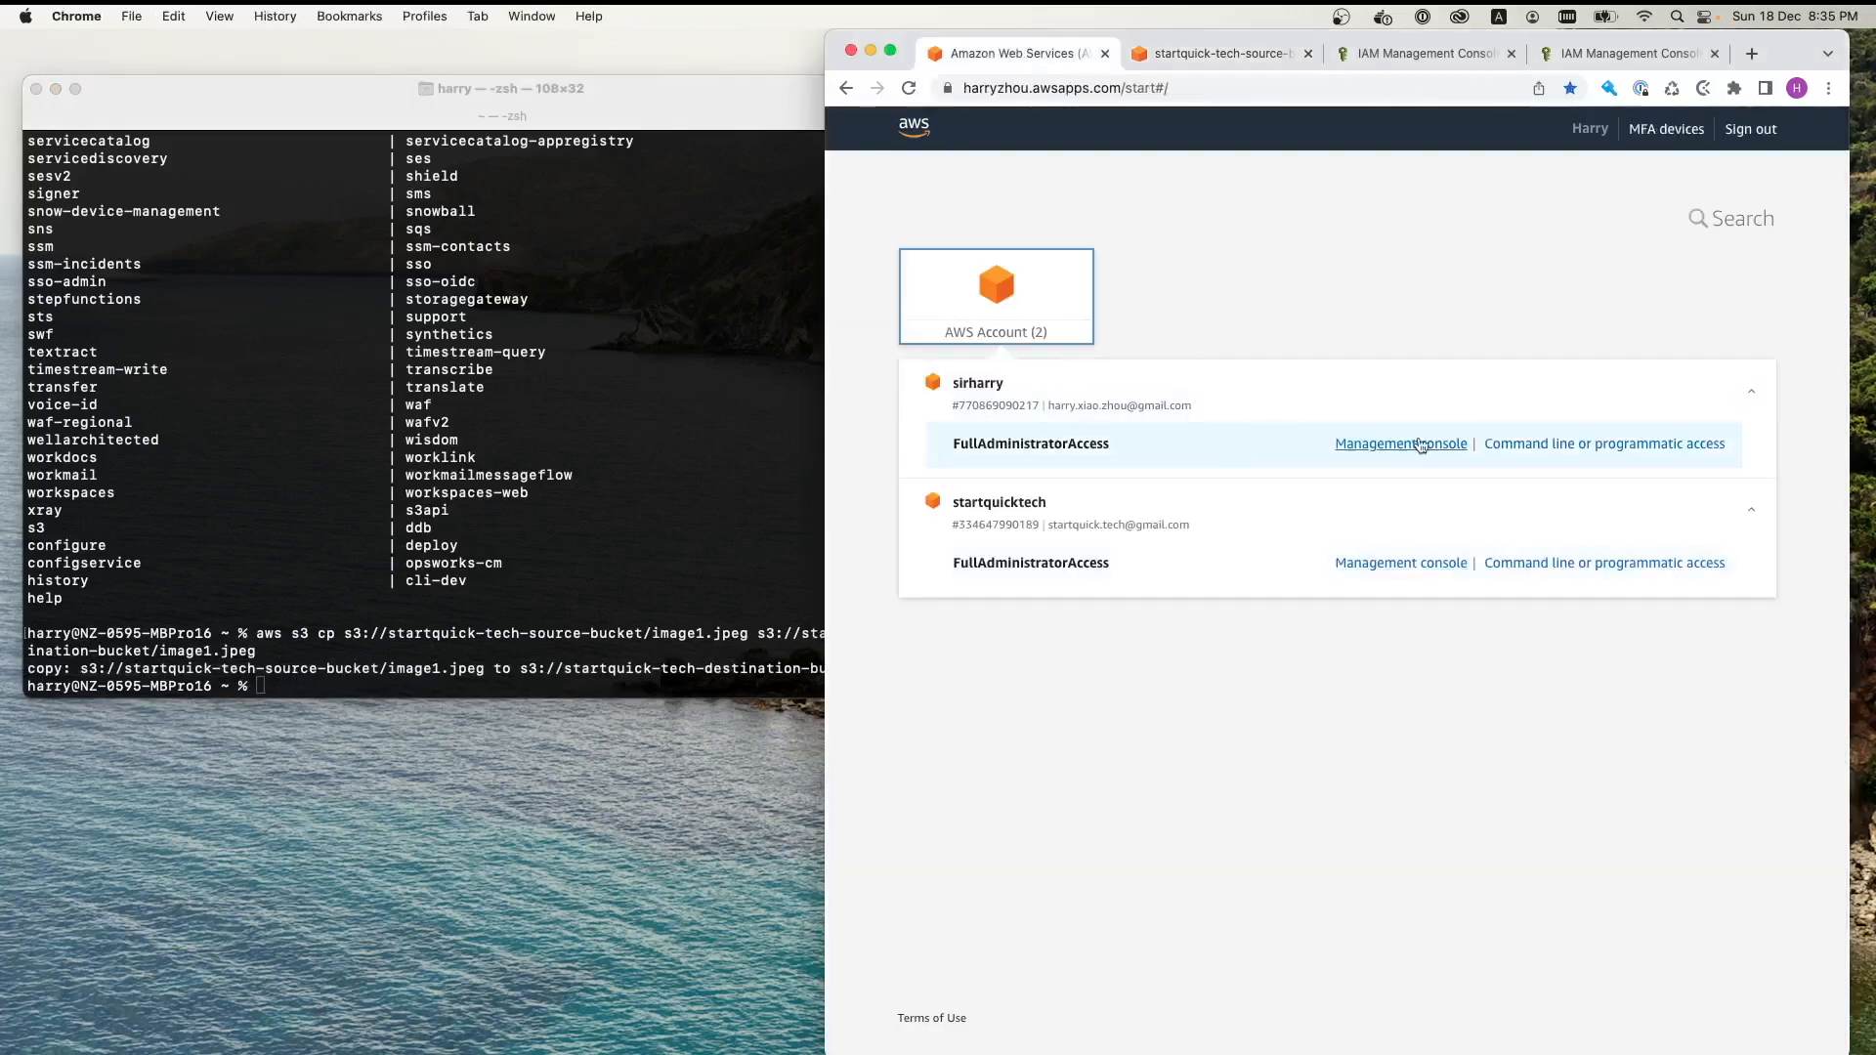
pyautogui.click(1400, 443)
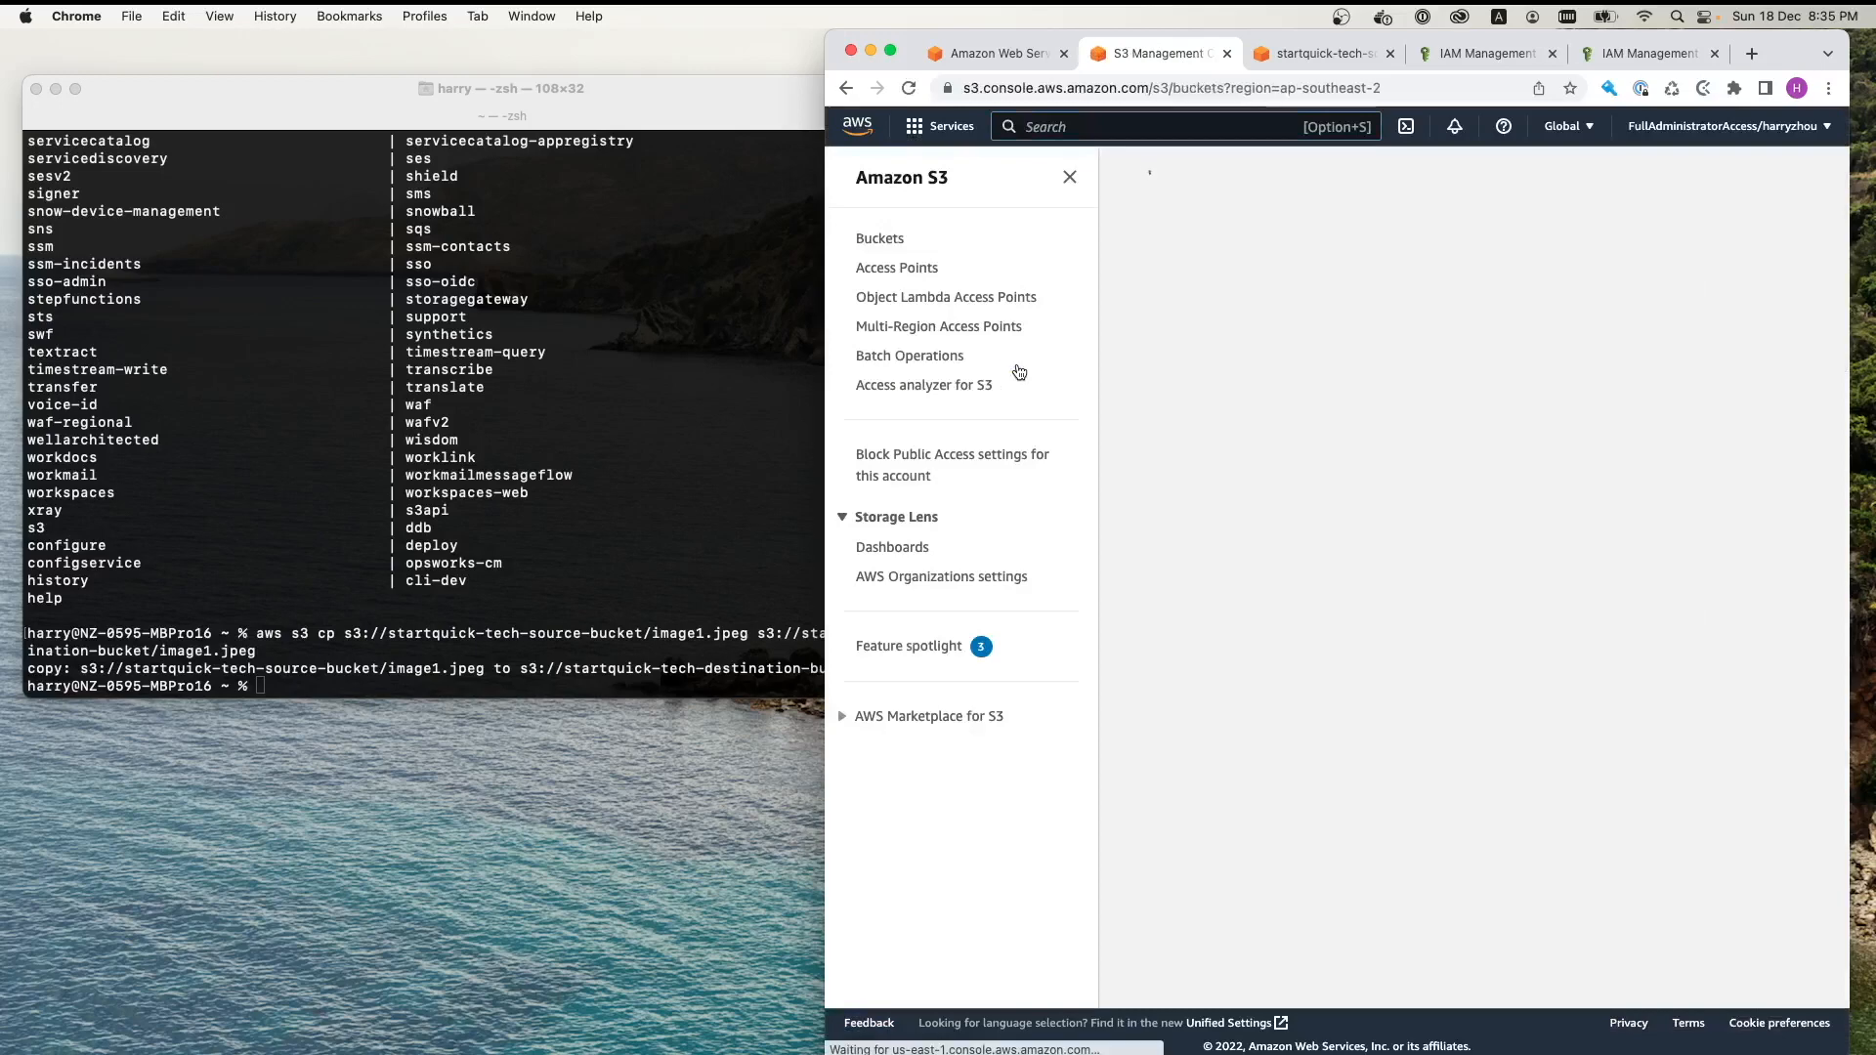
pyautogui.click(879, 238)
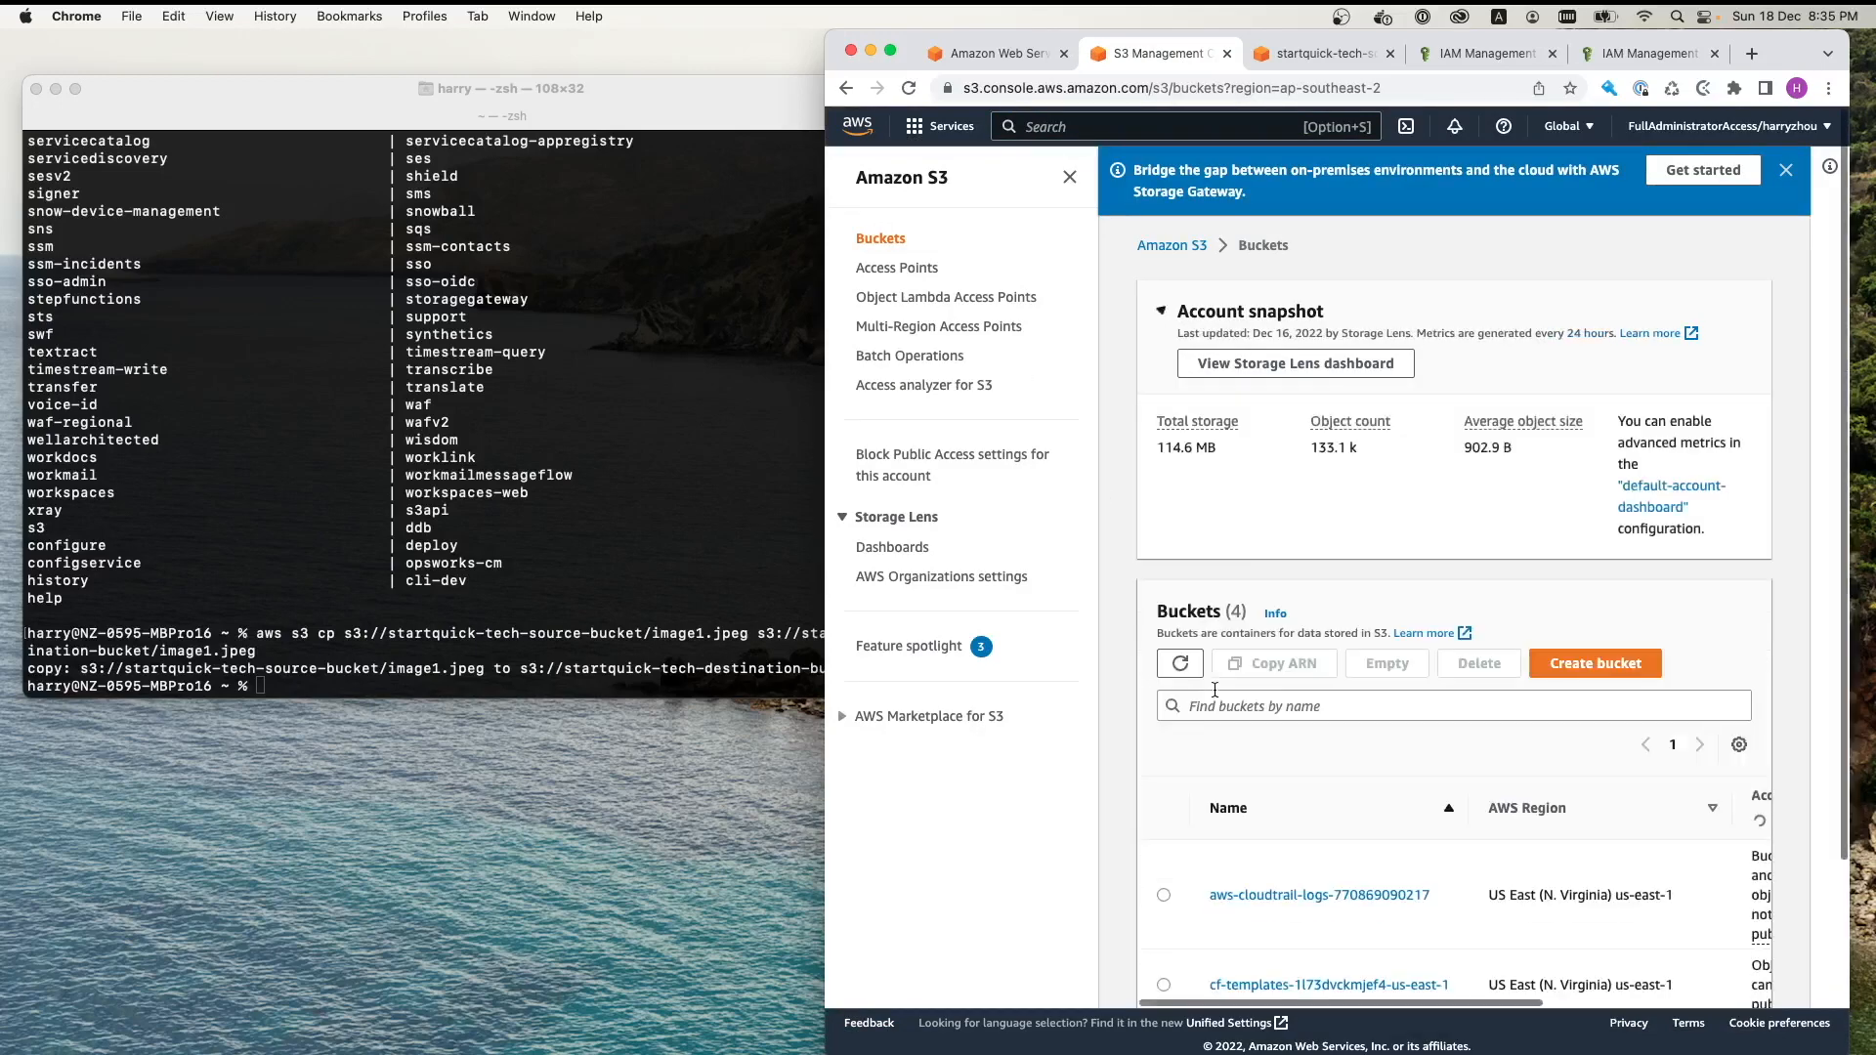
pyautogui.scroll(-3)
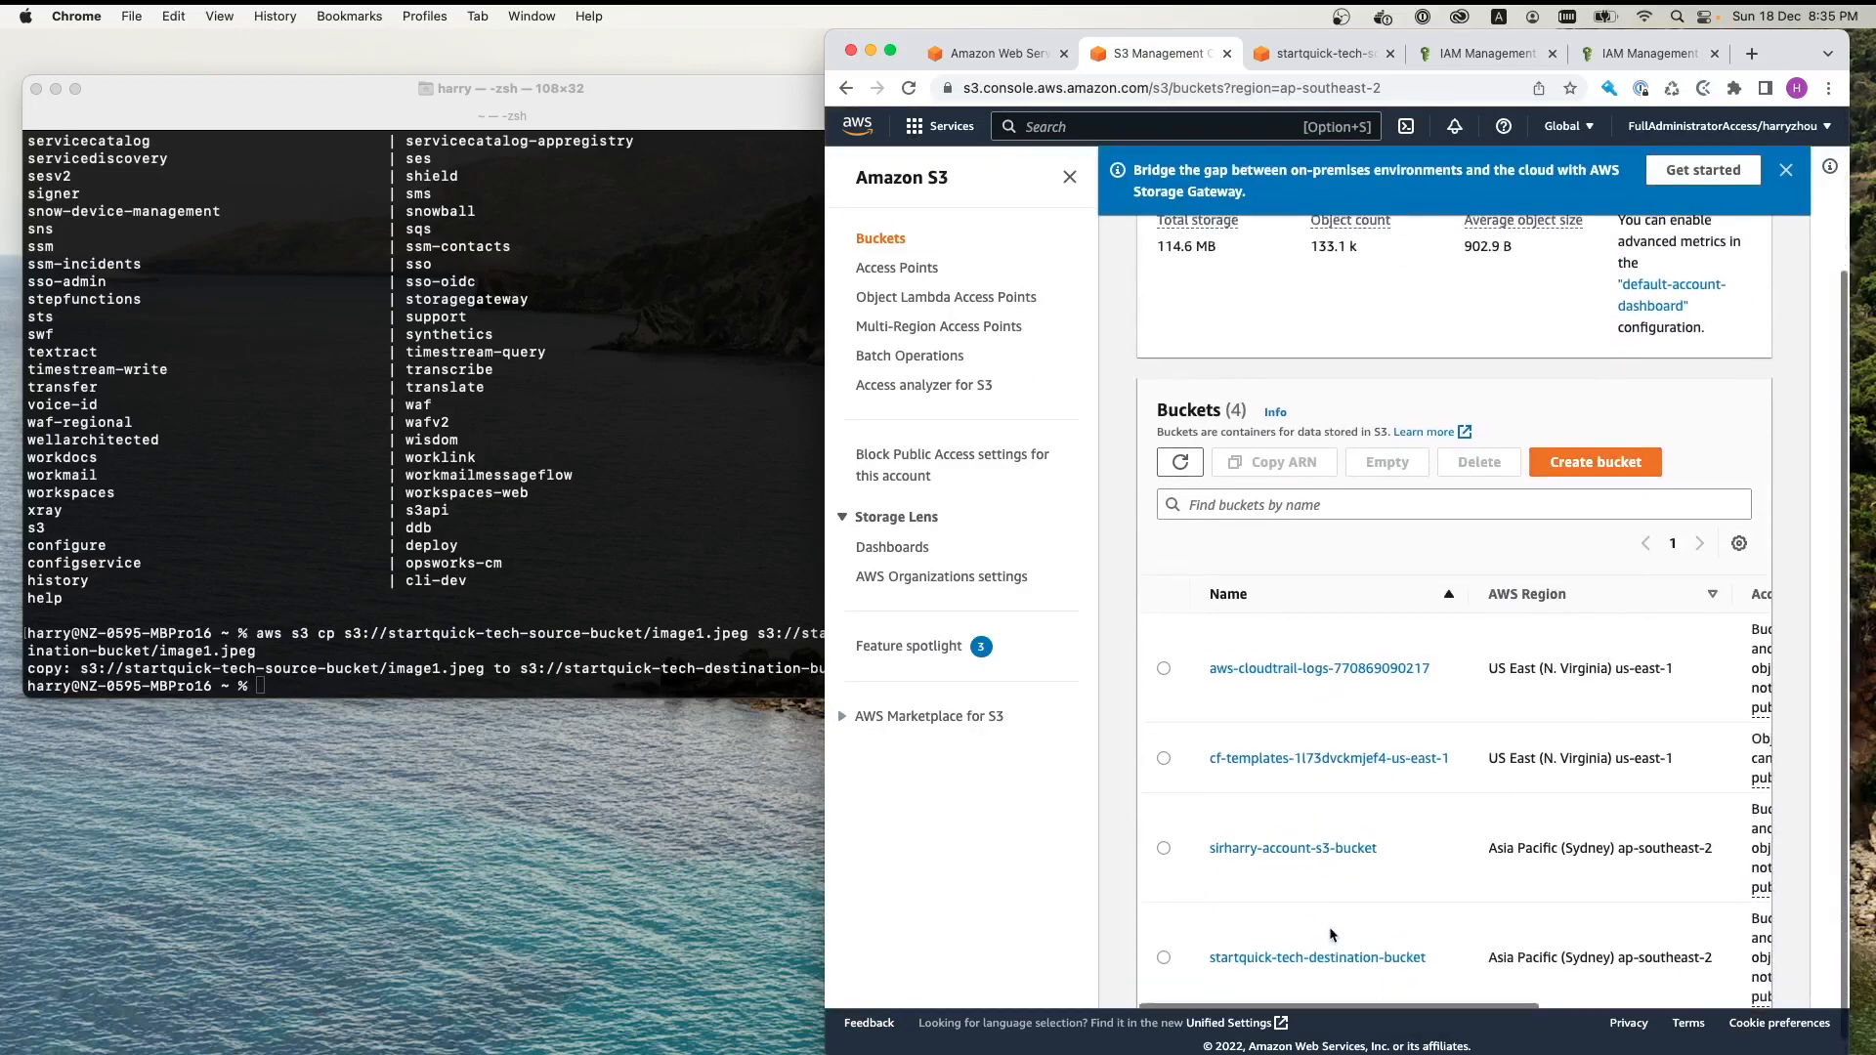
pyautogui.click(1316, 958)
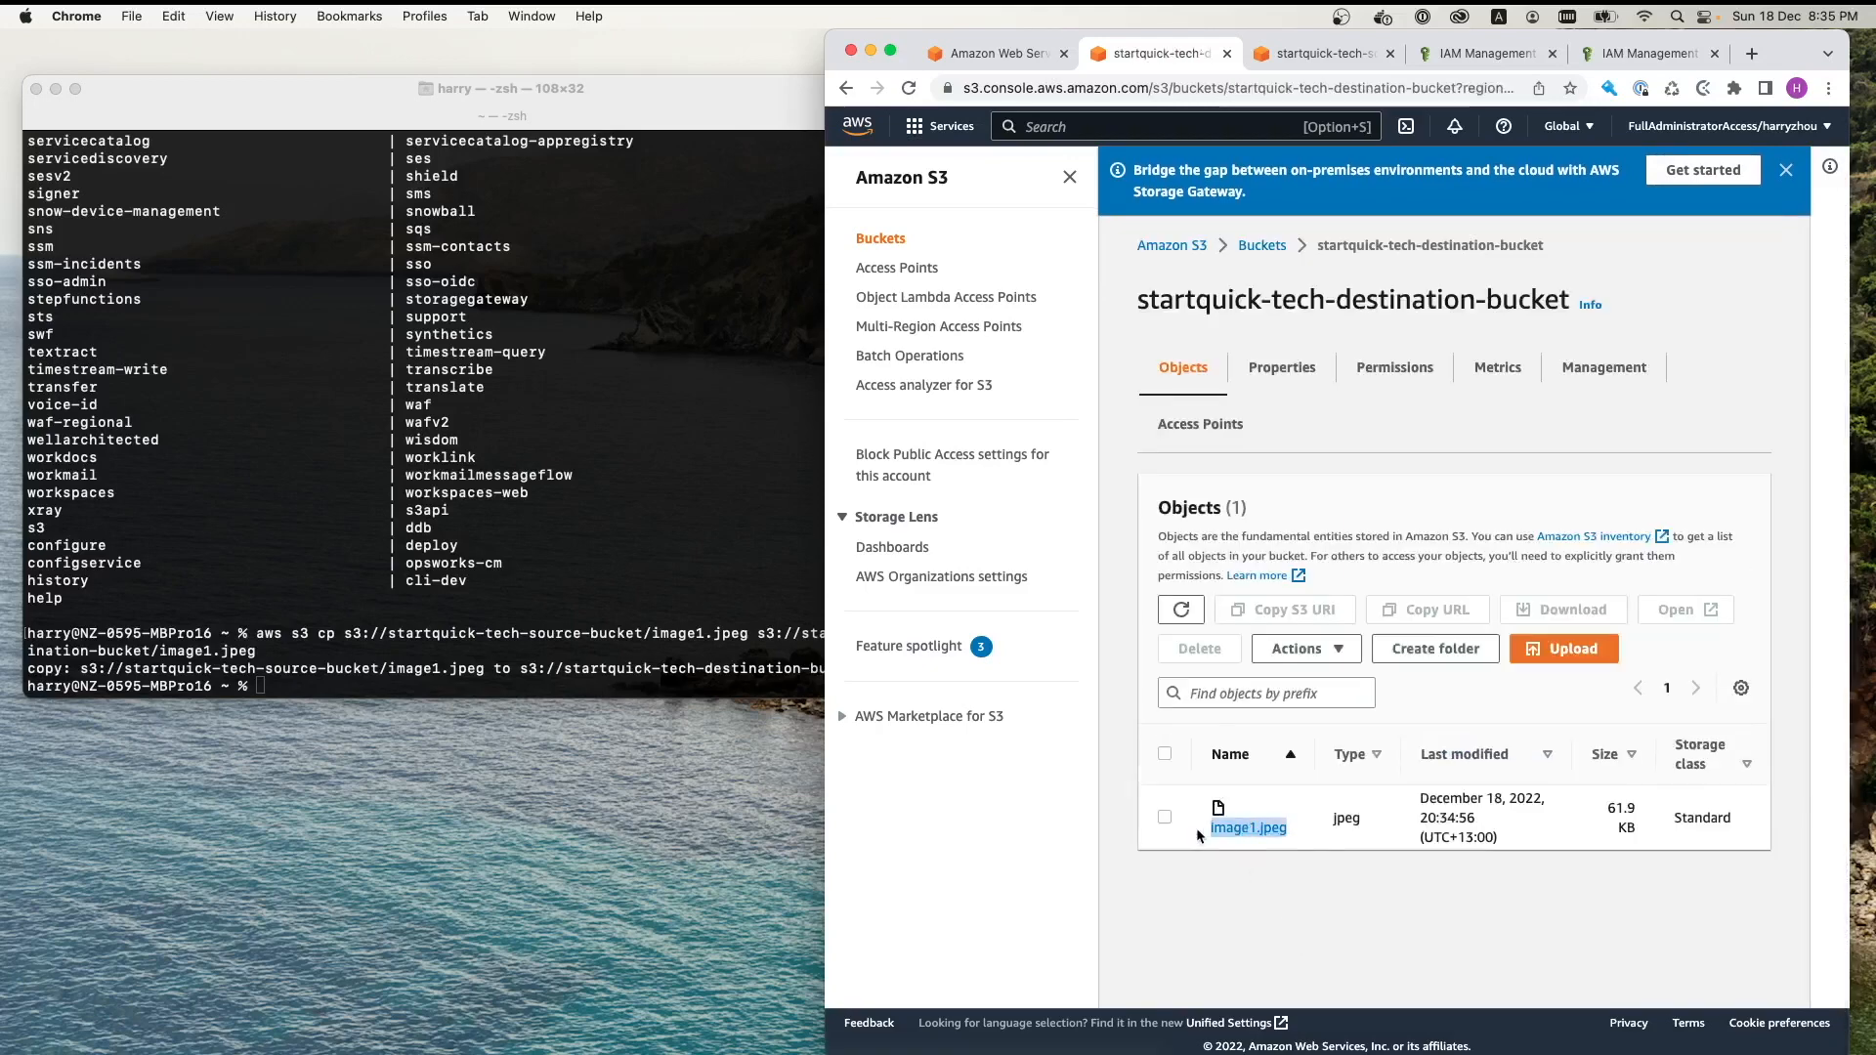
pyautogui.moveTo(1322, 841)
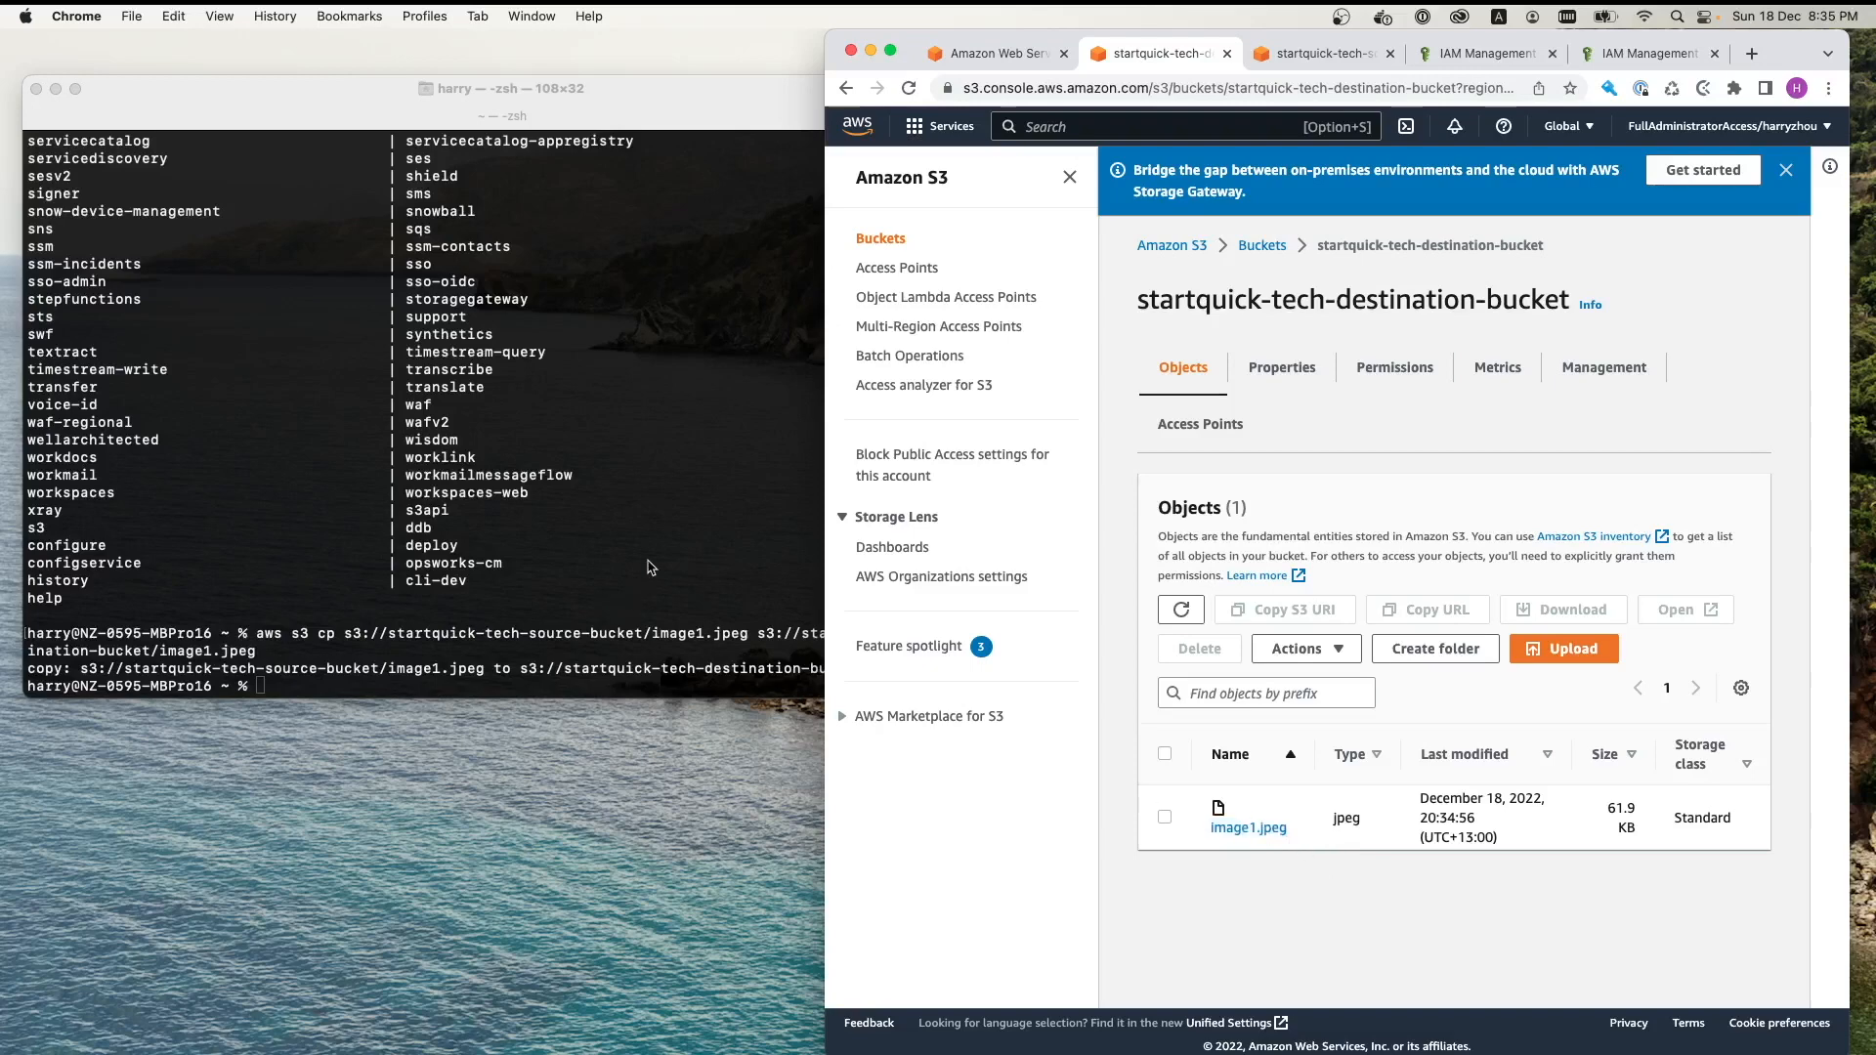
# Step: Run aws s3 sync from startquick-tech-source-bucket to startquick-tech-destination-bucket in Terminal
pyautogui.click(645, 563)
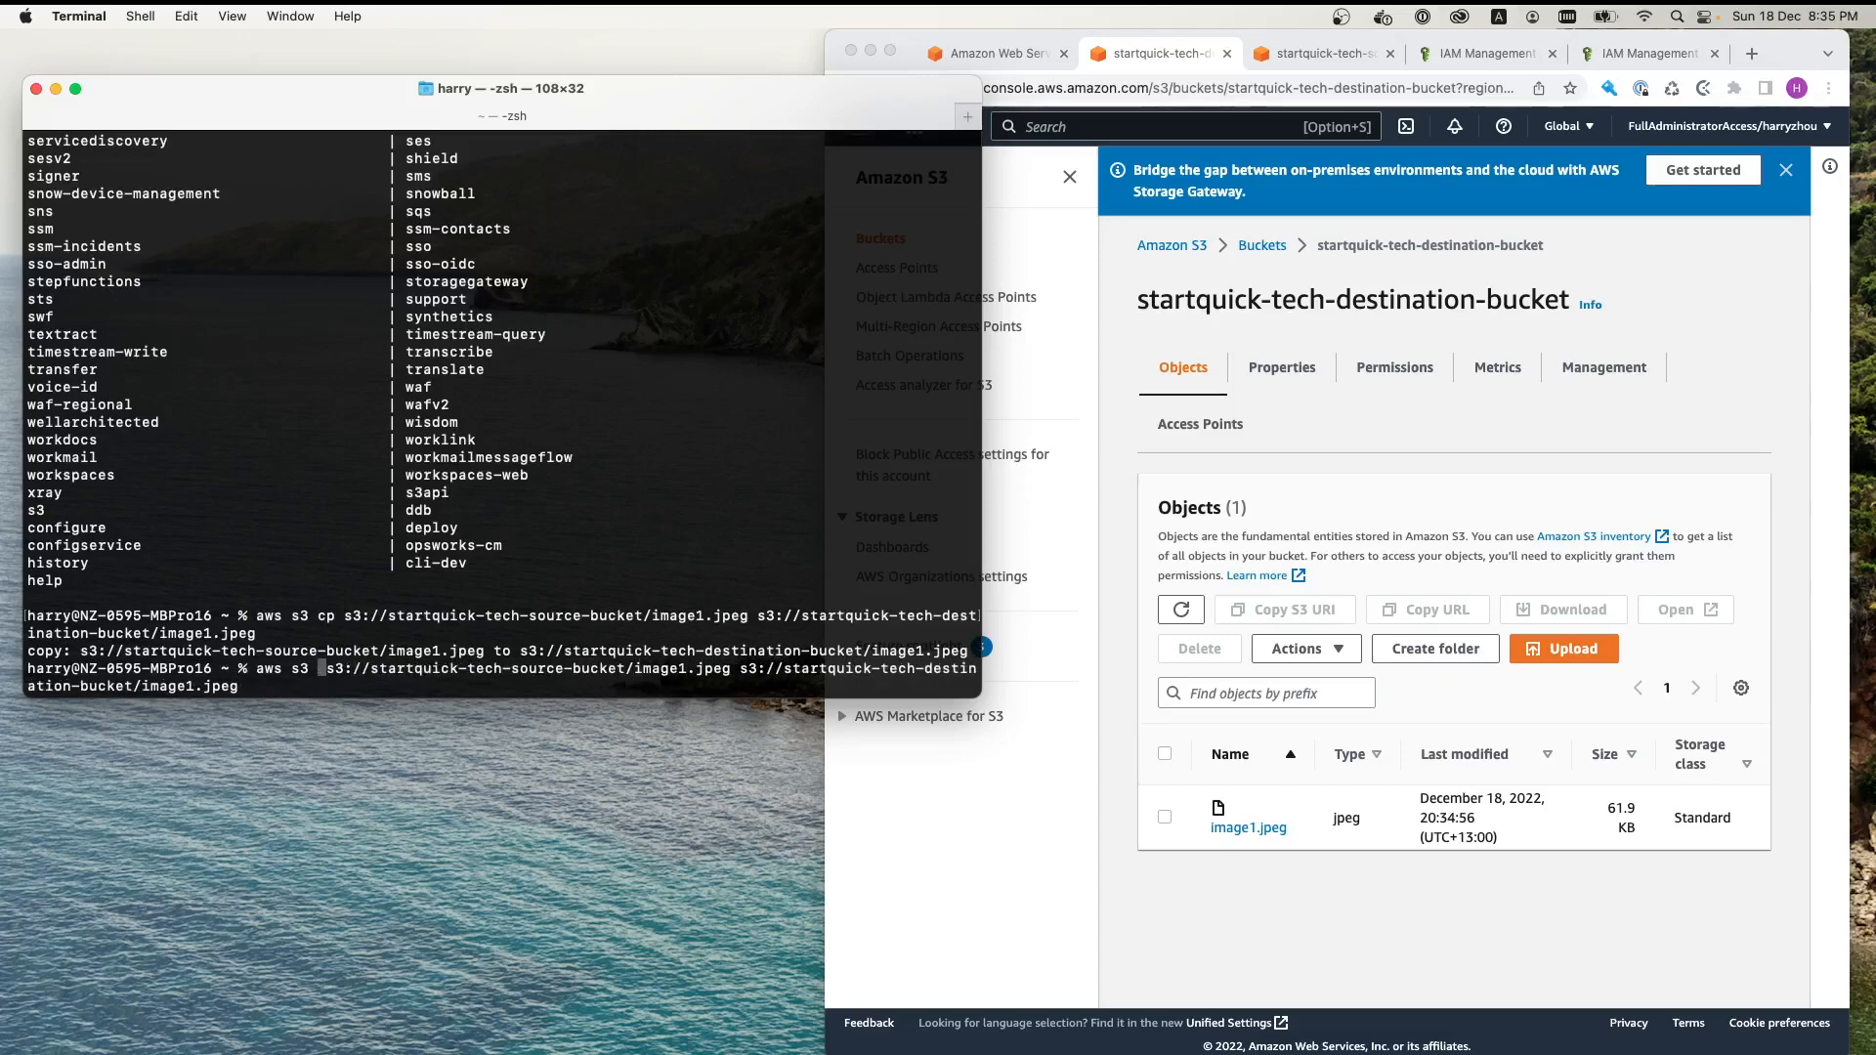
pyautogui.write('aws s3 sync s3://startquick-tech-source-bucket/image1.jpeg s3://startquick-tech-destination-bucket/image1.jpeg')
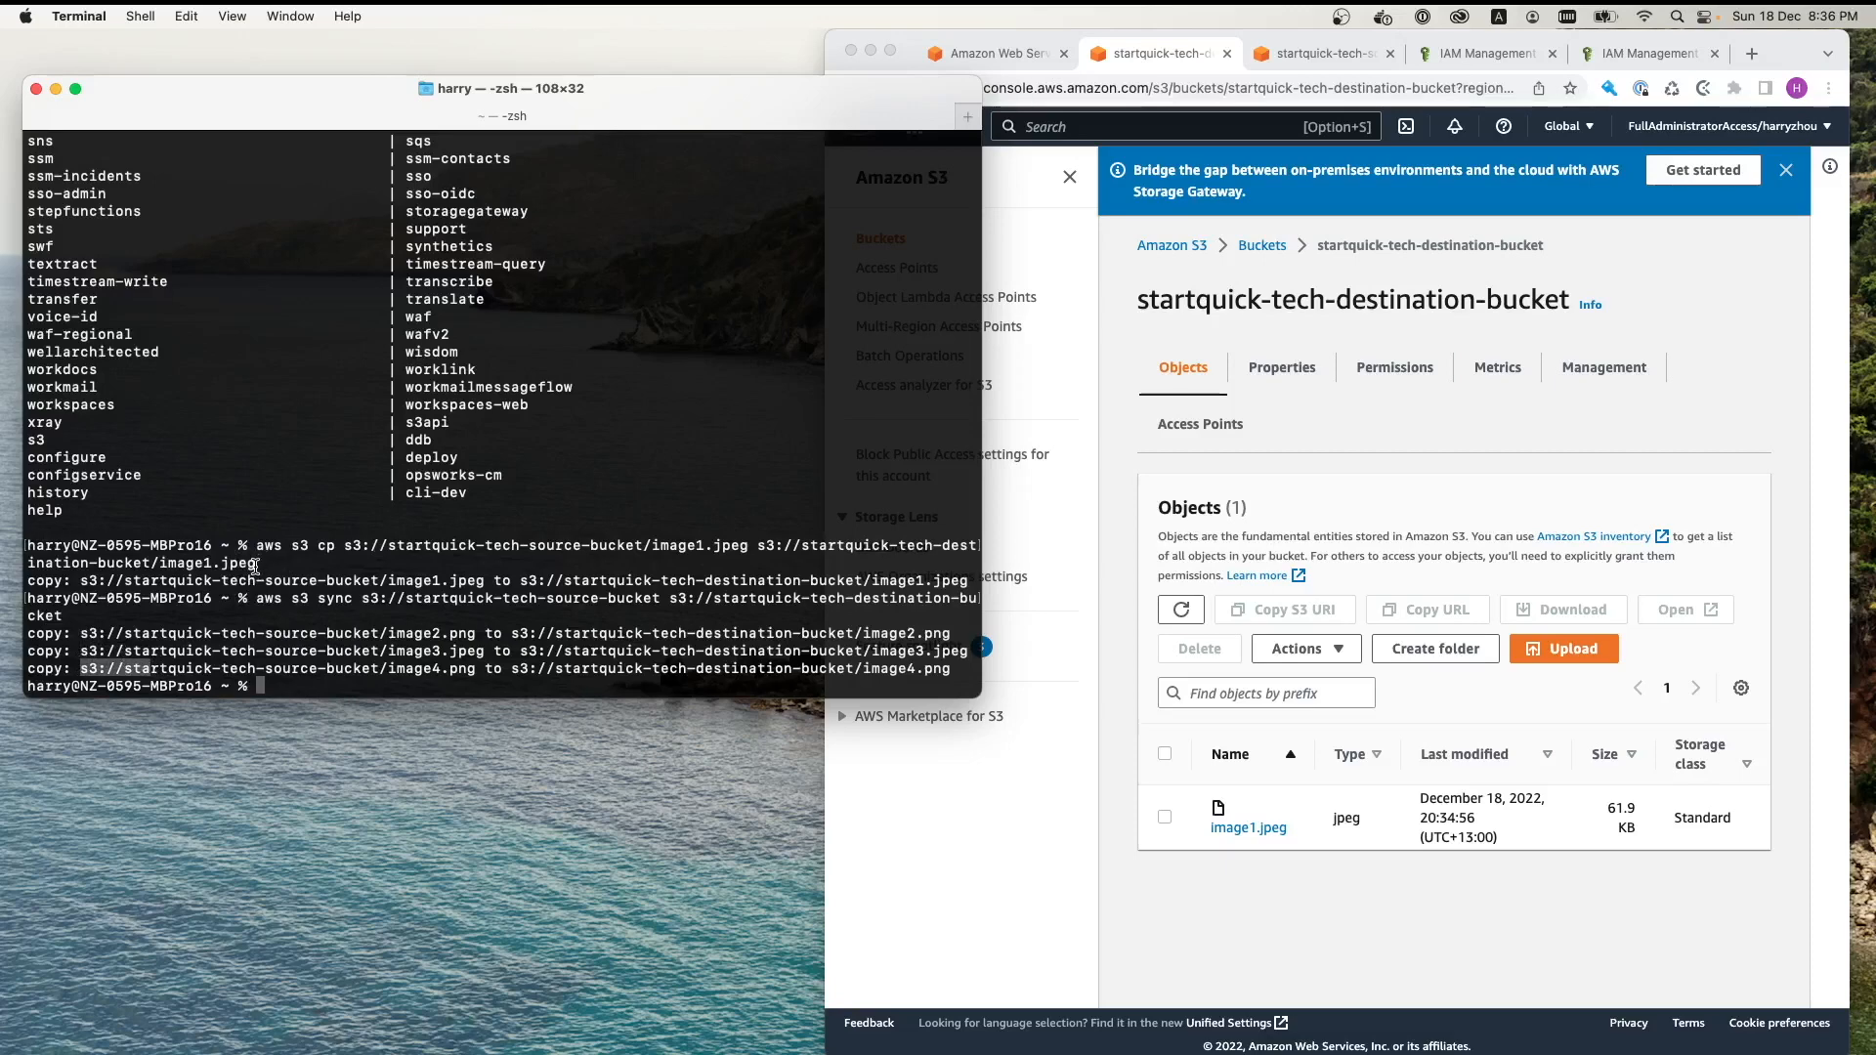
pyautogui.moveTo(347, 617)
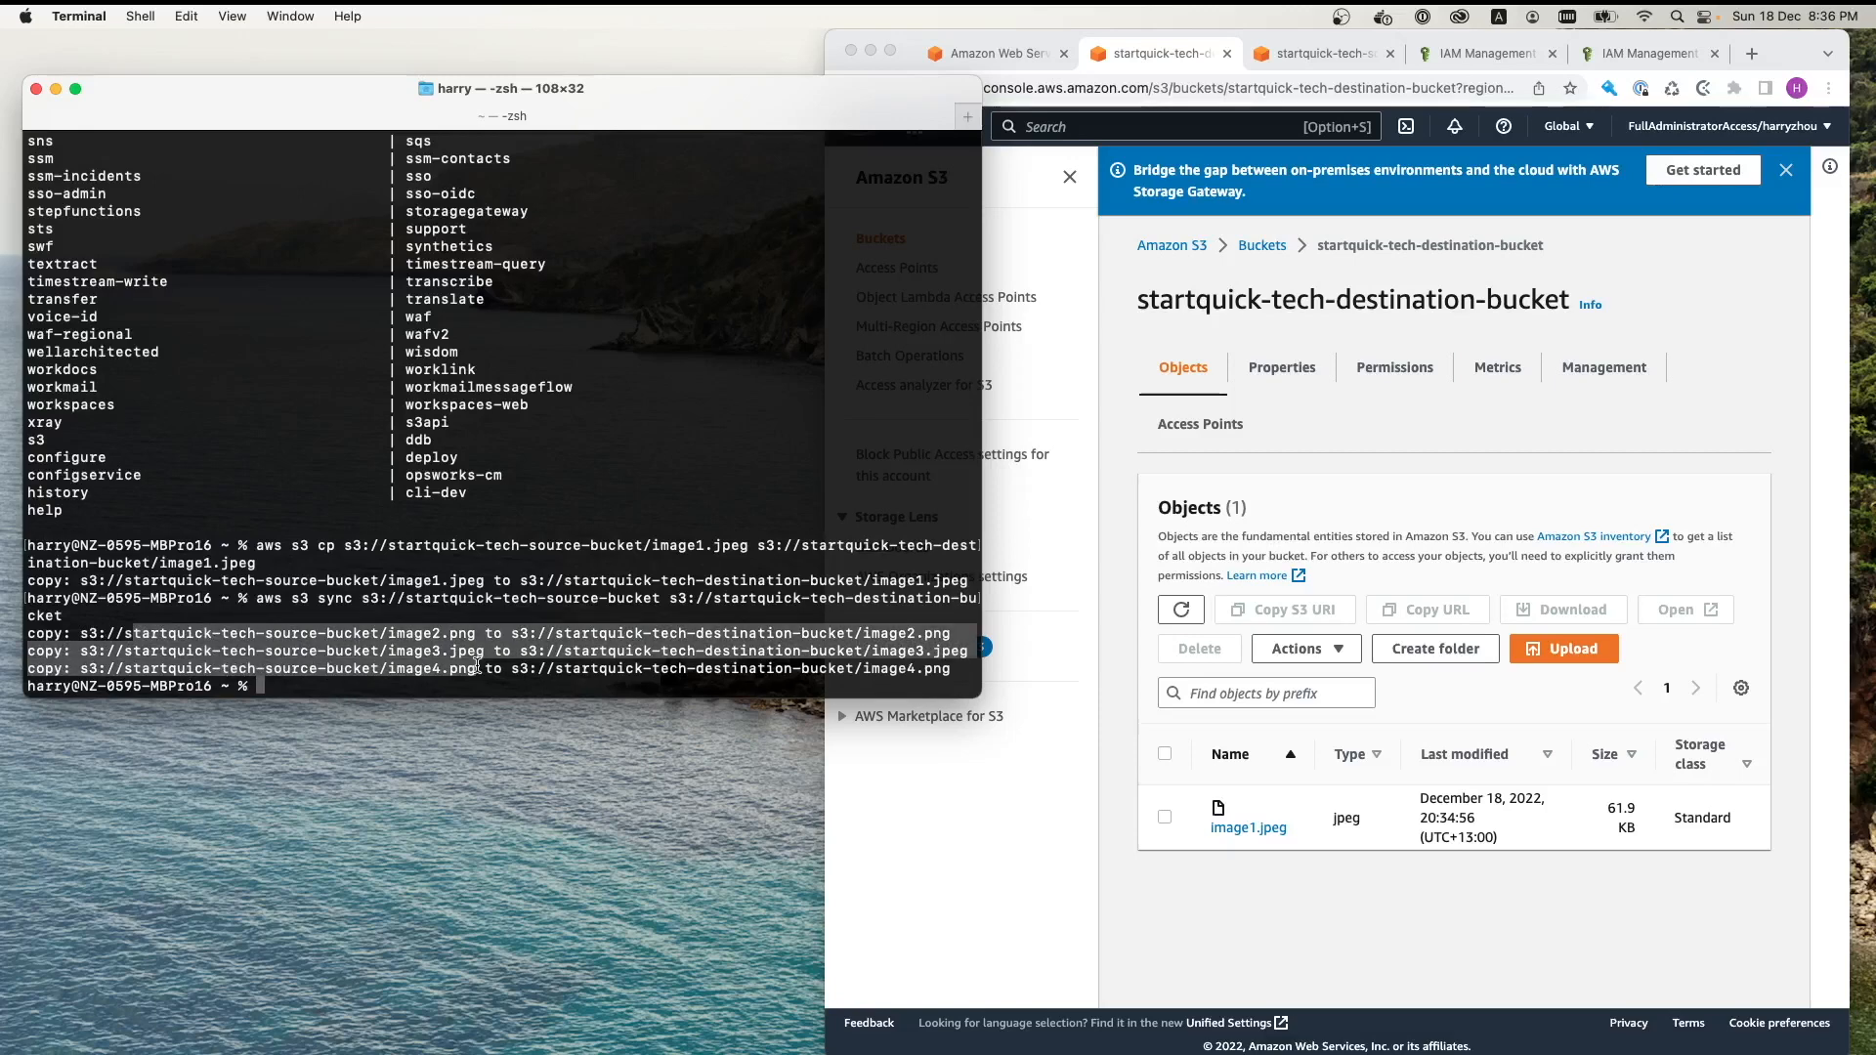
pyautogui.moveTo(1068, 890)
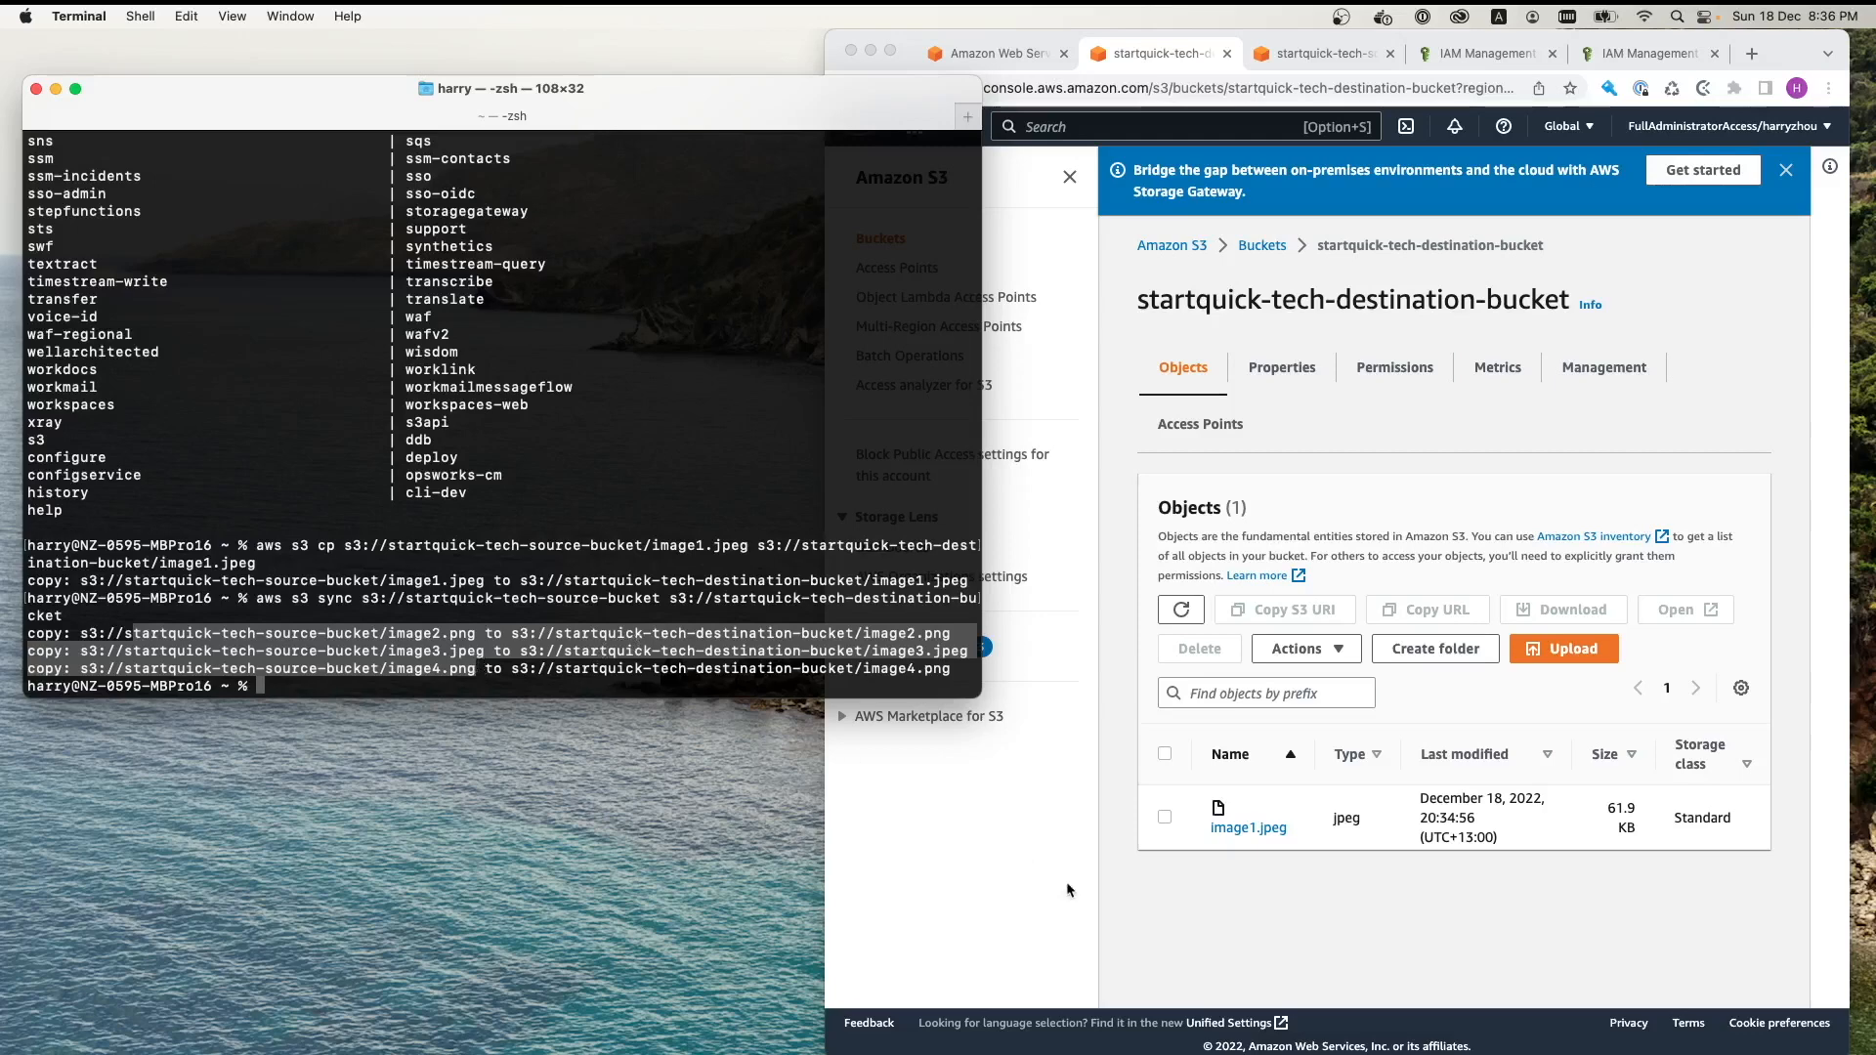
# Step: Refresh the destination bucket's objects to see image1 through image4 listed
pyautogui.click(1179, 609)
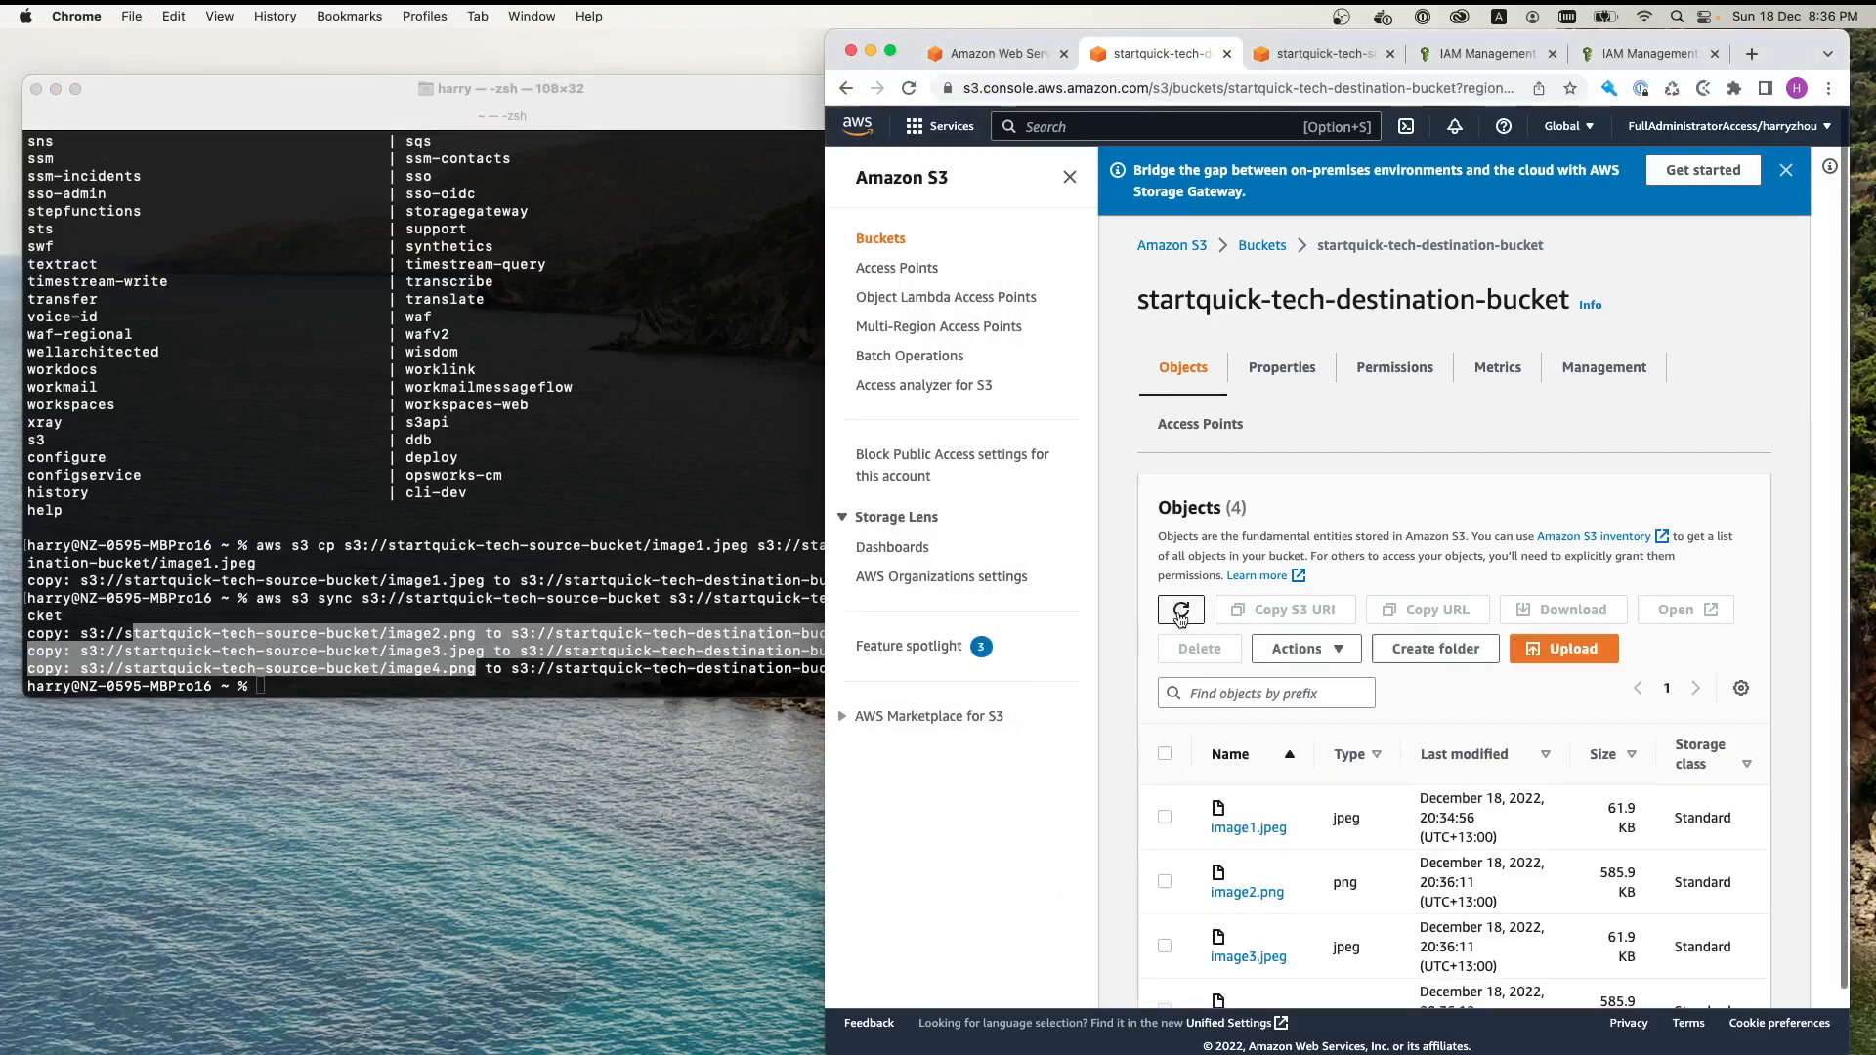
pyautogui.scroll(-3)
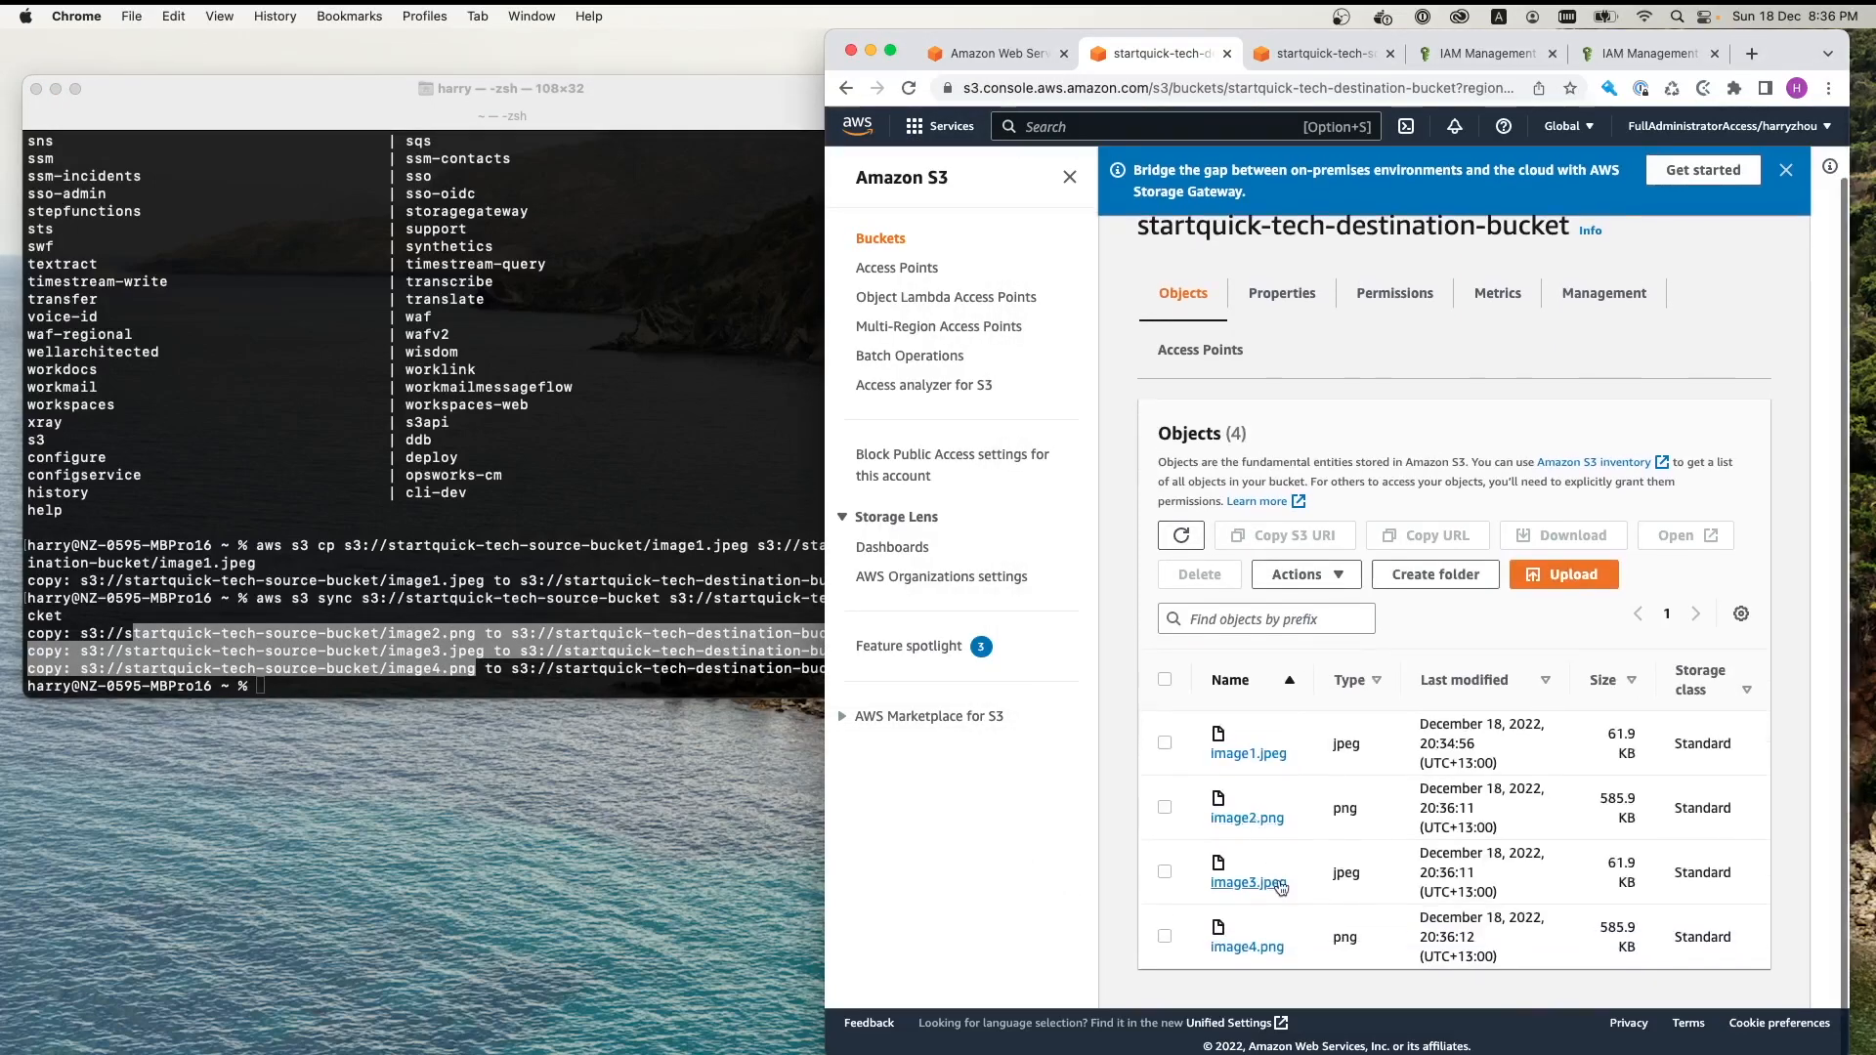
pyautogui.moveTo(1317, 964)
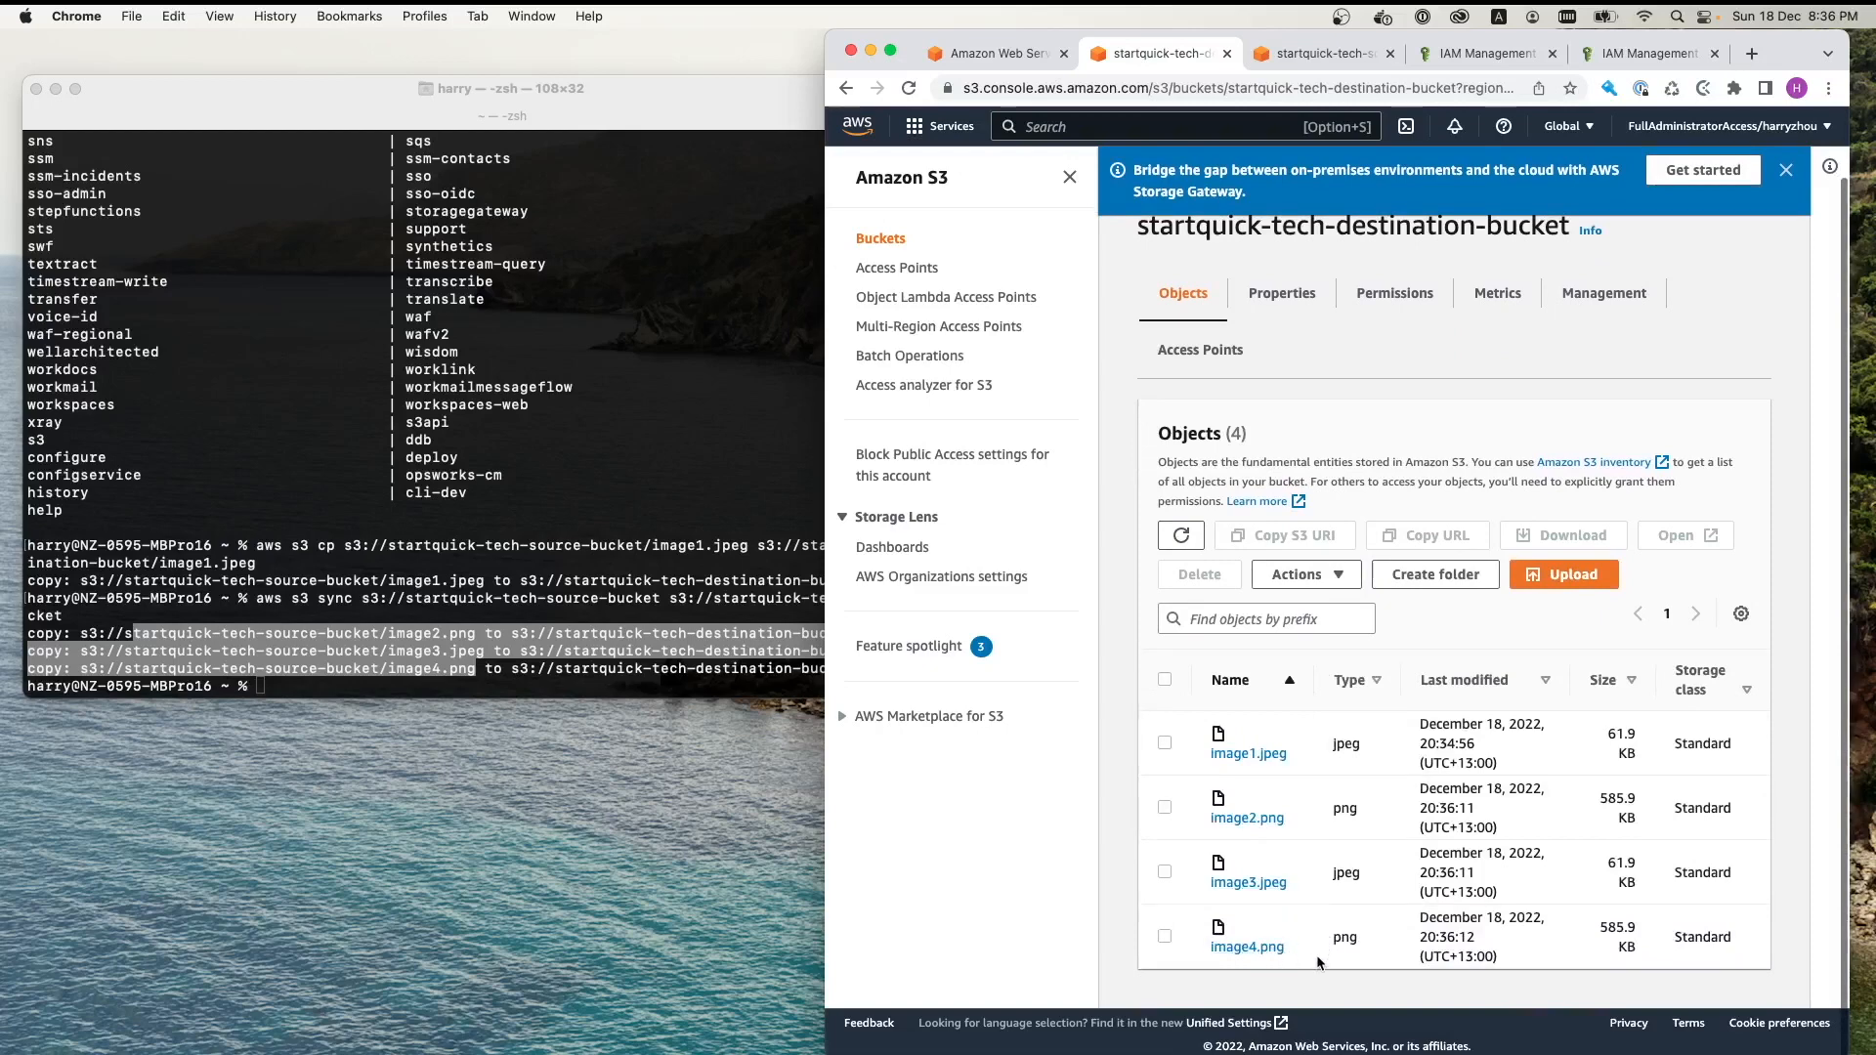
pyautogui.moveTo(388, 510)
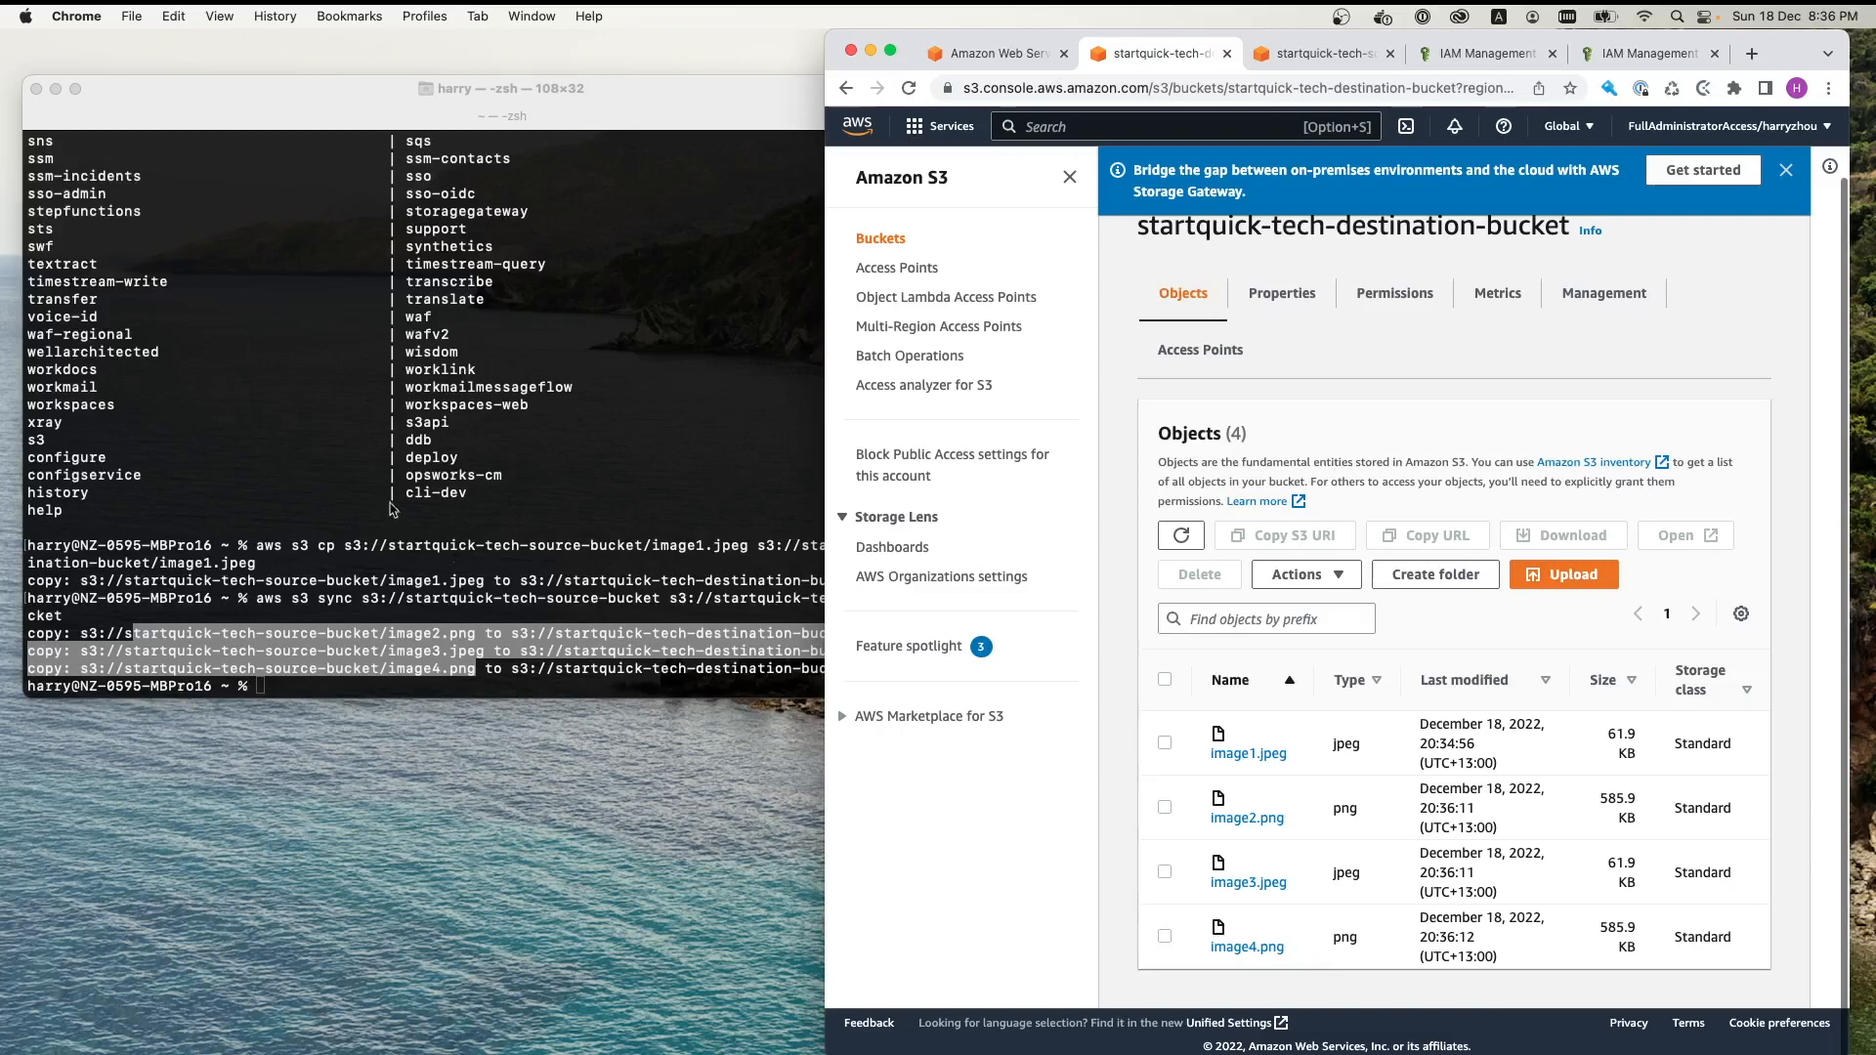
pyautogui.moveTo(655, 622)
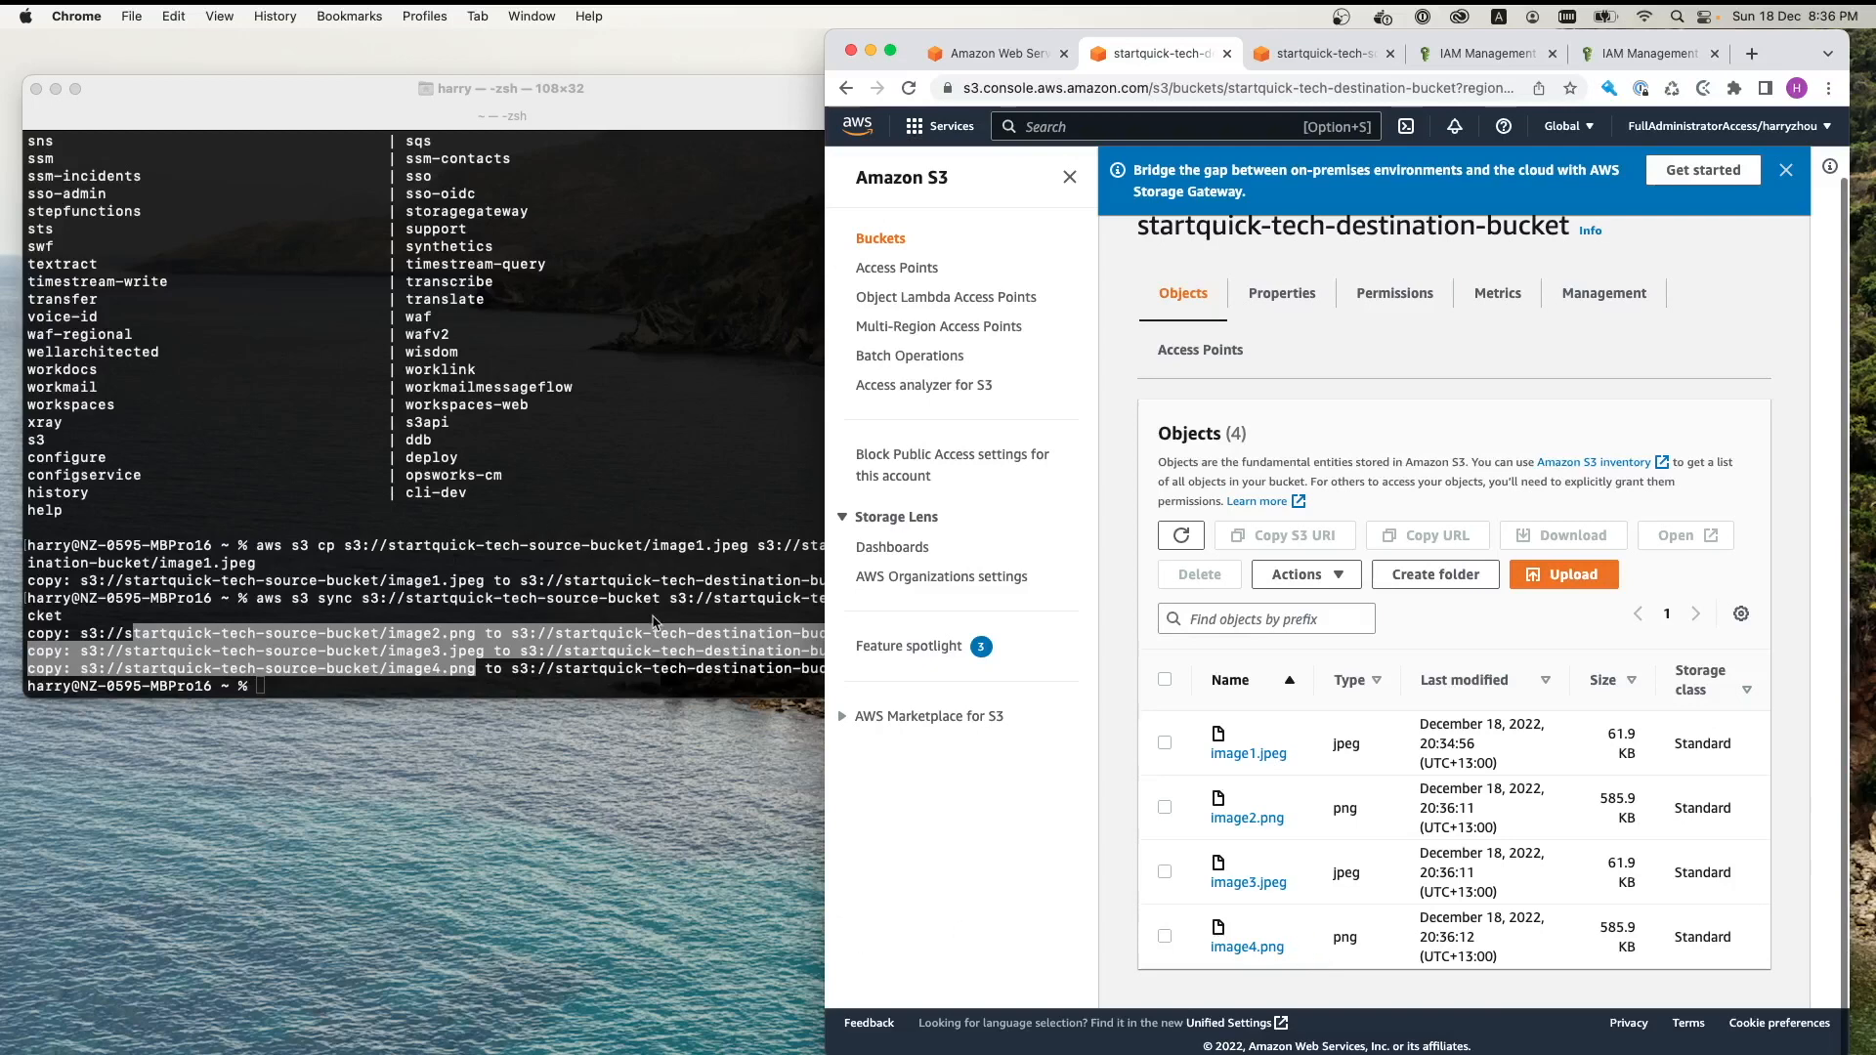
pyautogui.moveTo(680, 623)
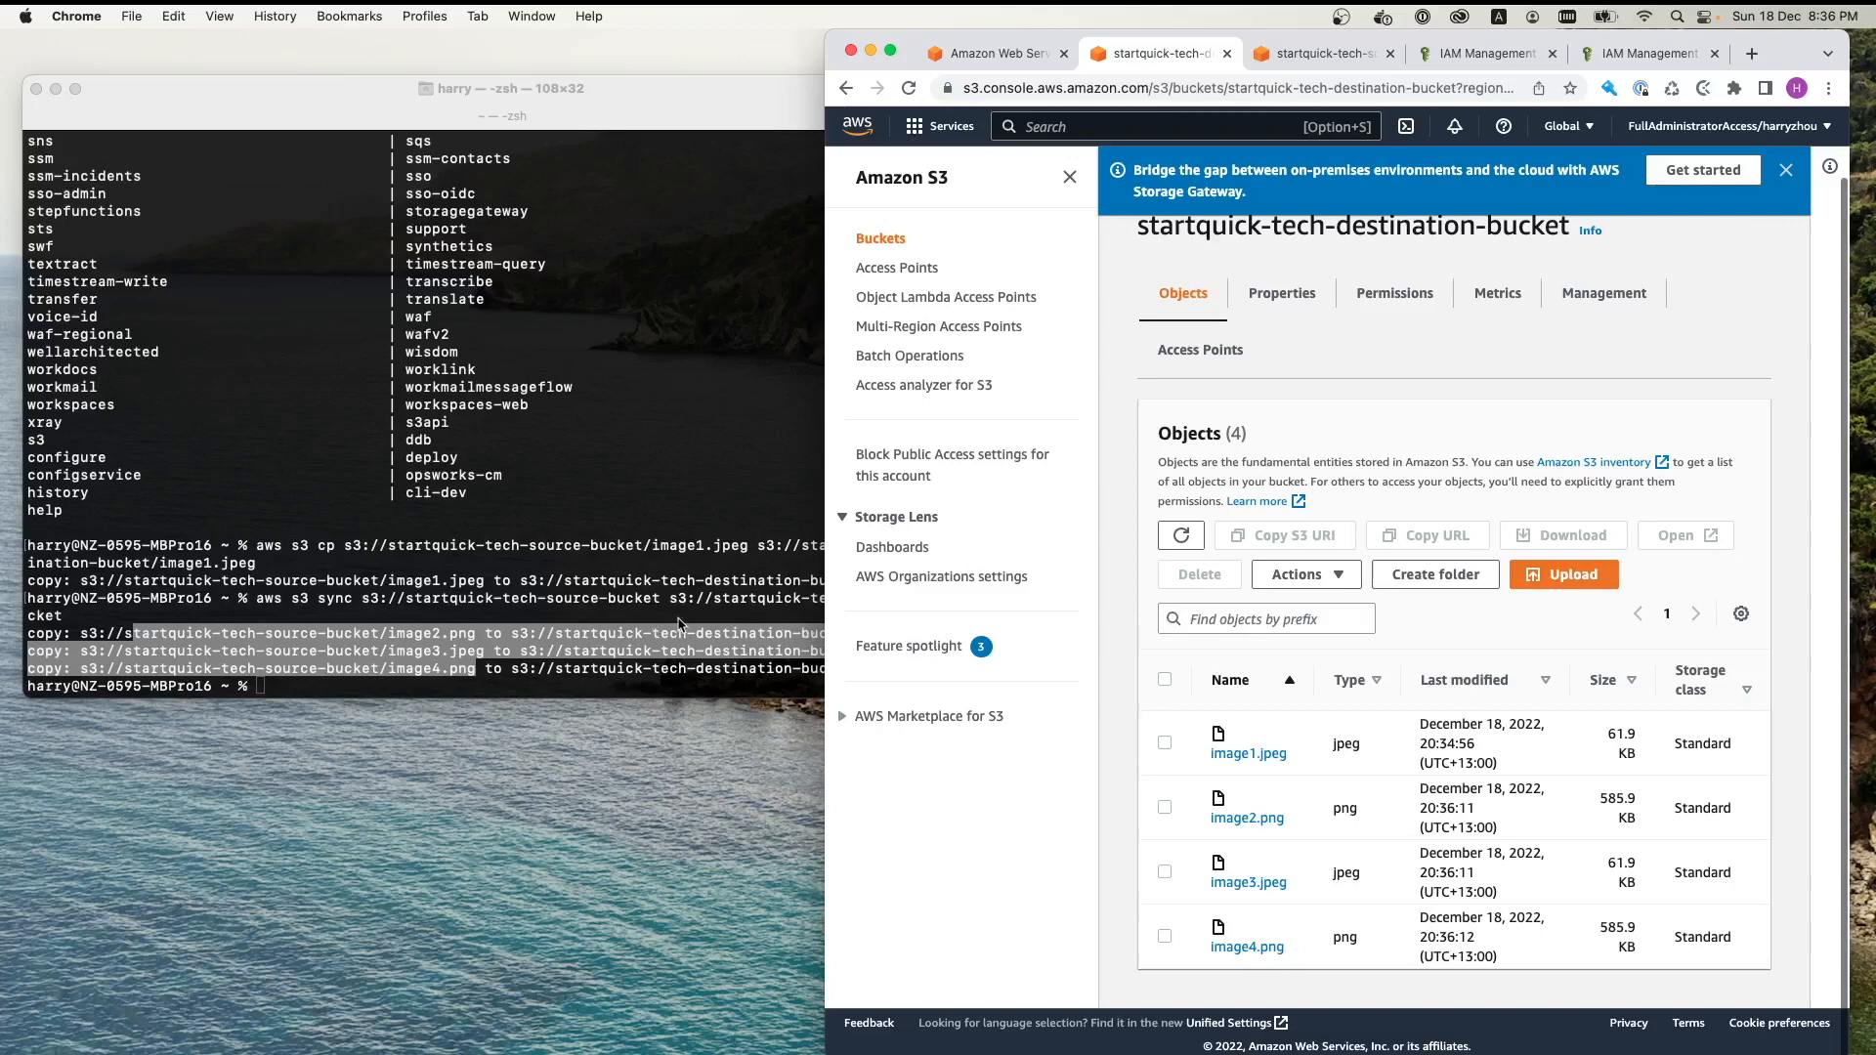